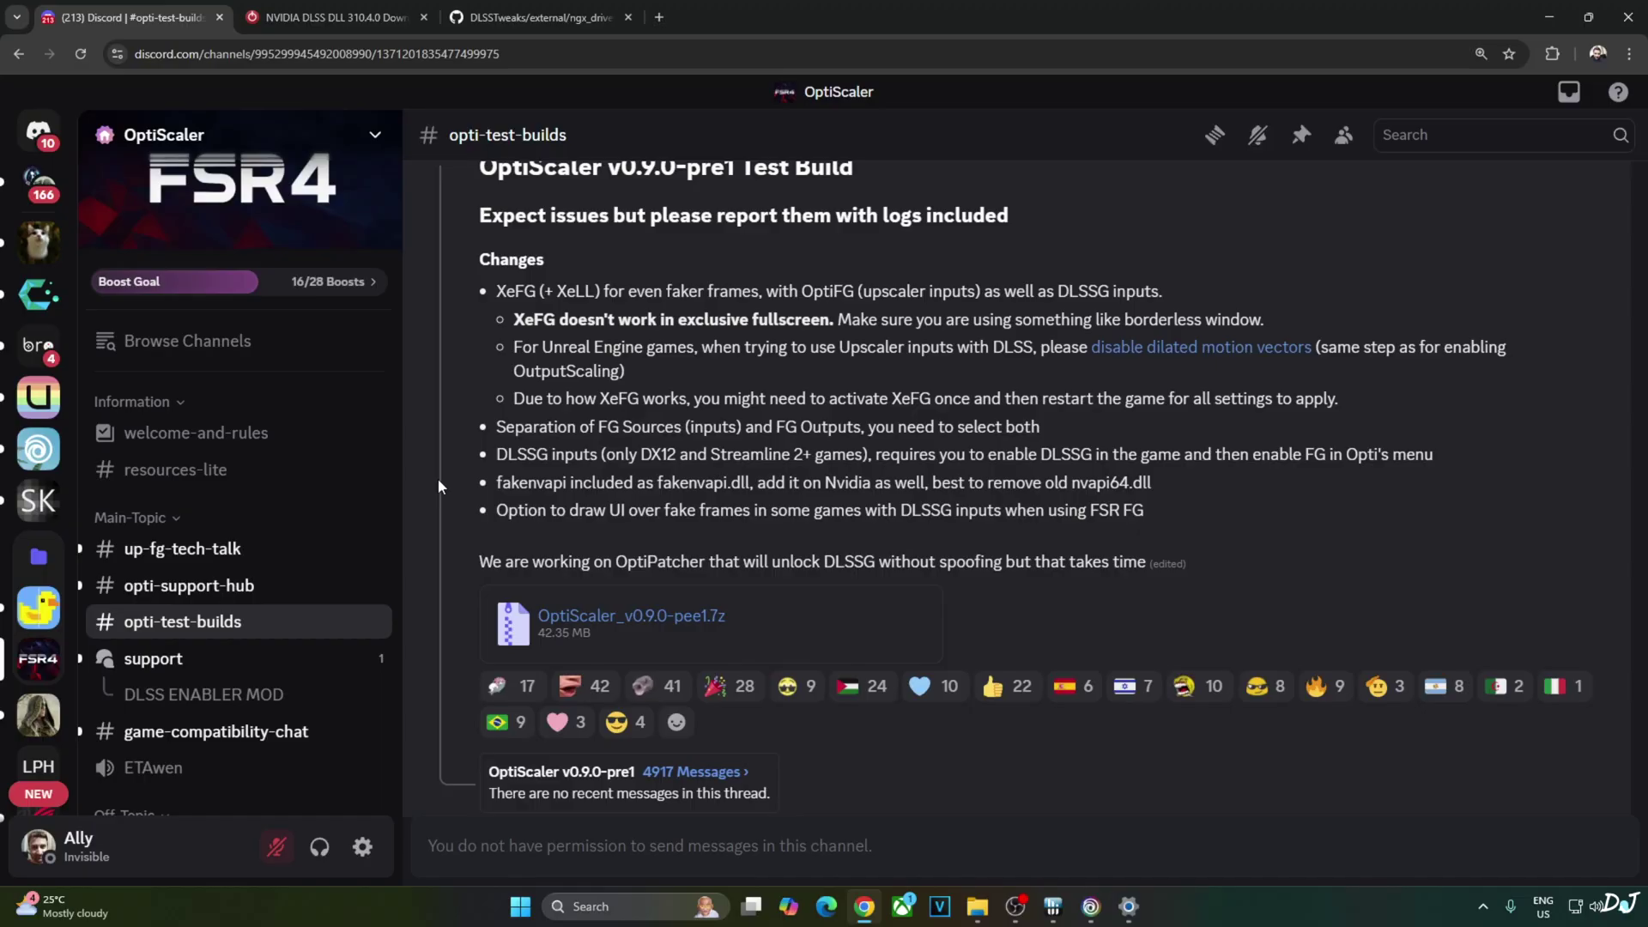
mouse_move(434, 450)
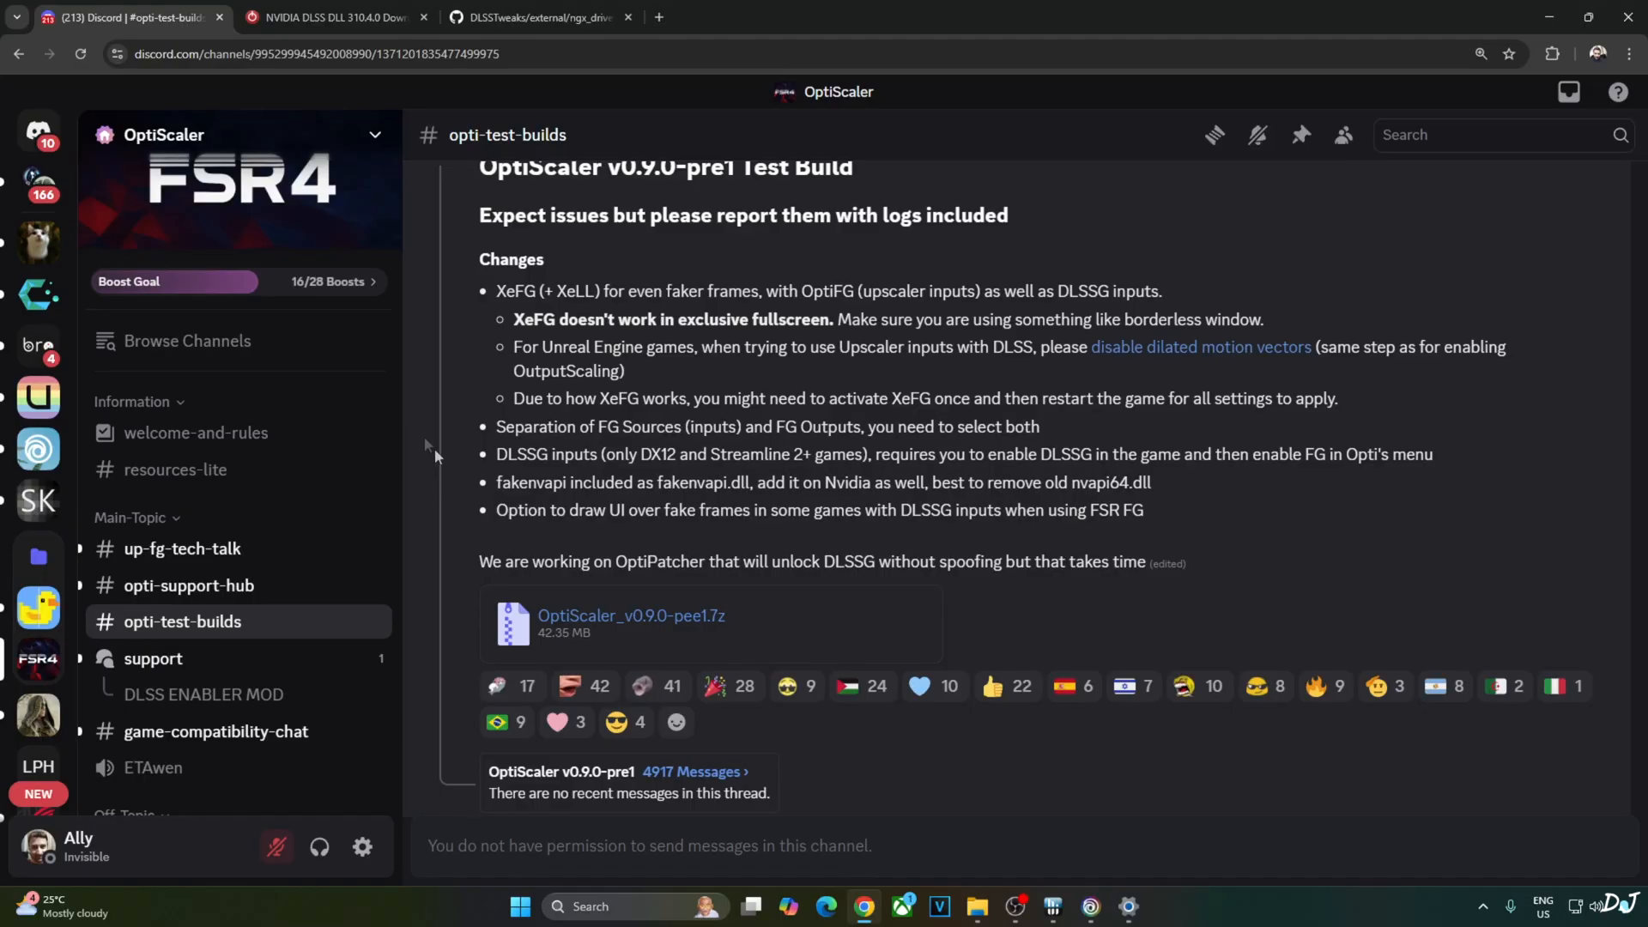
mouse_move(481, 405)
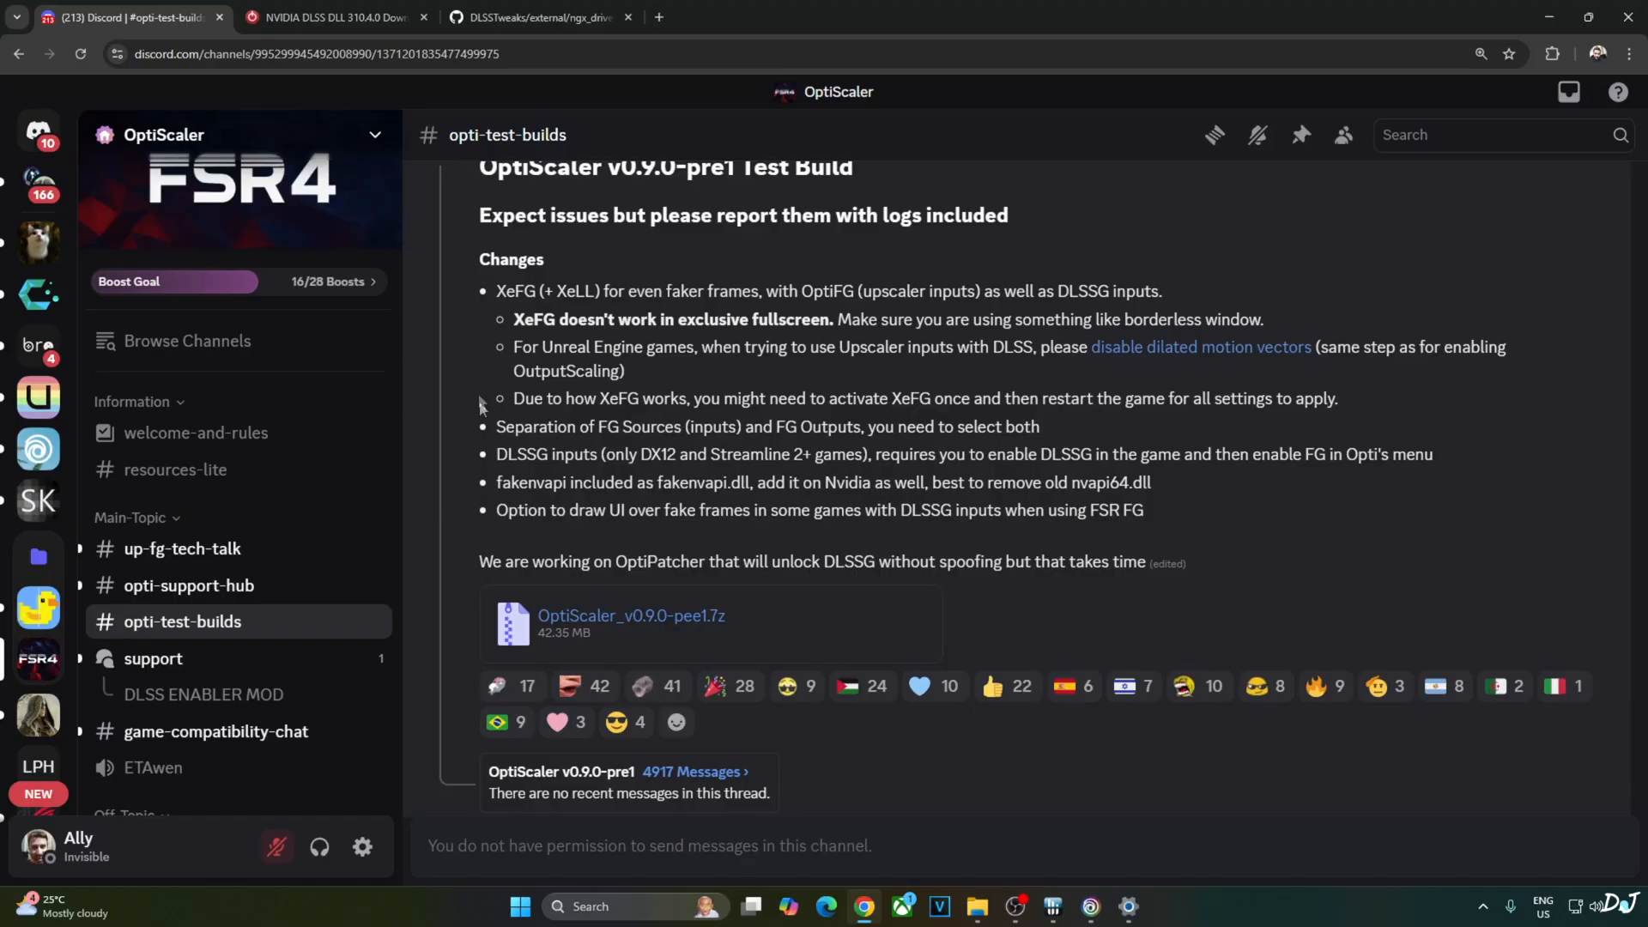
mouse_move(474, 376)
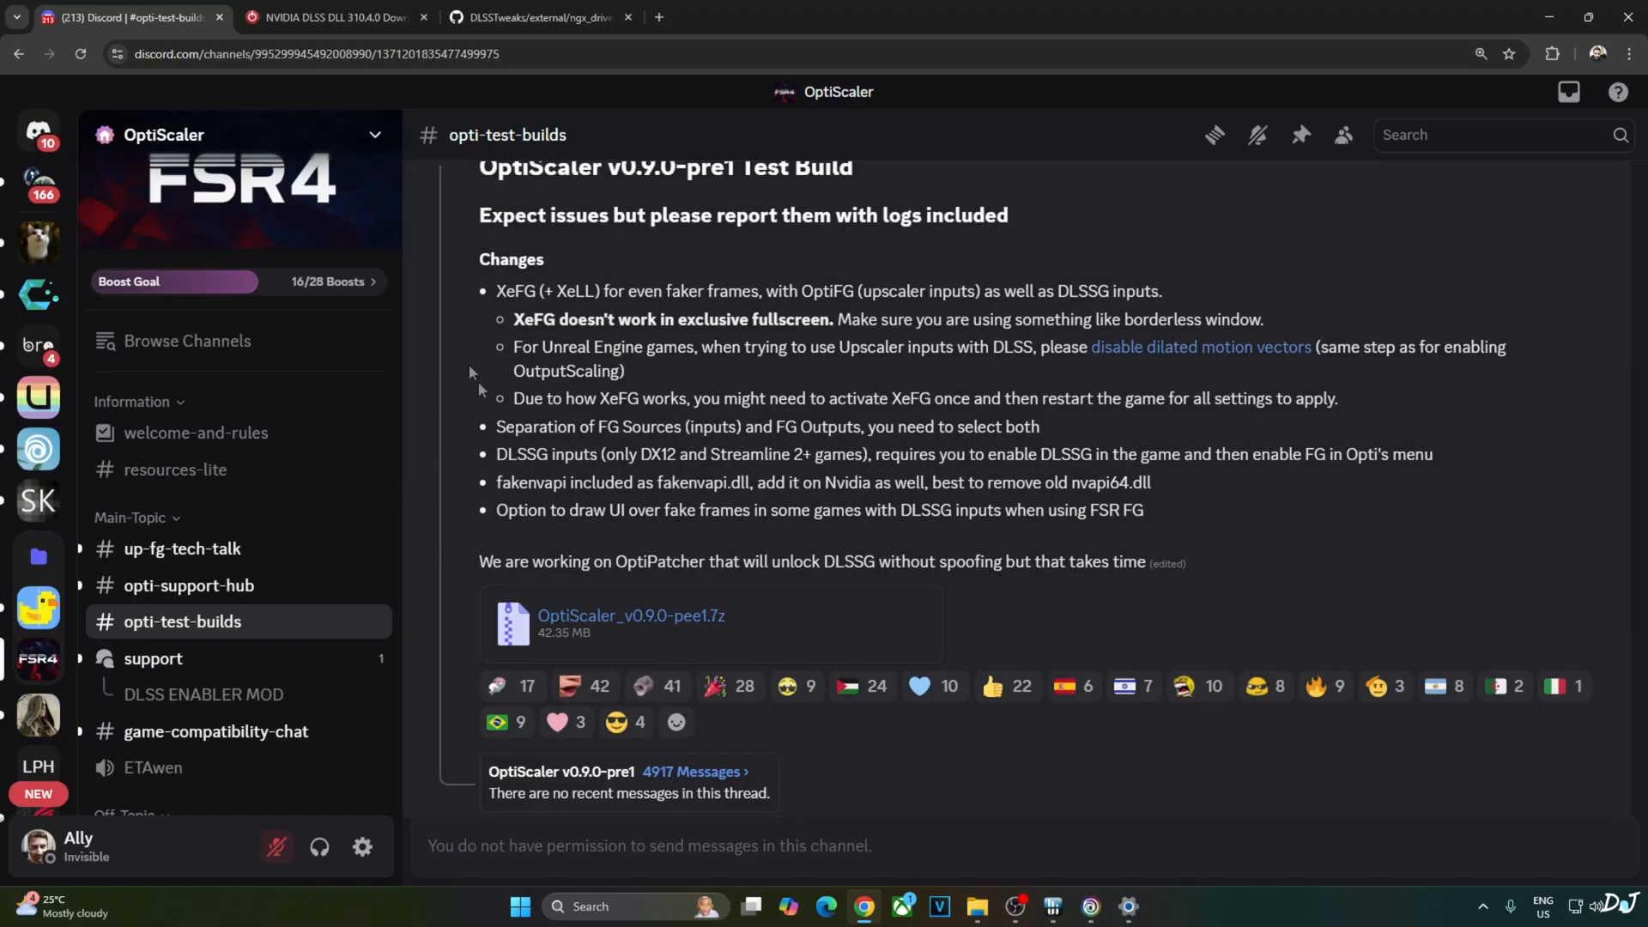
mouse_move(684, 652)
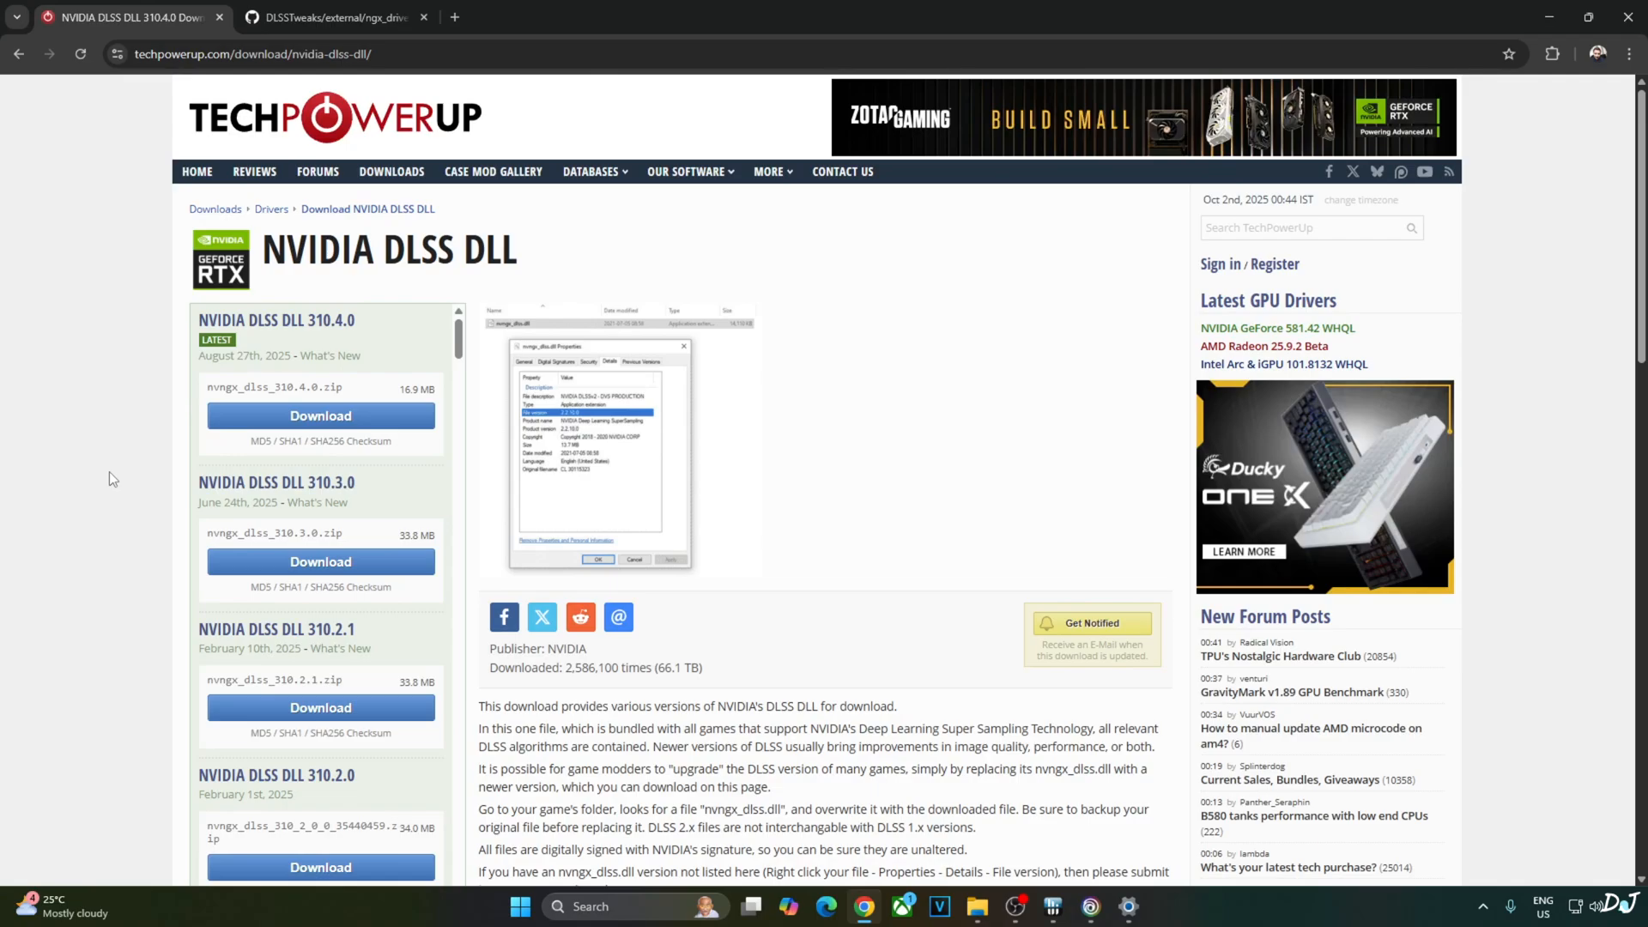
mouse_move(156, 498)
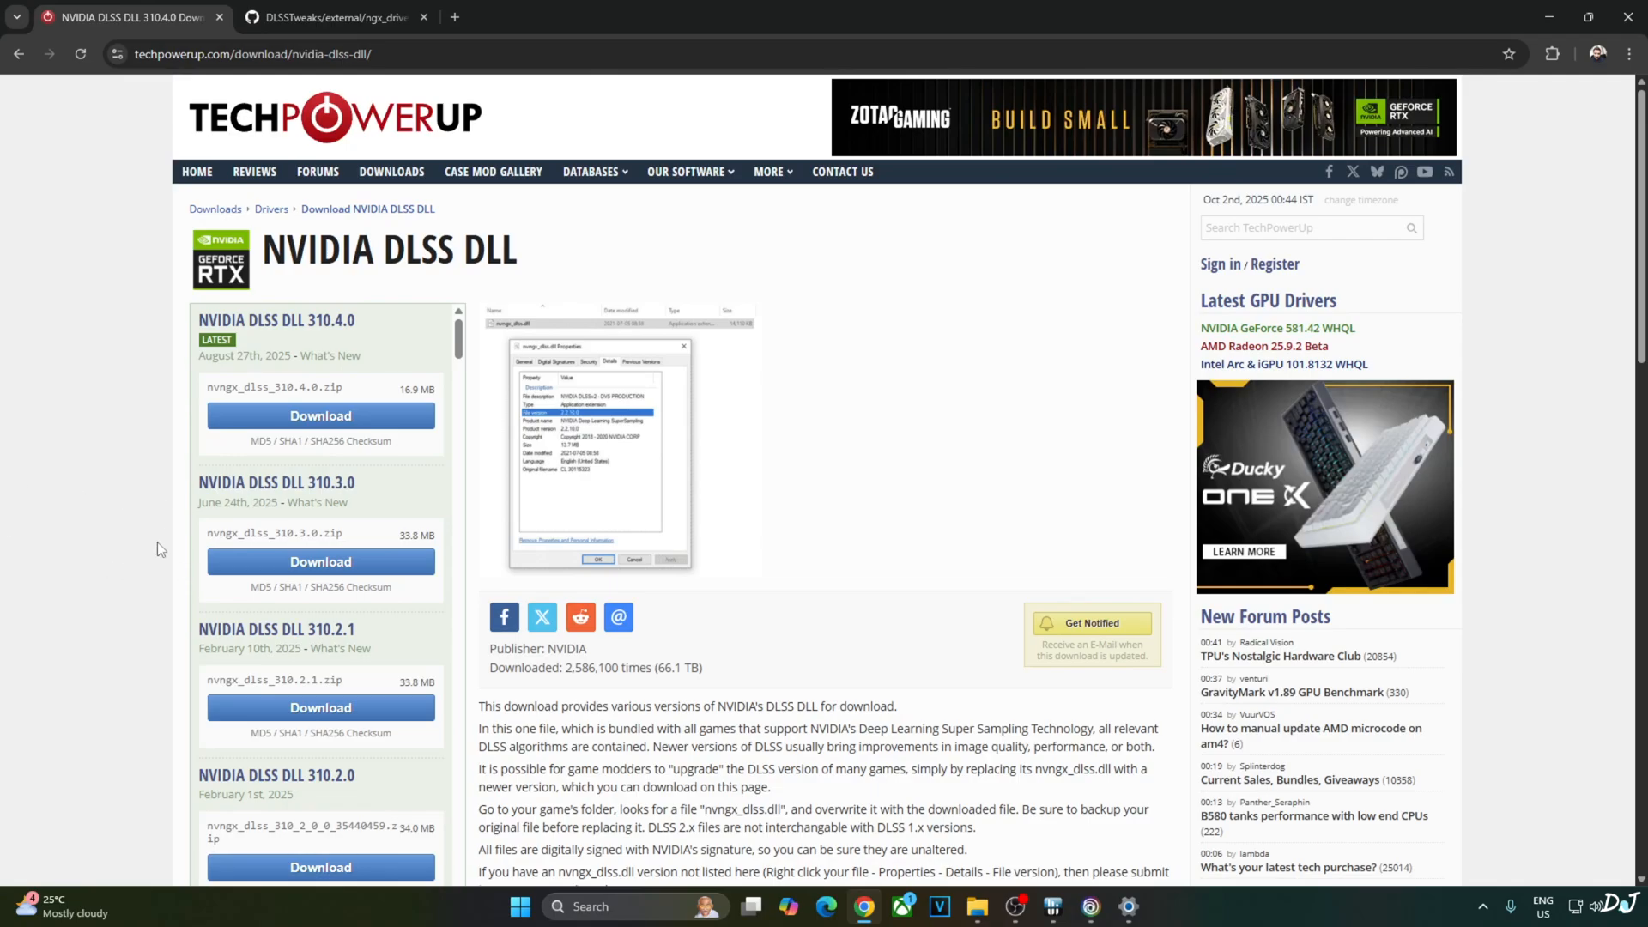
mouse_move(128, 493)
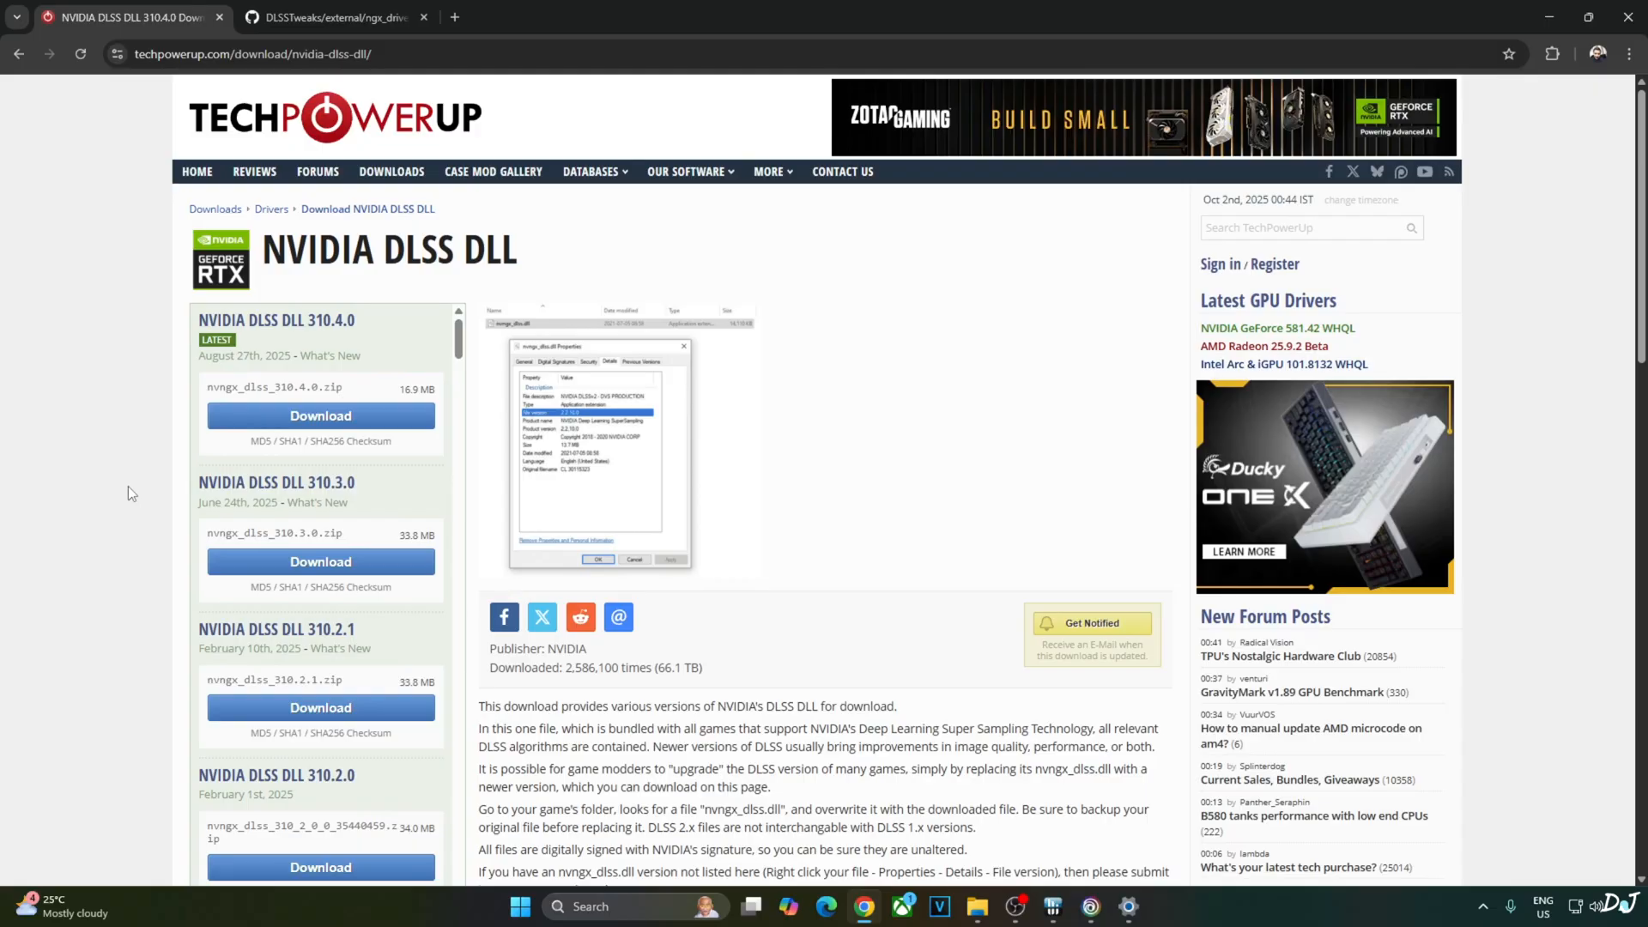
mouse_move(185, 586)
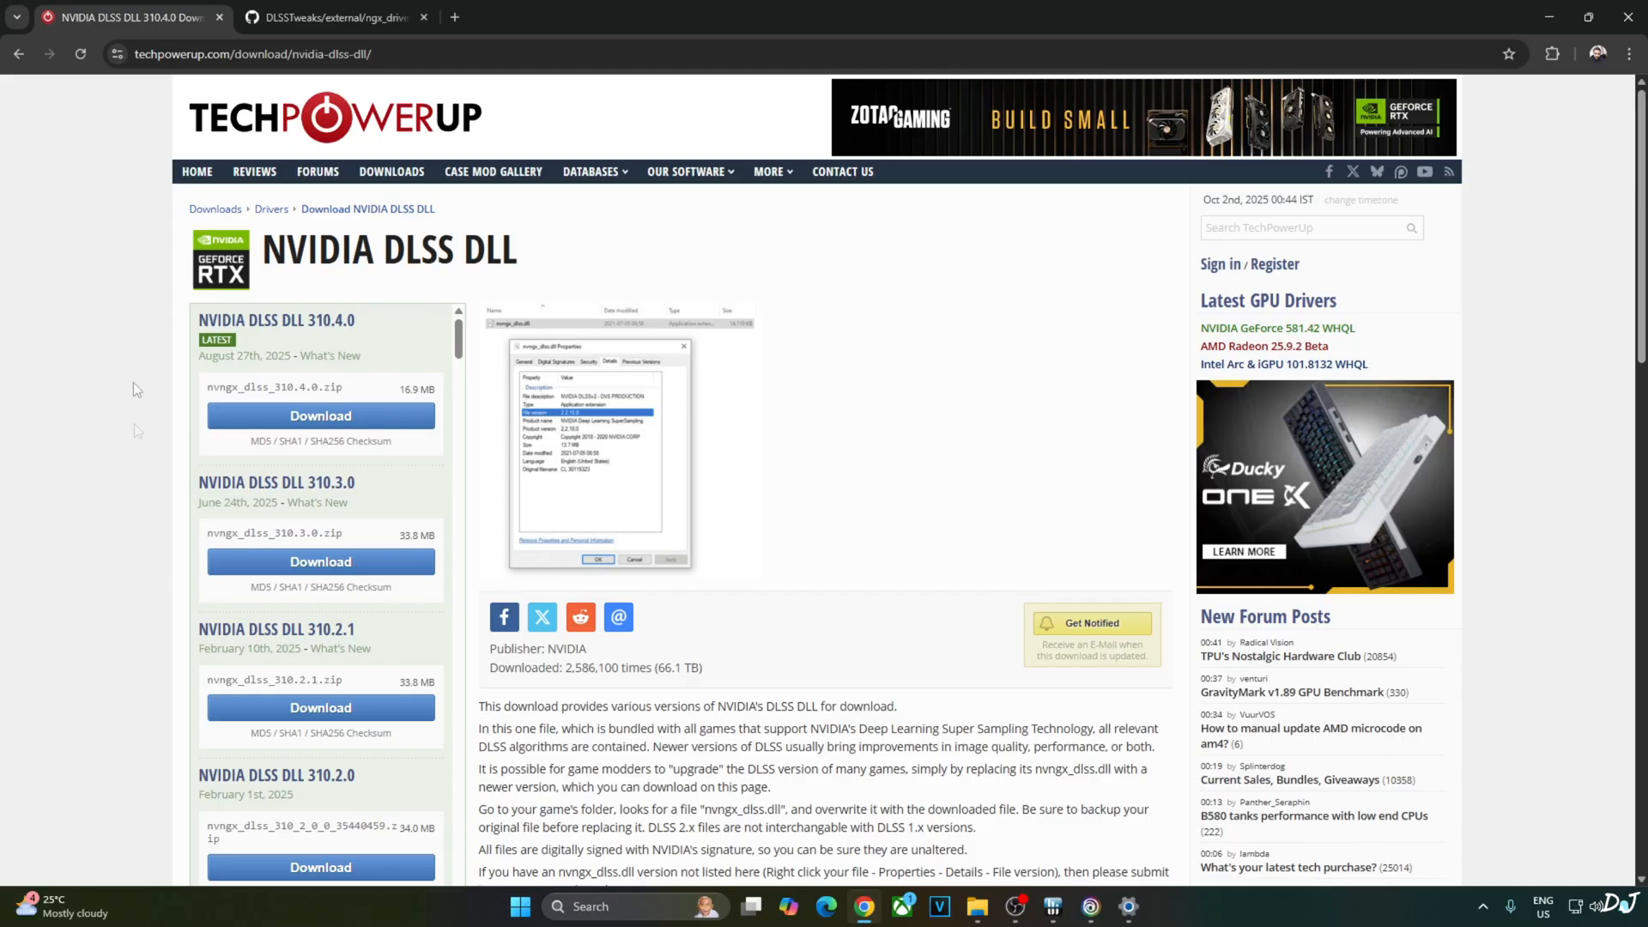
mouse_move(321, 416)
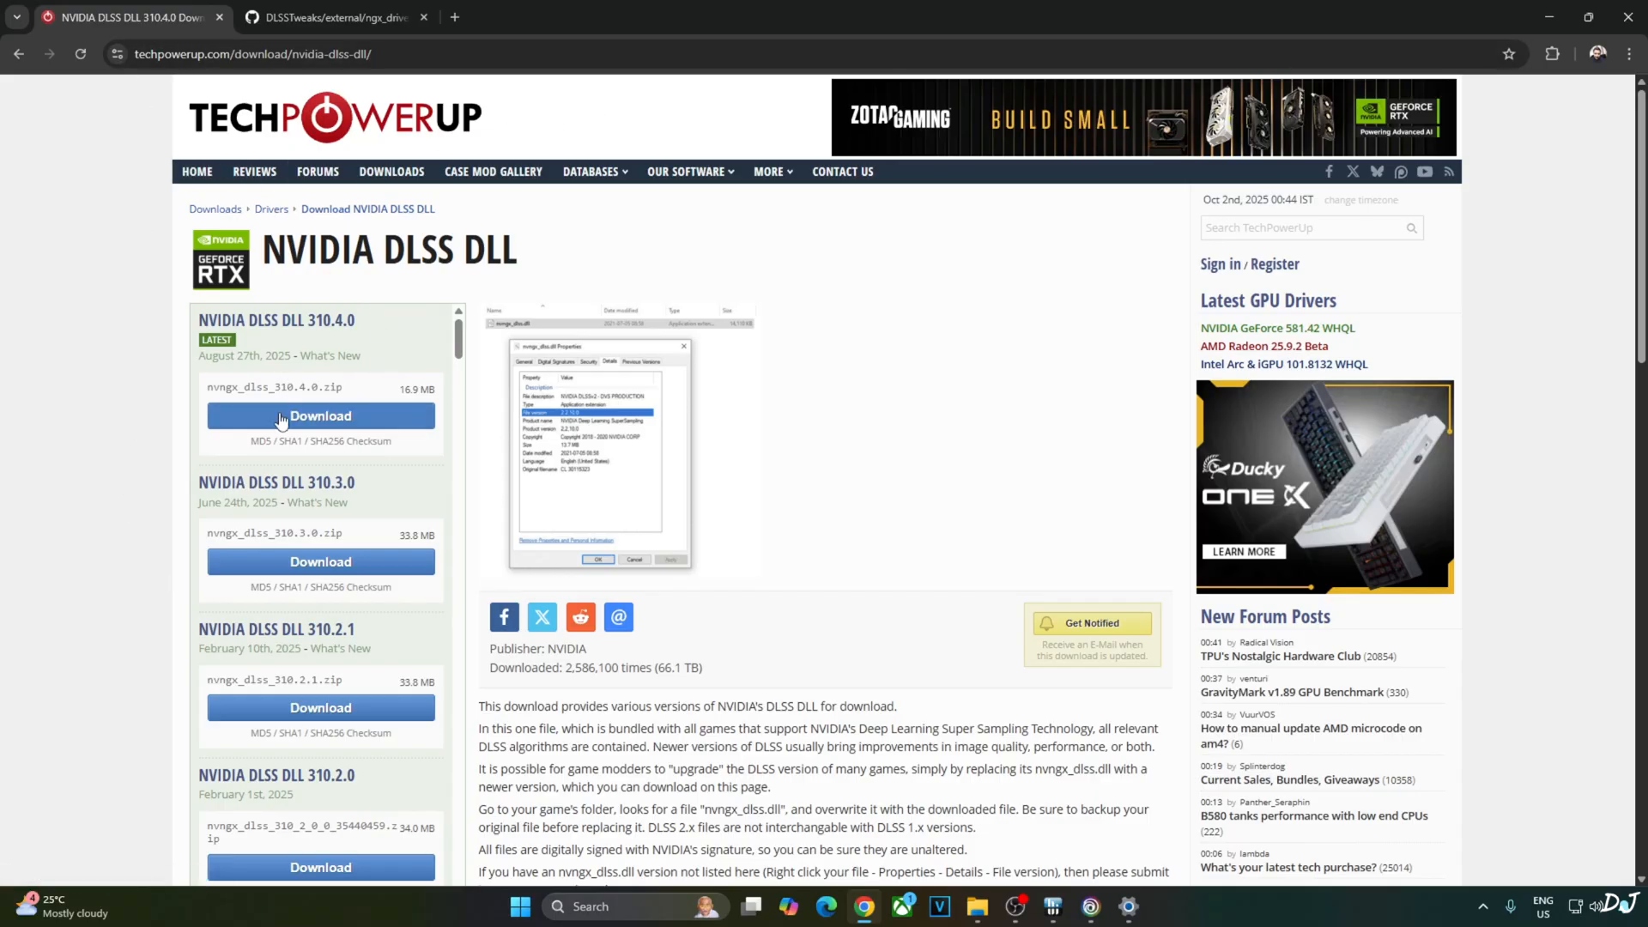
Start the NVIDIA DLSS DLL 310.4.0 download on TechPowerUp.
click(321, 416)
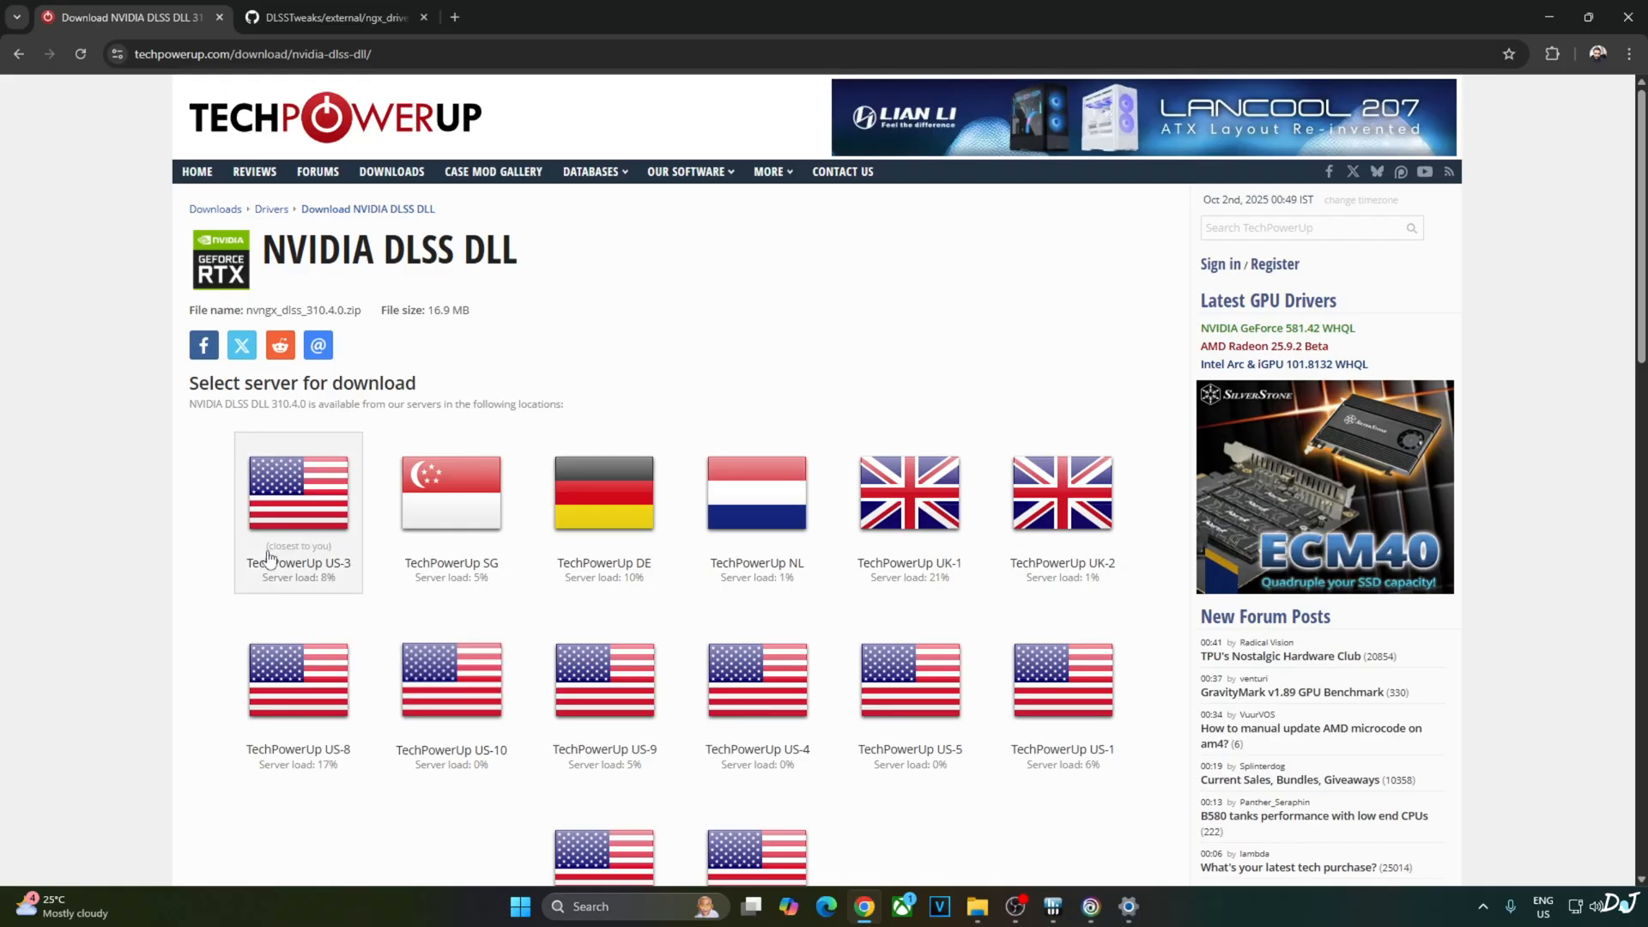
mouse_move(228, 34)
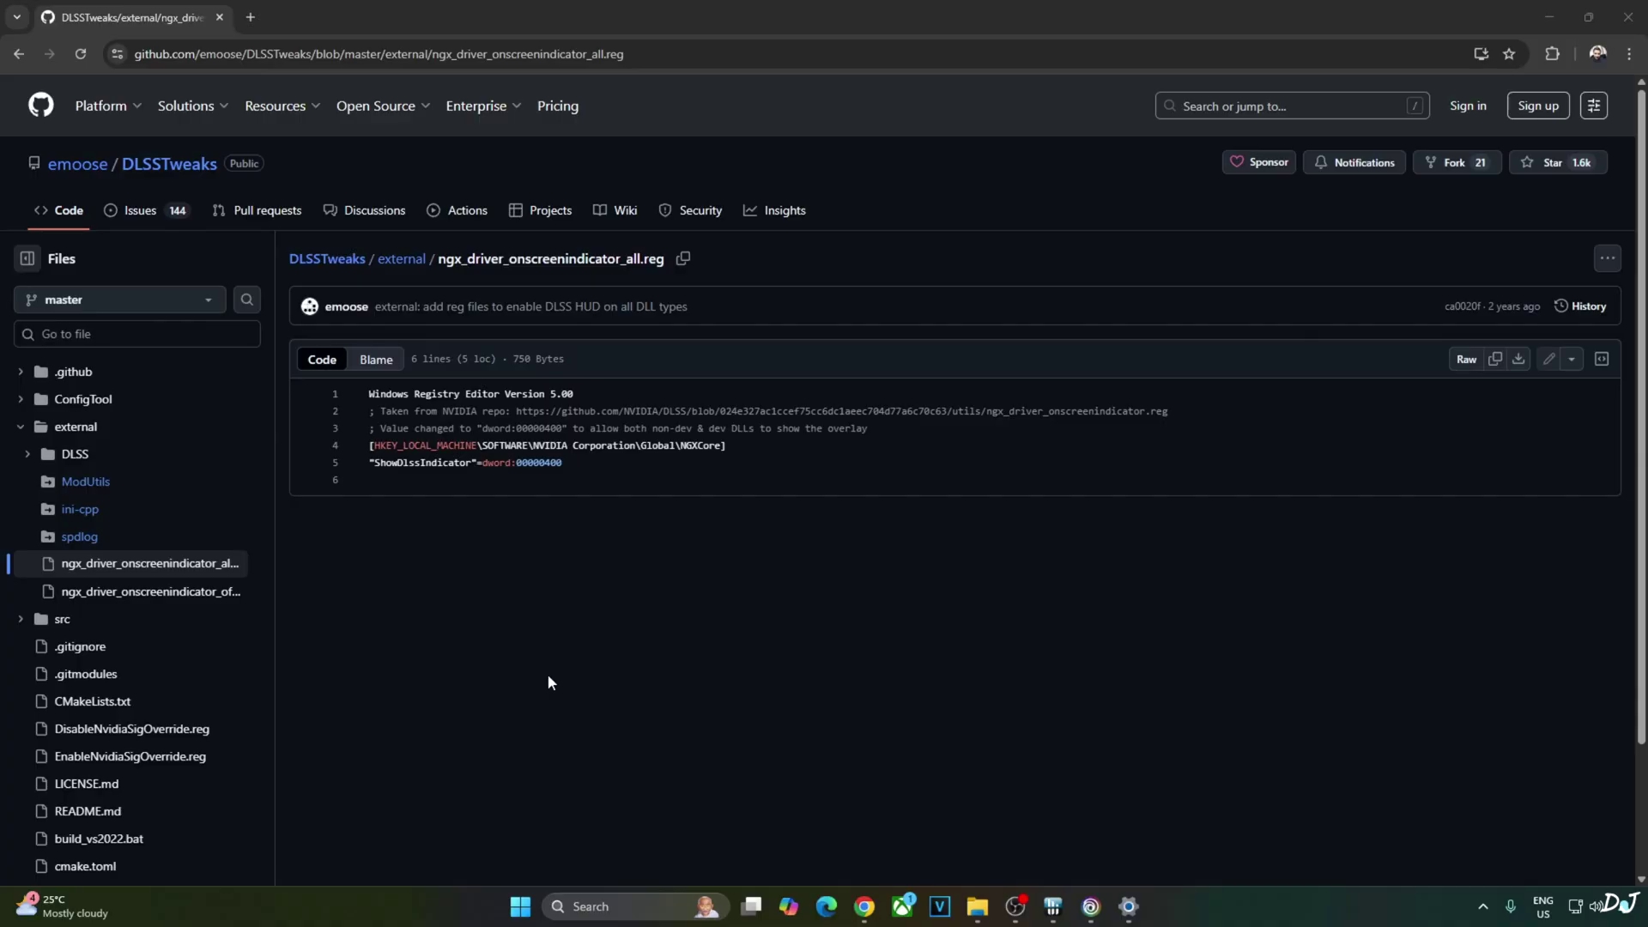
mouse_move(400, 437)
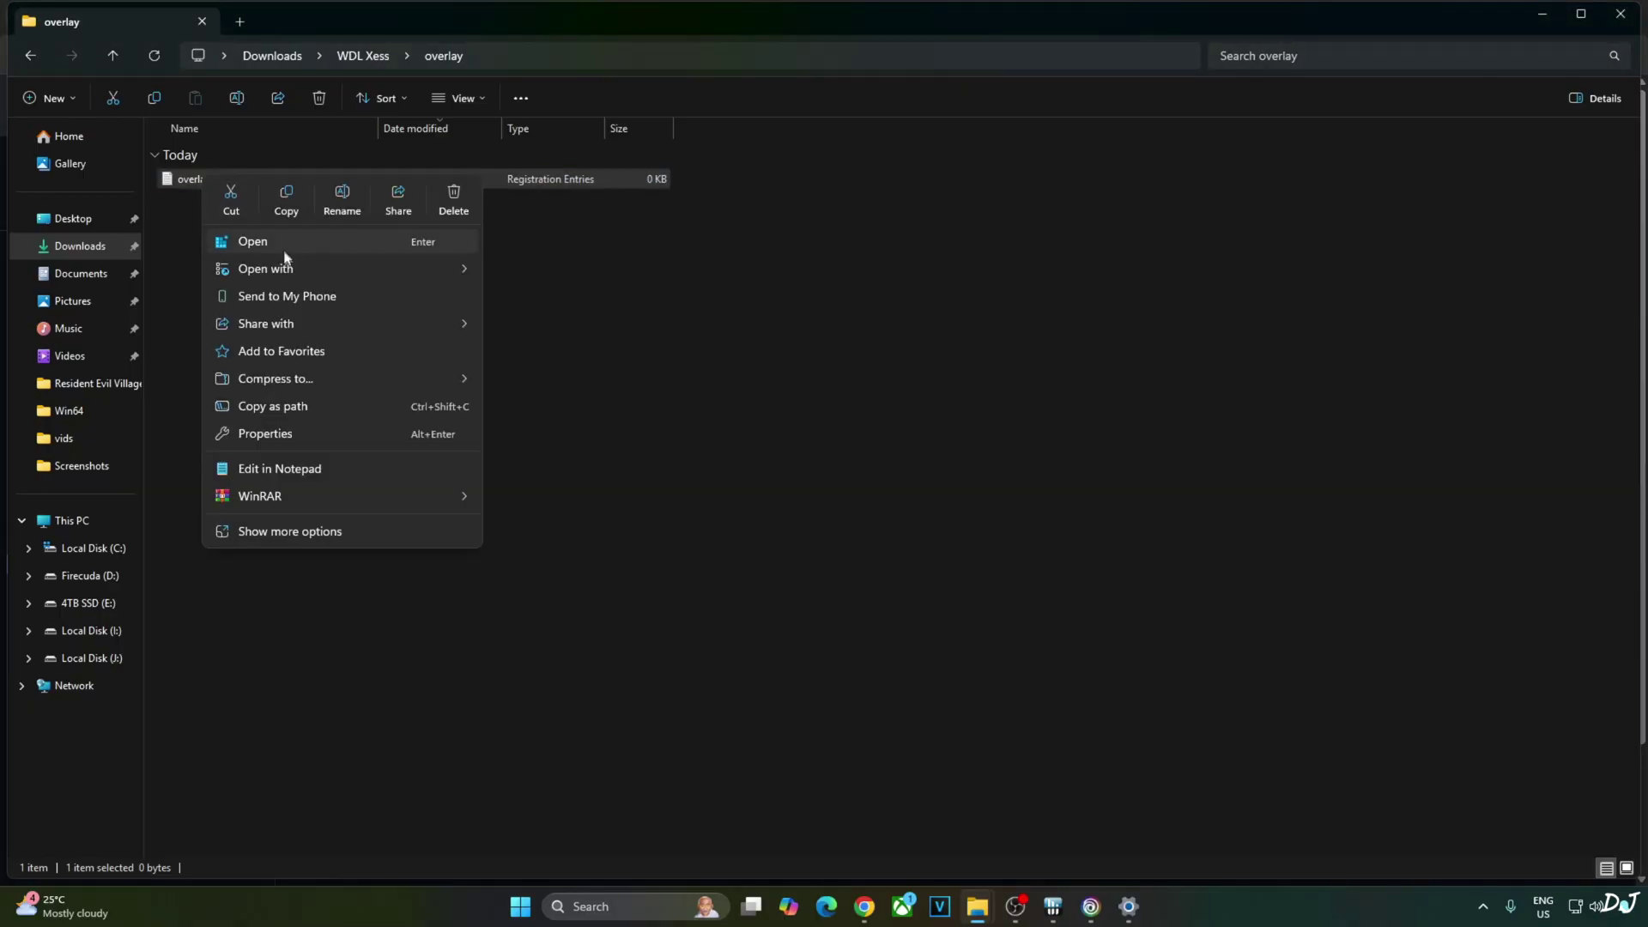
Edit the ShowDlssIndicator dword value in overlay.reg and save the file.
click(278, 468)
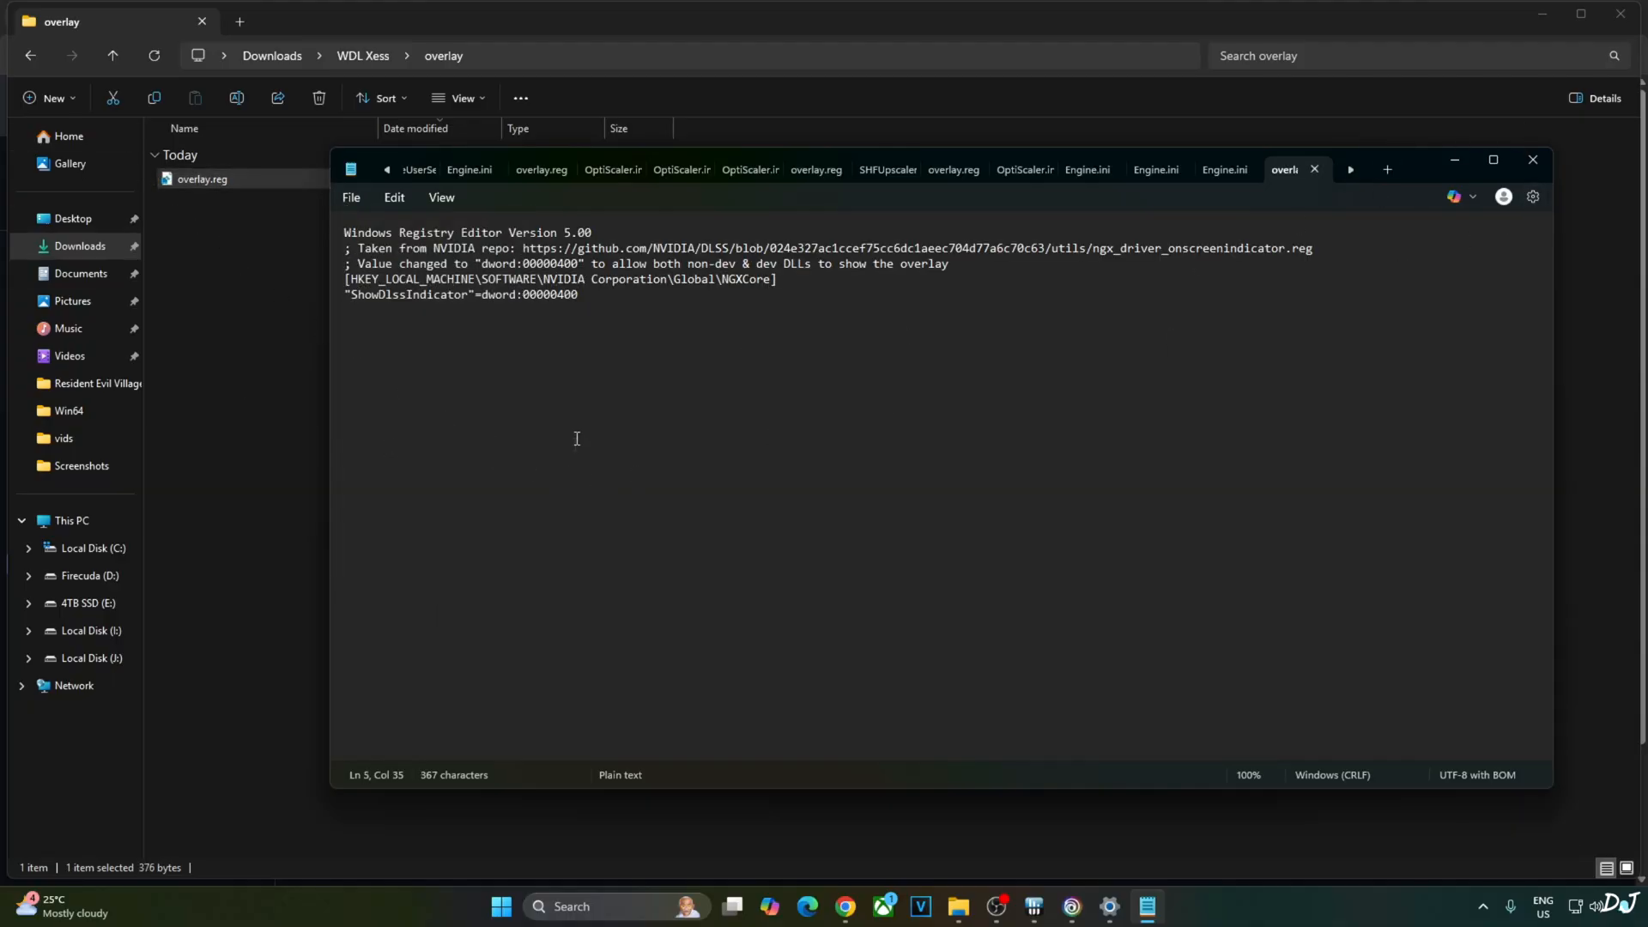
click(558, 296)
text(0)
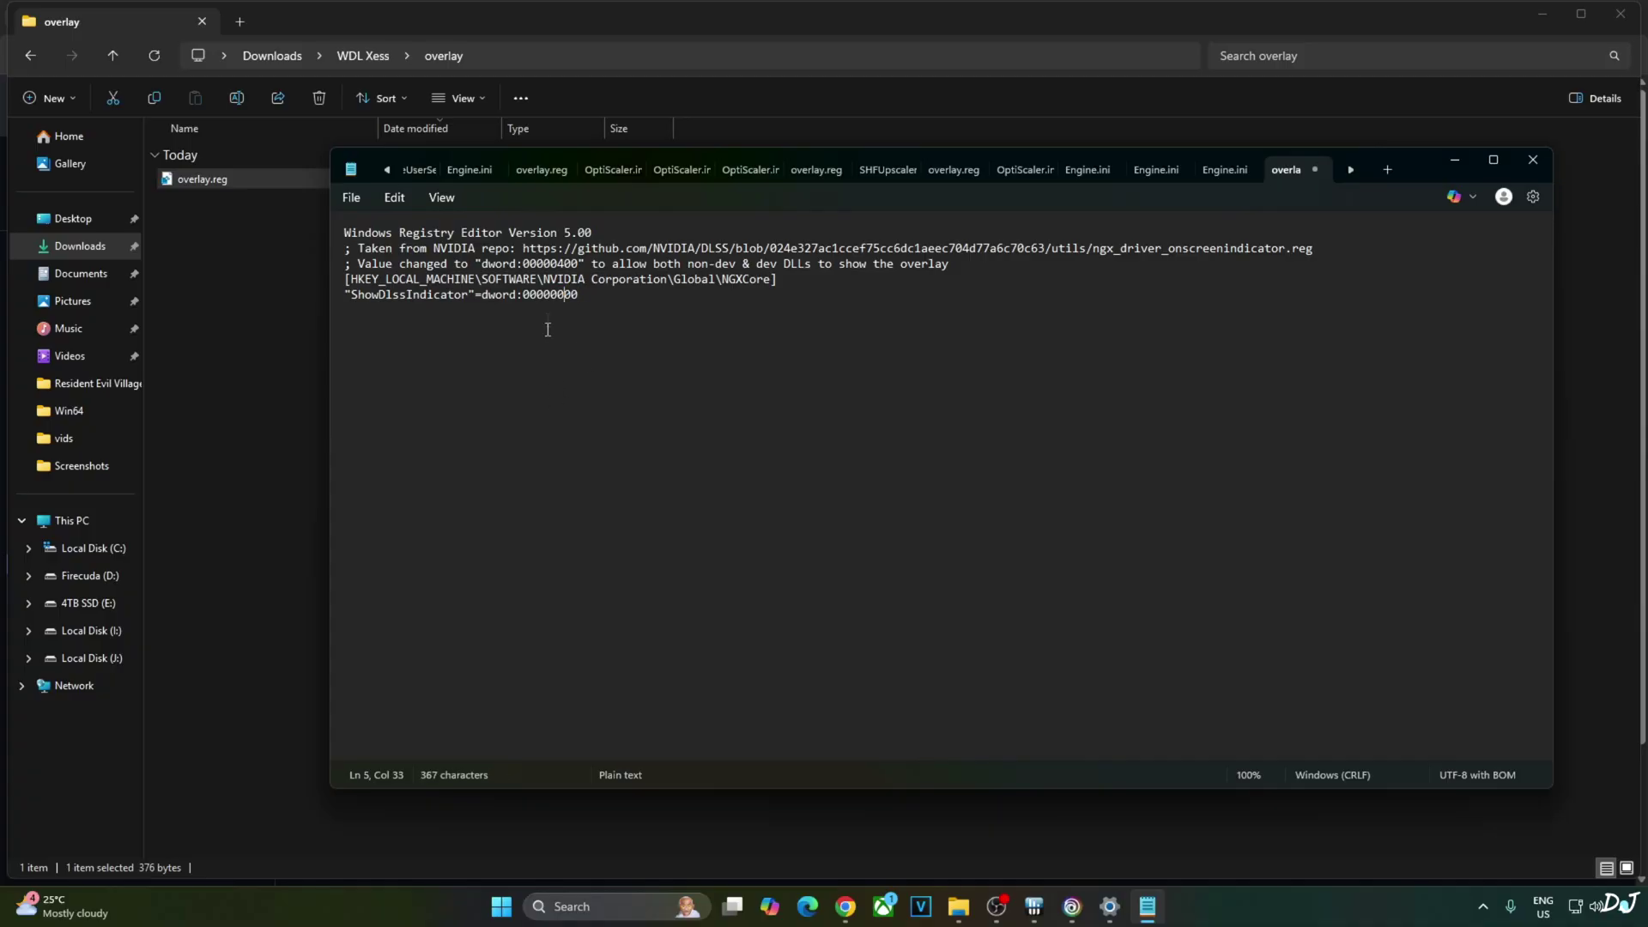
click(351, 199)
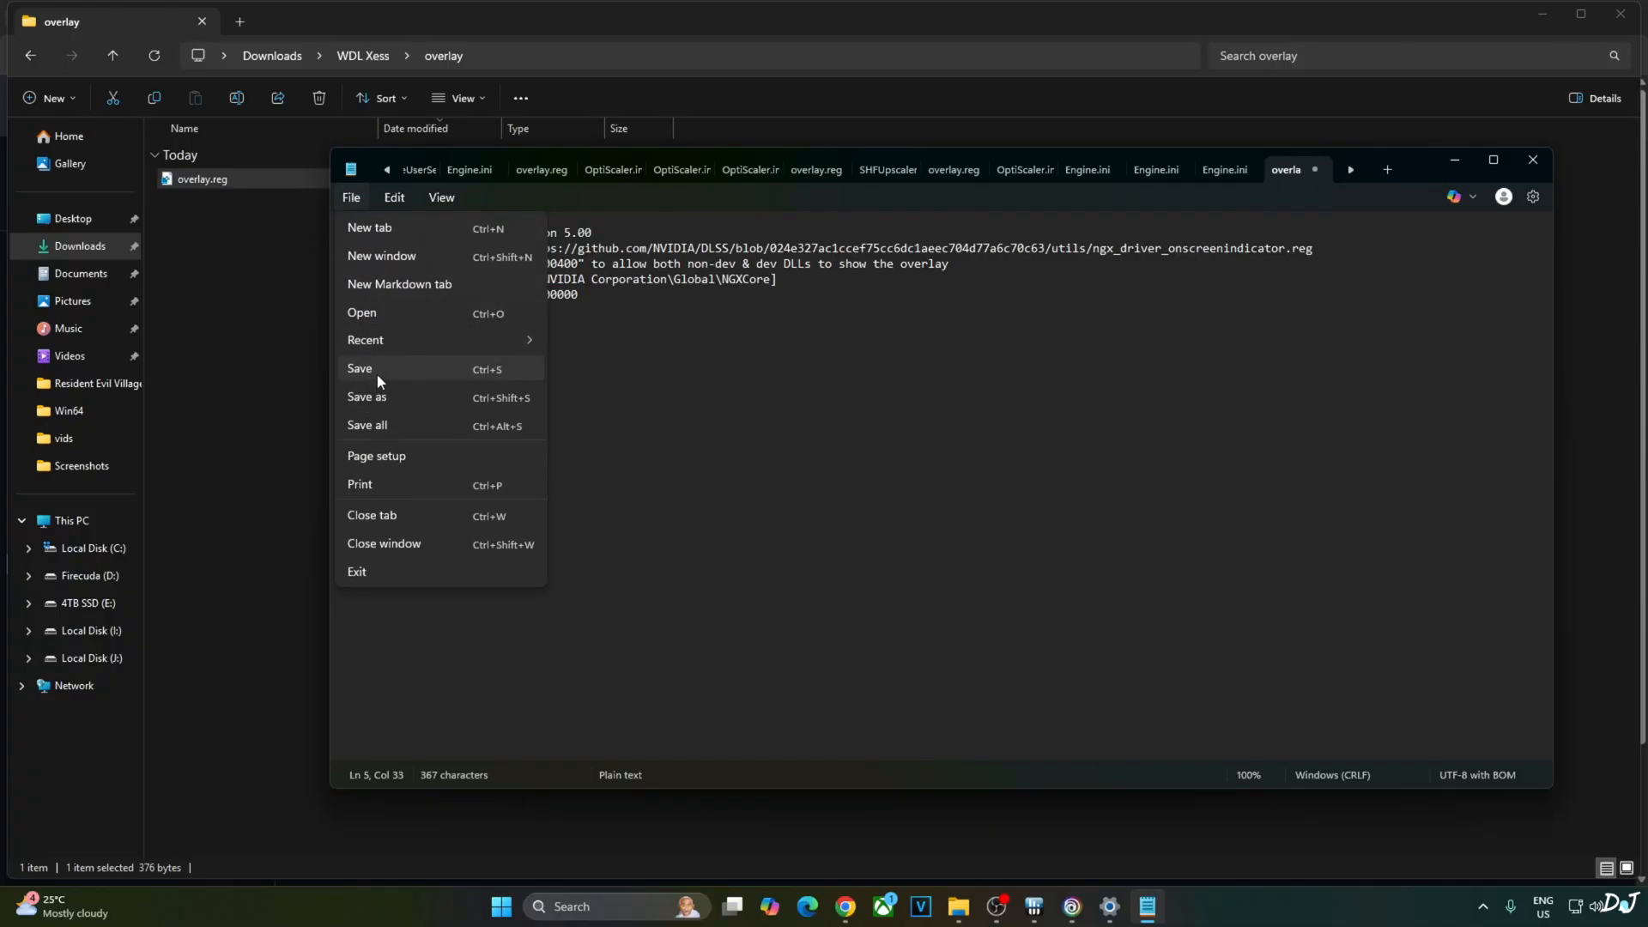
click(359, 367)
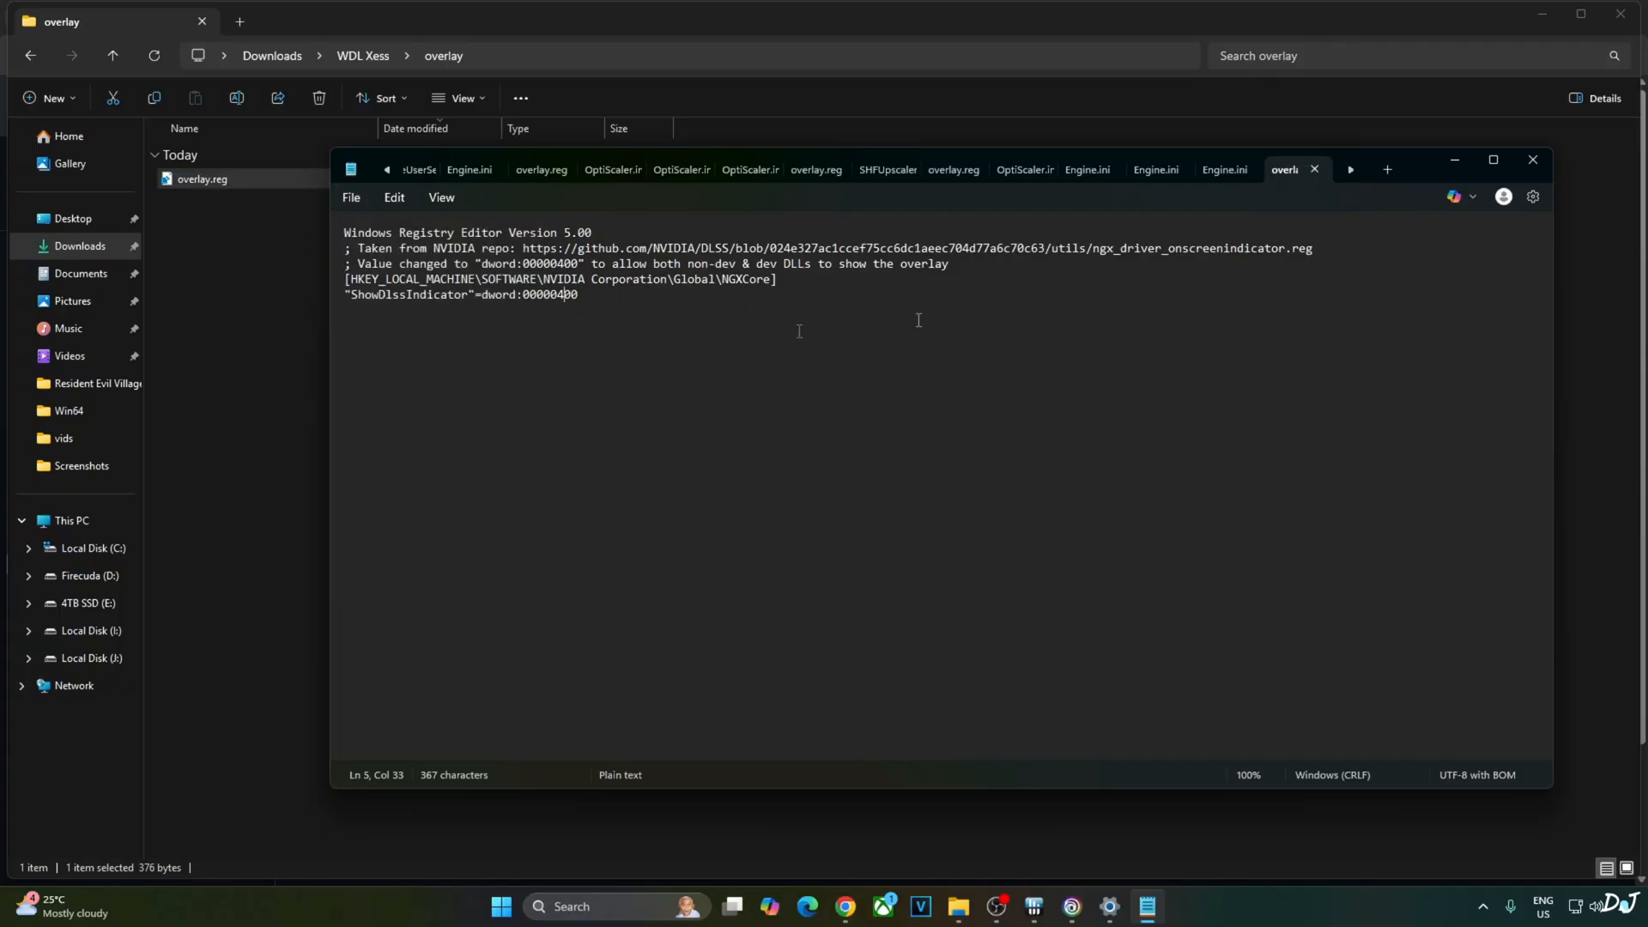
Merge overlay.reg into the Windows registry and confirm adding its entries.
right_click(202, 178)
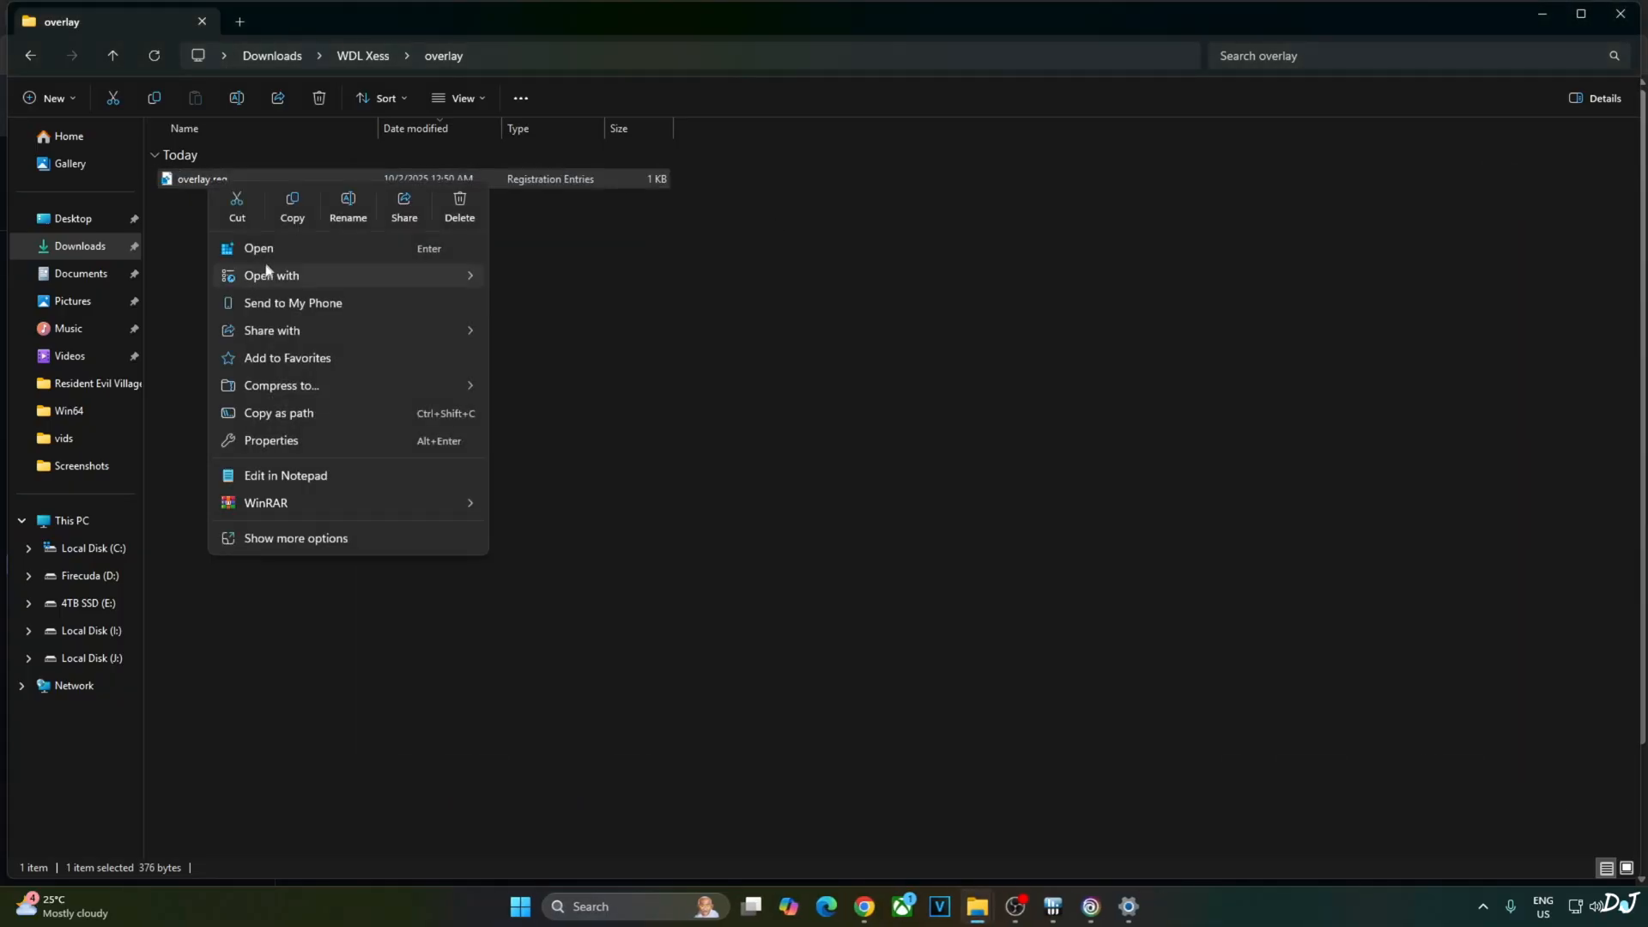
click(259, 251)
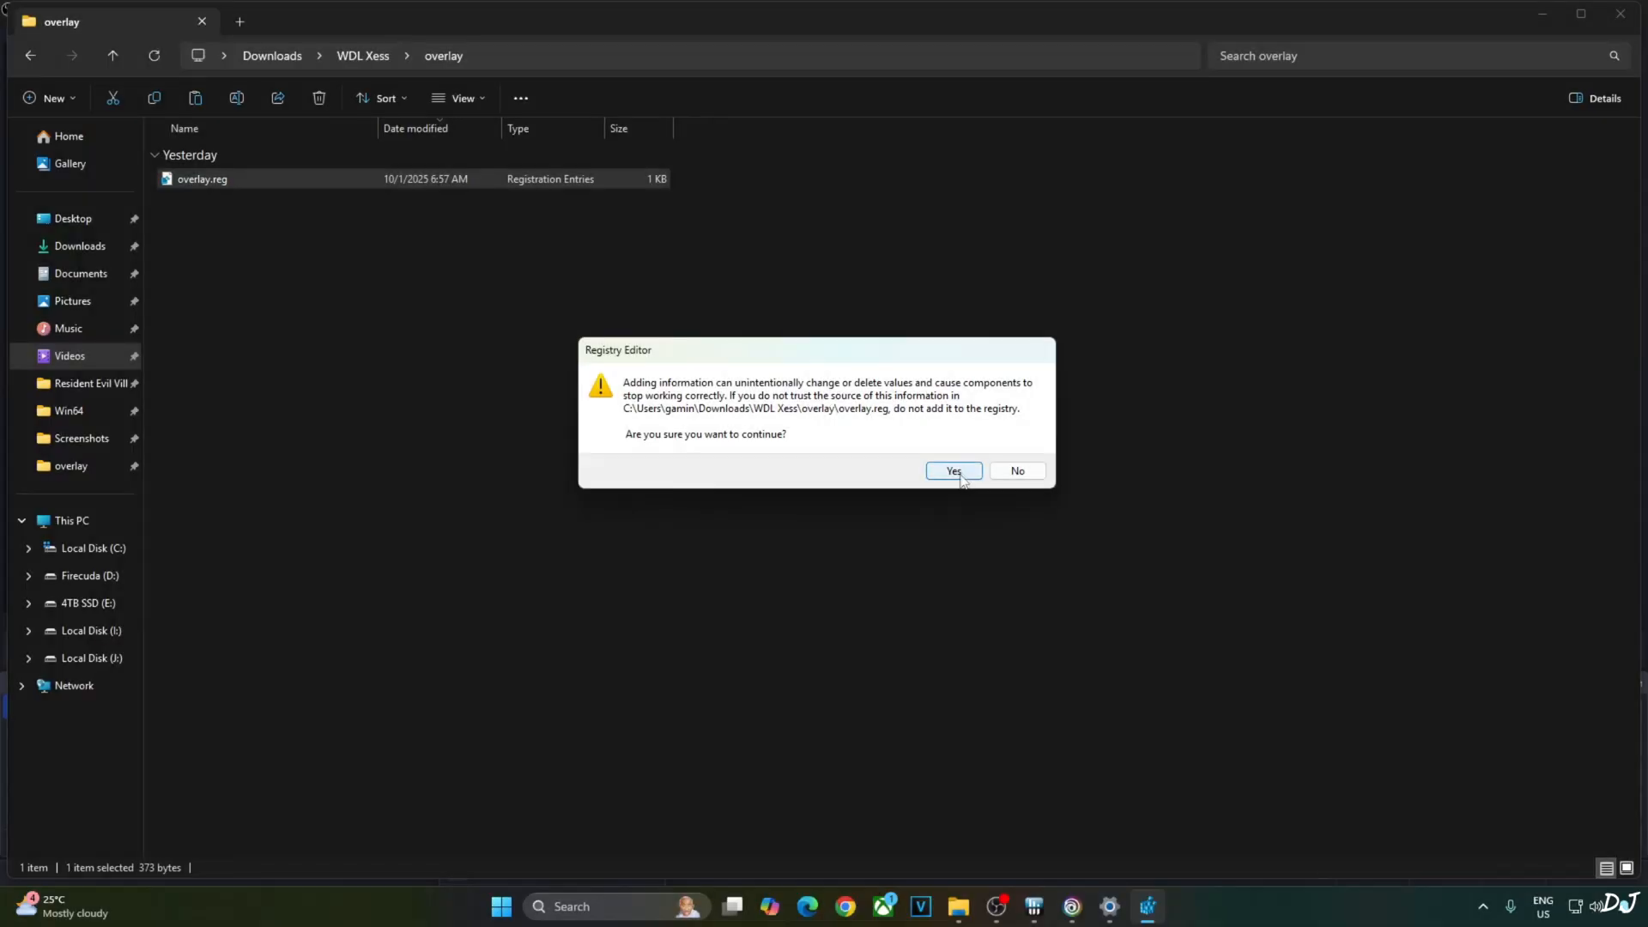
click(951, 471)
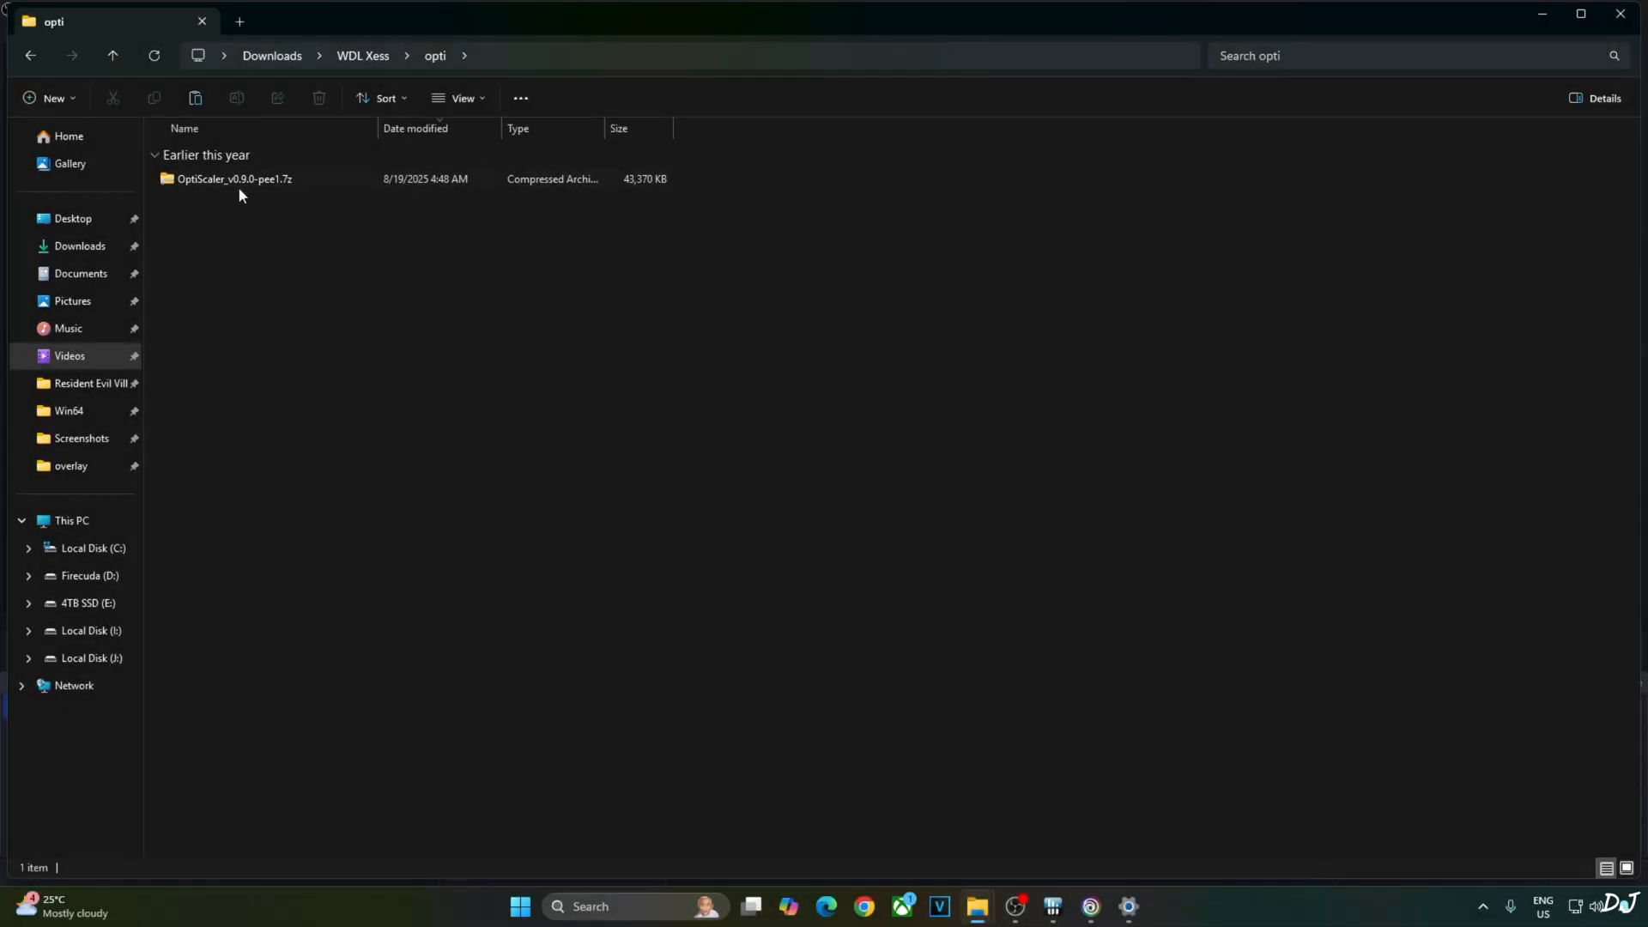
Select the eight needed OptiScaler files in the 7z archive, including OptiScaler.dll, OptiScaler.ini, libxess.dll and fakenvapi files.
double_click(234, 179)
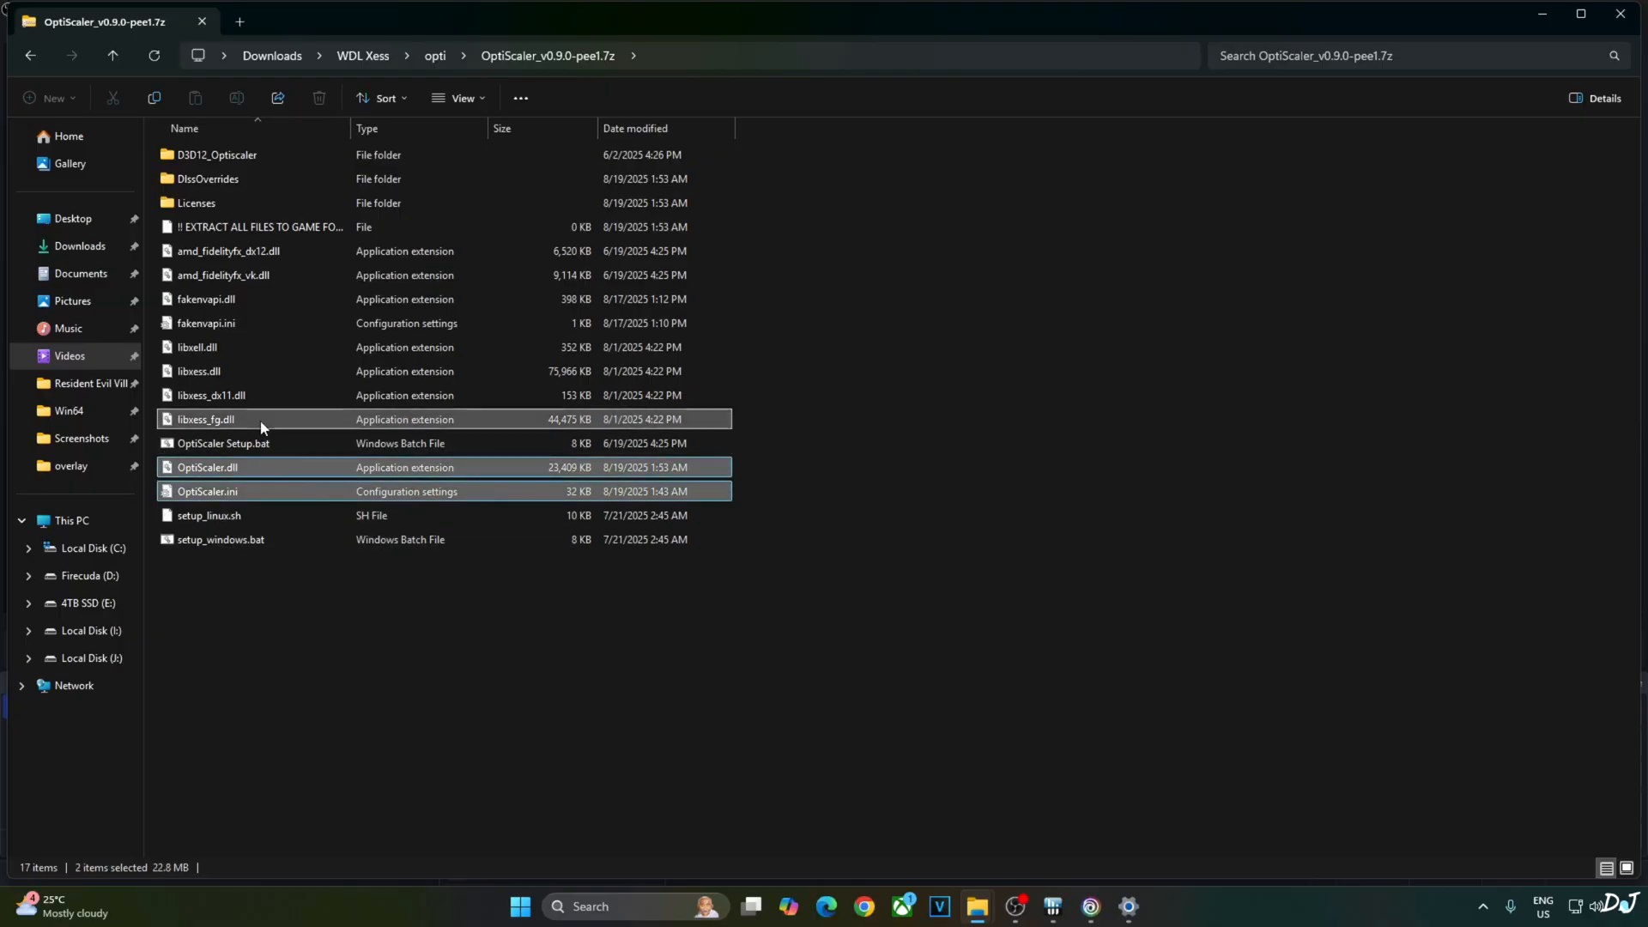
click(206, 419)
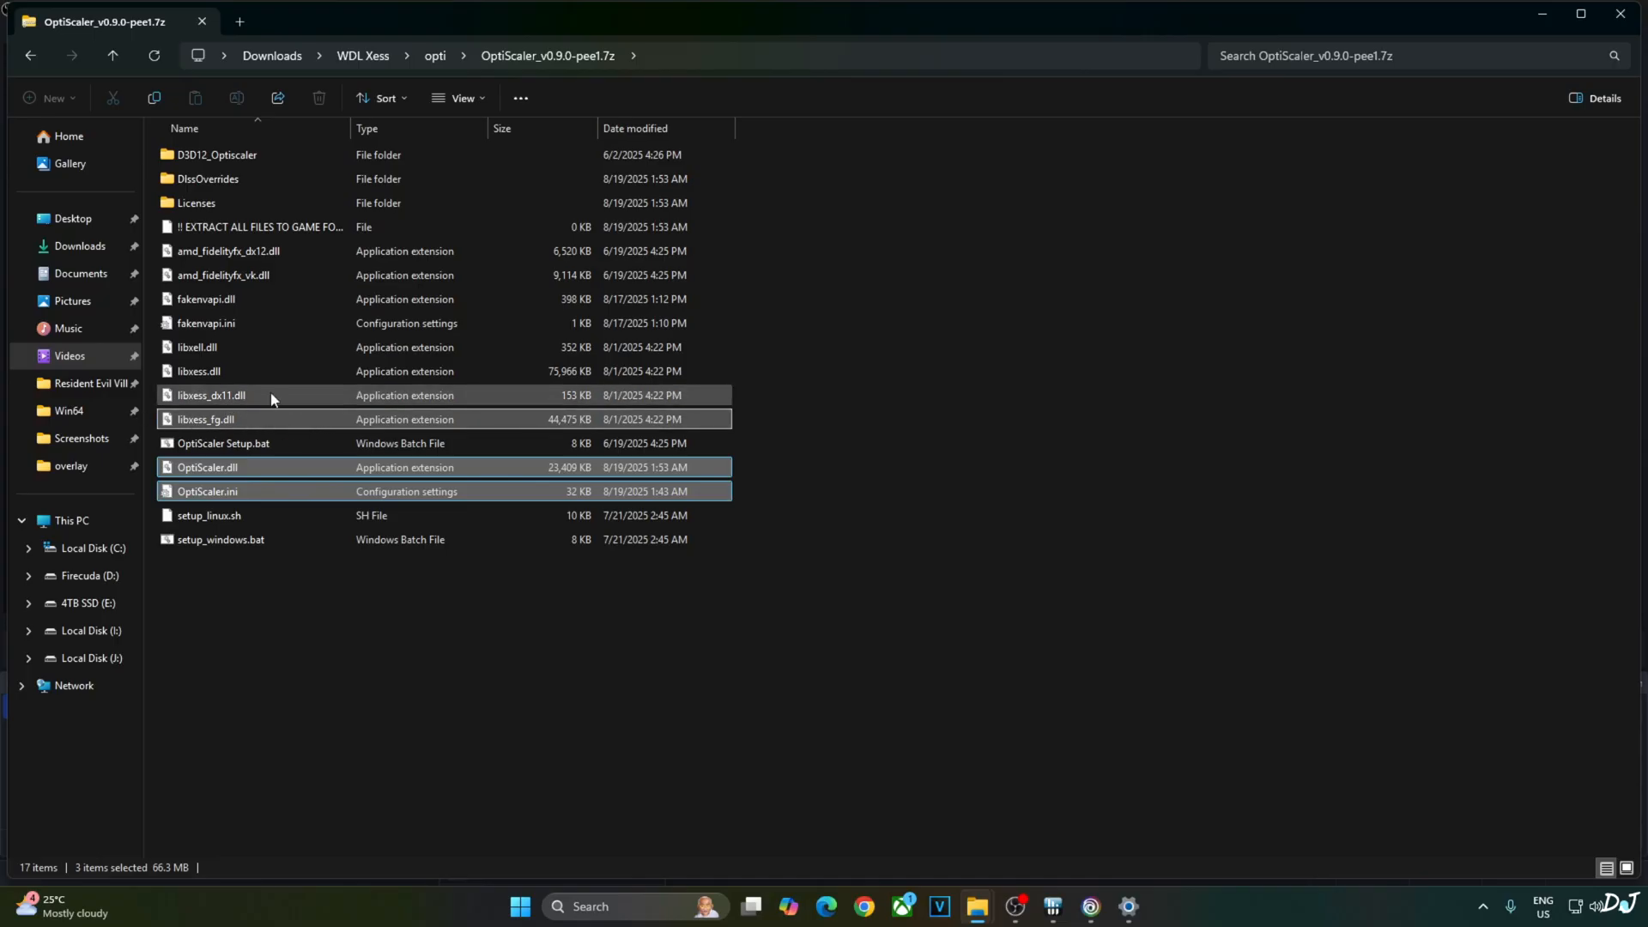
click(210, 395)
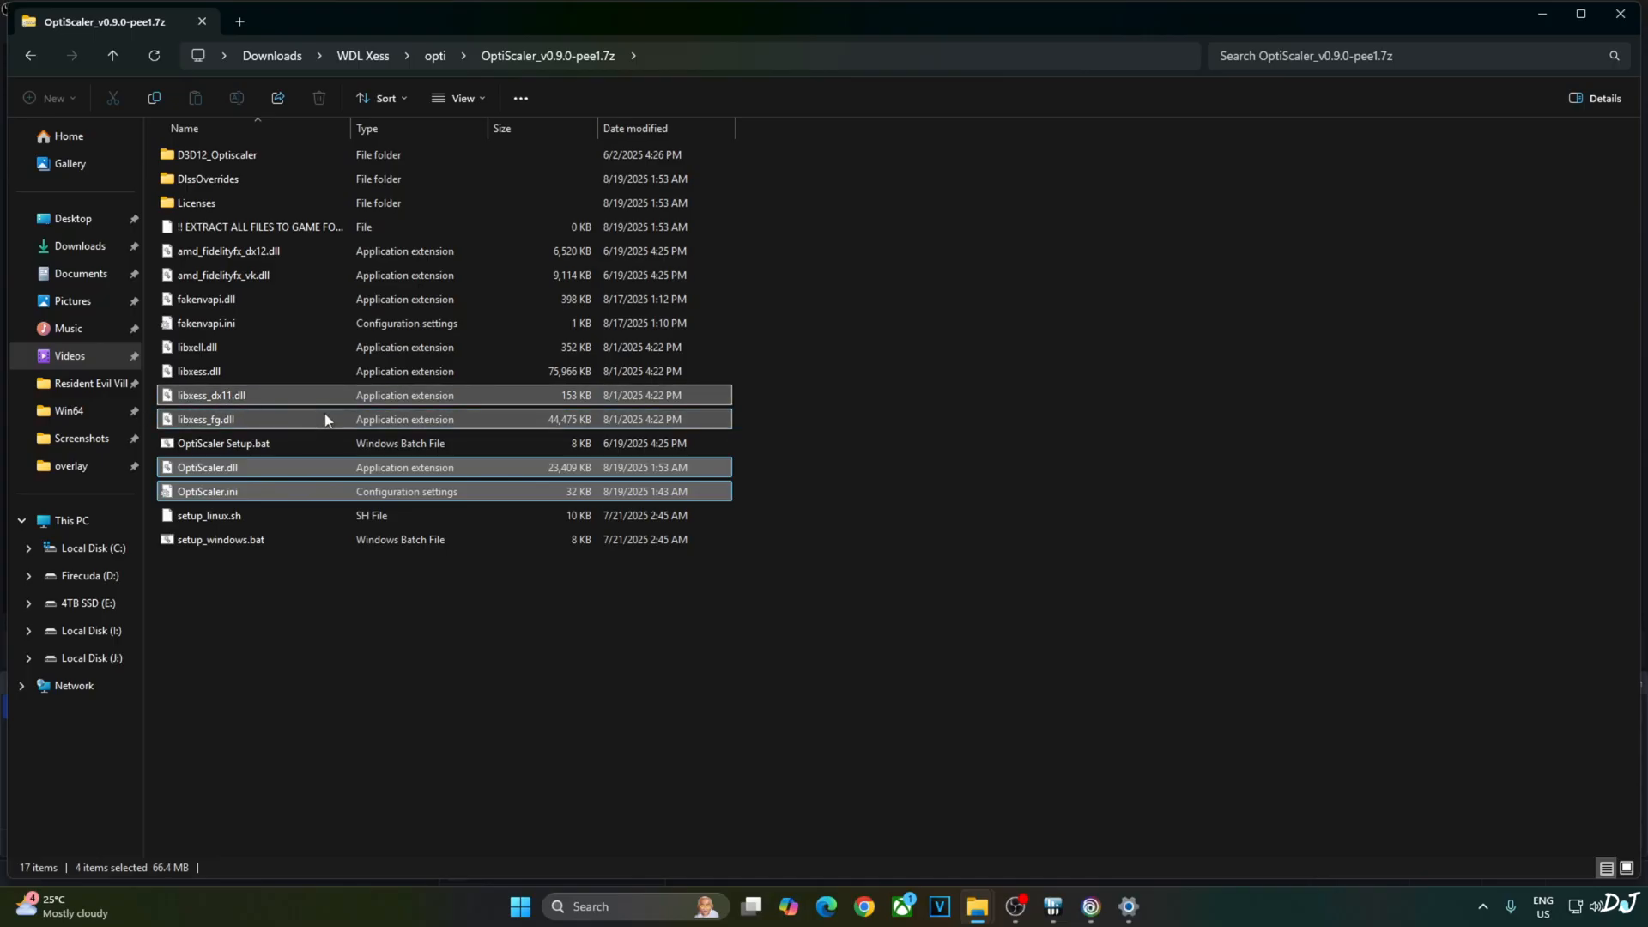
click(197, 371)
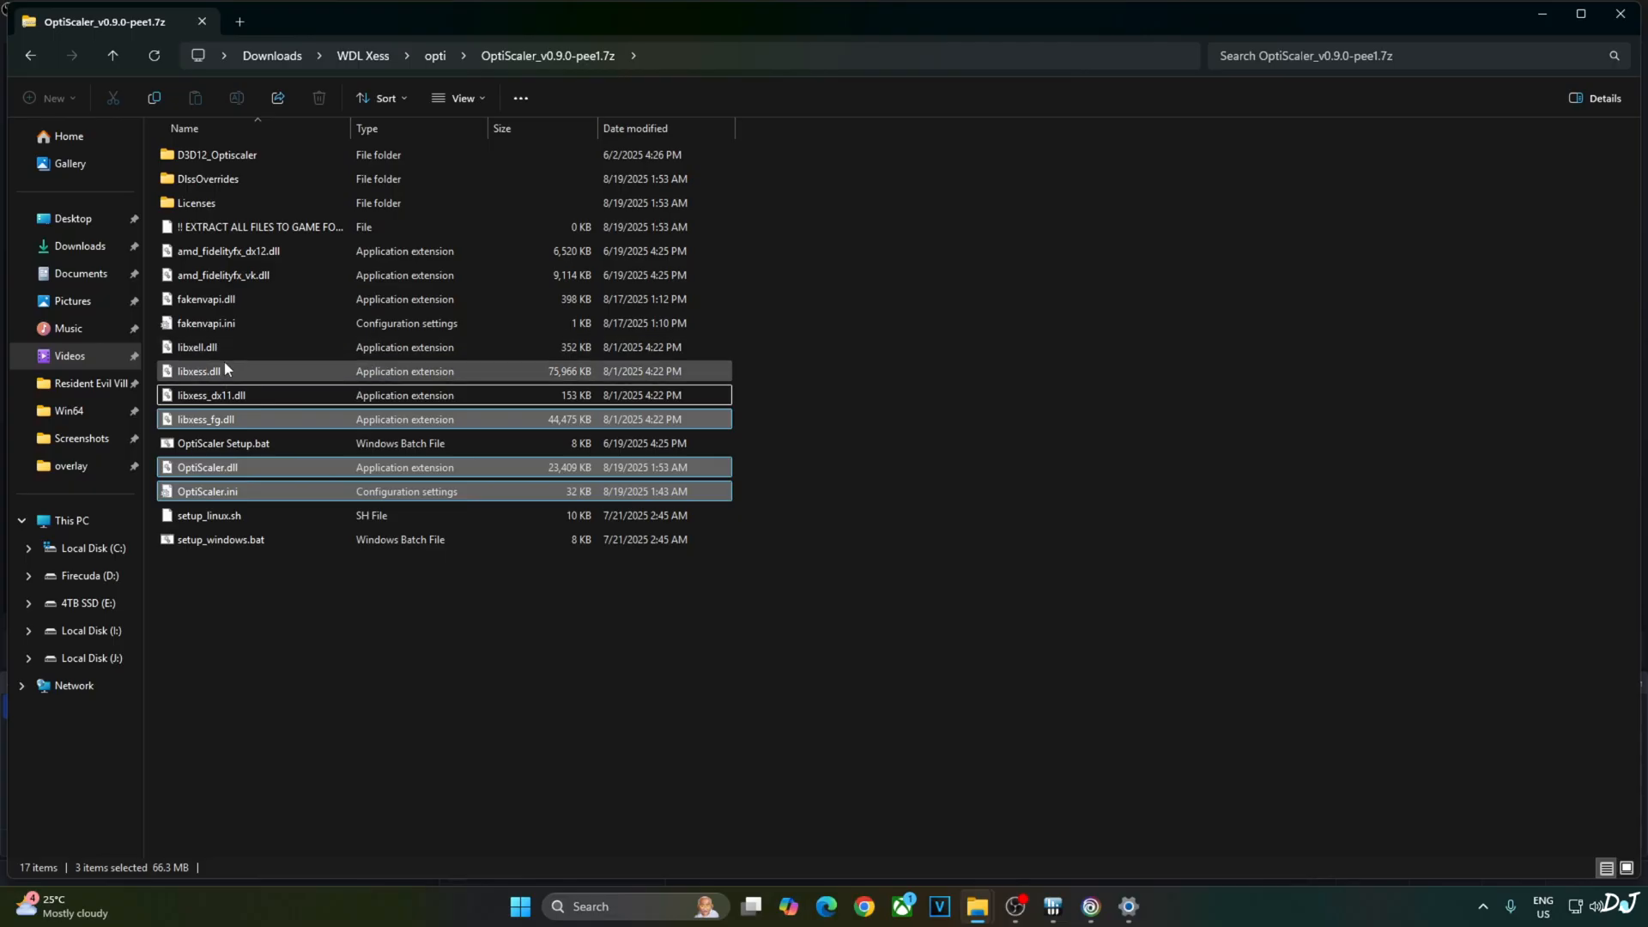
click(197, 370)
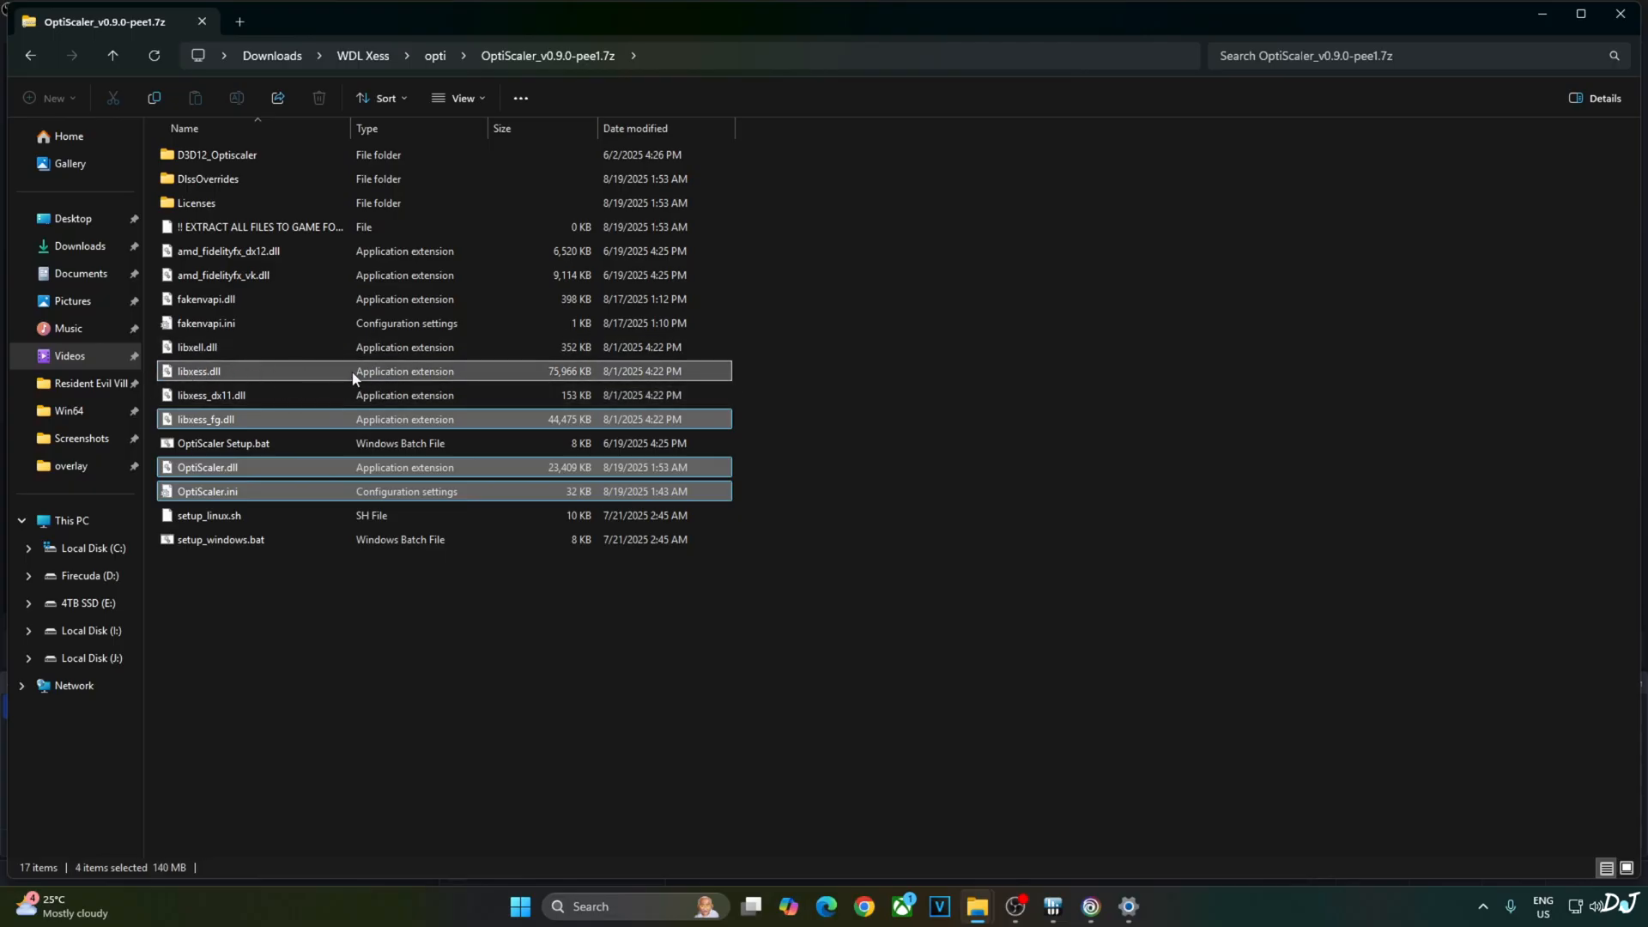
click(196, 347)
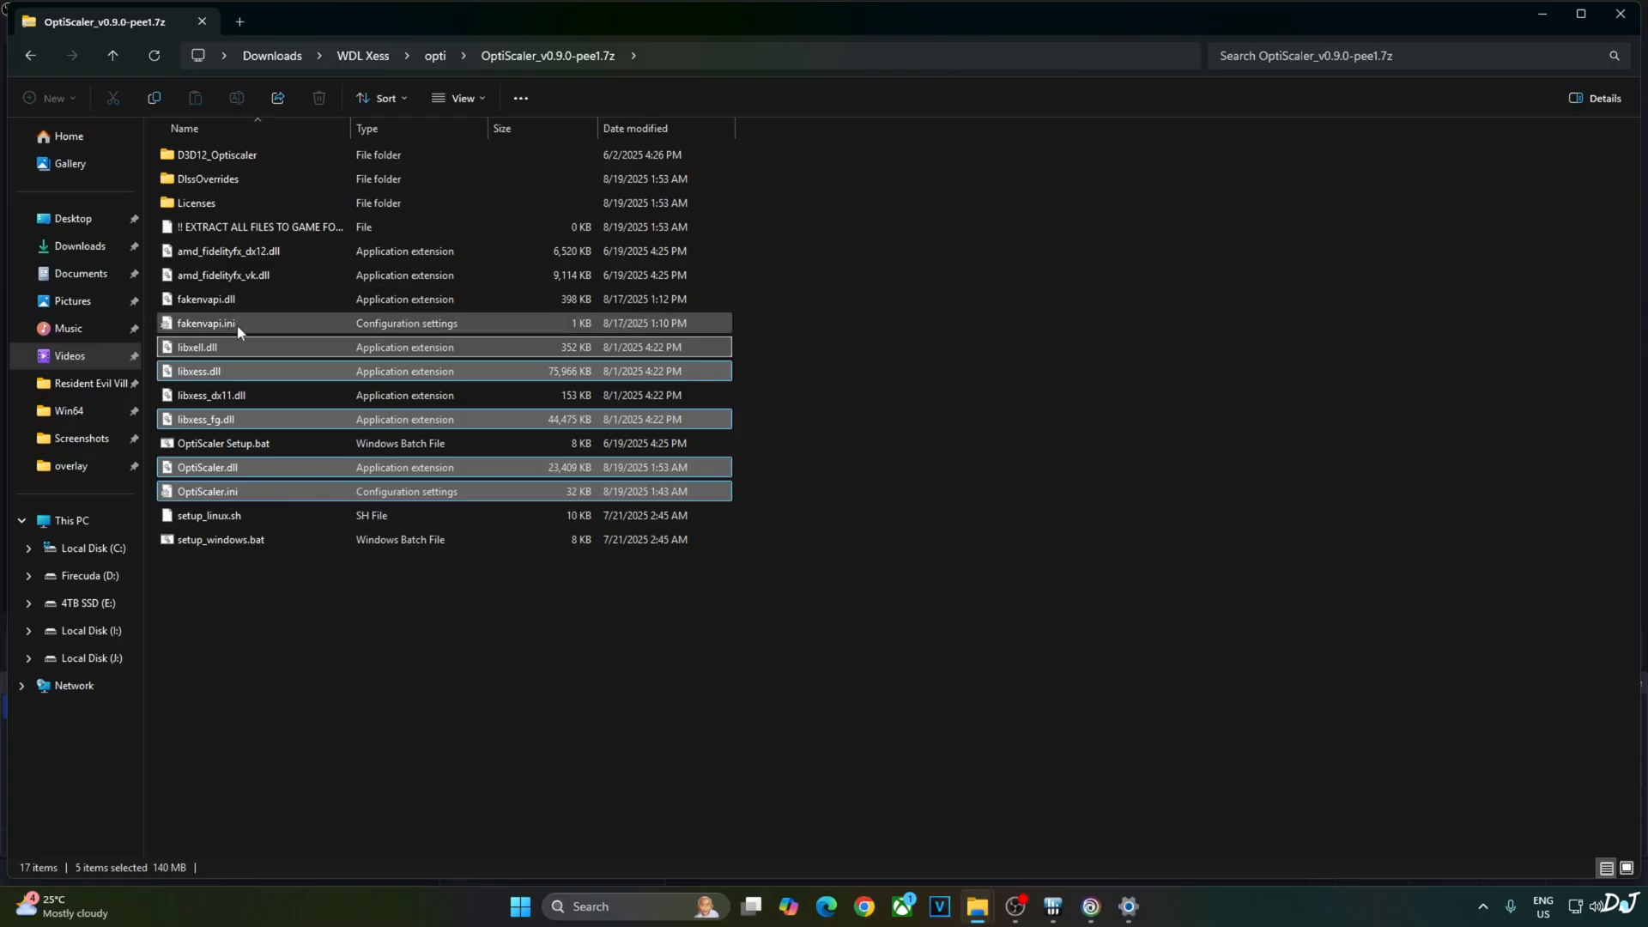
click(206, 299)
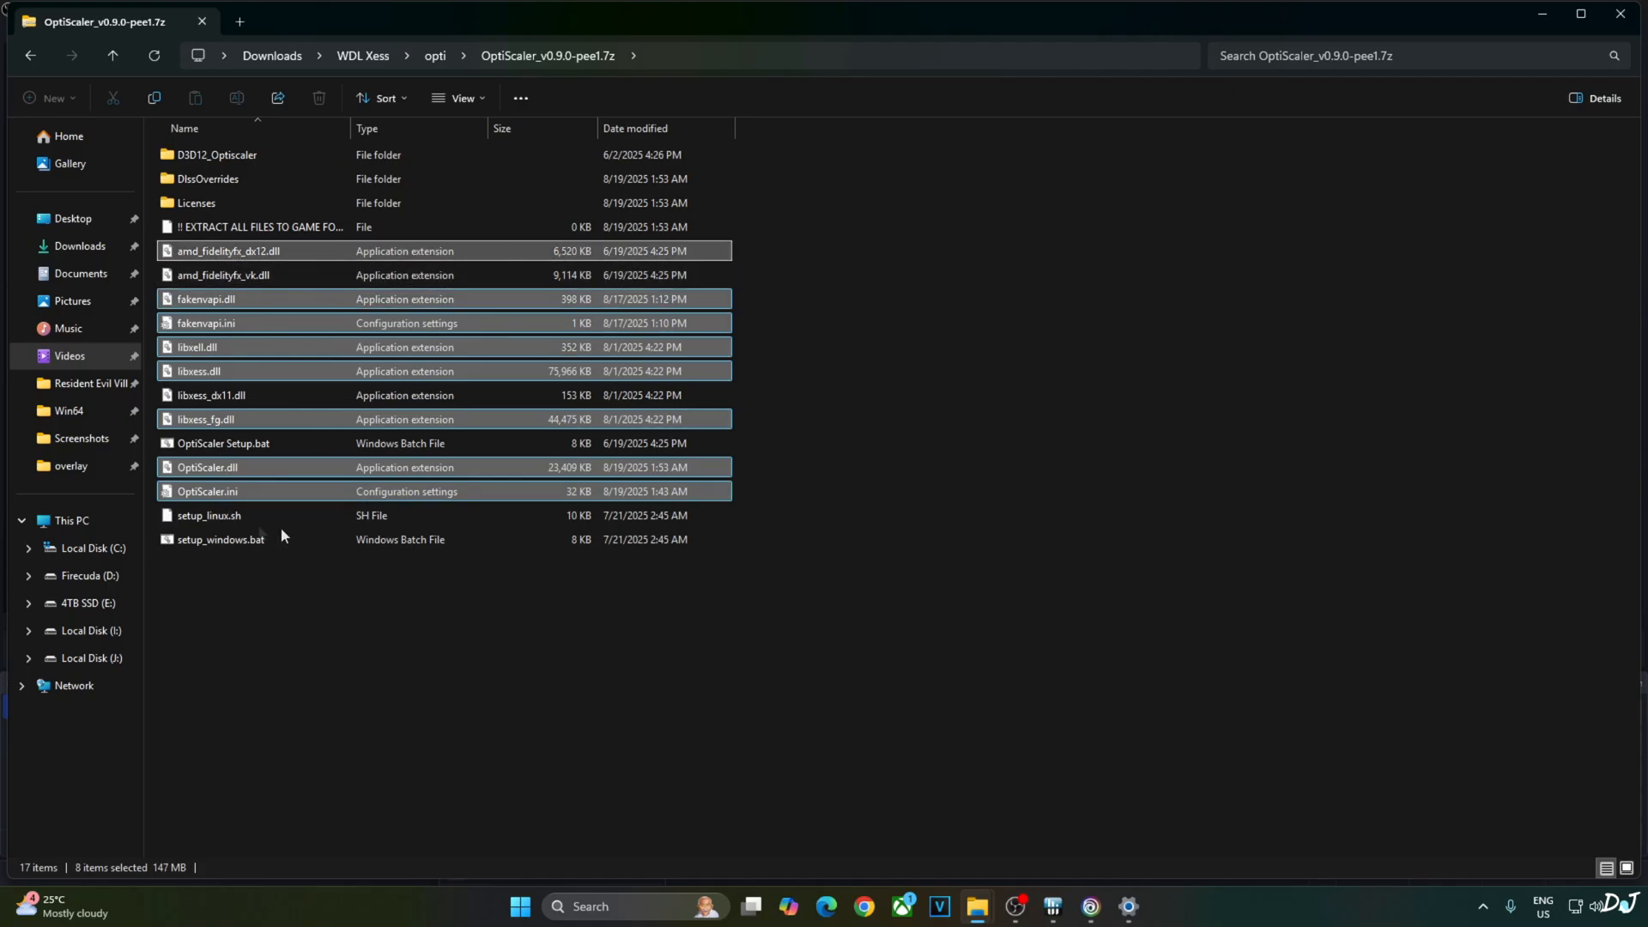
mouse_move(1086, 908)
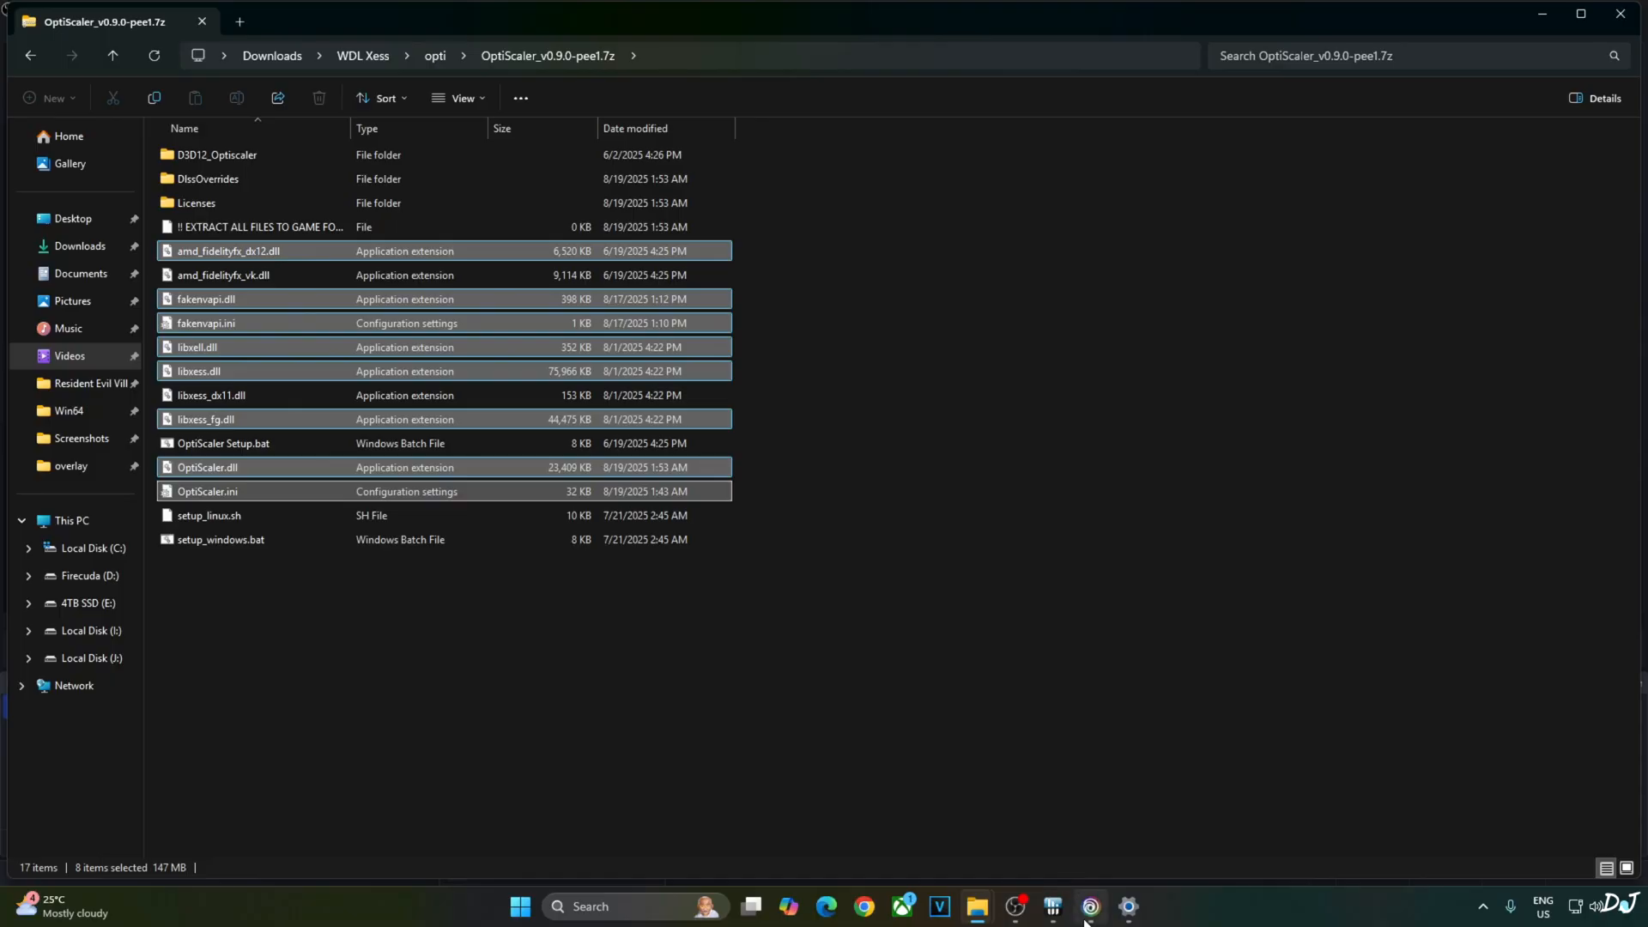
From Watch Dogs: Legion's properties in Ubisoft Connect, open its install folder E:/Ubisoft/Watch Dogs Legion.
click(1051, 906)
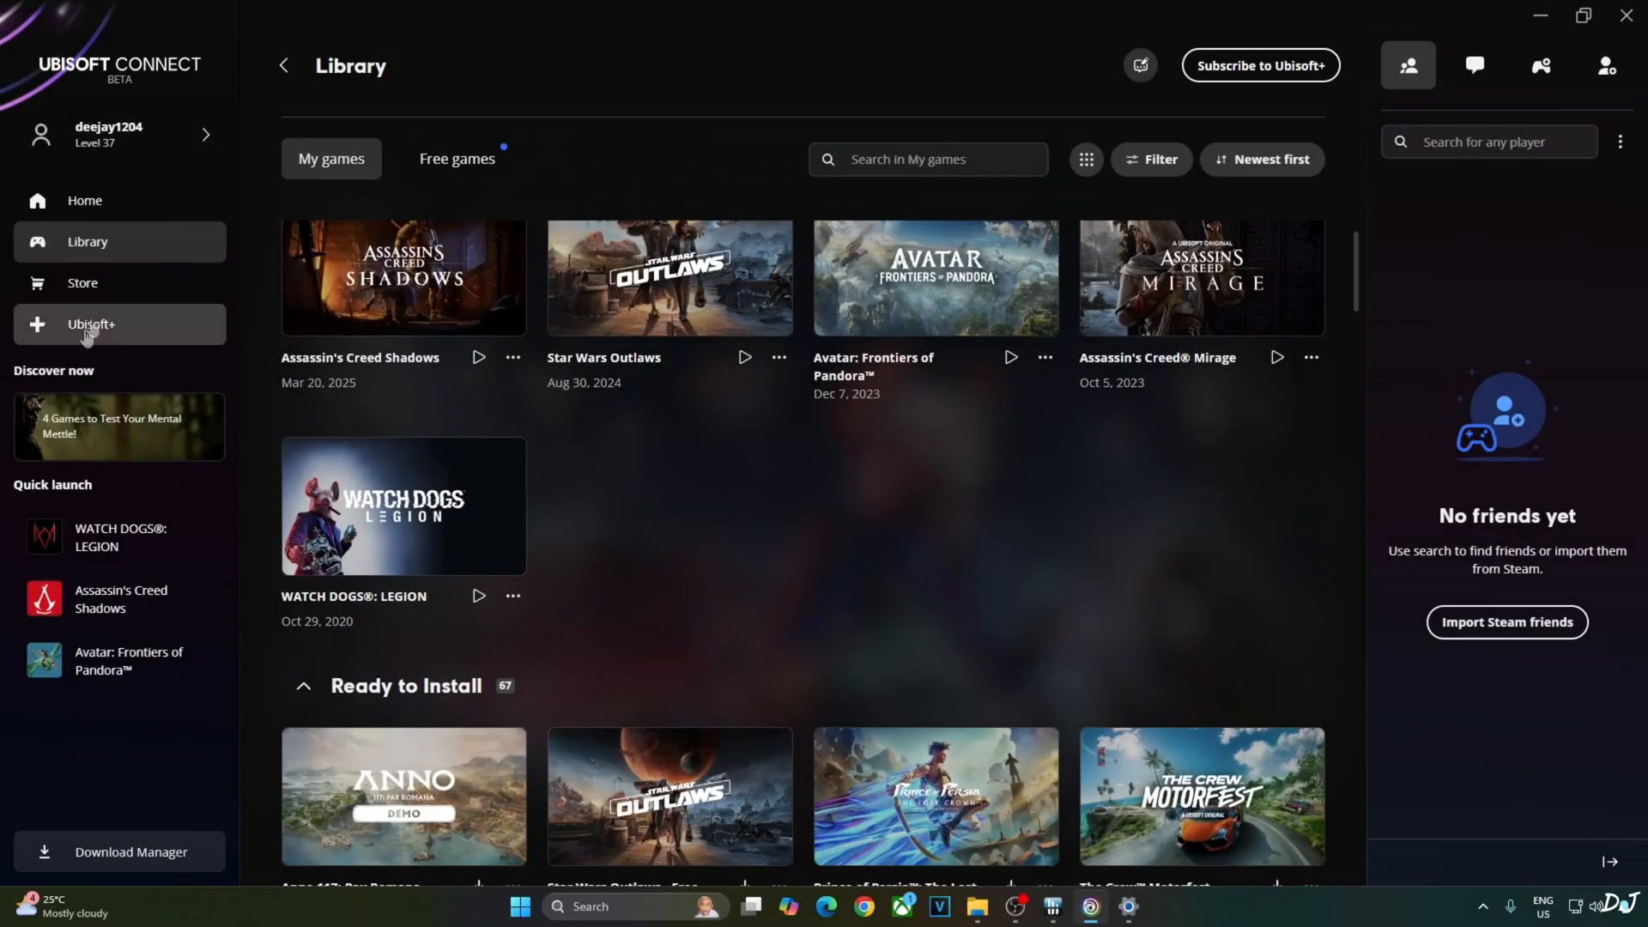
scroll(up, 3)
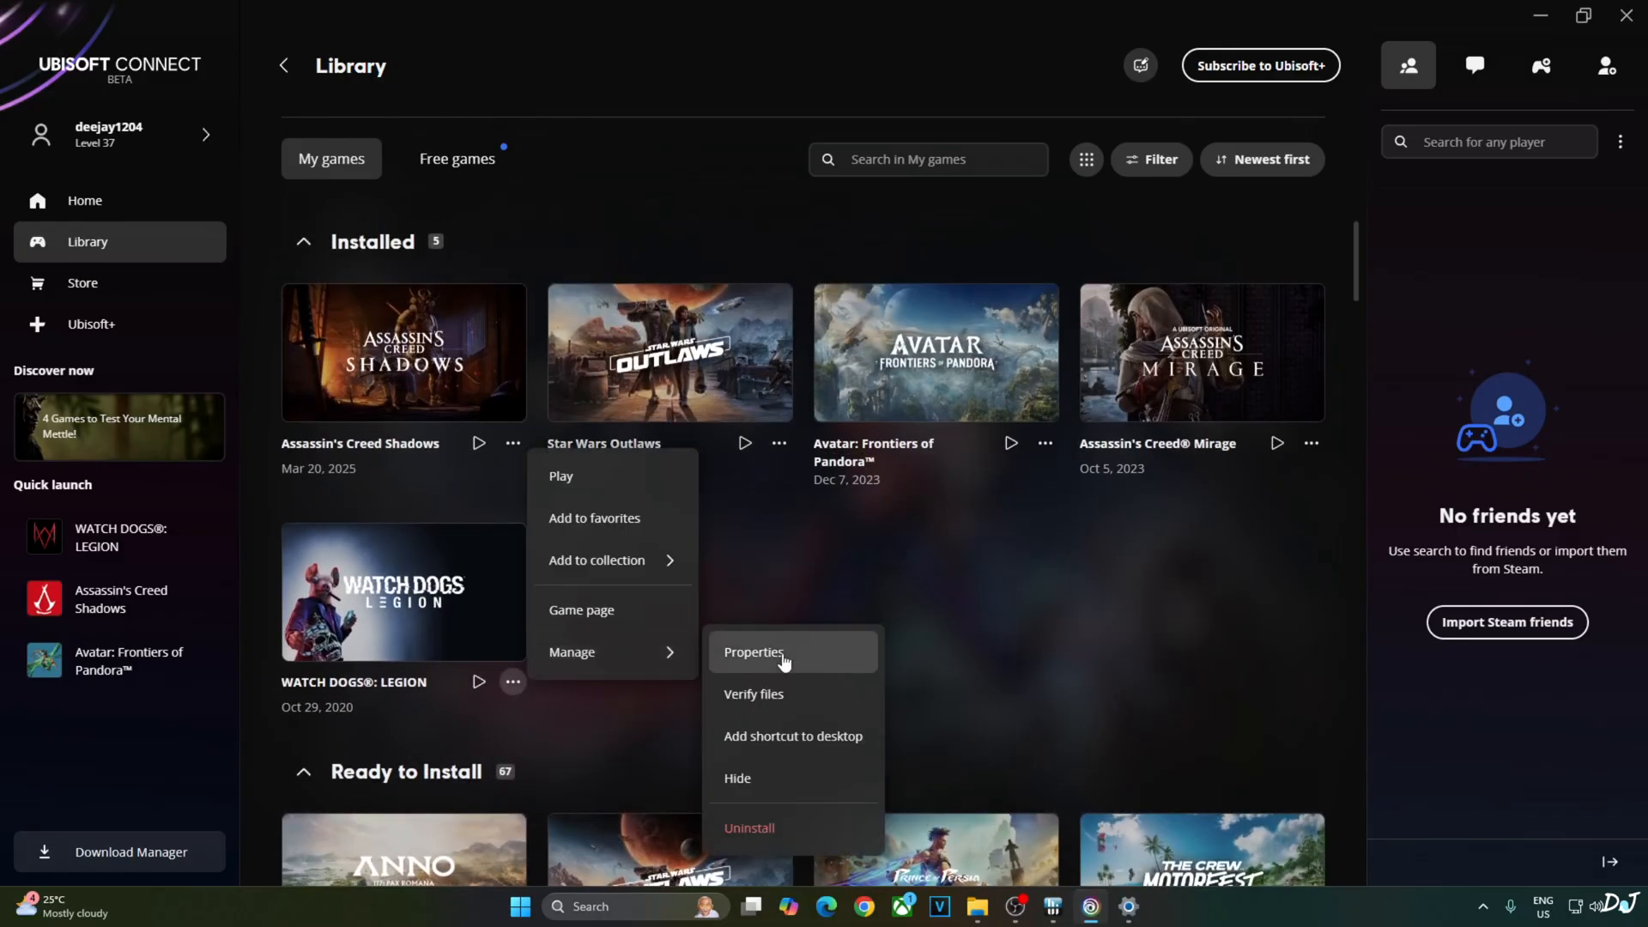
click(752, 652)
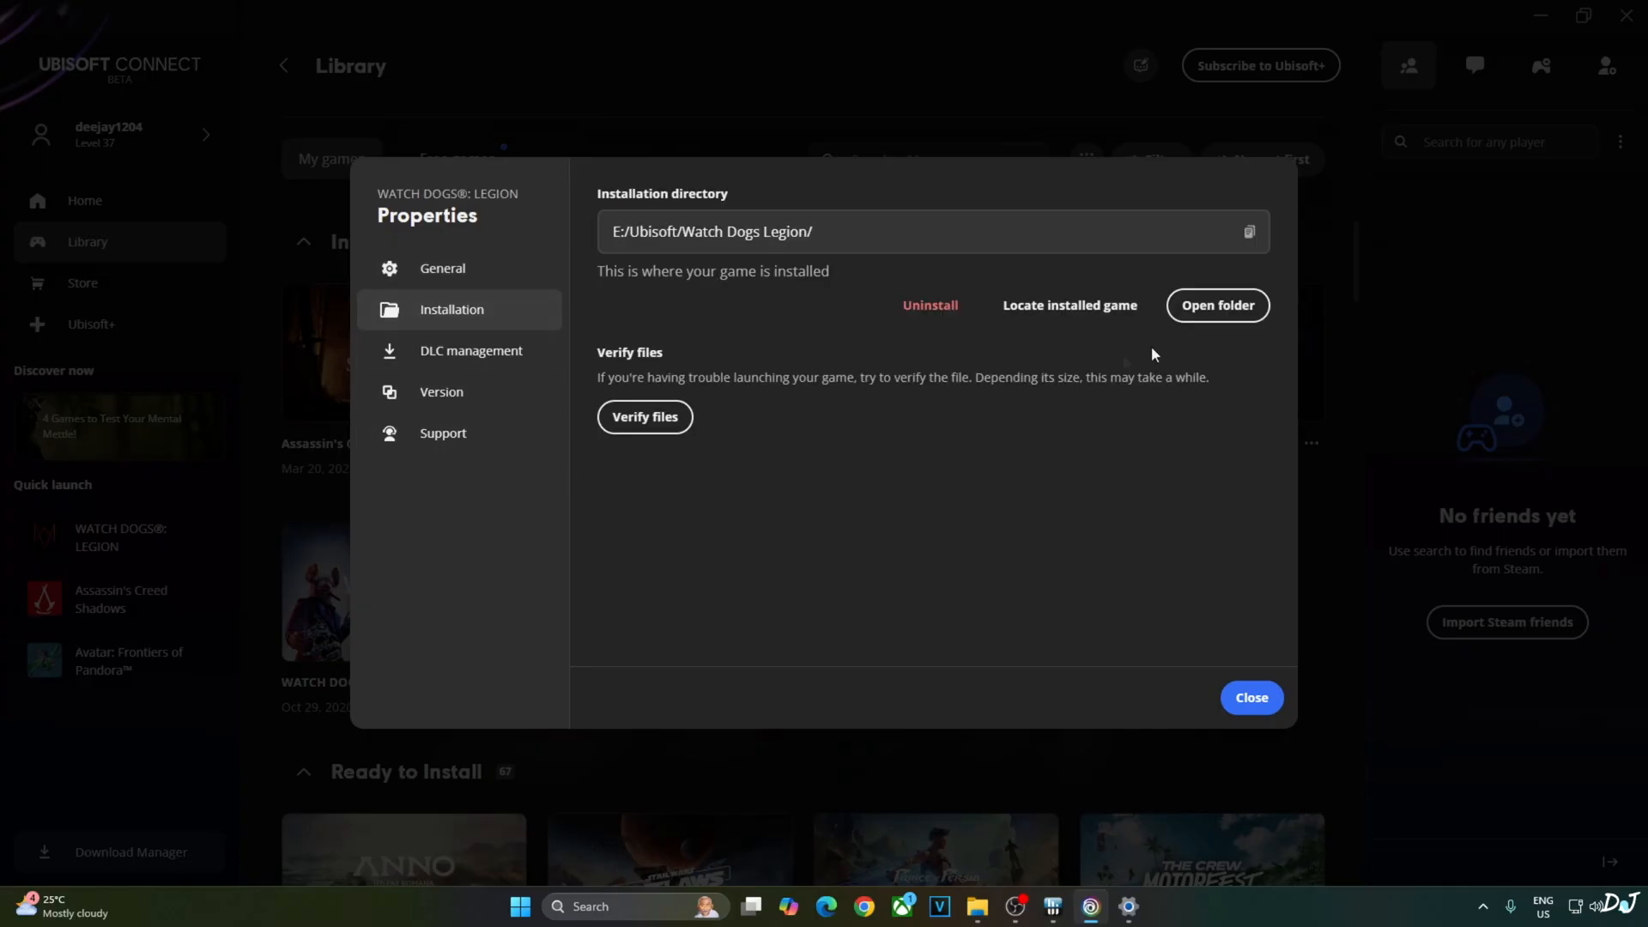
click(1215, 305)
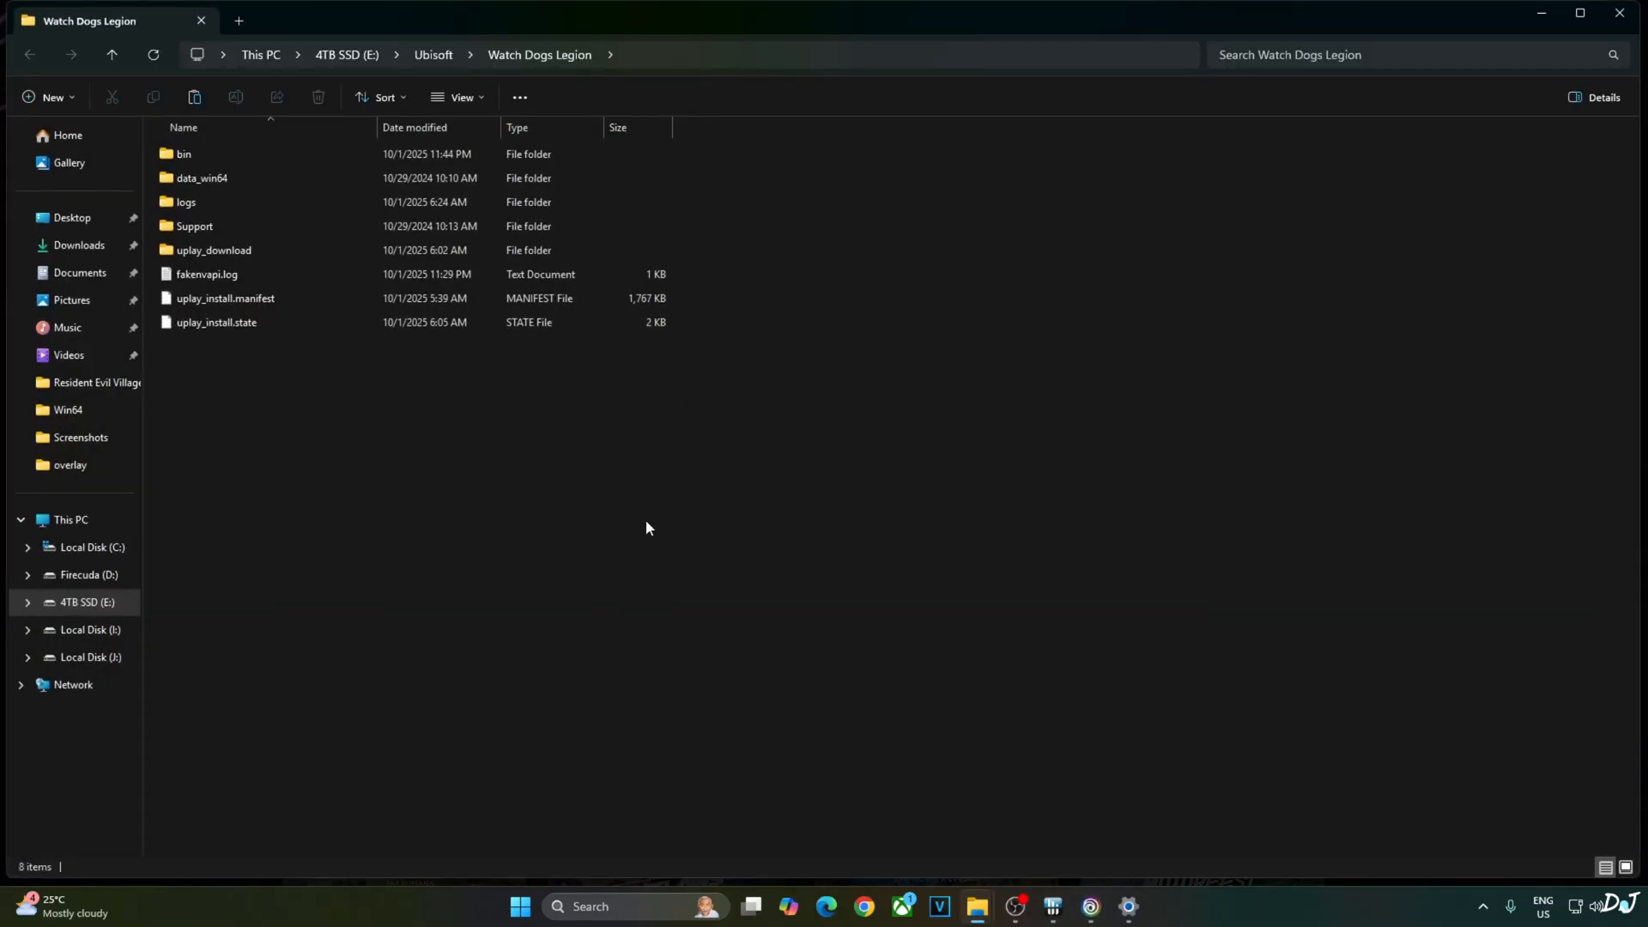
mouse_move(653, 446)
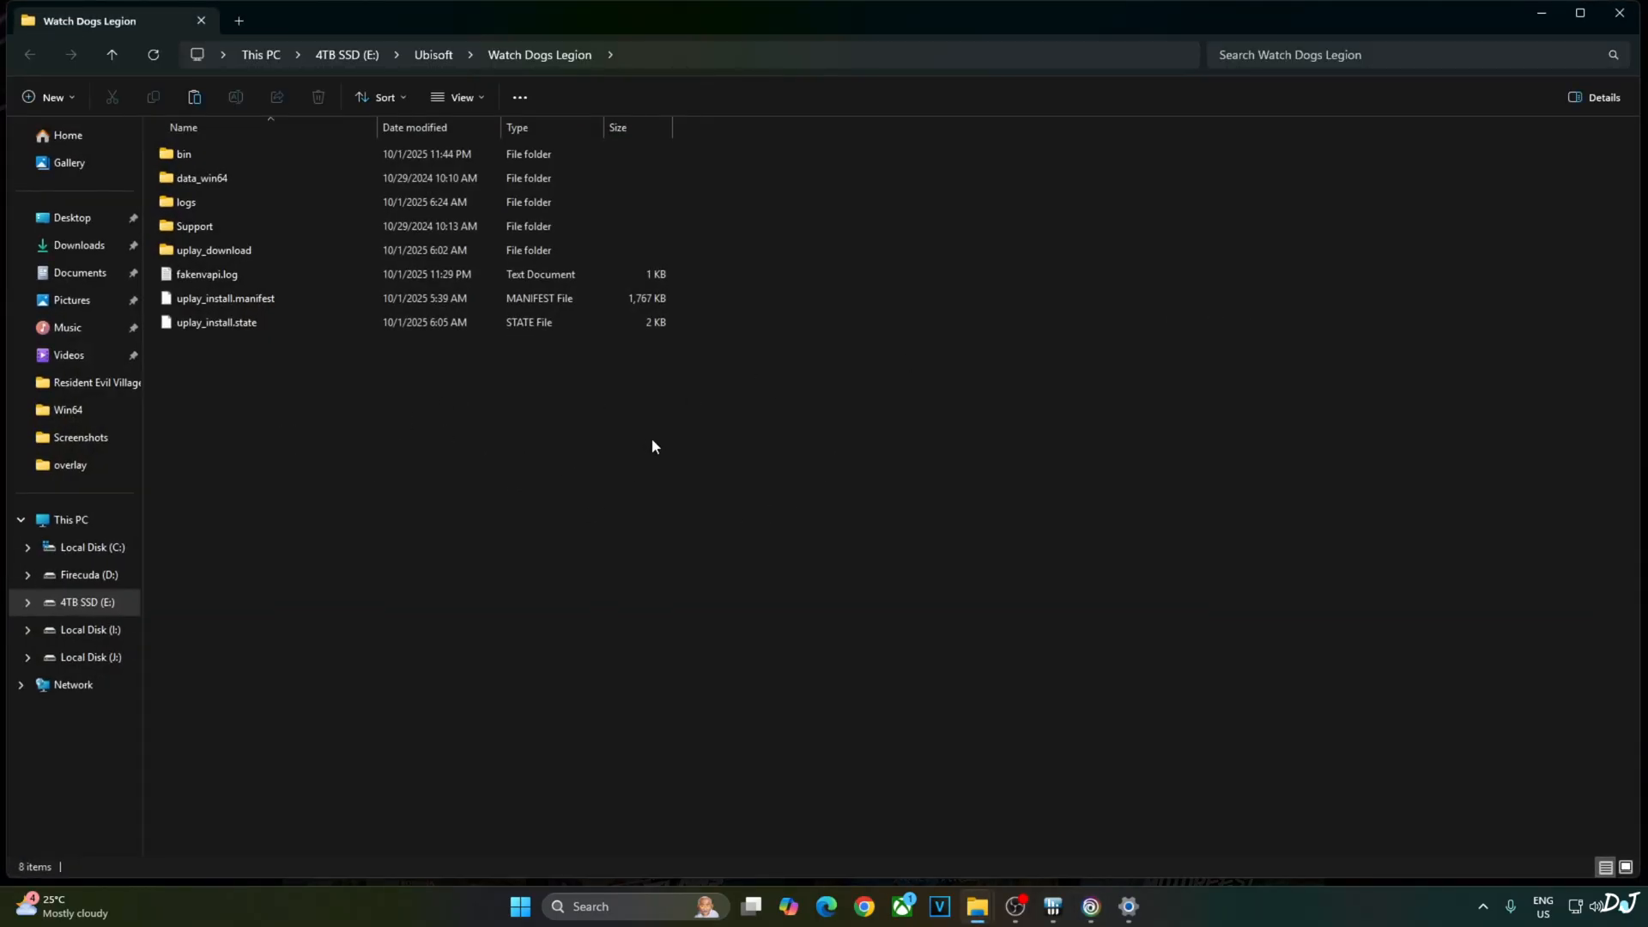
Paste the OptiScaler files into the game's bin folder and rename OptiScaler.dll to dxgi.dll.
double_click(184, 153)
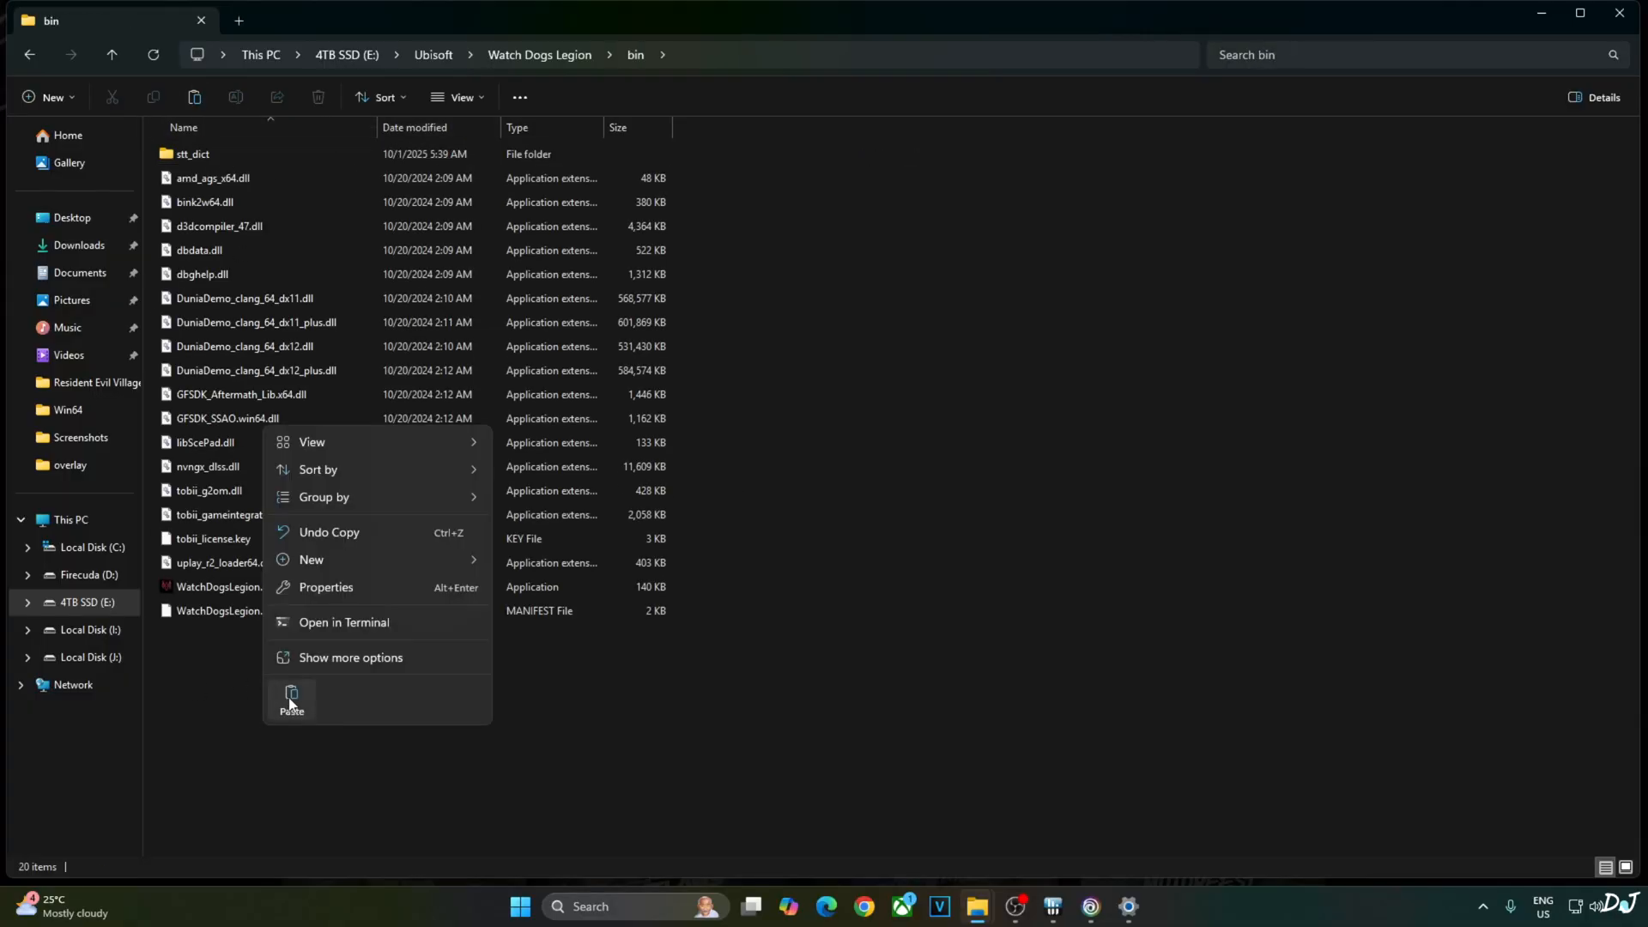
click(292, 702)
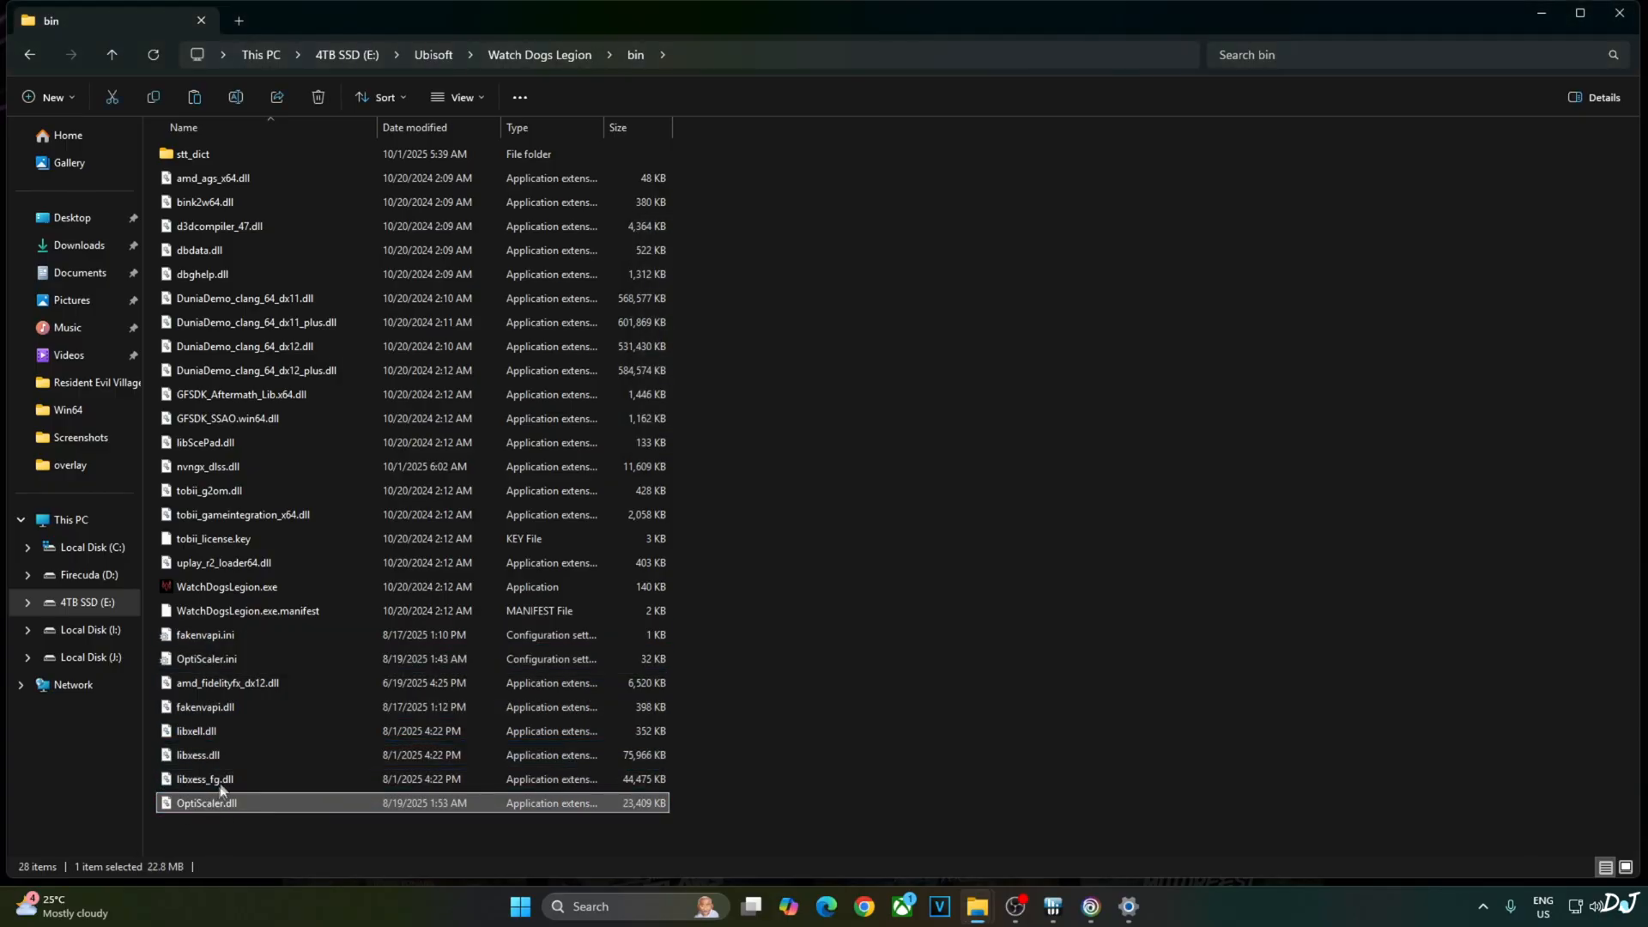
click(206, 802)
text(dxgi)
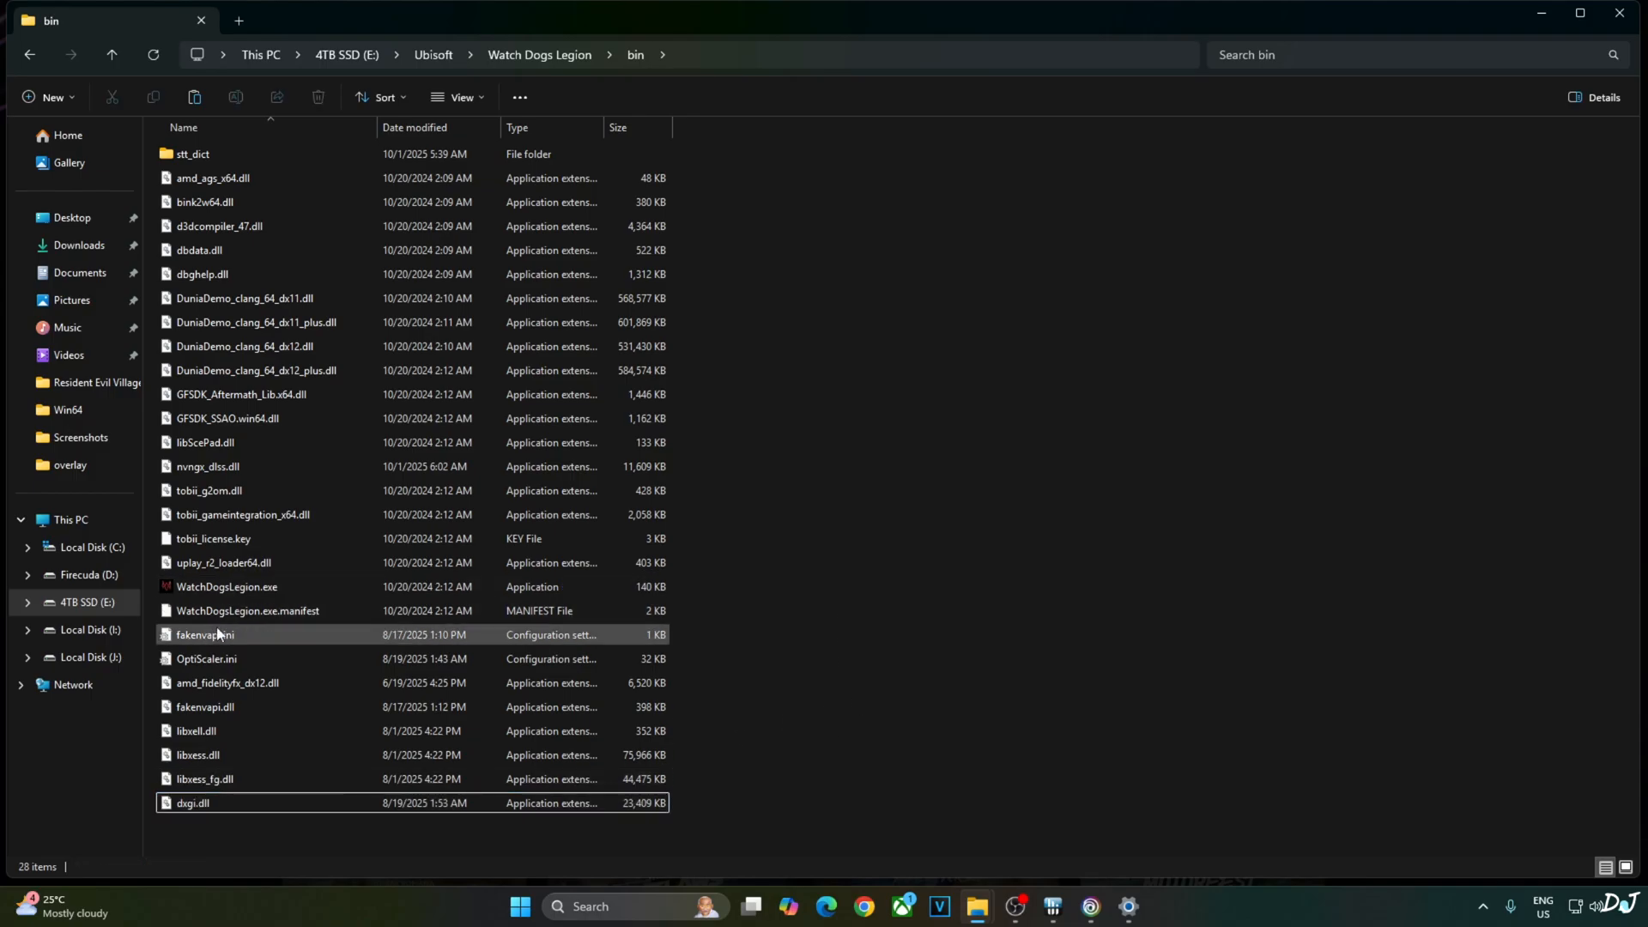
mouse_move(208, 465)
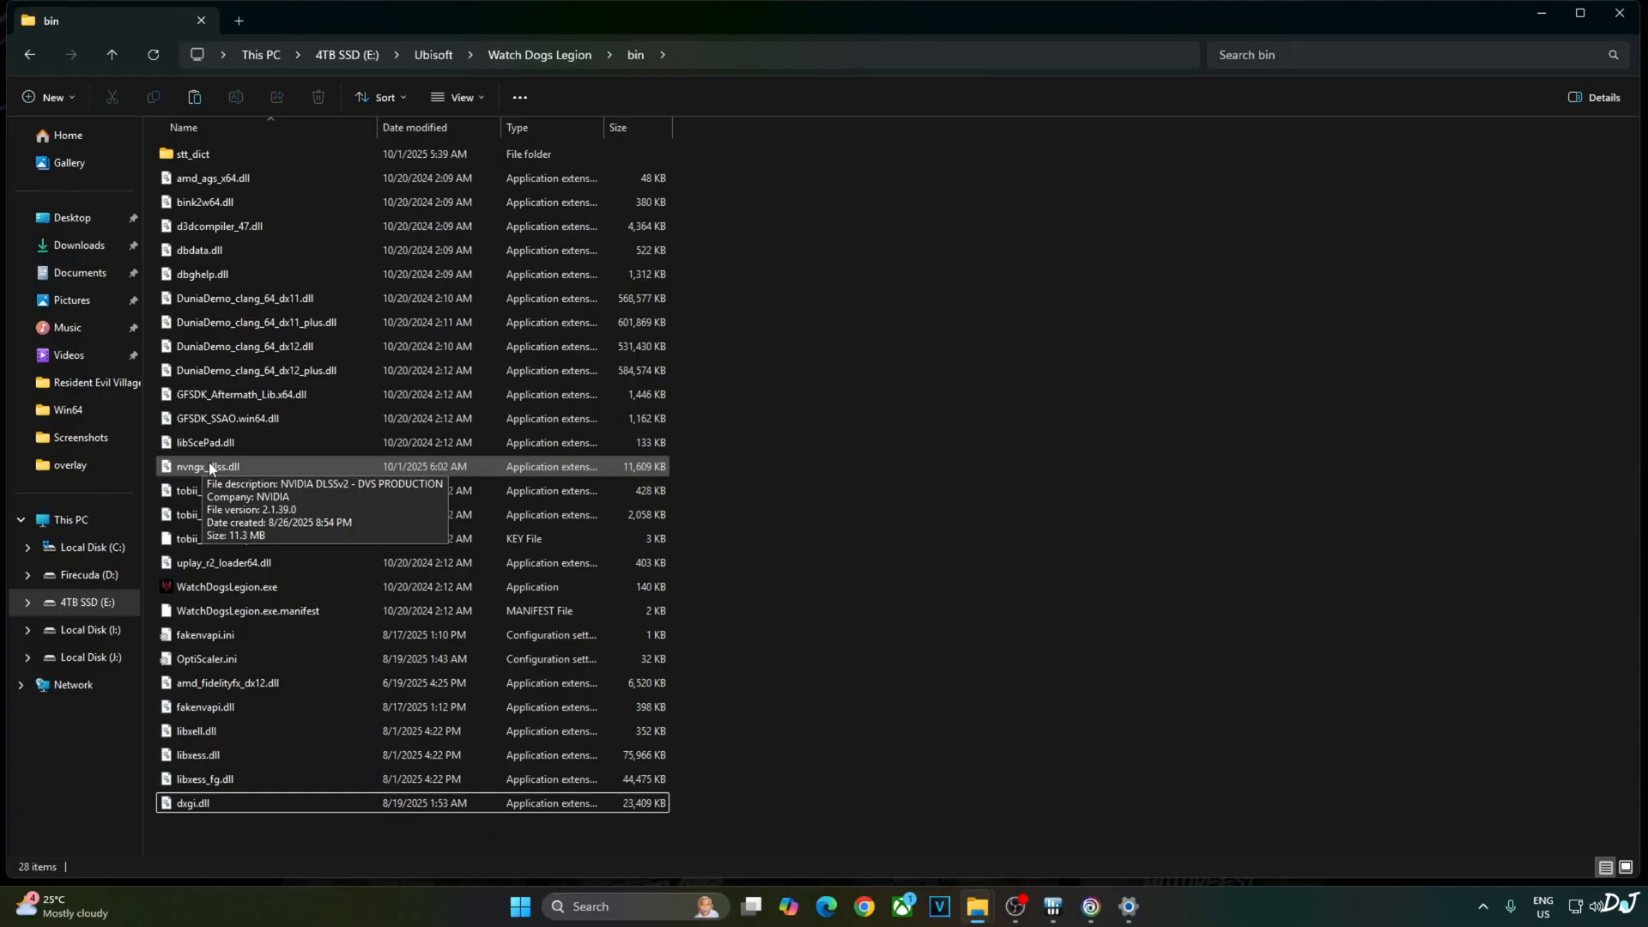
click(316, 20)
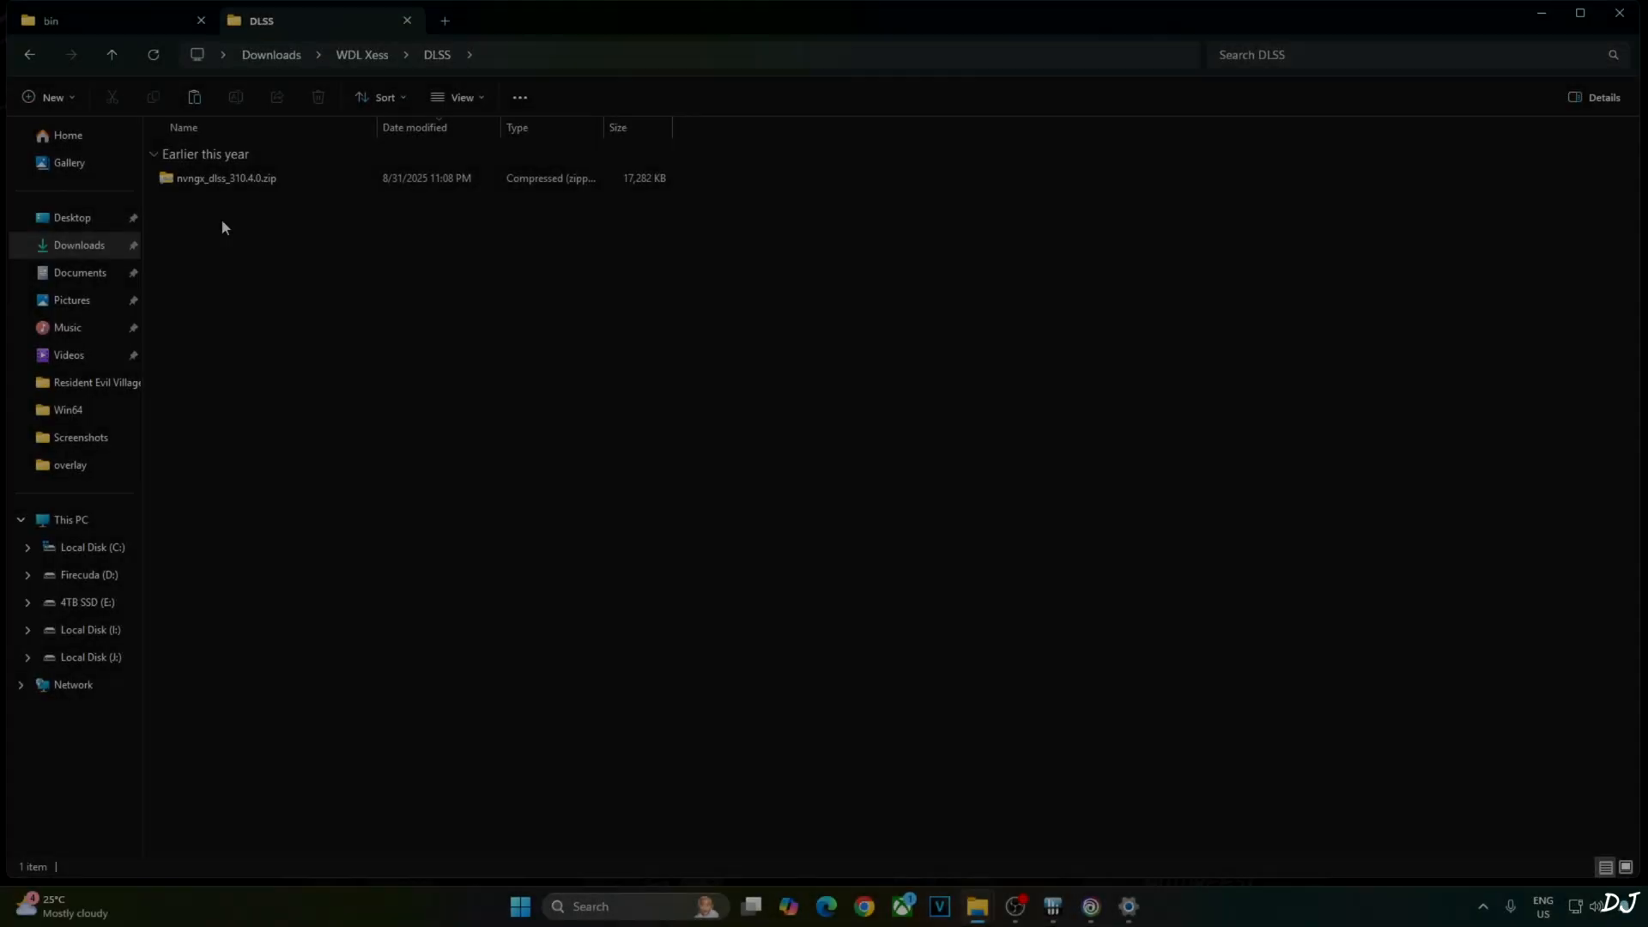
Copy nvngx_dlss.dll from the 310.4.0 zip into the bin folder, replacing the old file.
double_click(225, 177)
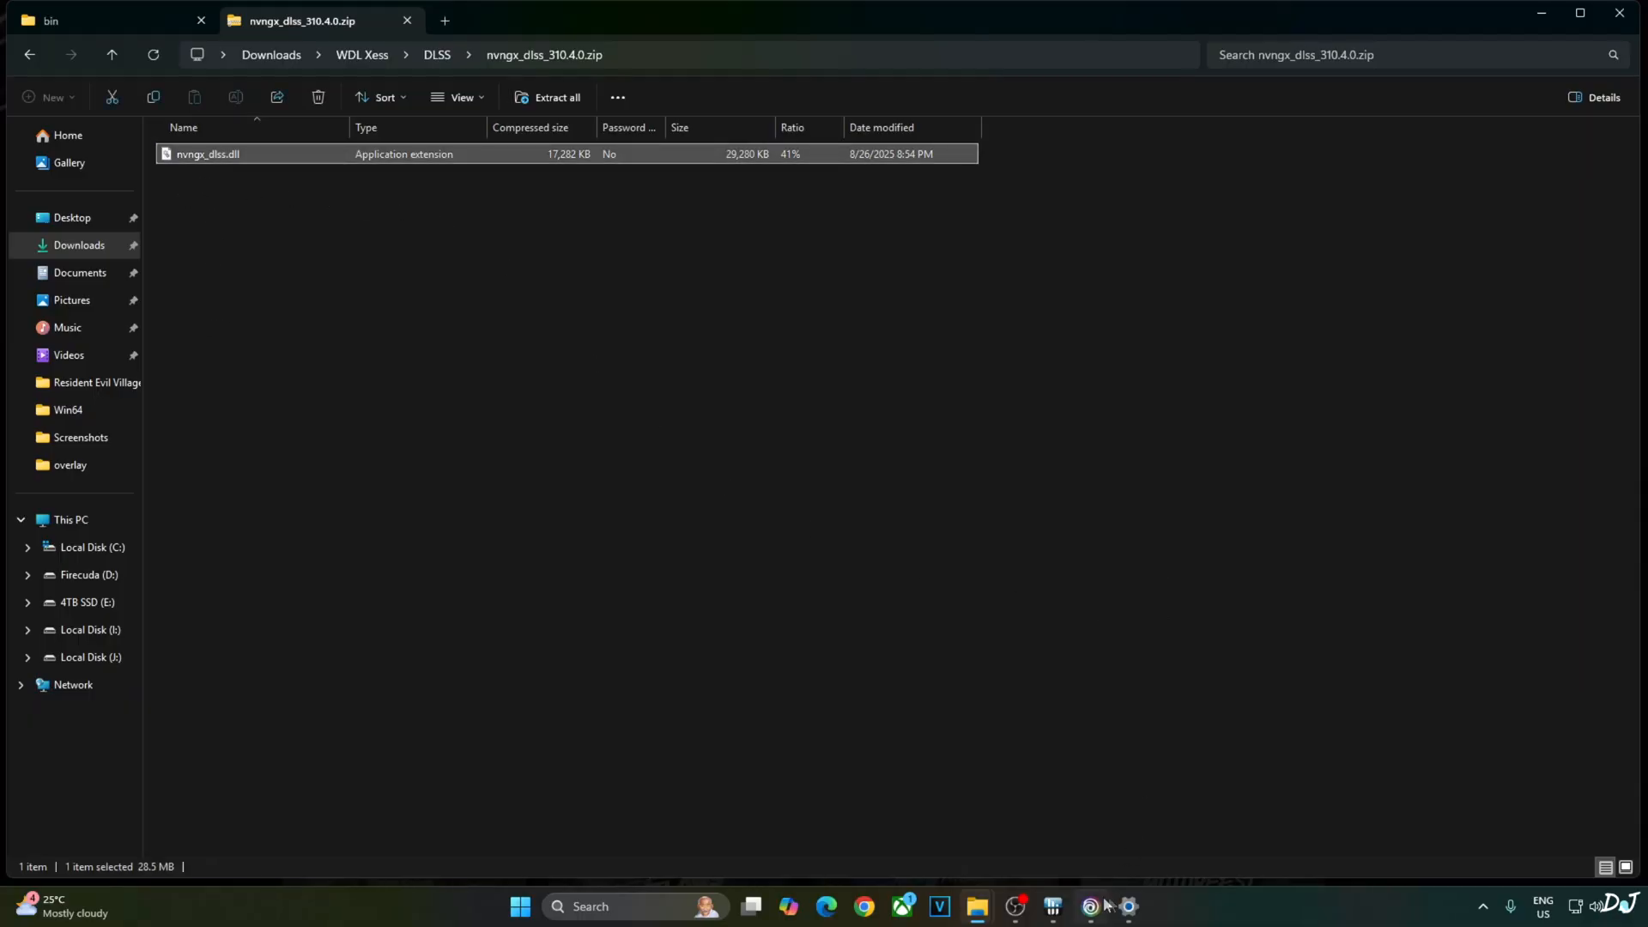
click(100, 21)
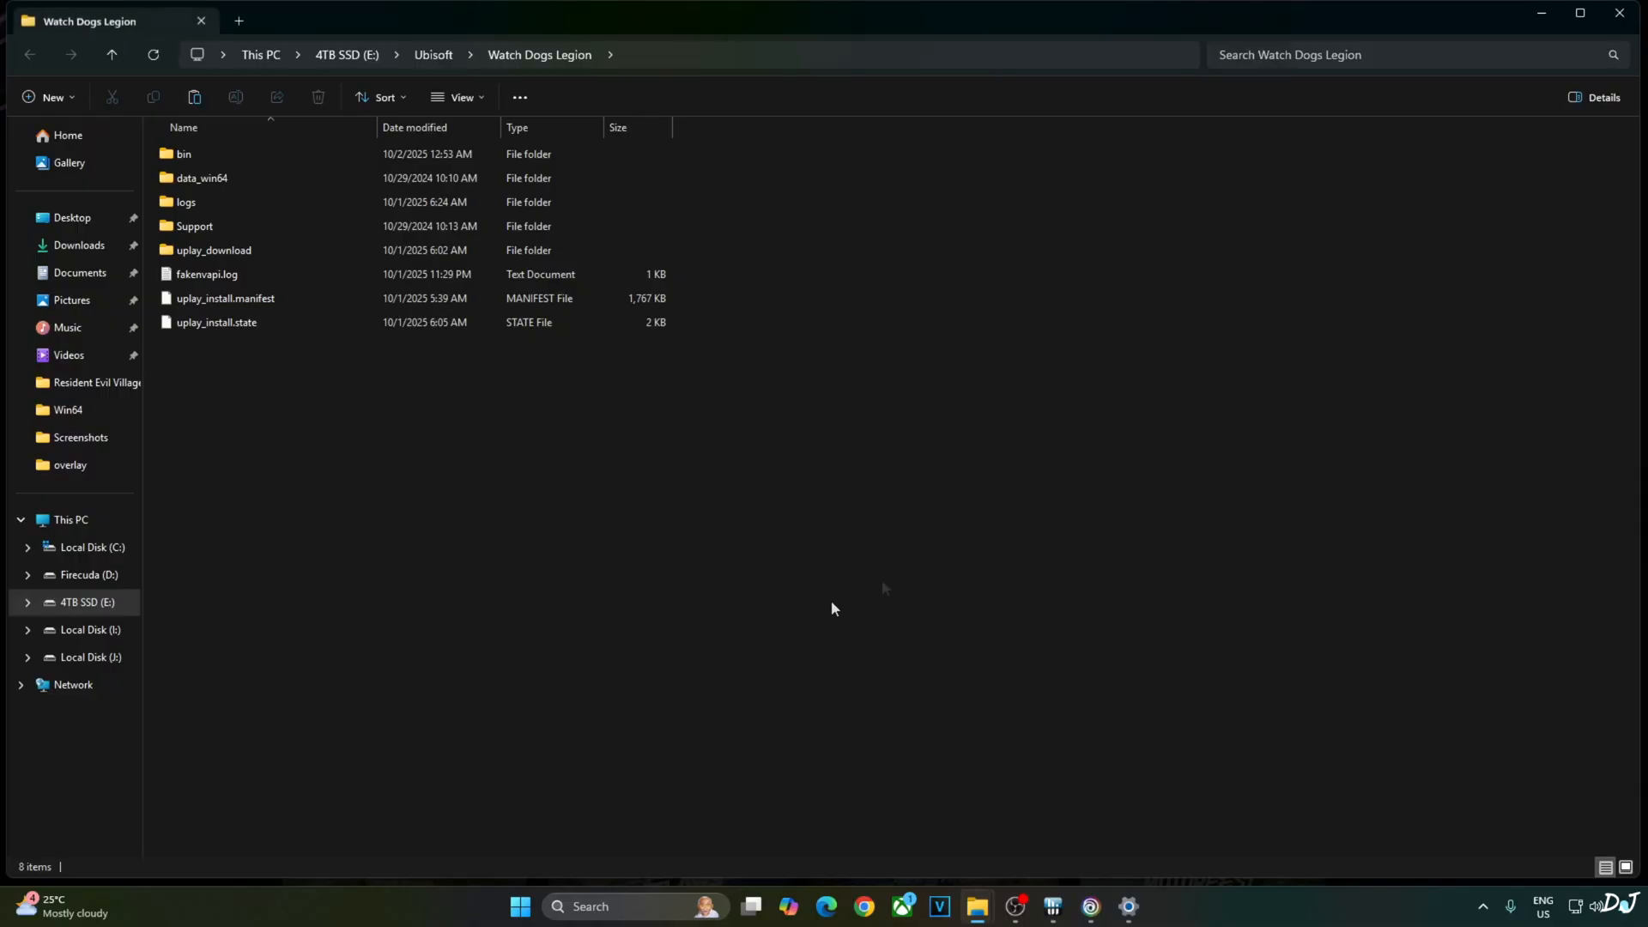
double_click(183, 153)
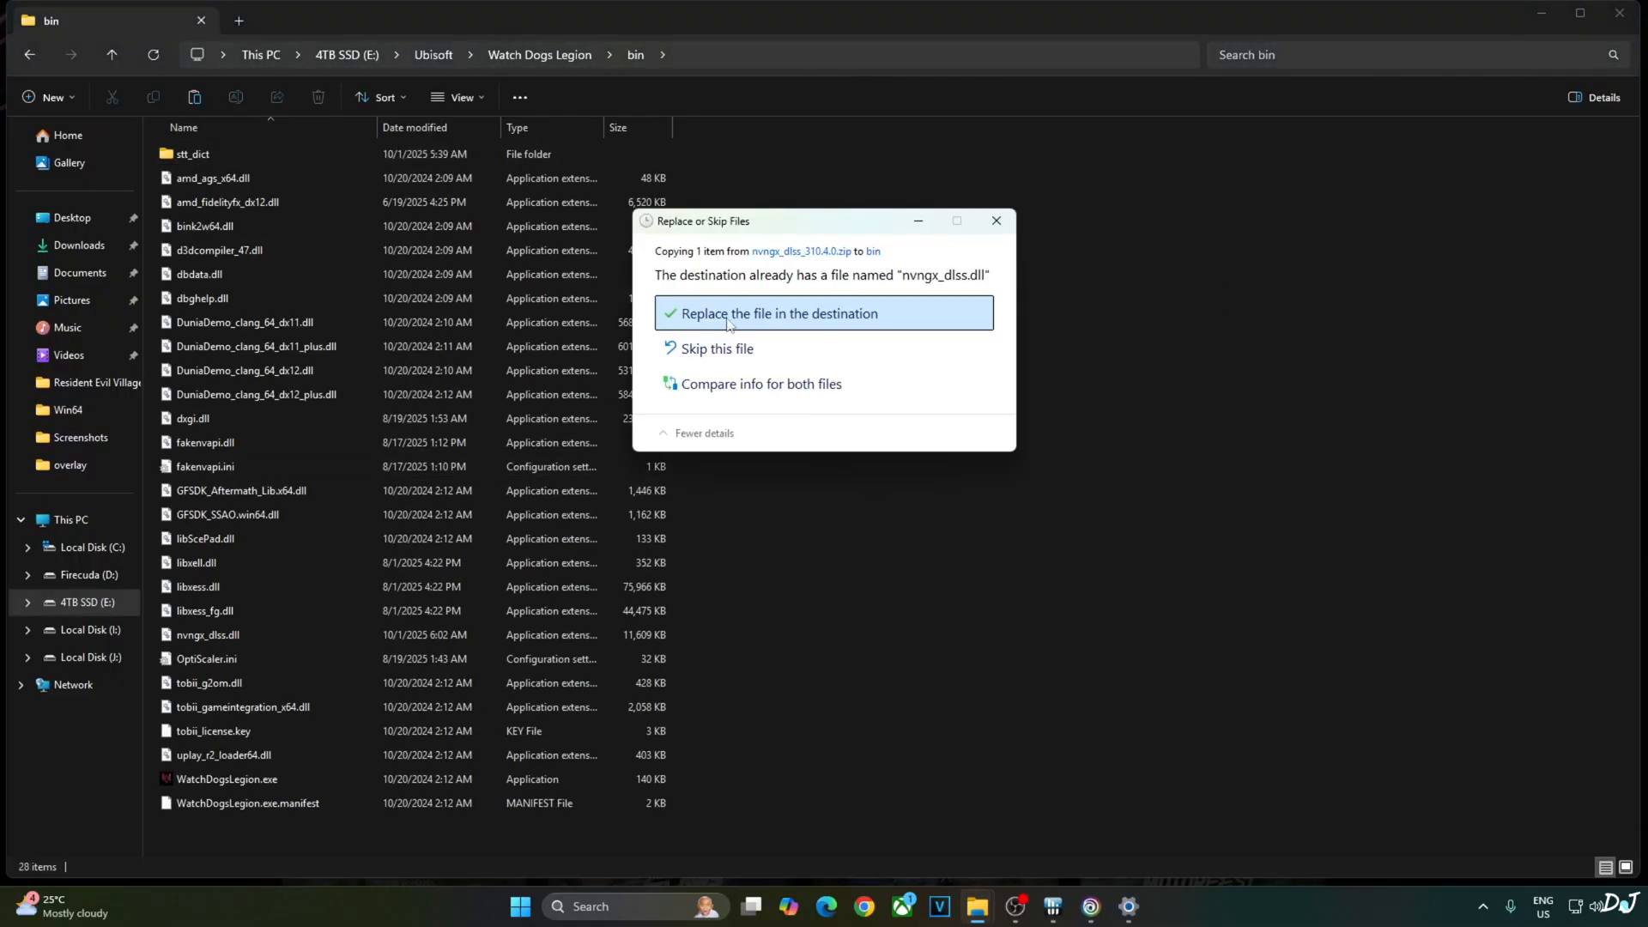
click(781, 312)
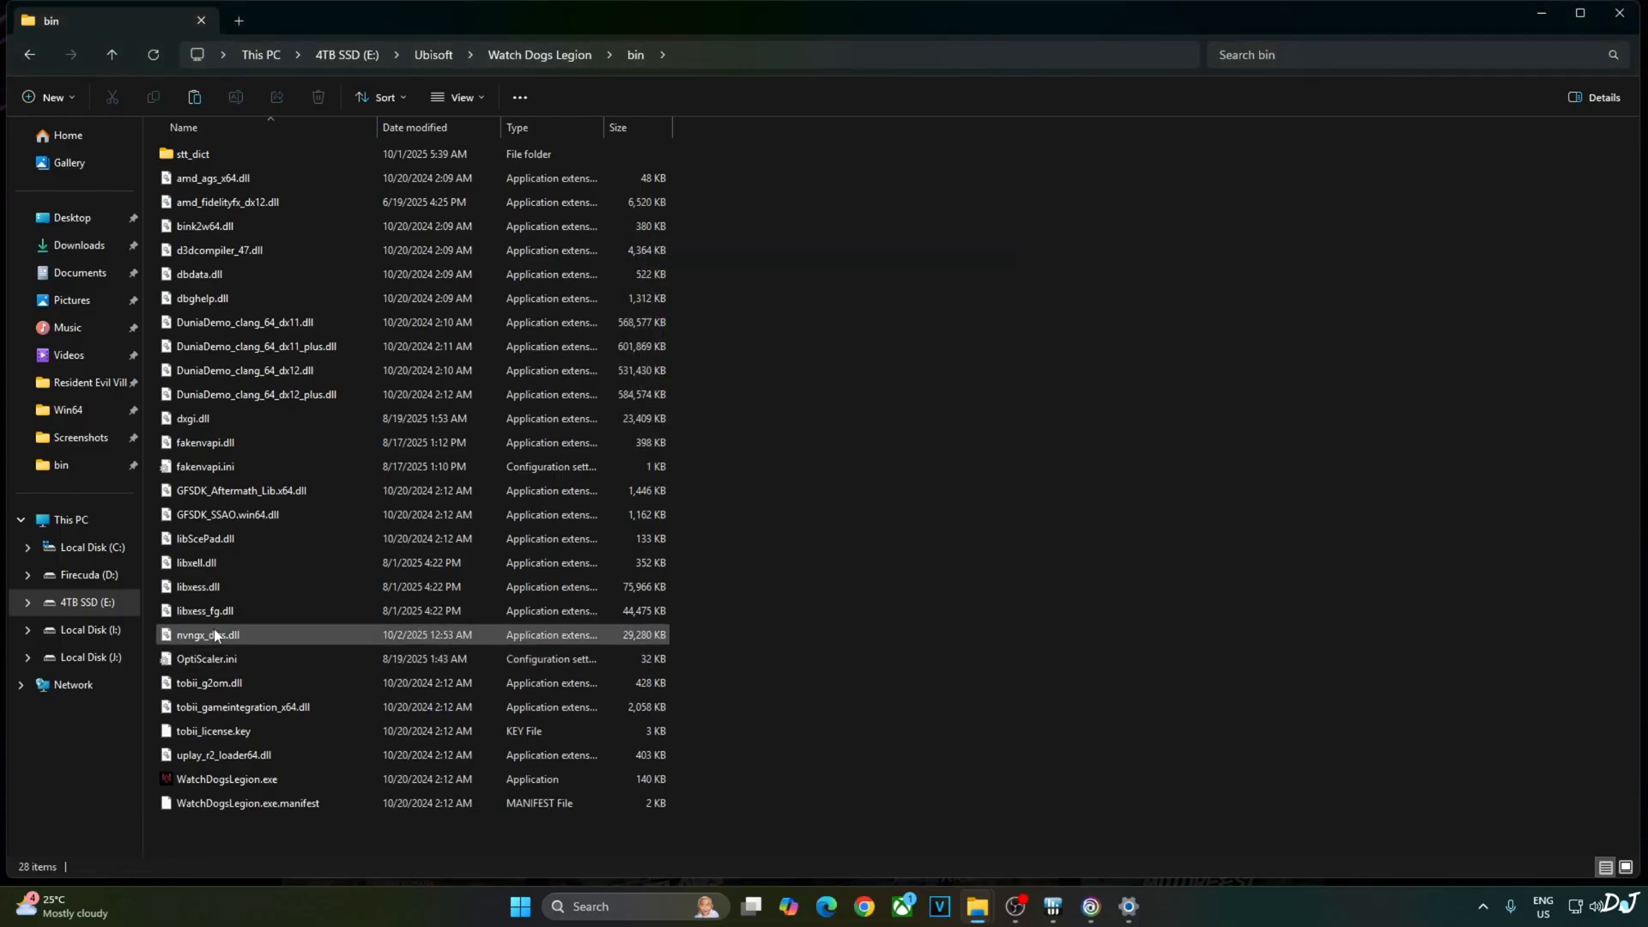
mouse_move(207, 639)
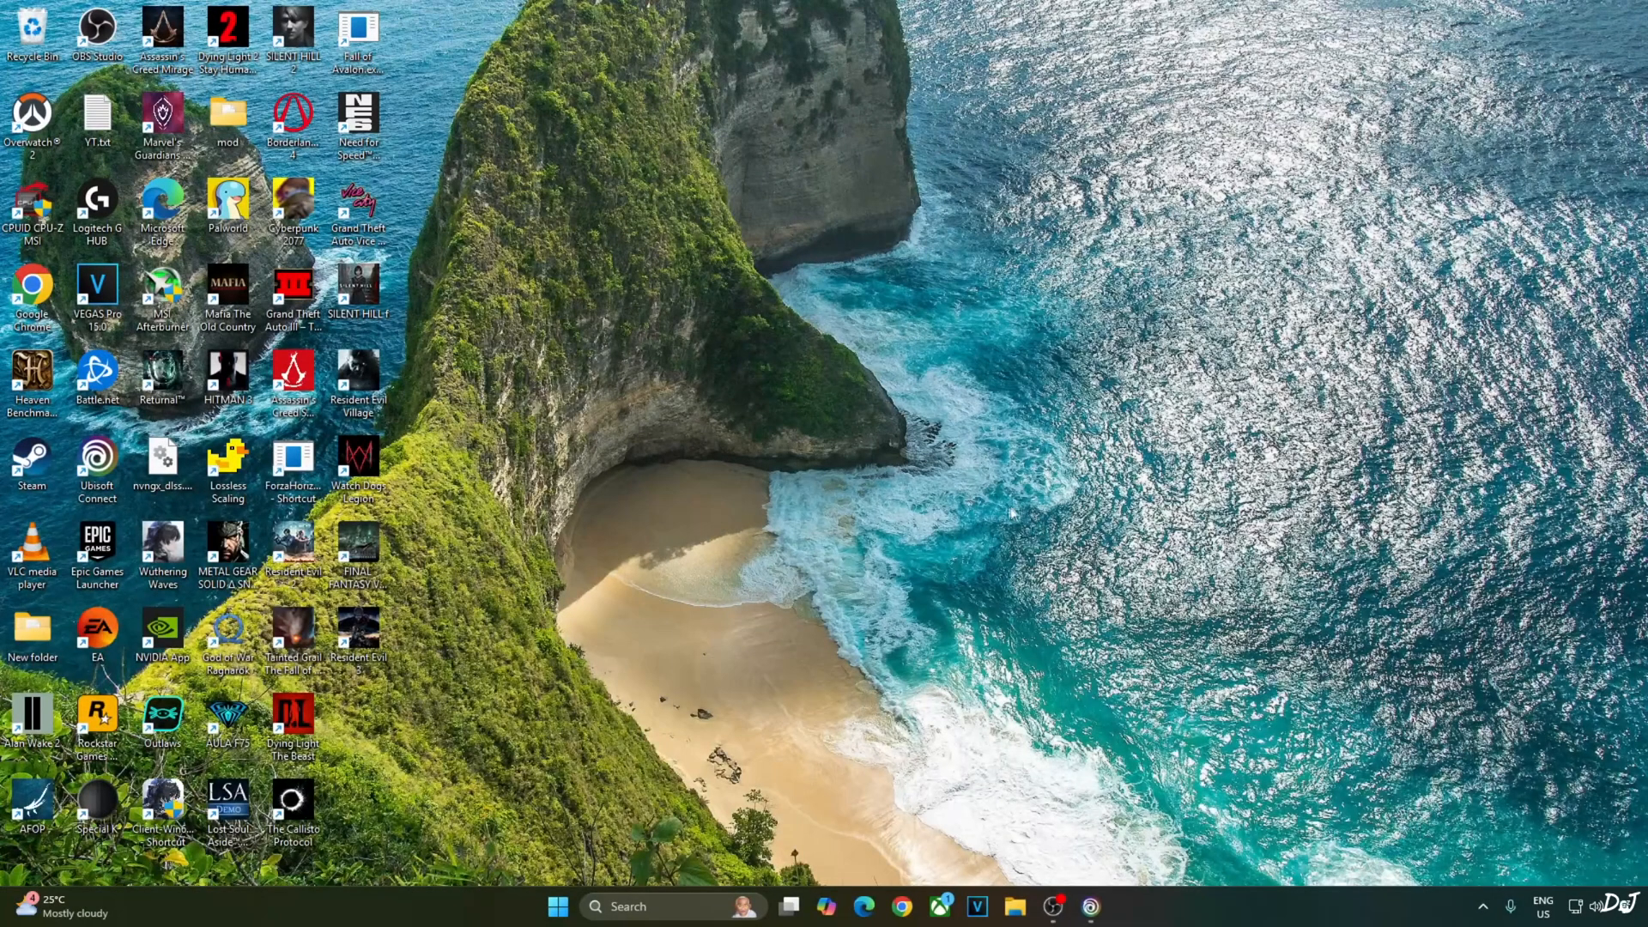
mouse_move(756, 591)
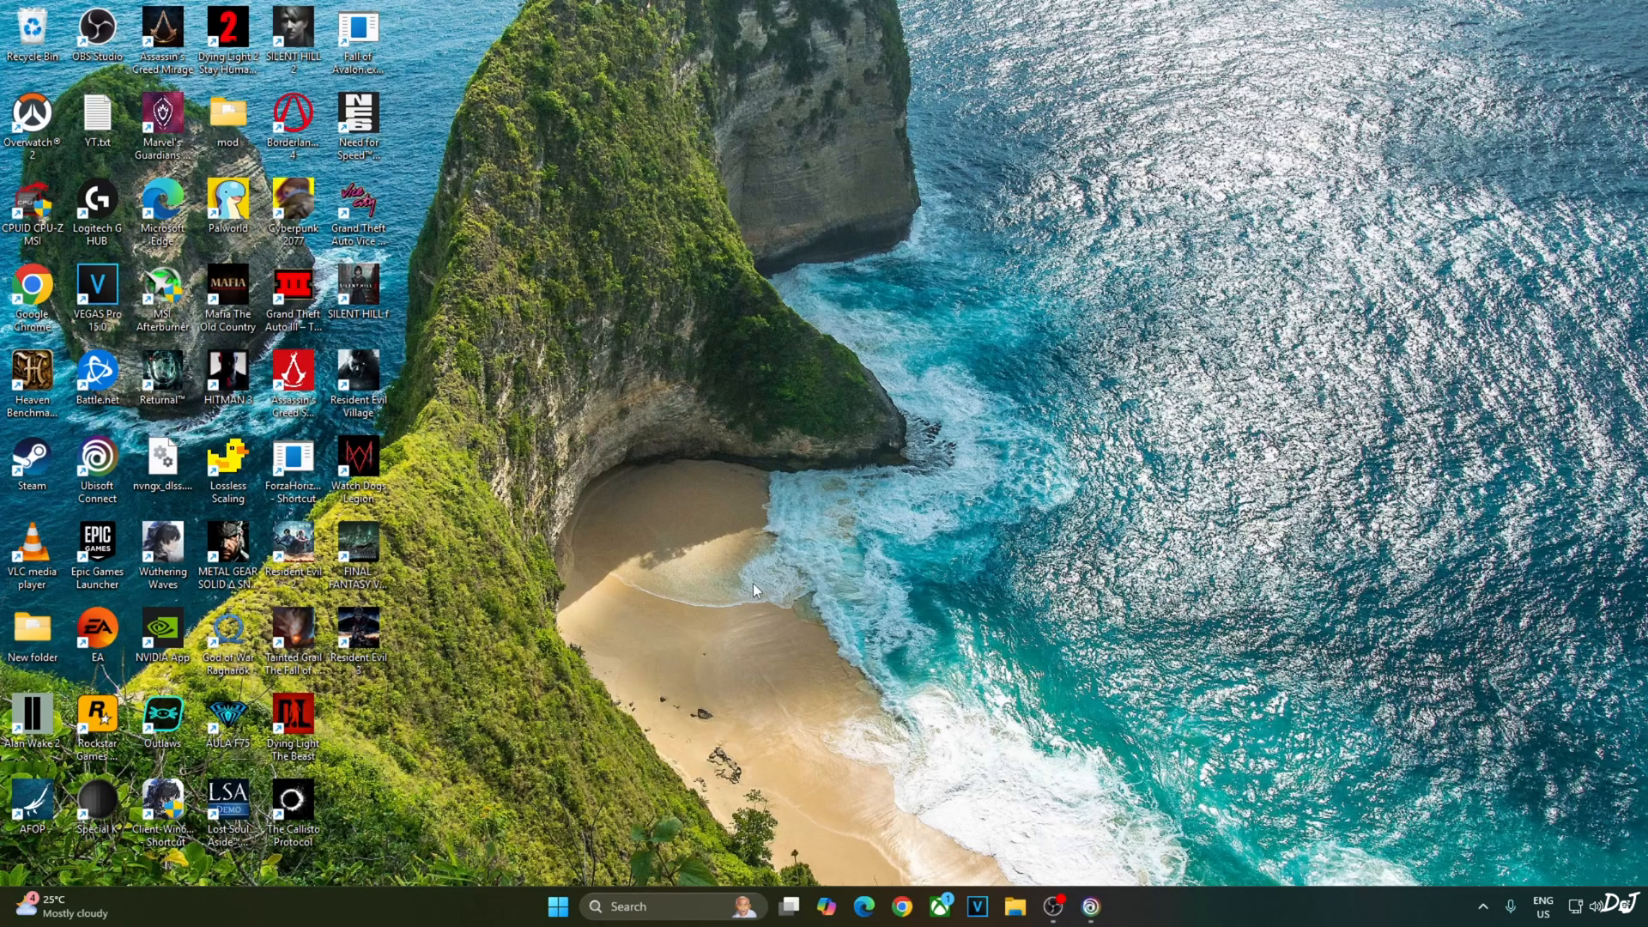
mouse_move(775, 738)
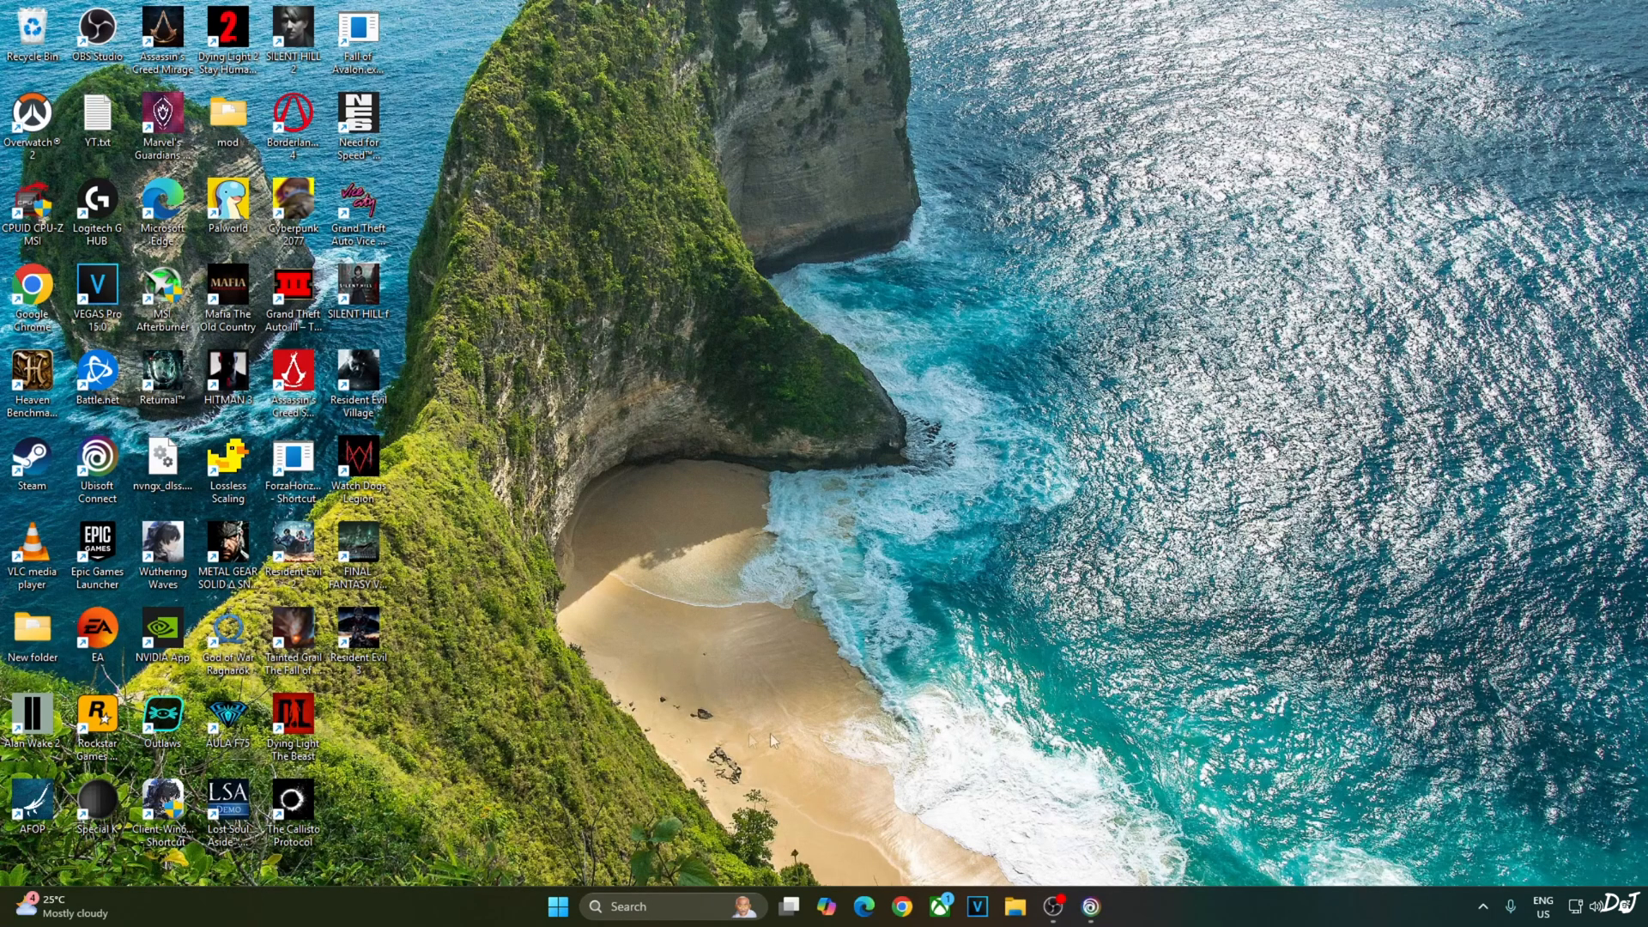
mouse_move(757, 693)
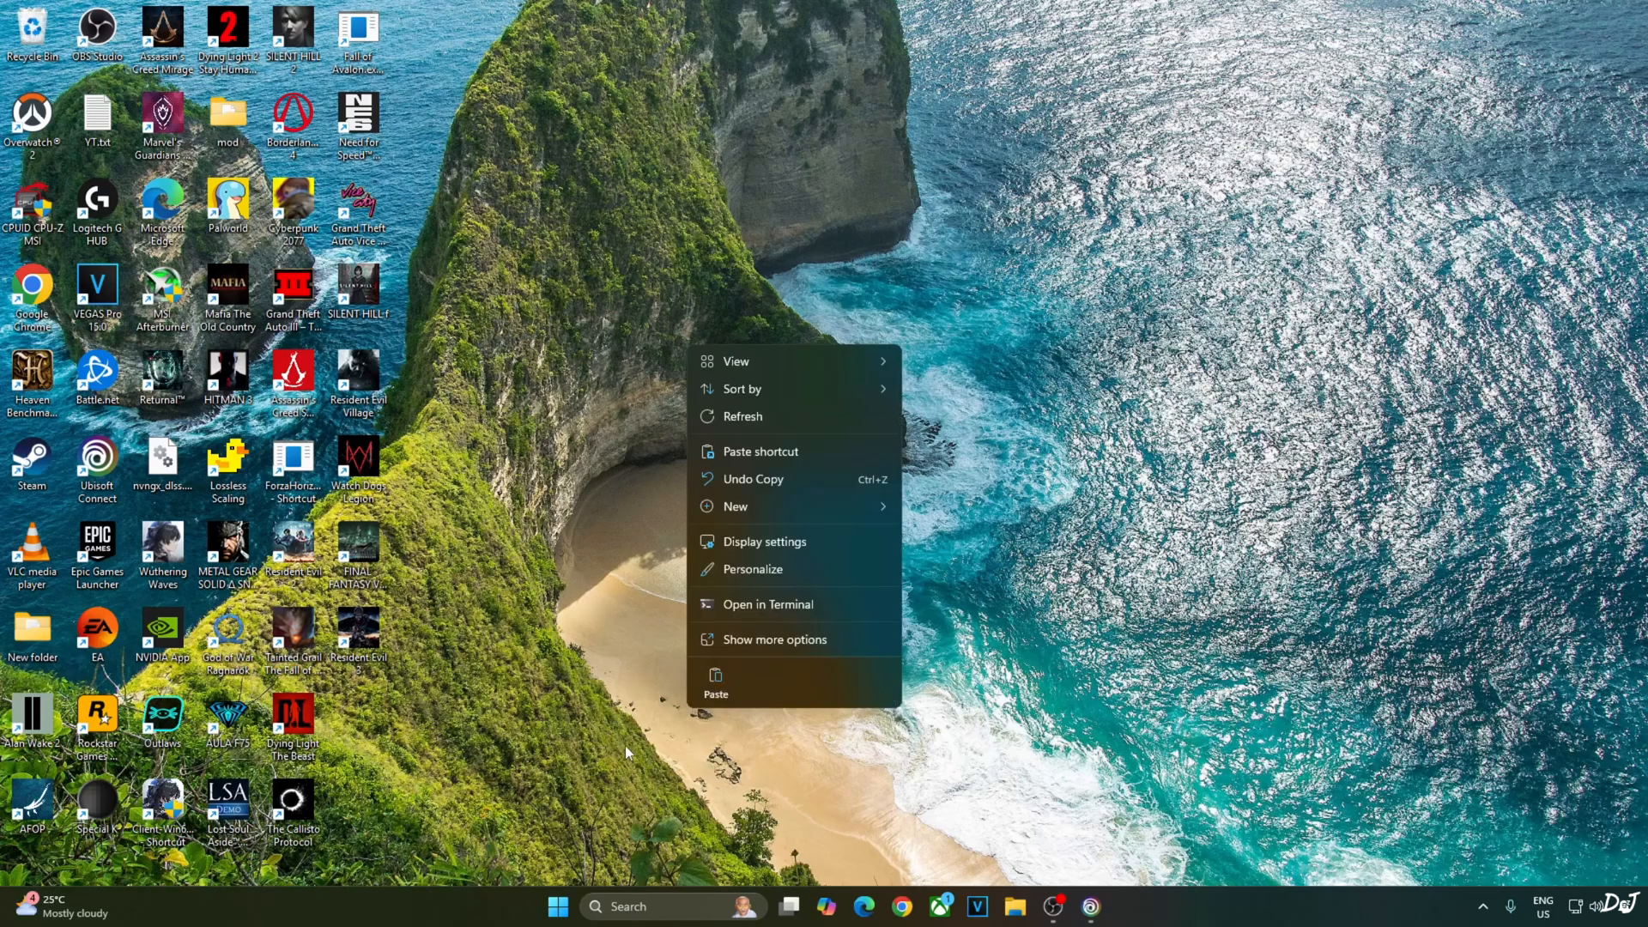
mouse_move(765, 783)
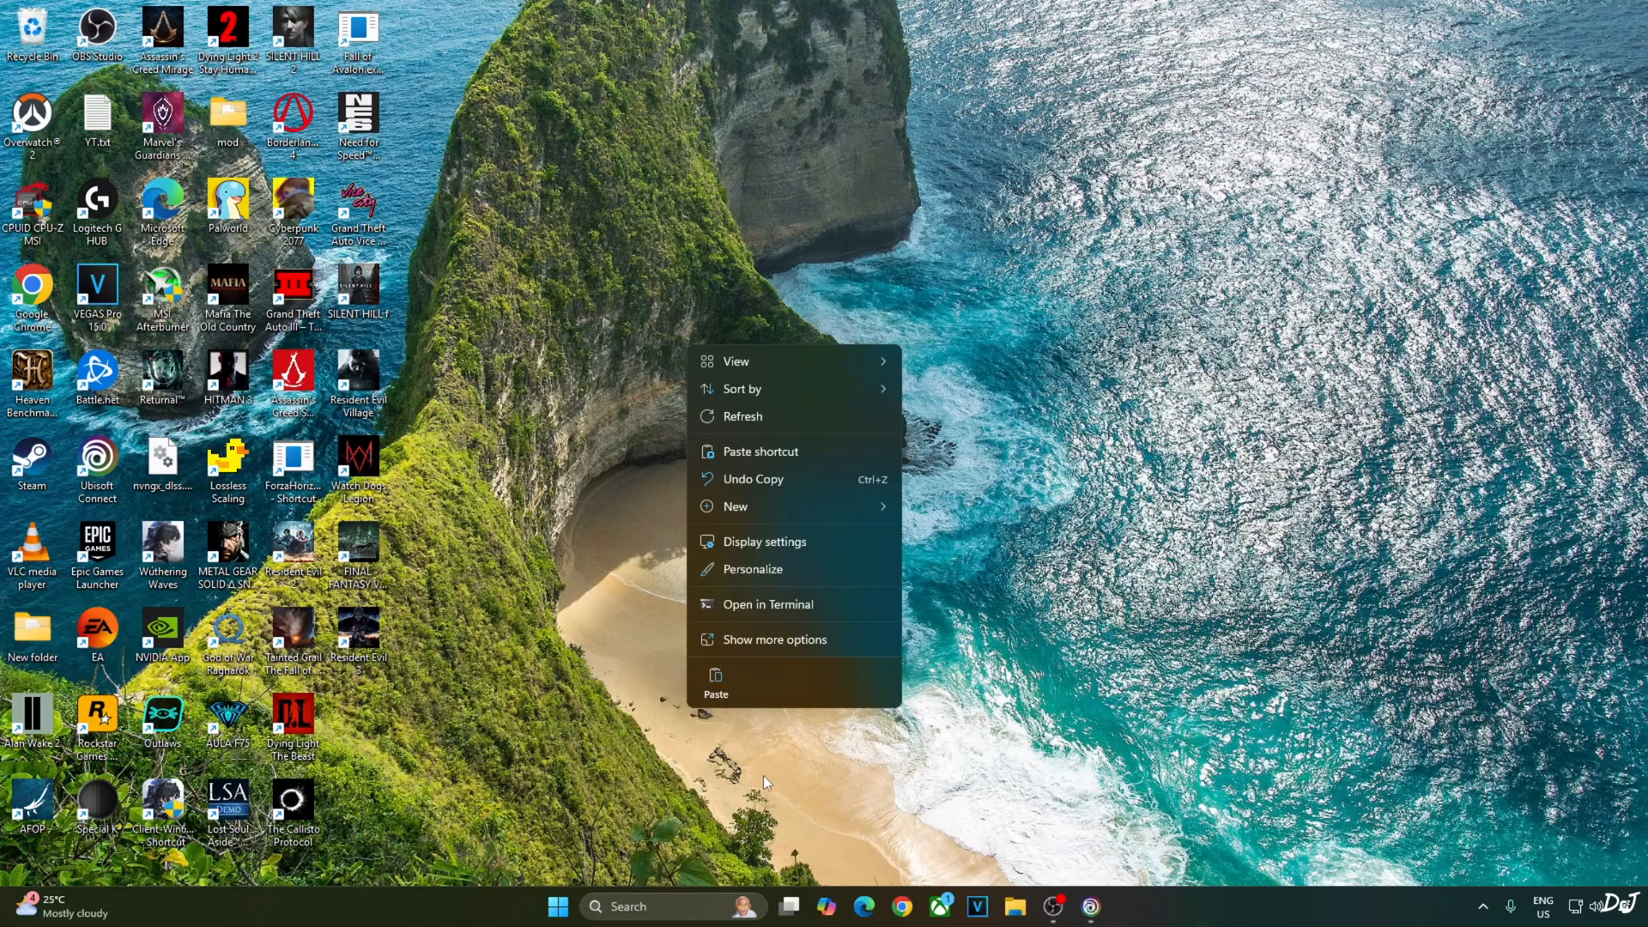
Show the Windows Graphics settings with hardware-accelerated GPU scheduling and variable refresh rate on.
click(764, 541)
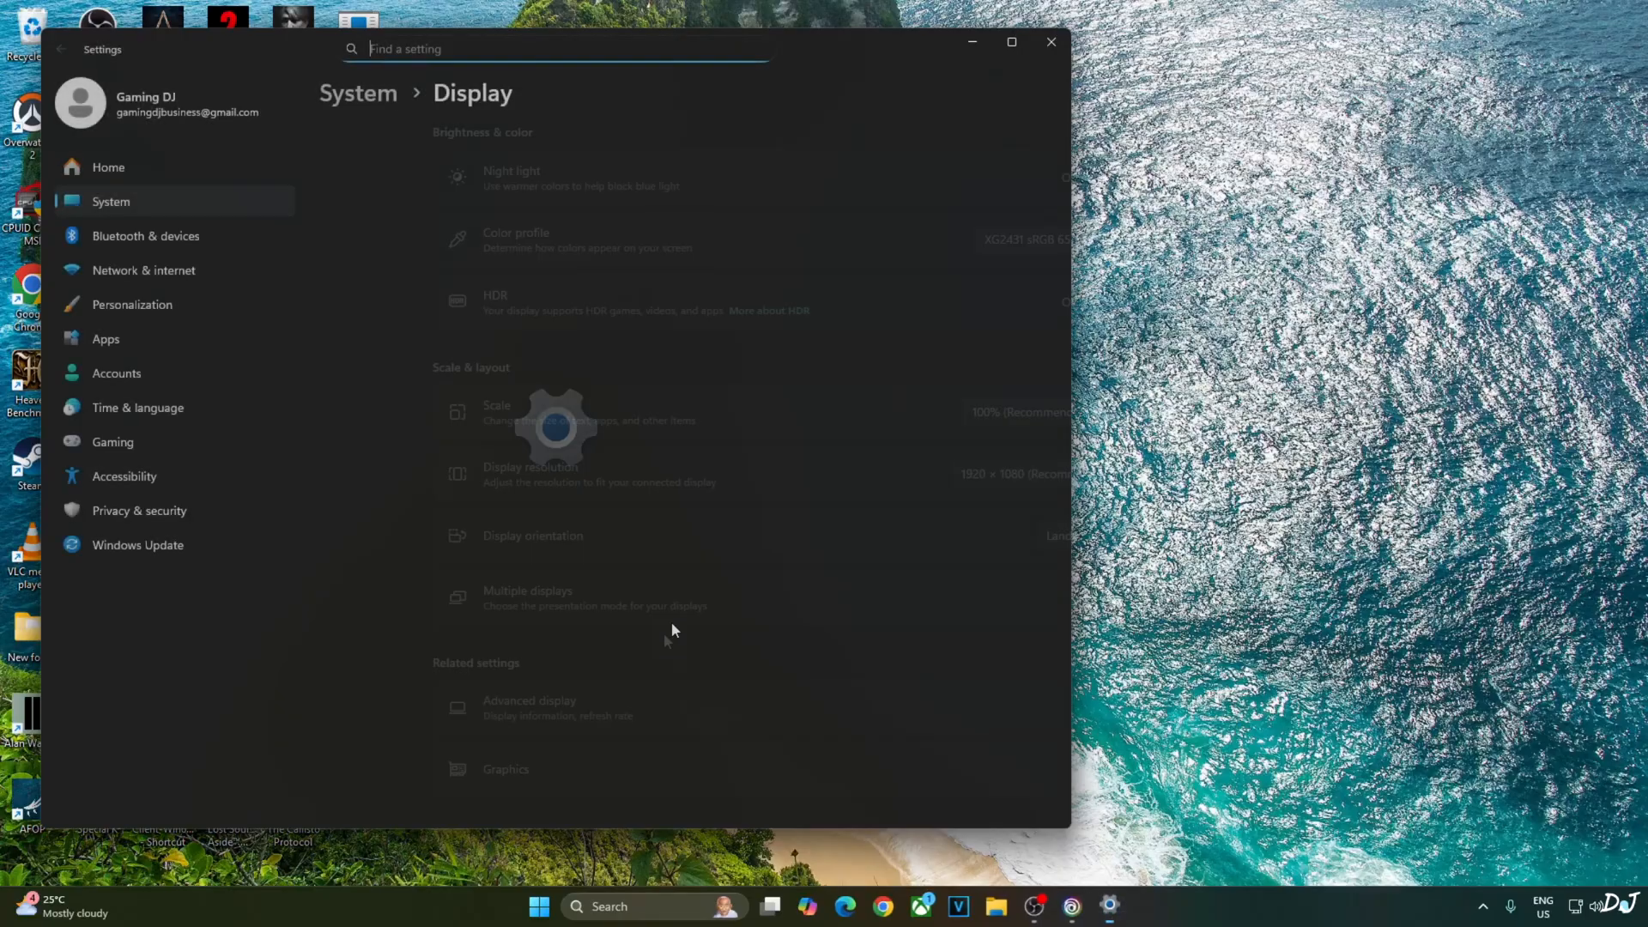
click(504, 769)
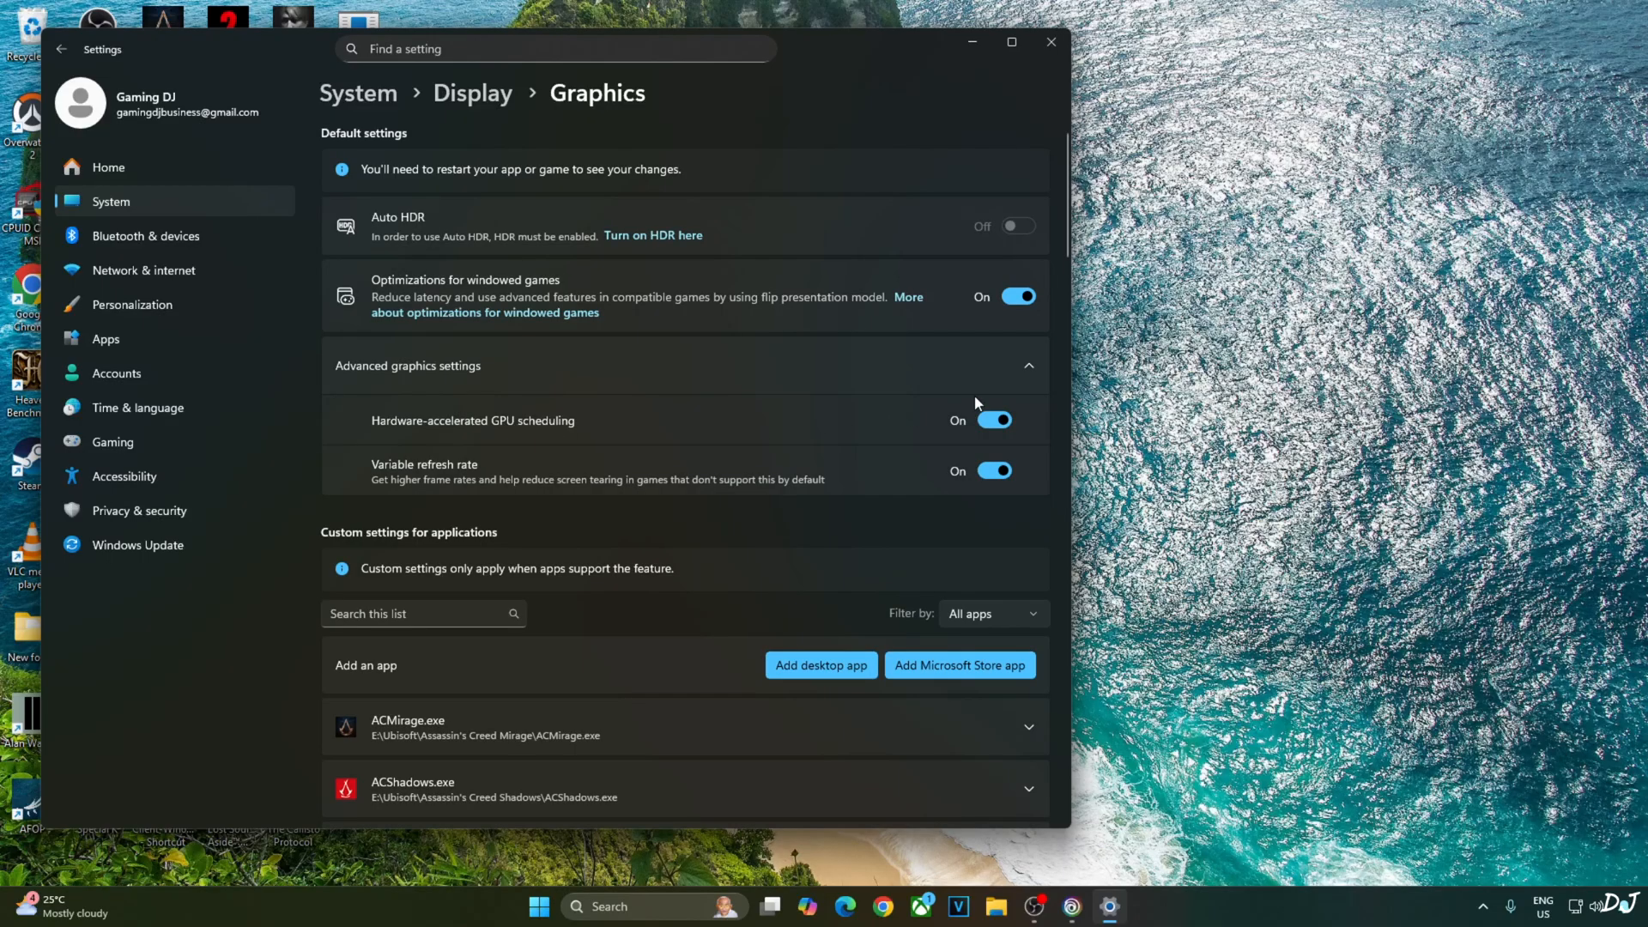
mouse_move(489, 497)
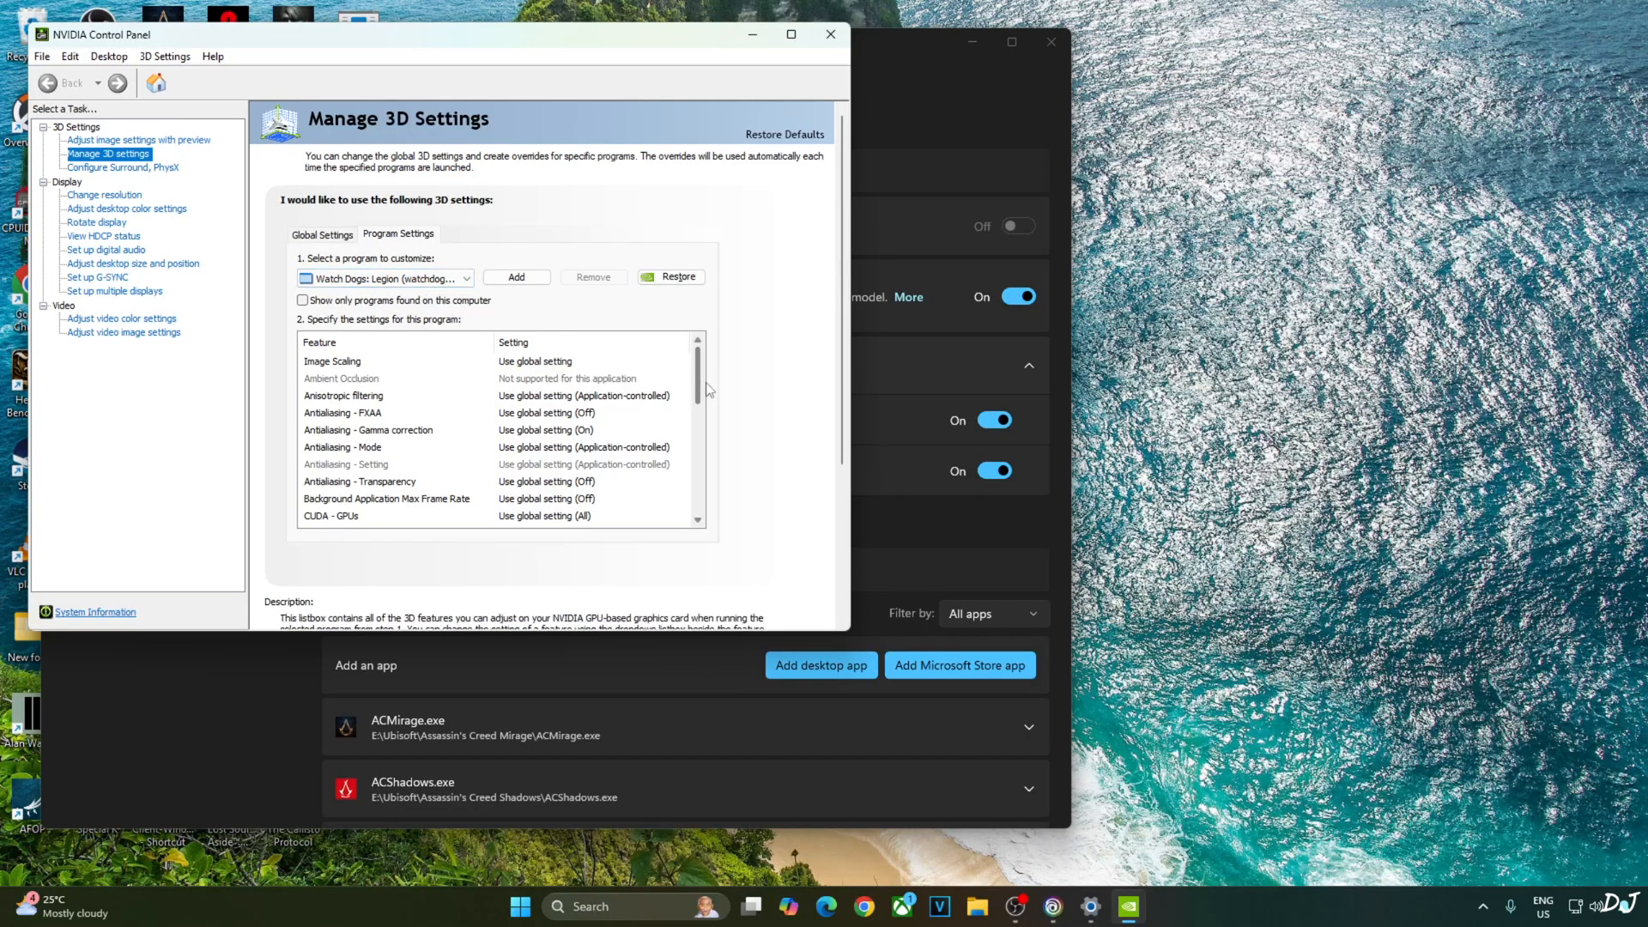
Review Watch Dogs: Legion's vertical sync setting and confirm G-SYNC Compatible is enabled for full-screen mode.
scroll(down, 3)
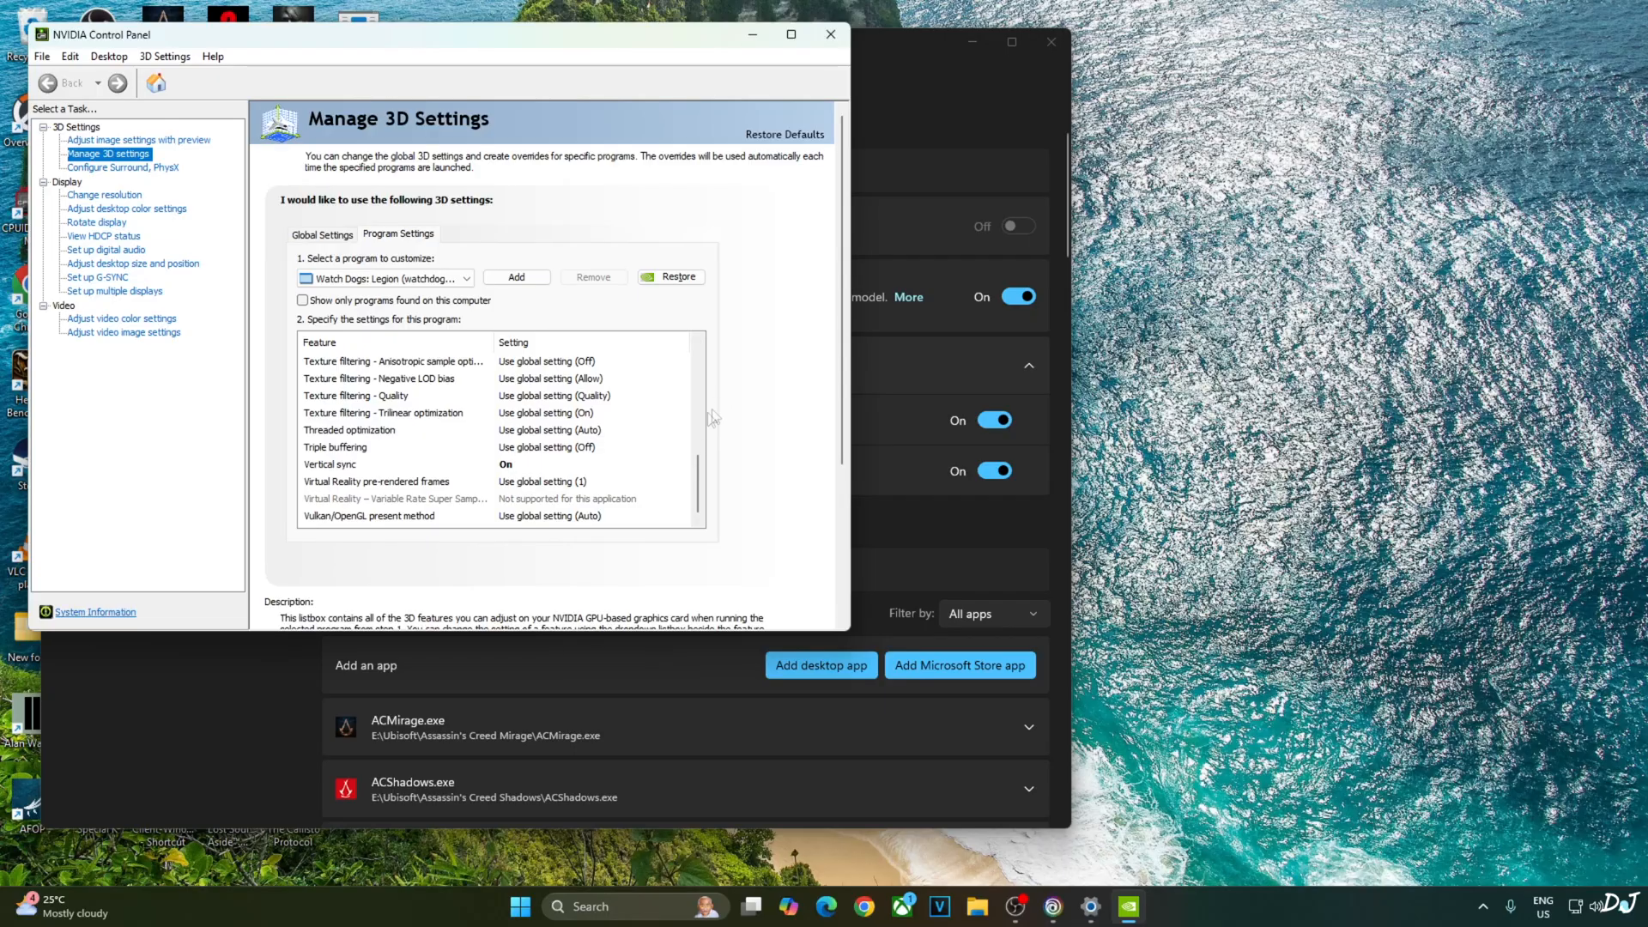
click(96, 278)
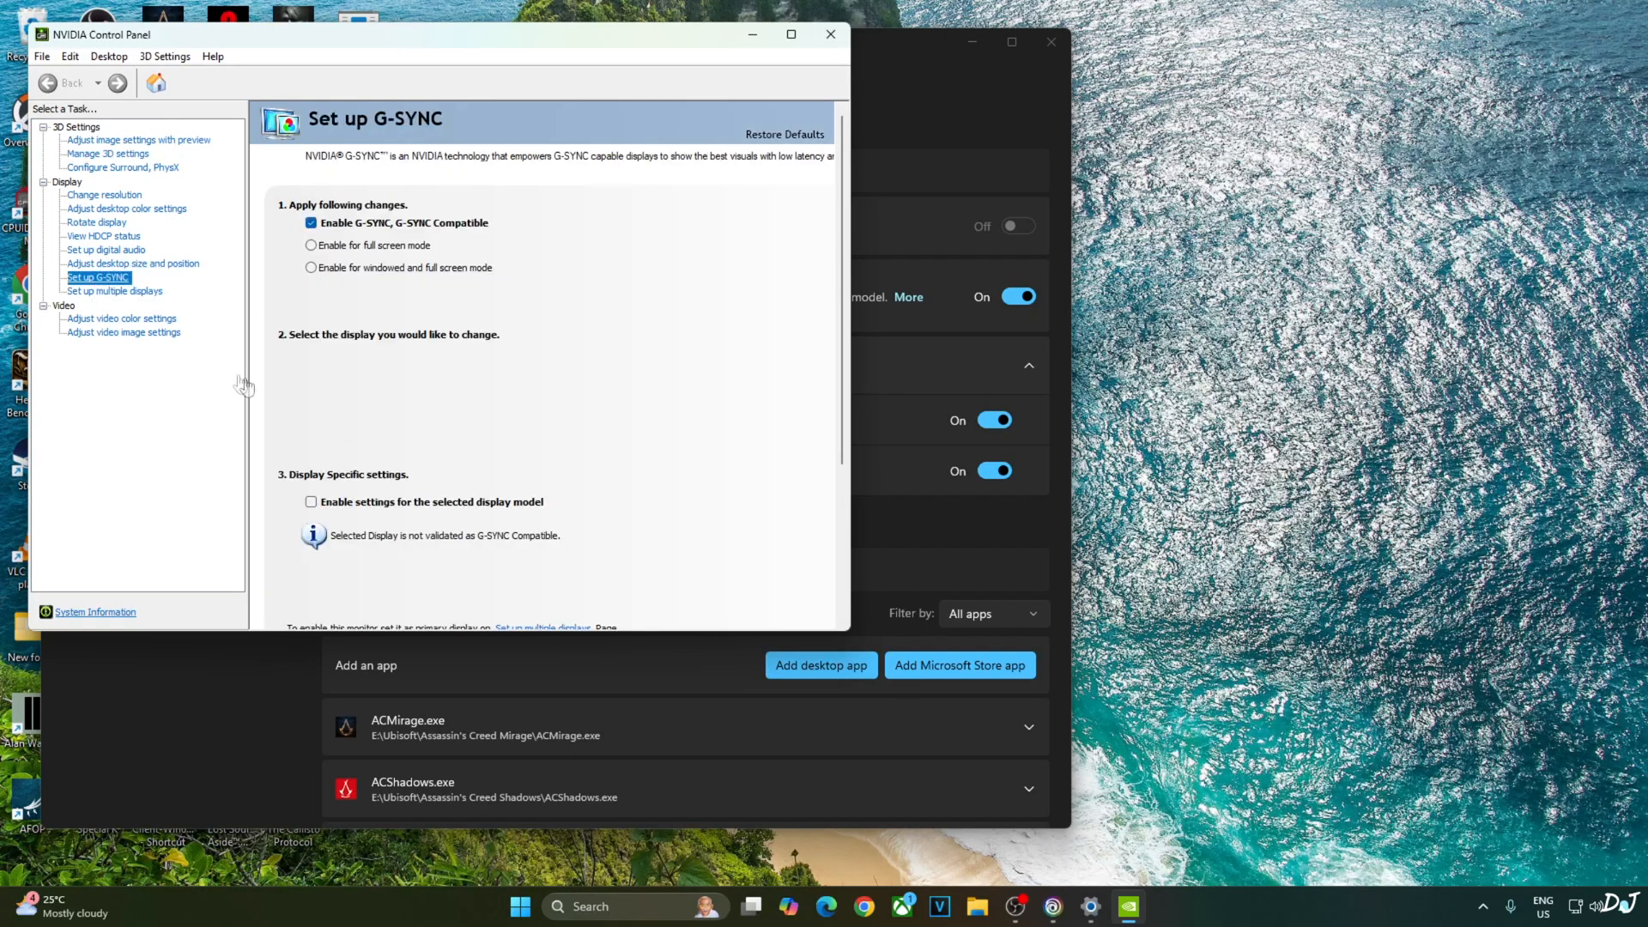
click(311, 245)
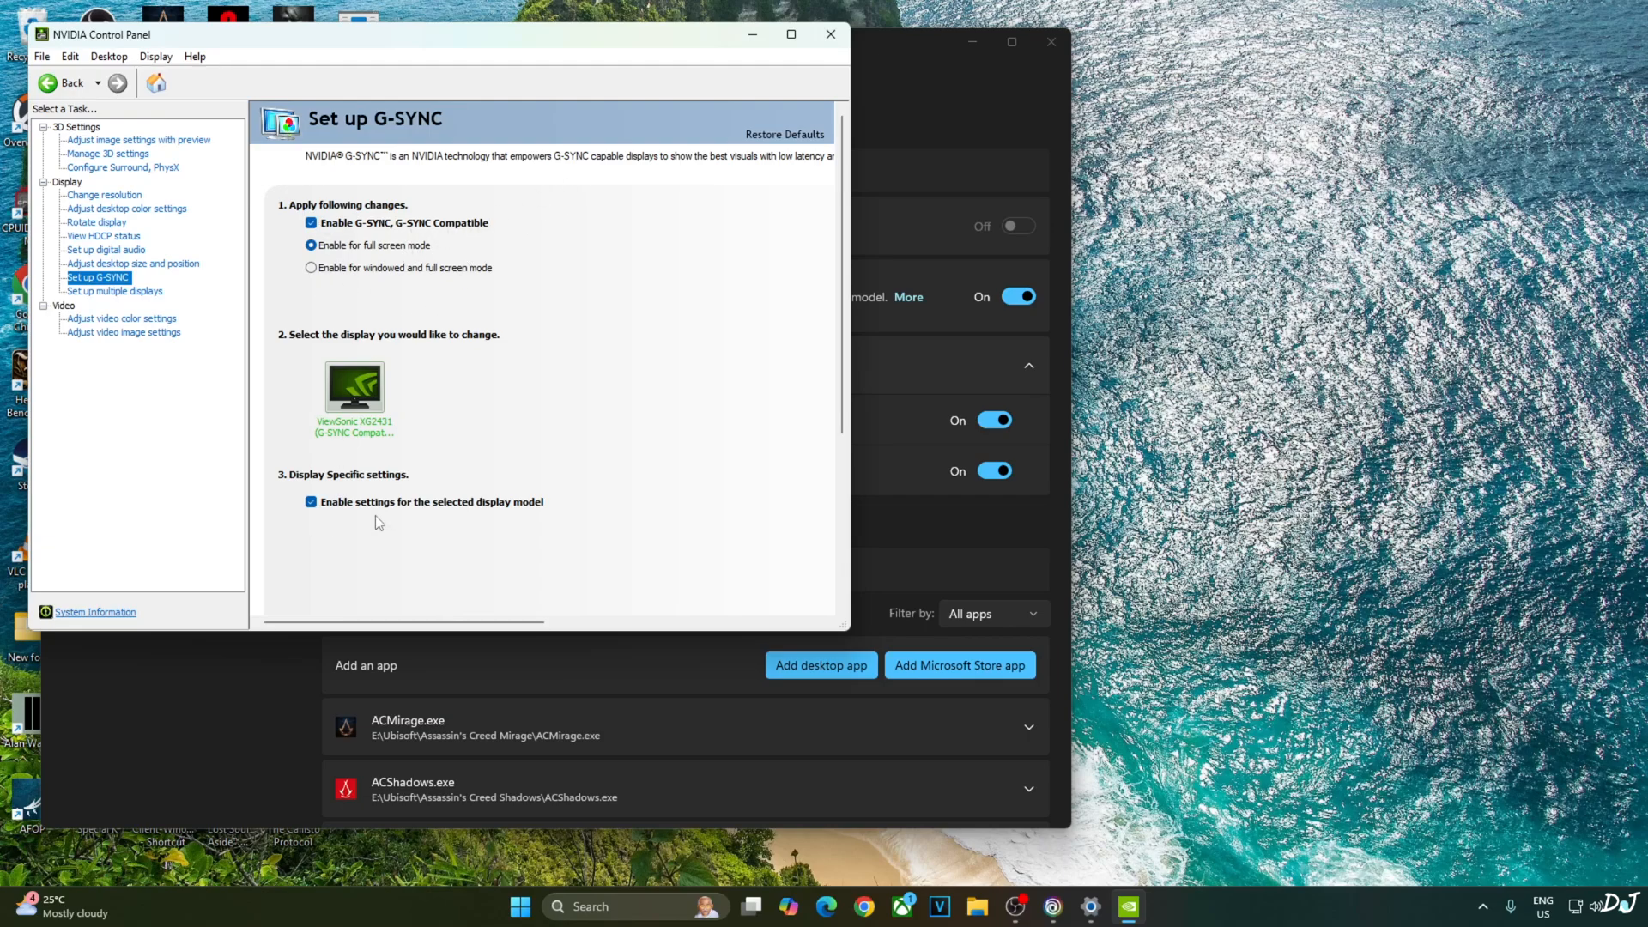
mouse_move(476, 531)
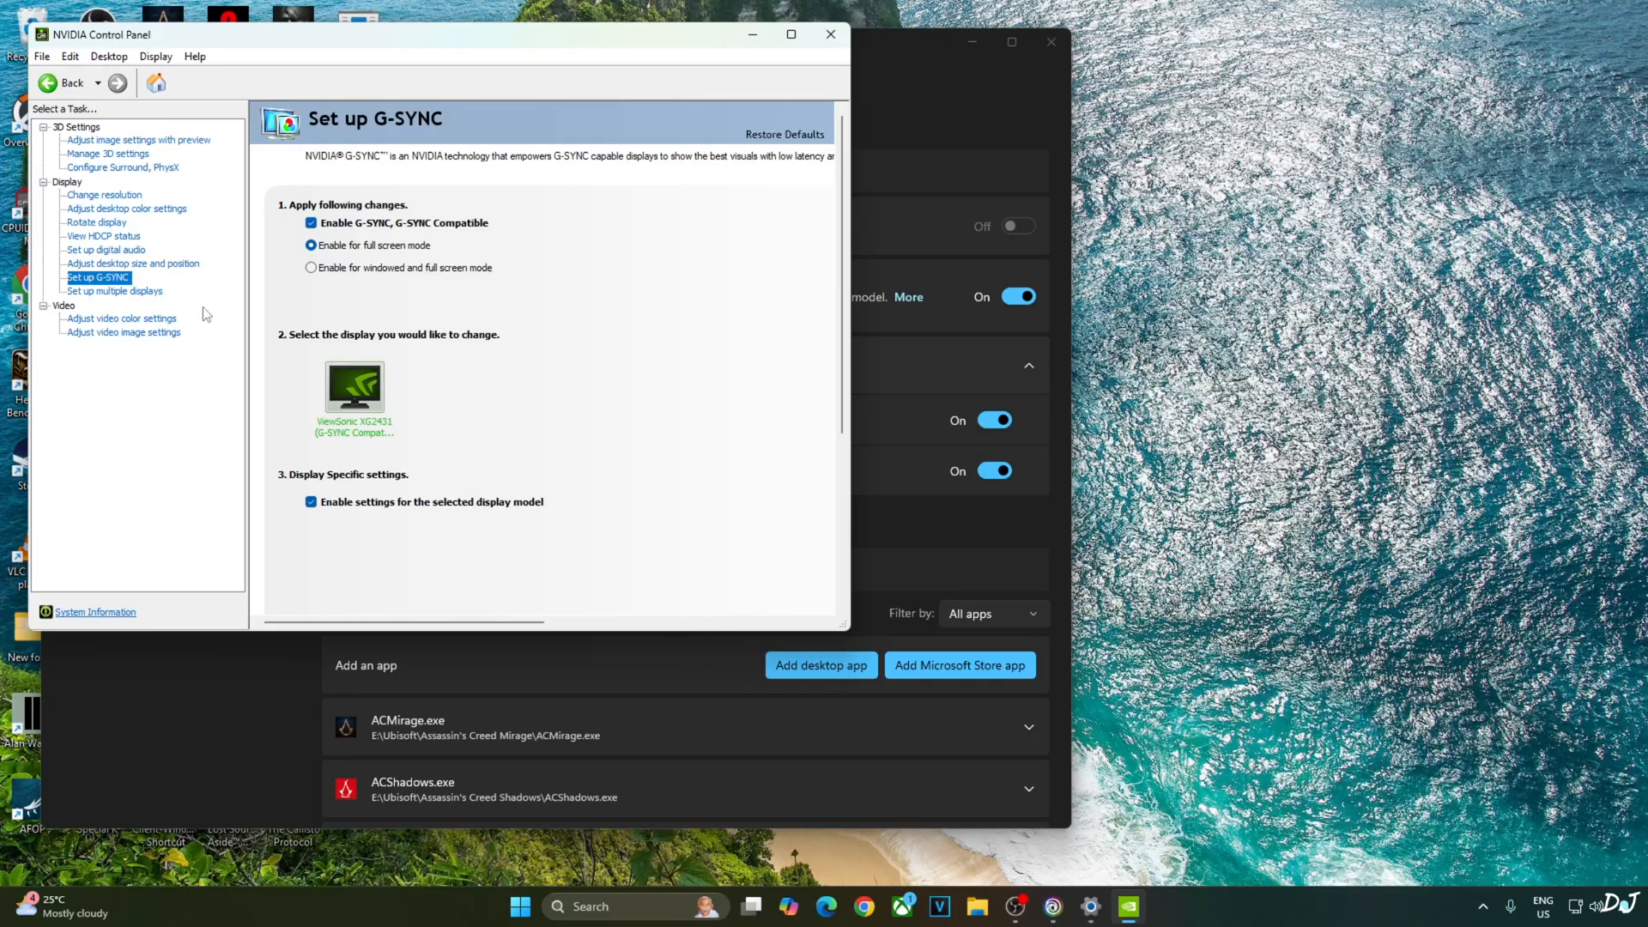
click(157, 55)
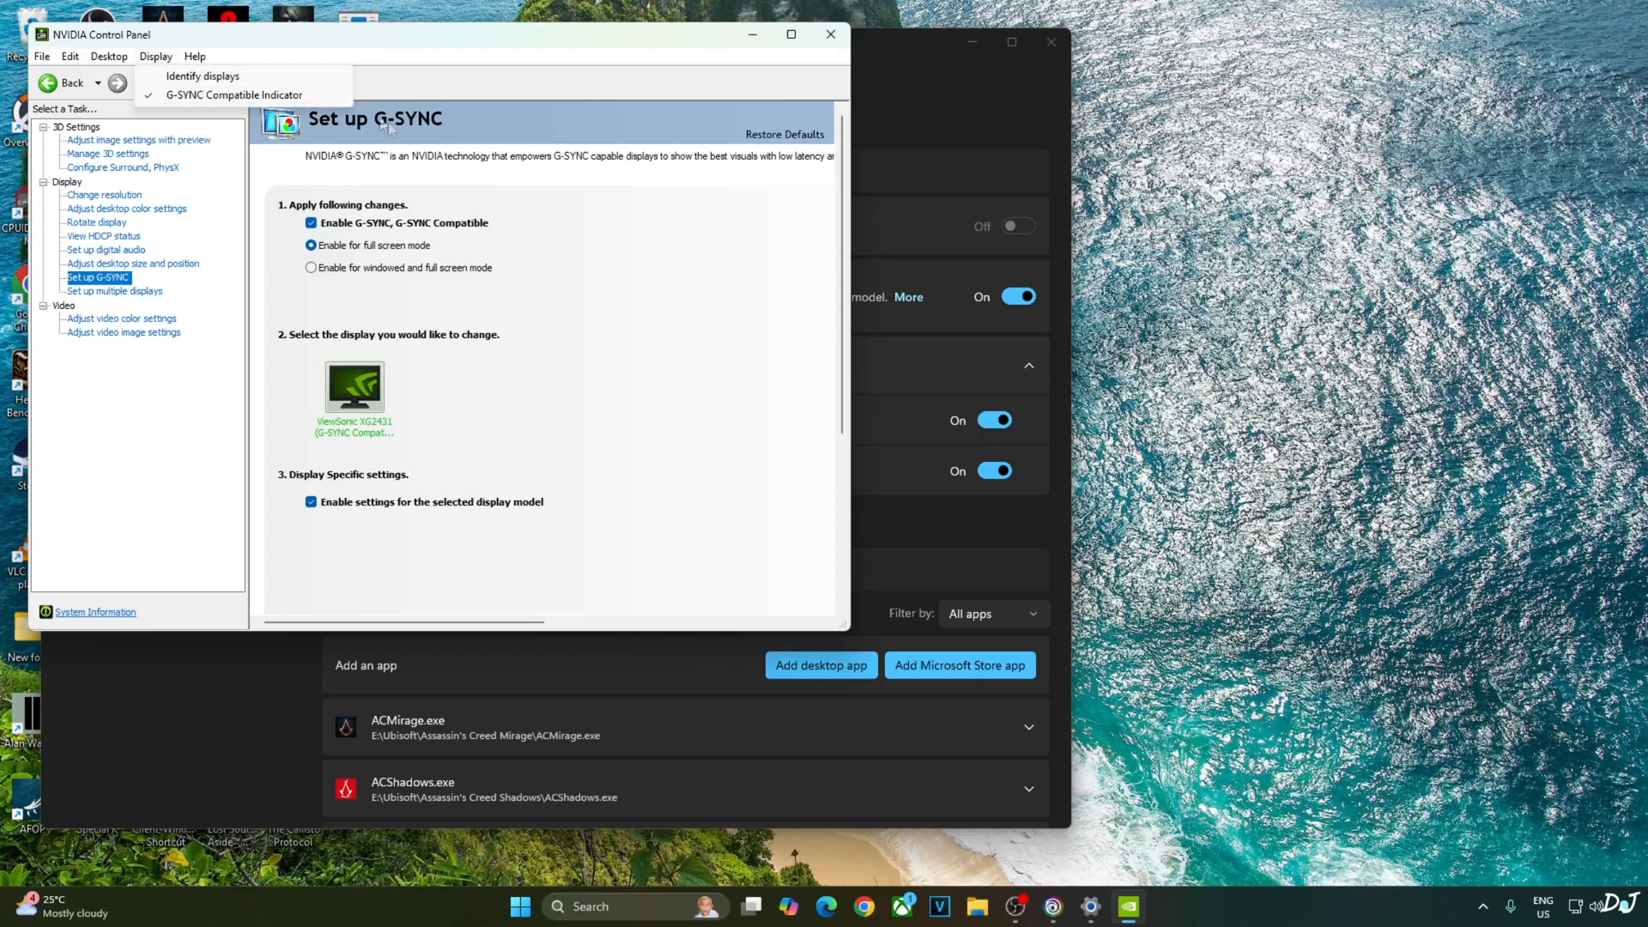
click(829, 34)
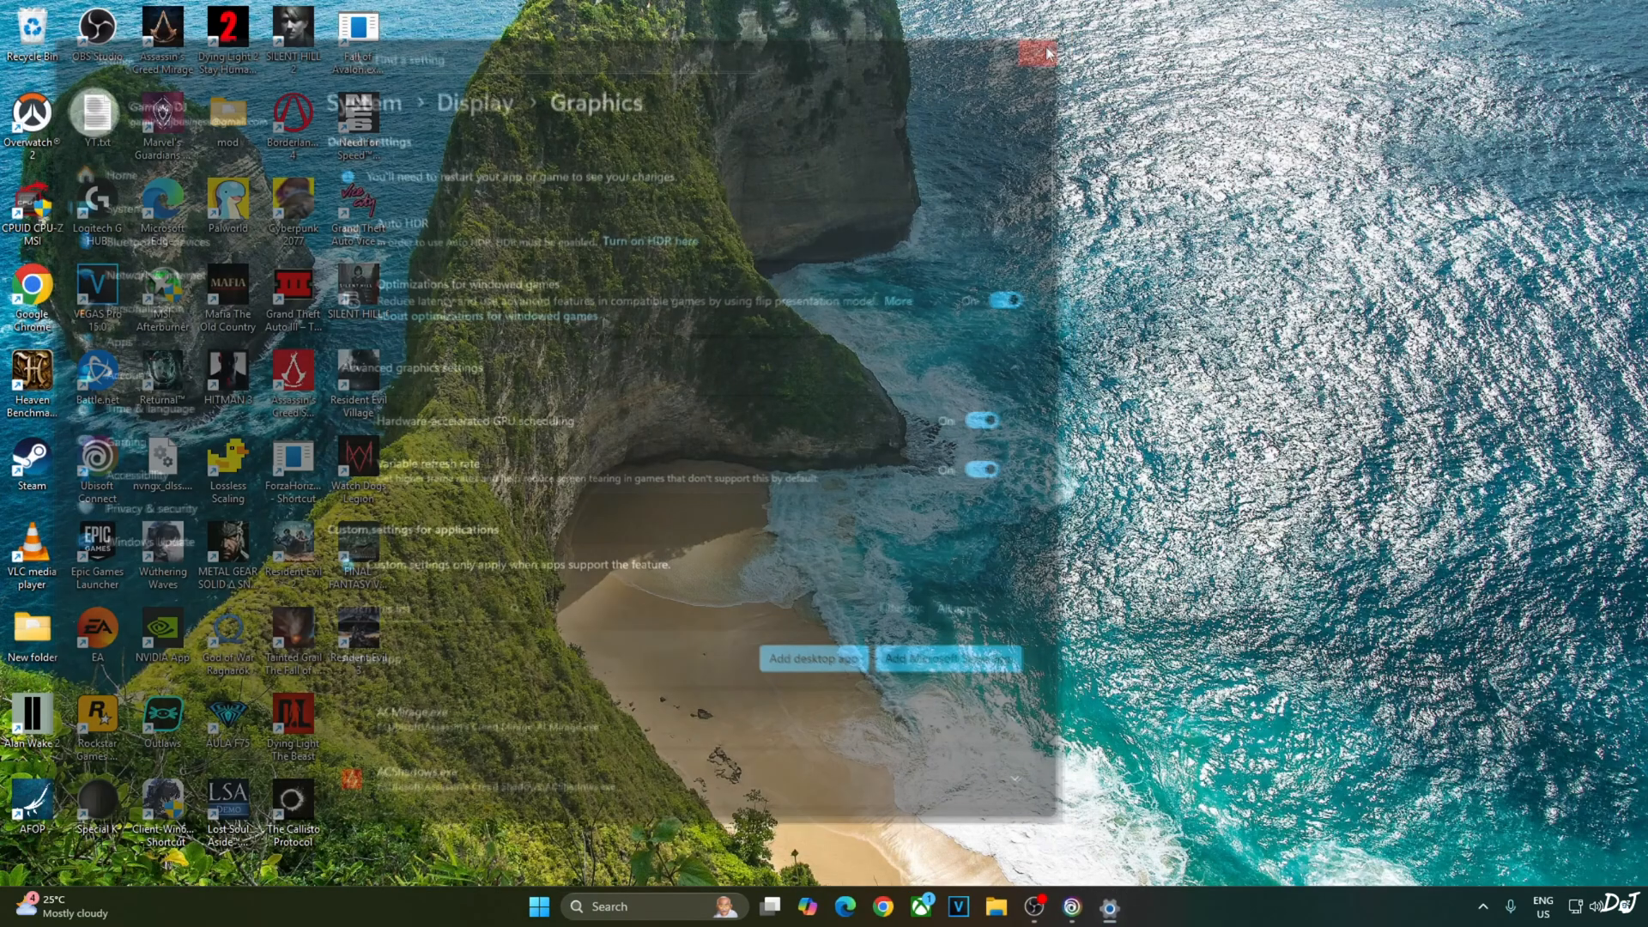
Verify Ubisoft Connect's in-game overlay and FPS counter are unchecked in Interface settings, then close them.
click(1035, 53)
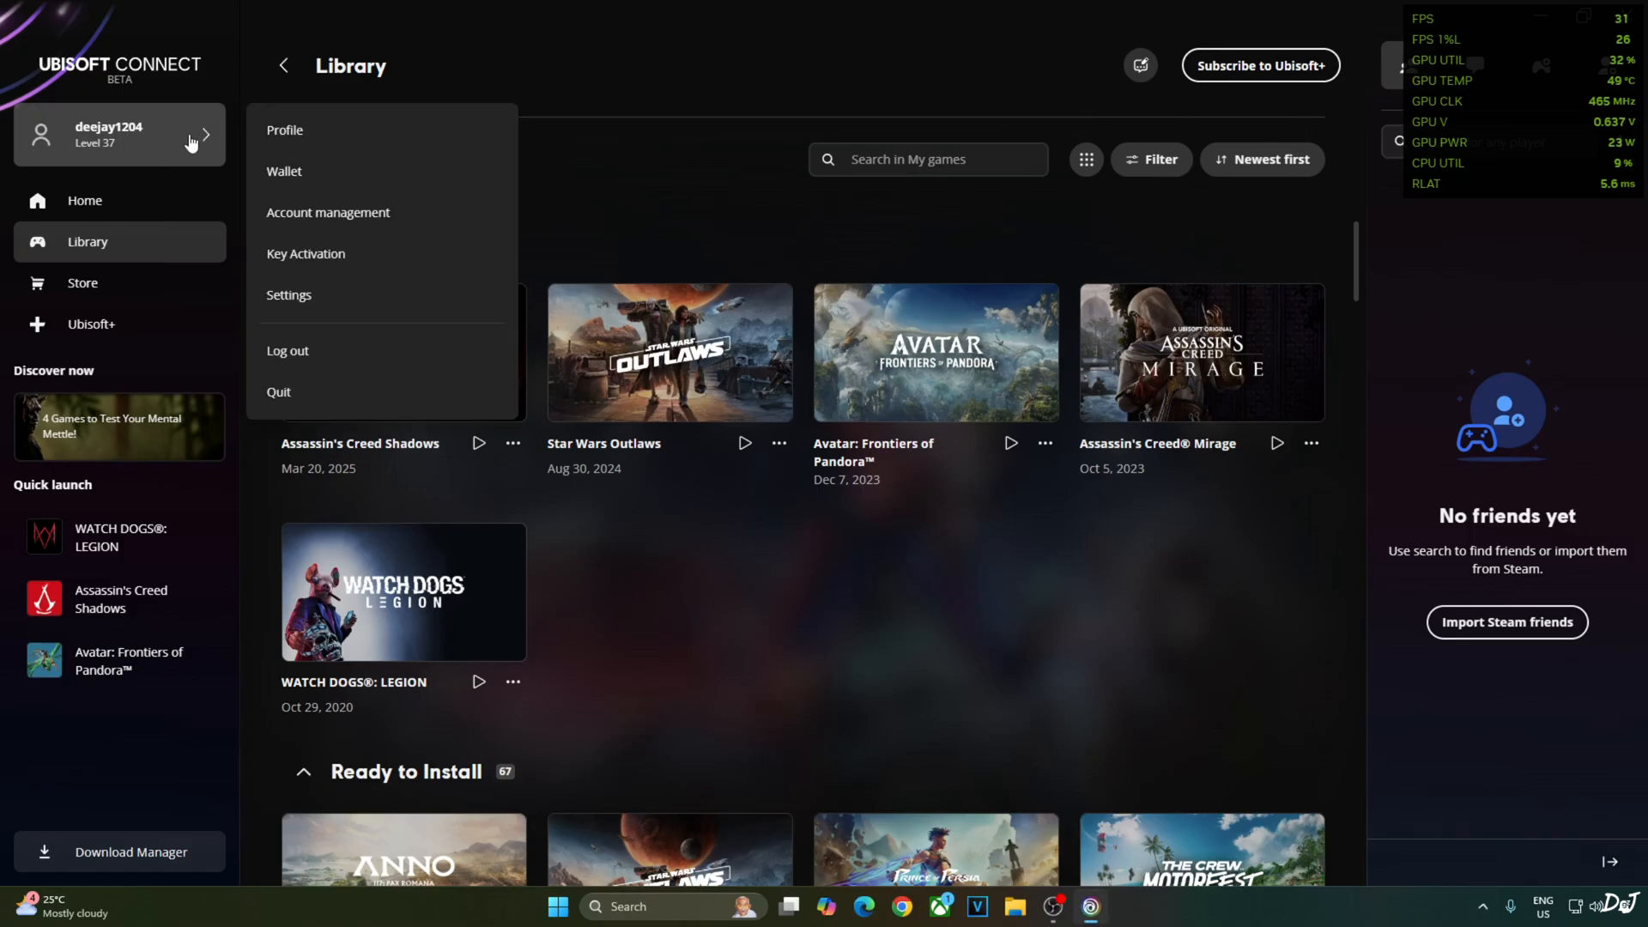
click(289, 294)
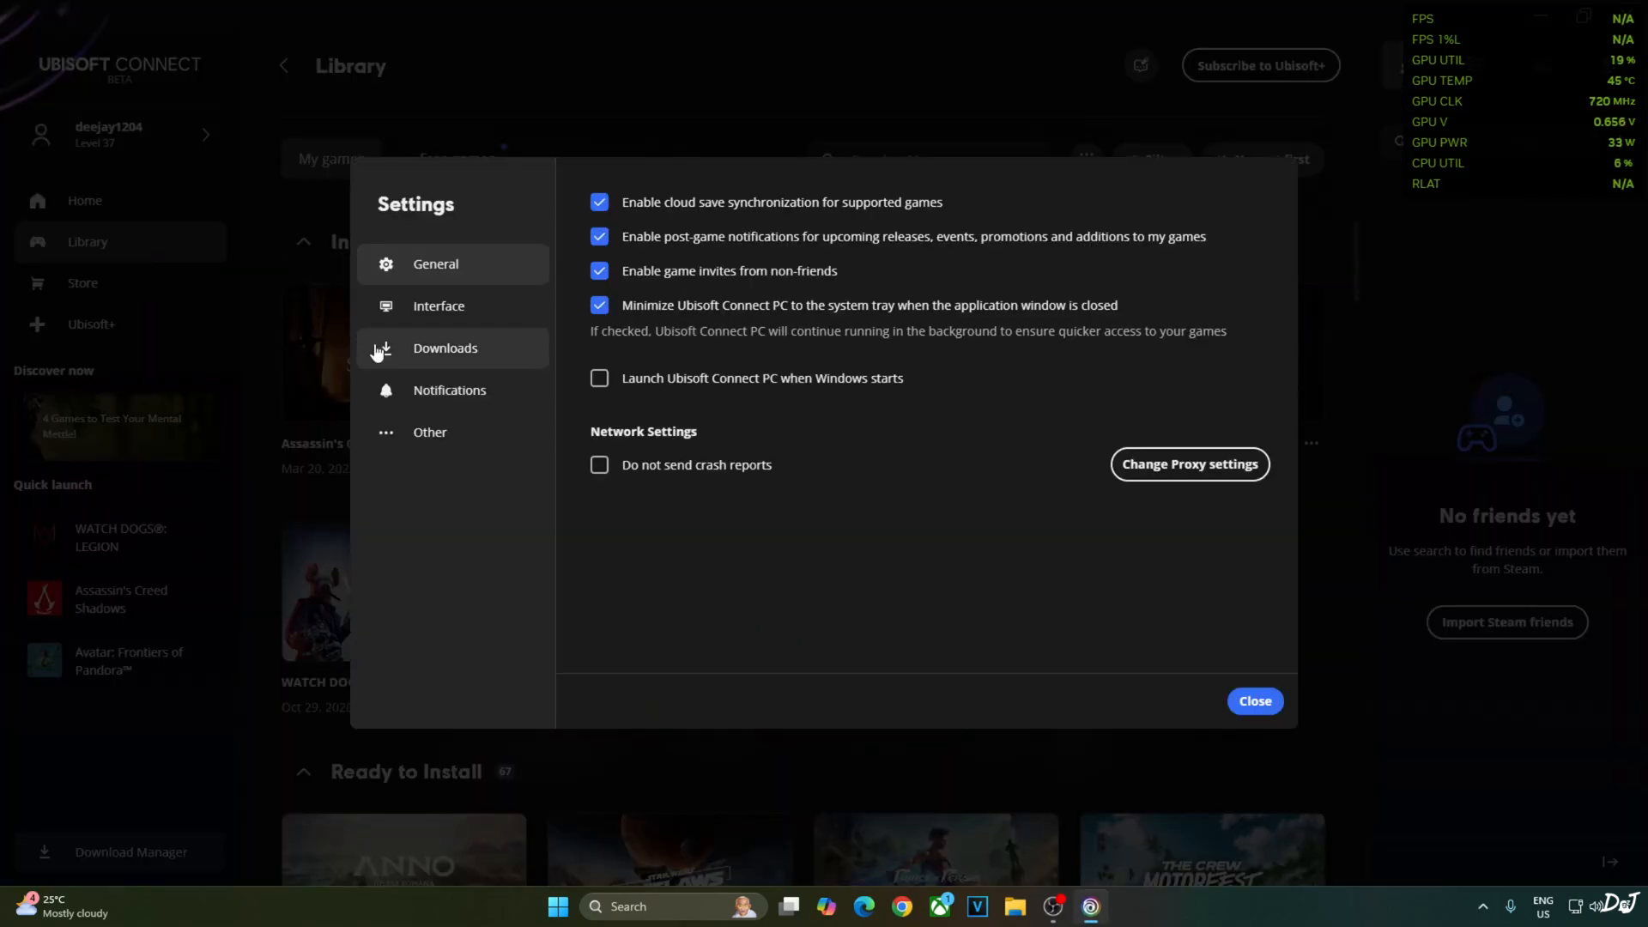
click(440, 305)
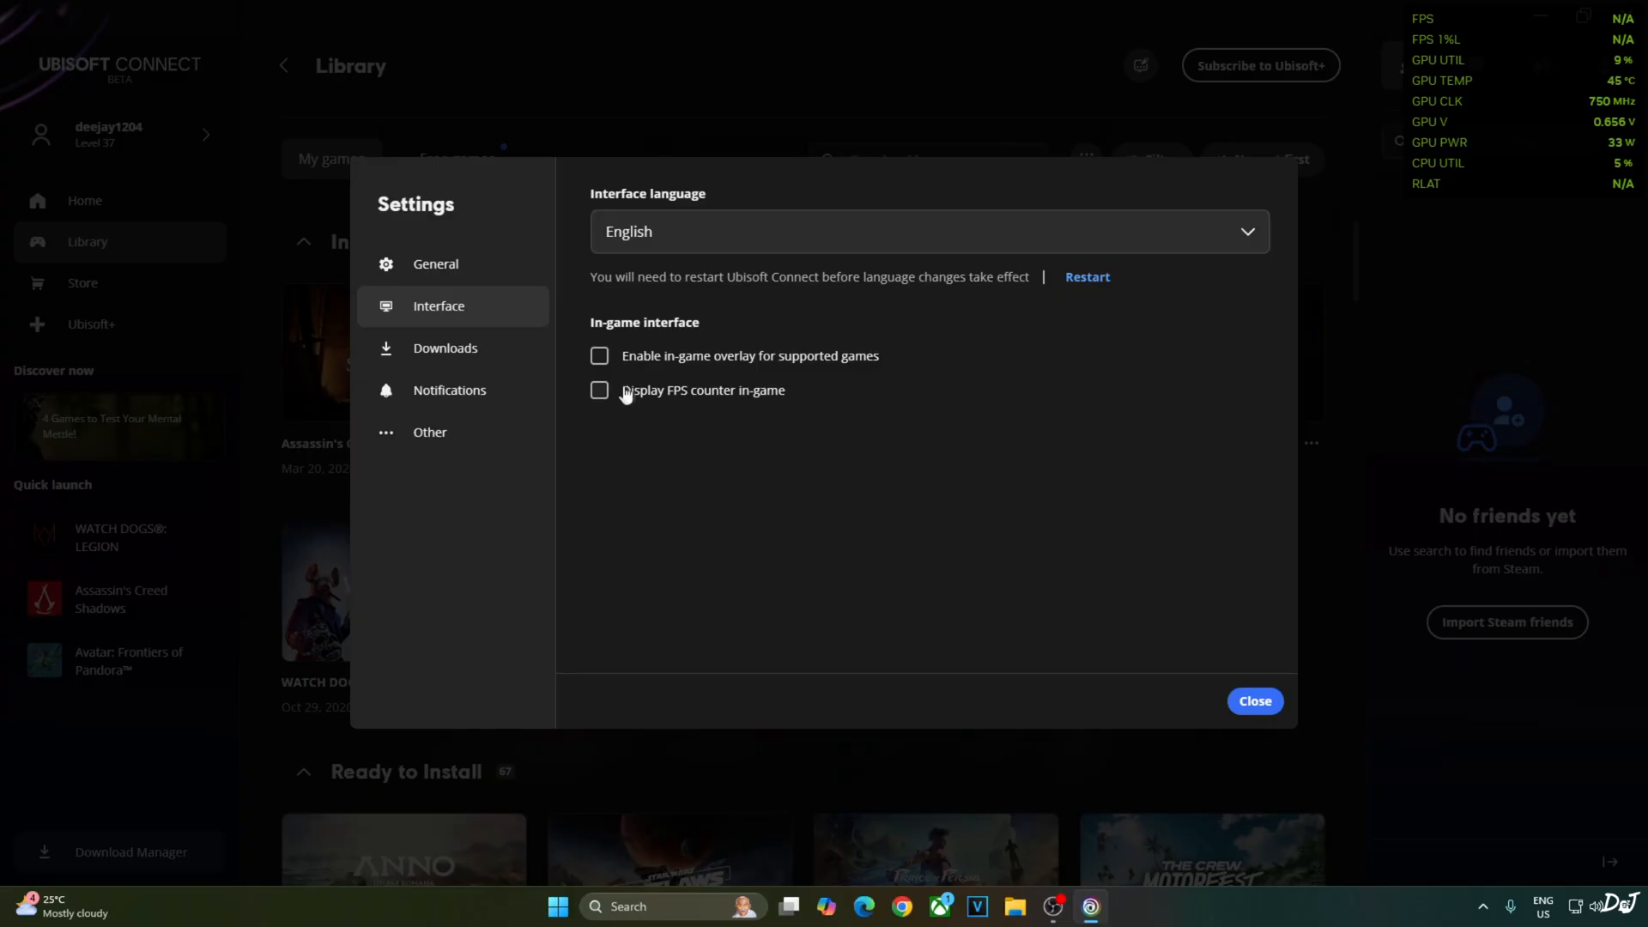
mouse_move(706, 372)
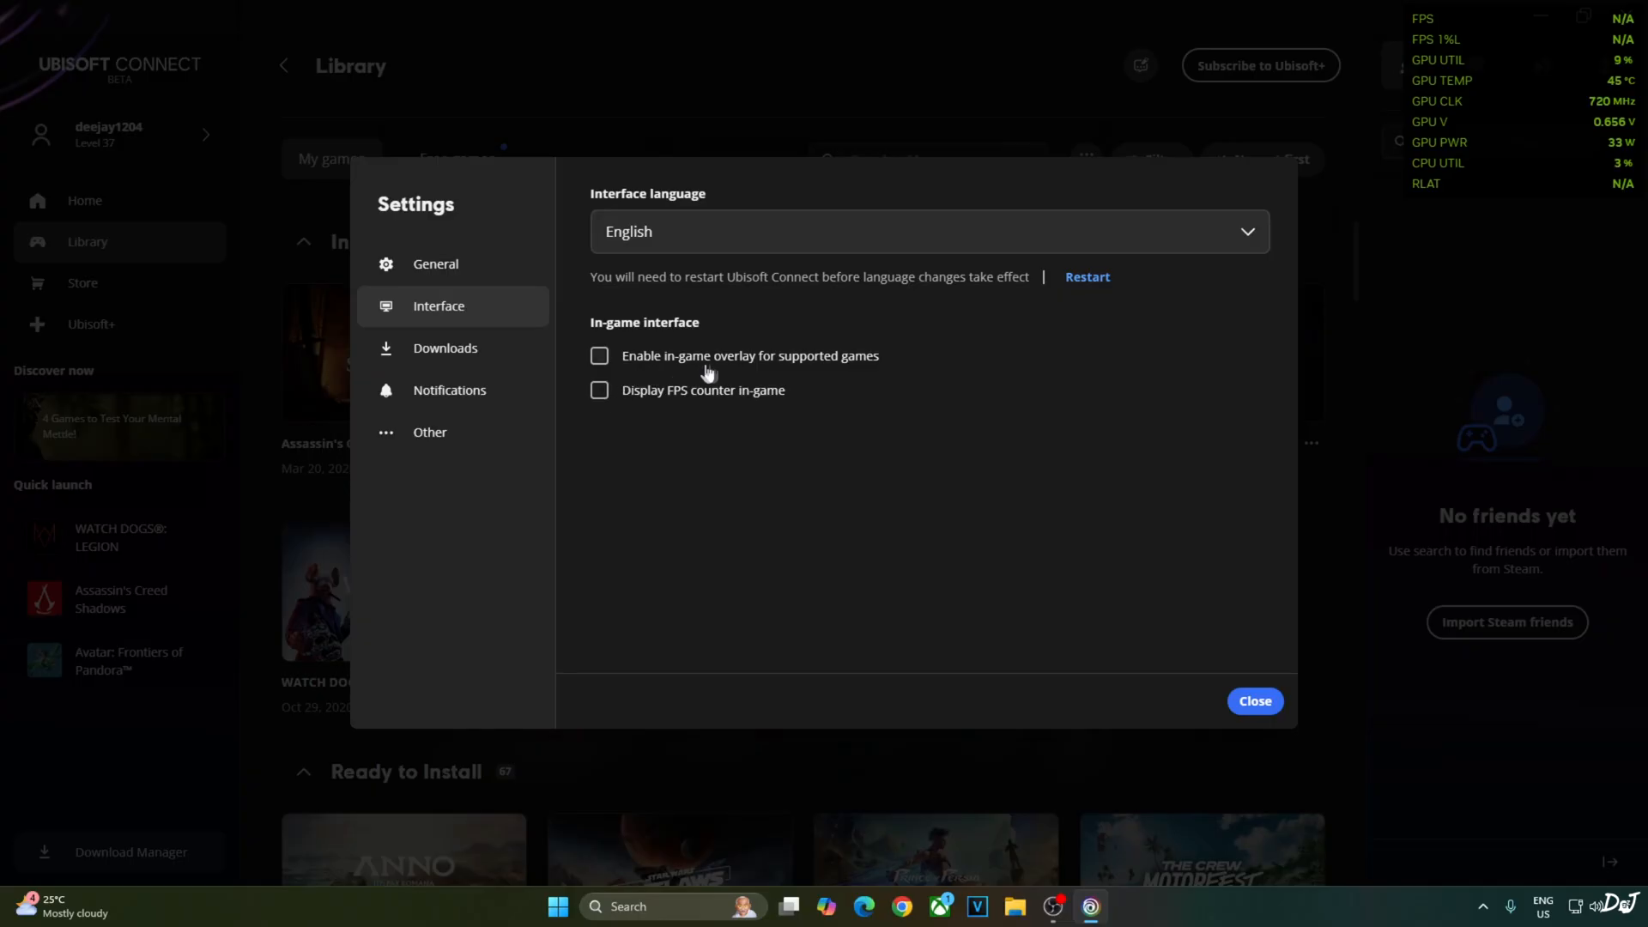
mouse_move(1253, 701)
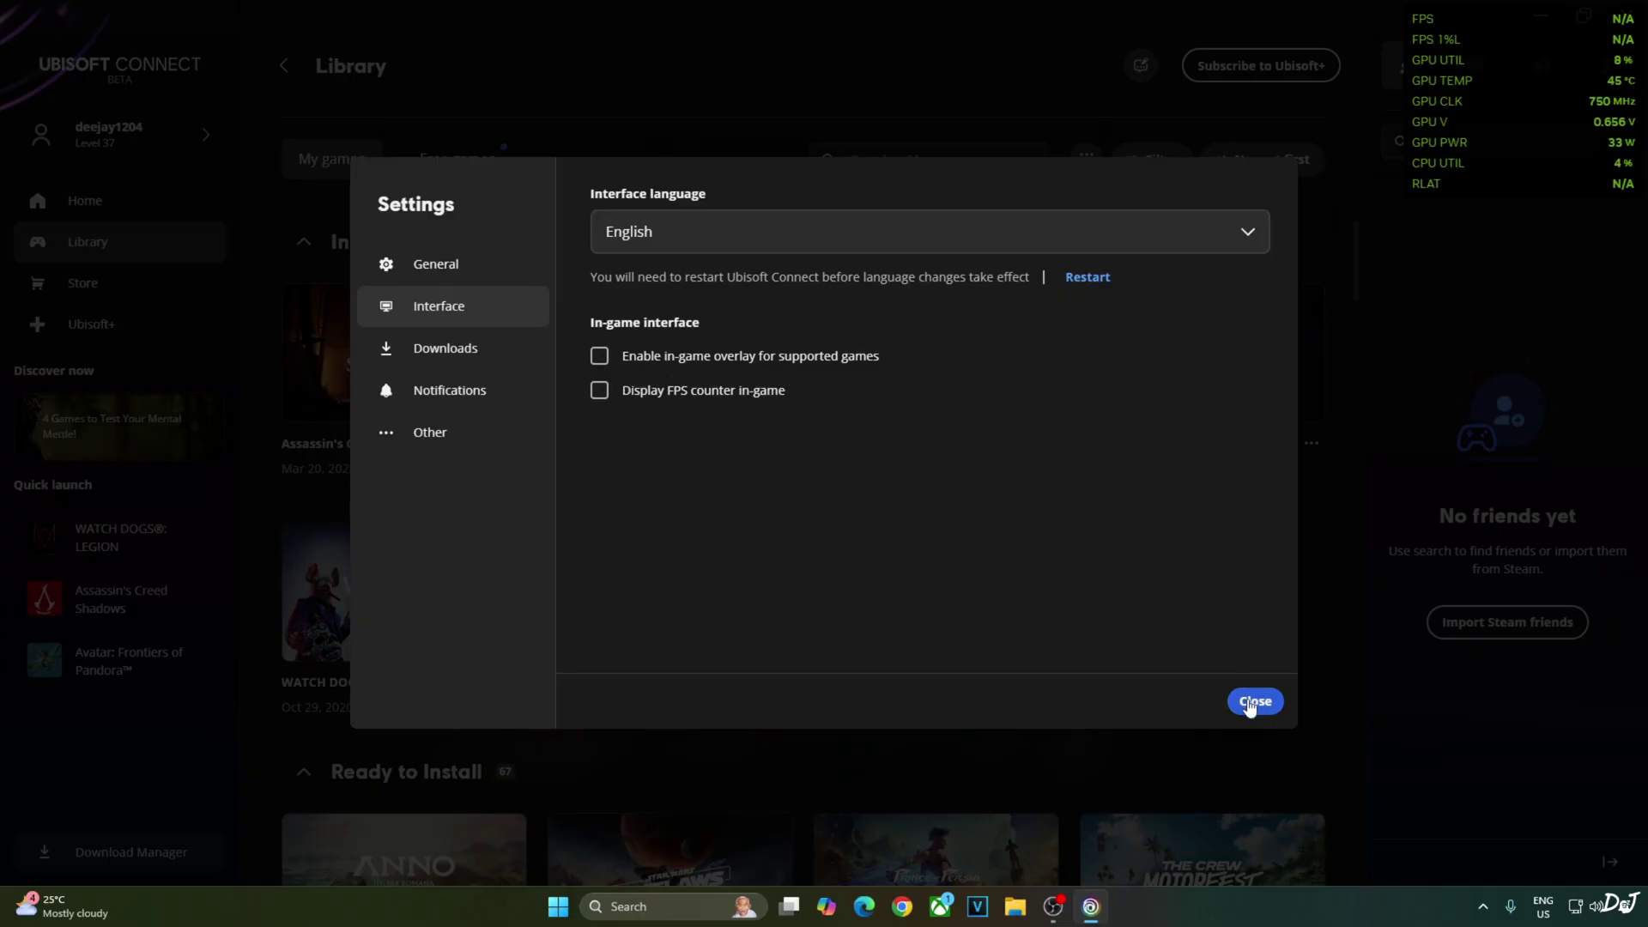
click(1253, 701)
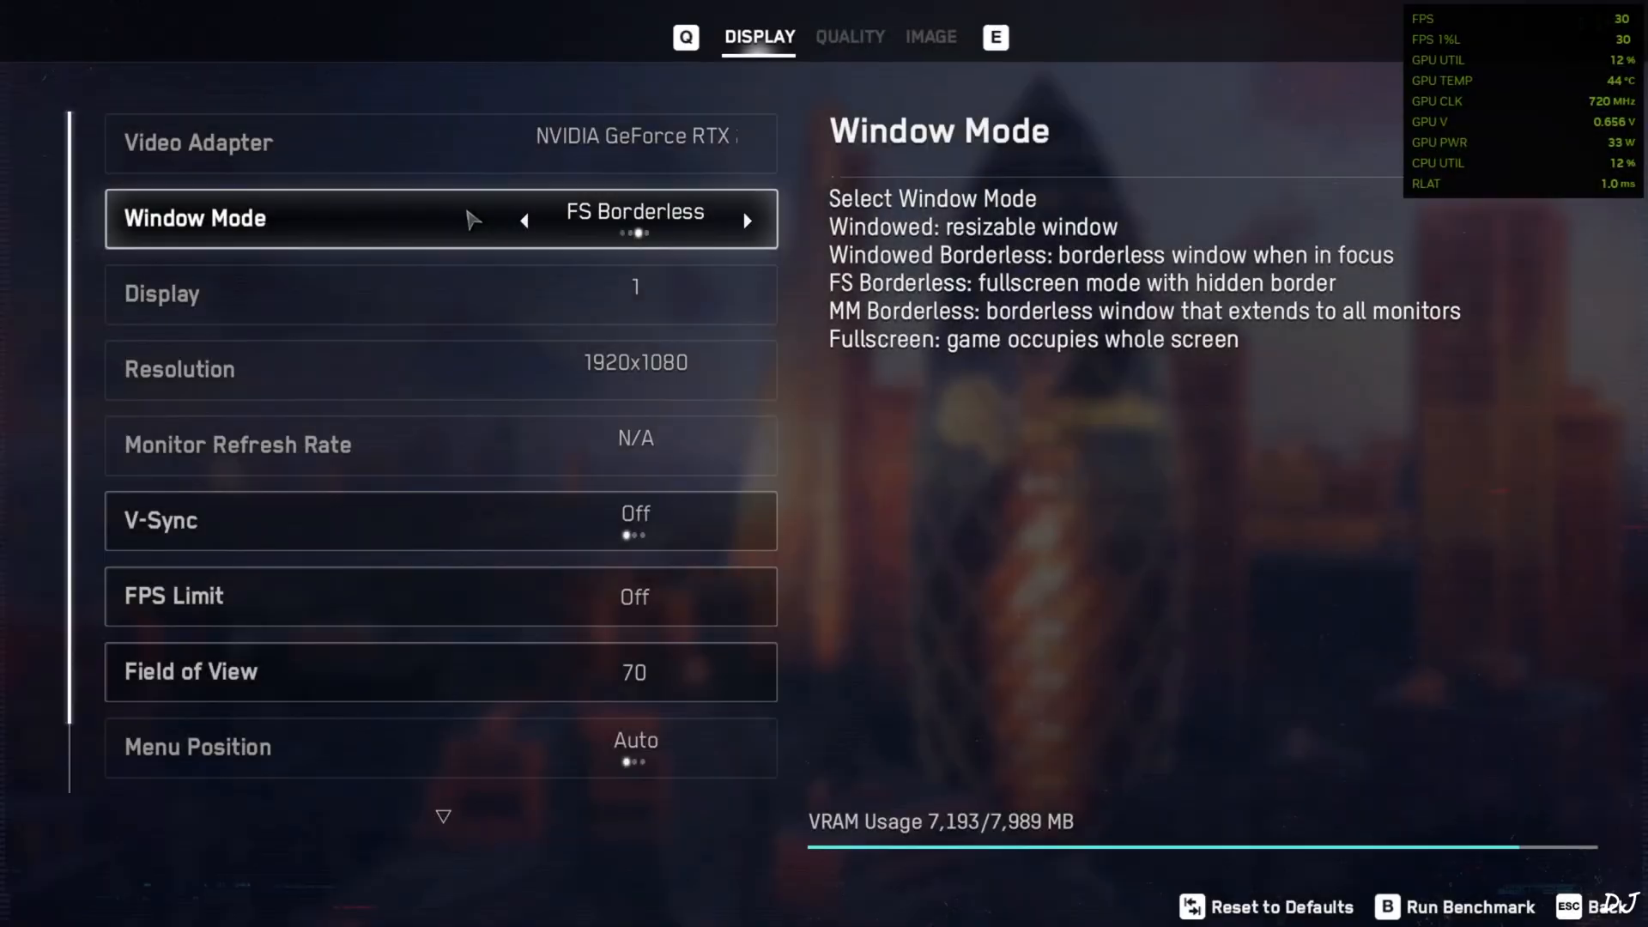
mouse_move(742, 249)
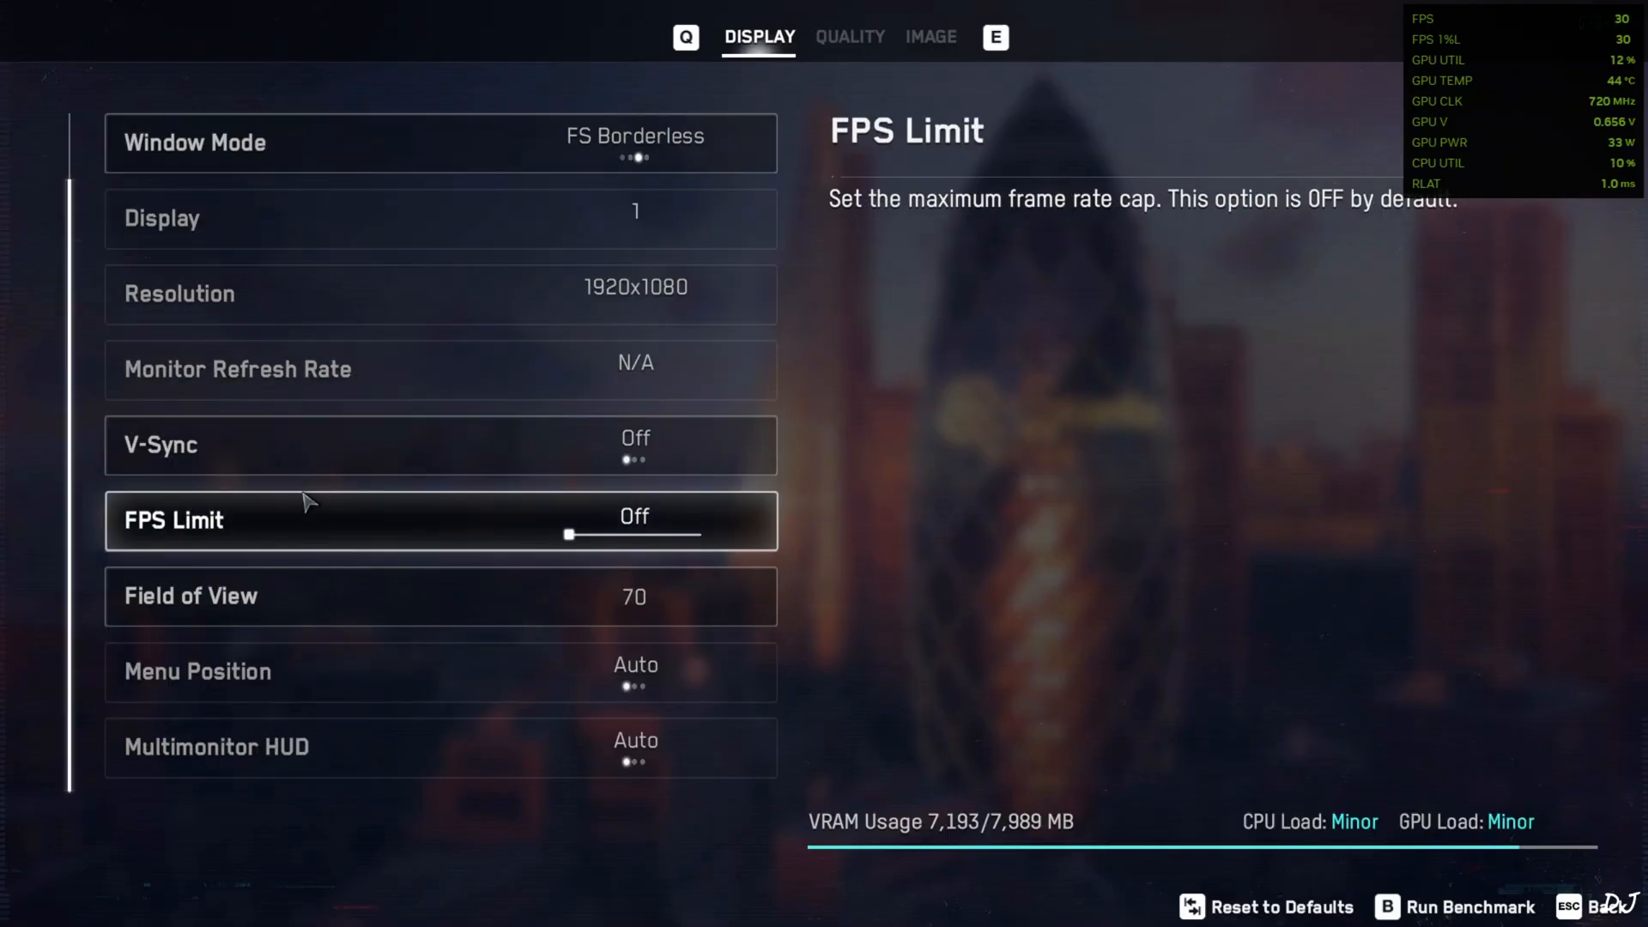
mouse_move(414, 558)
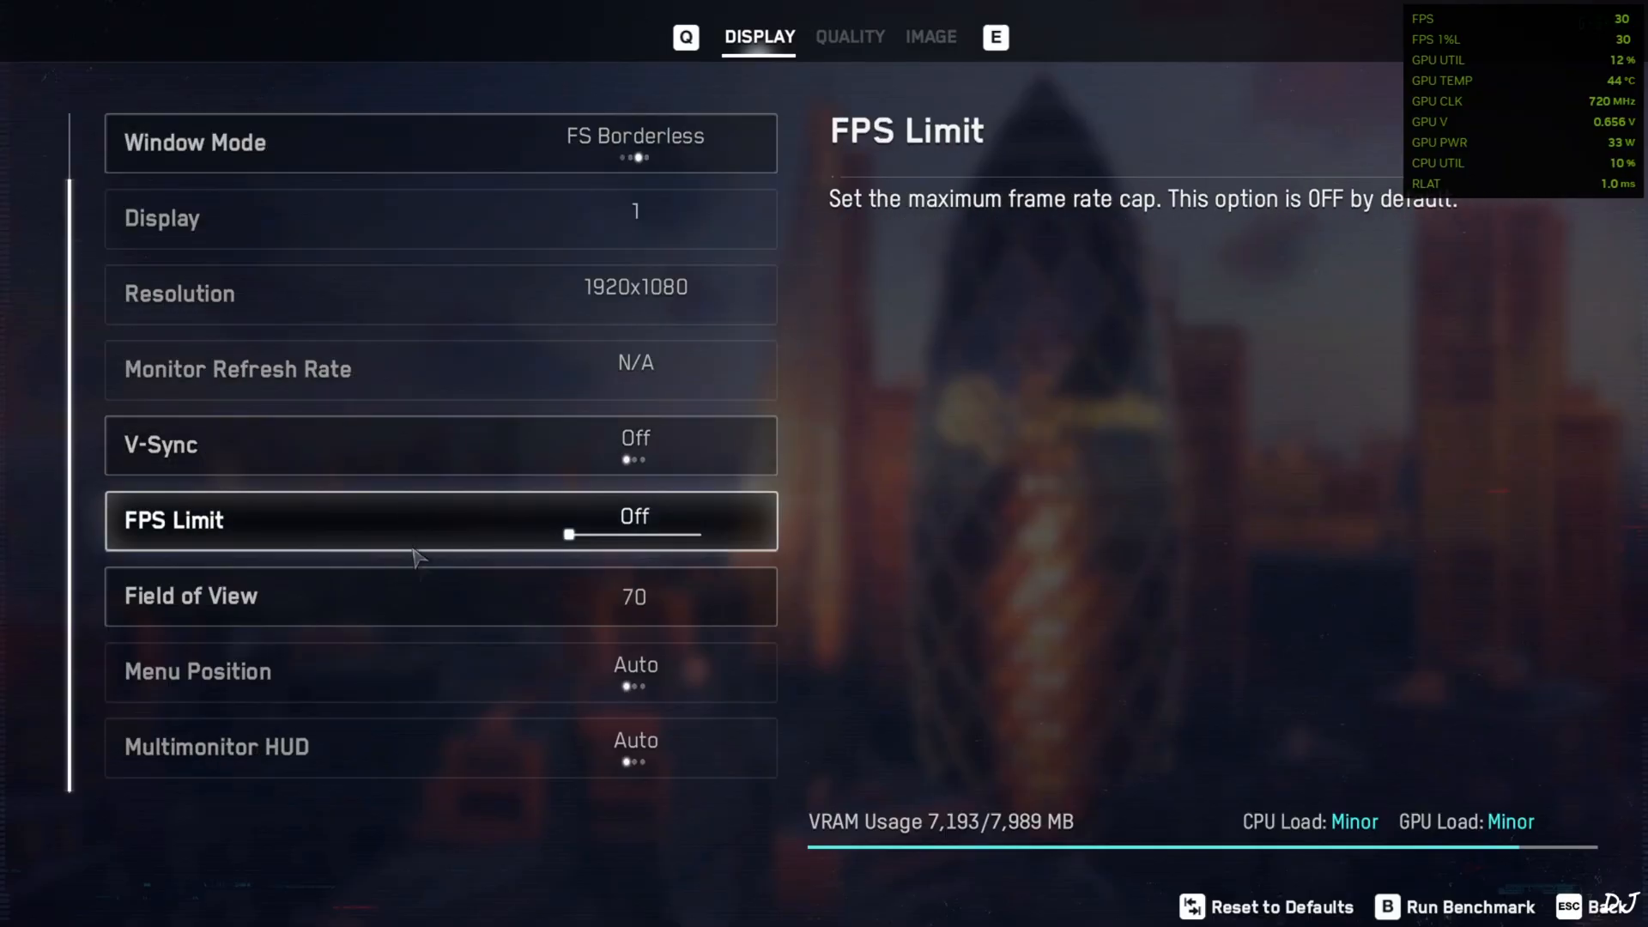
Set DLSS to Quality in the game's Quality settings and resume gameplay.
click(850, 36)
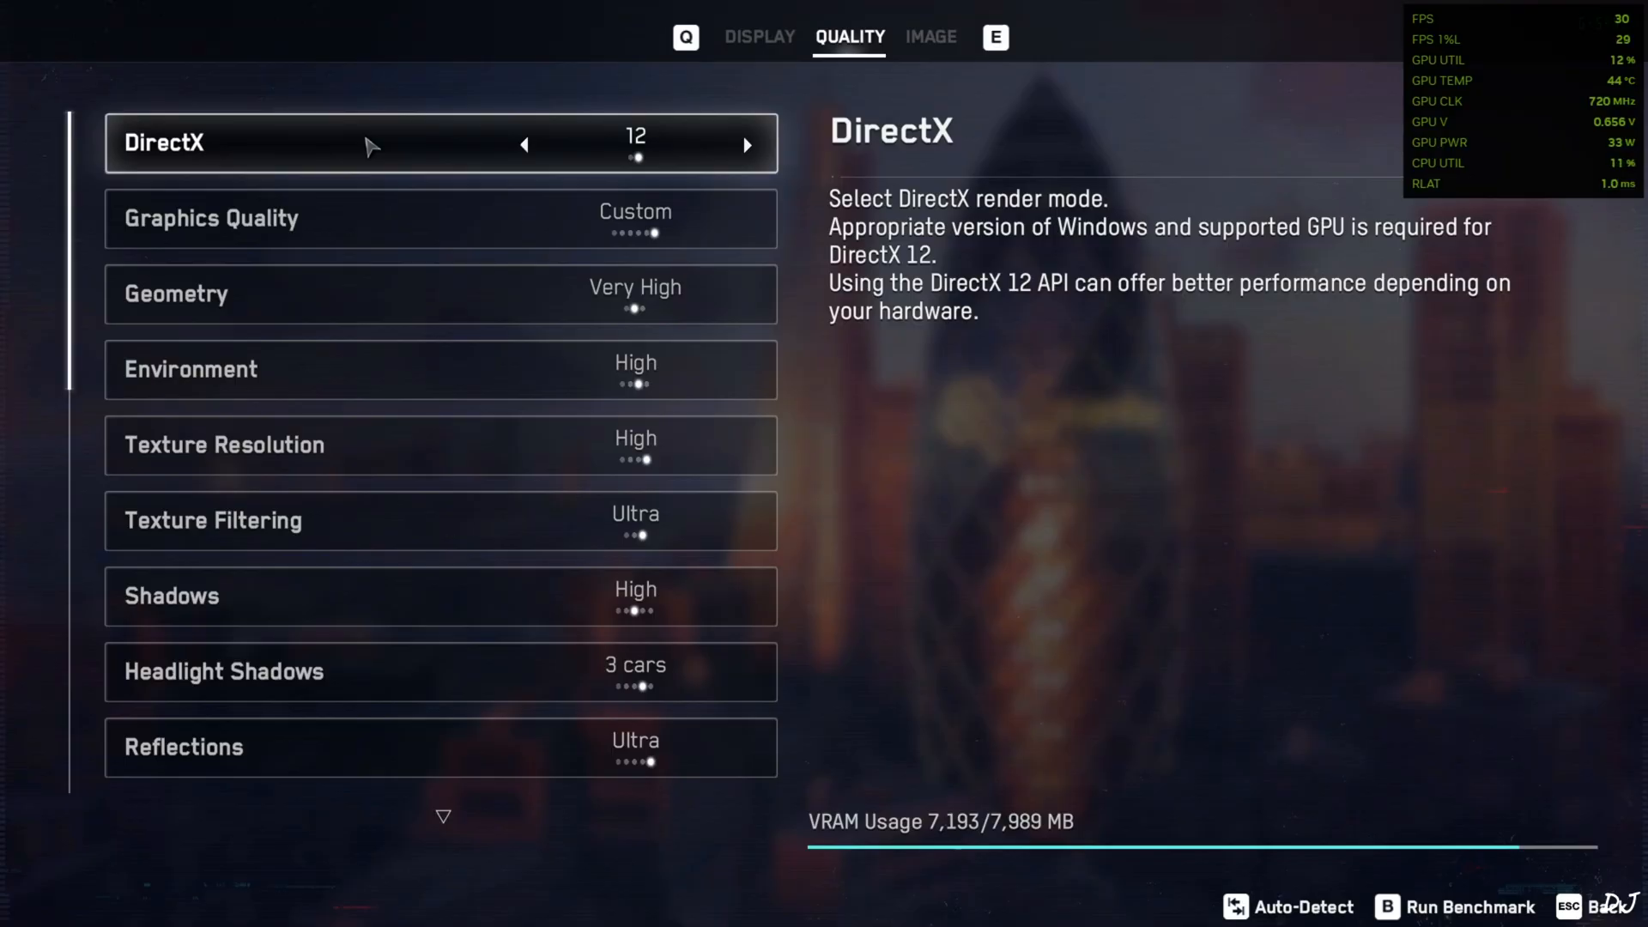
mouse_move(577, 154)
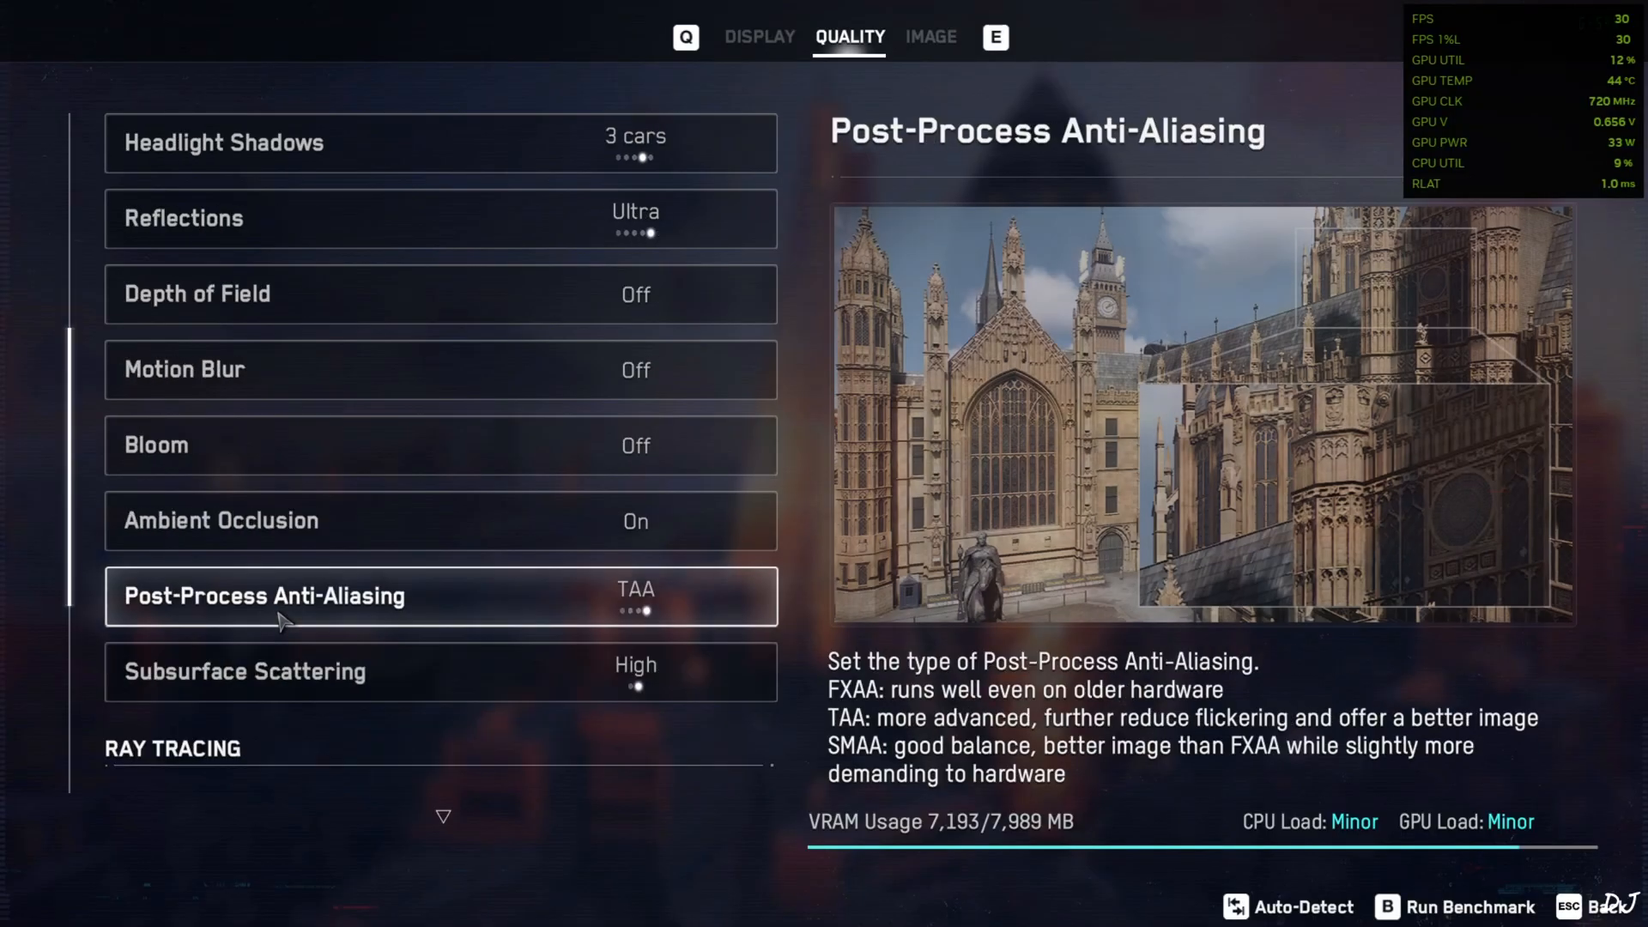
scroll(down, 3)
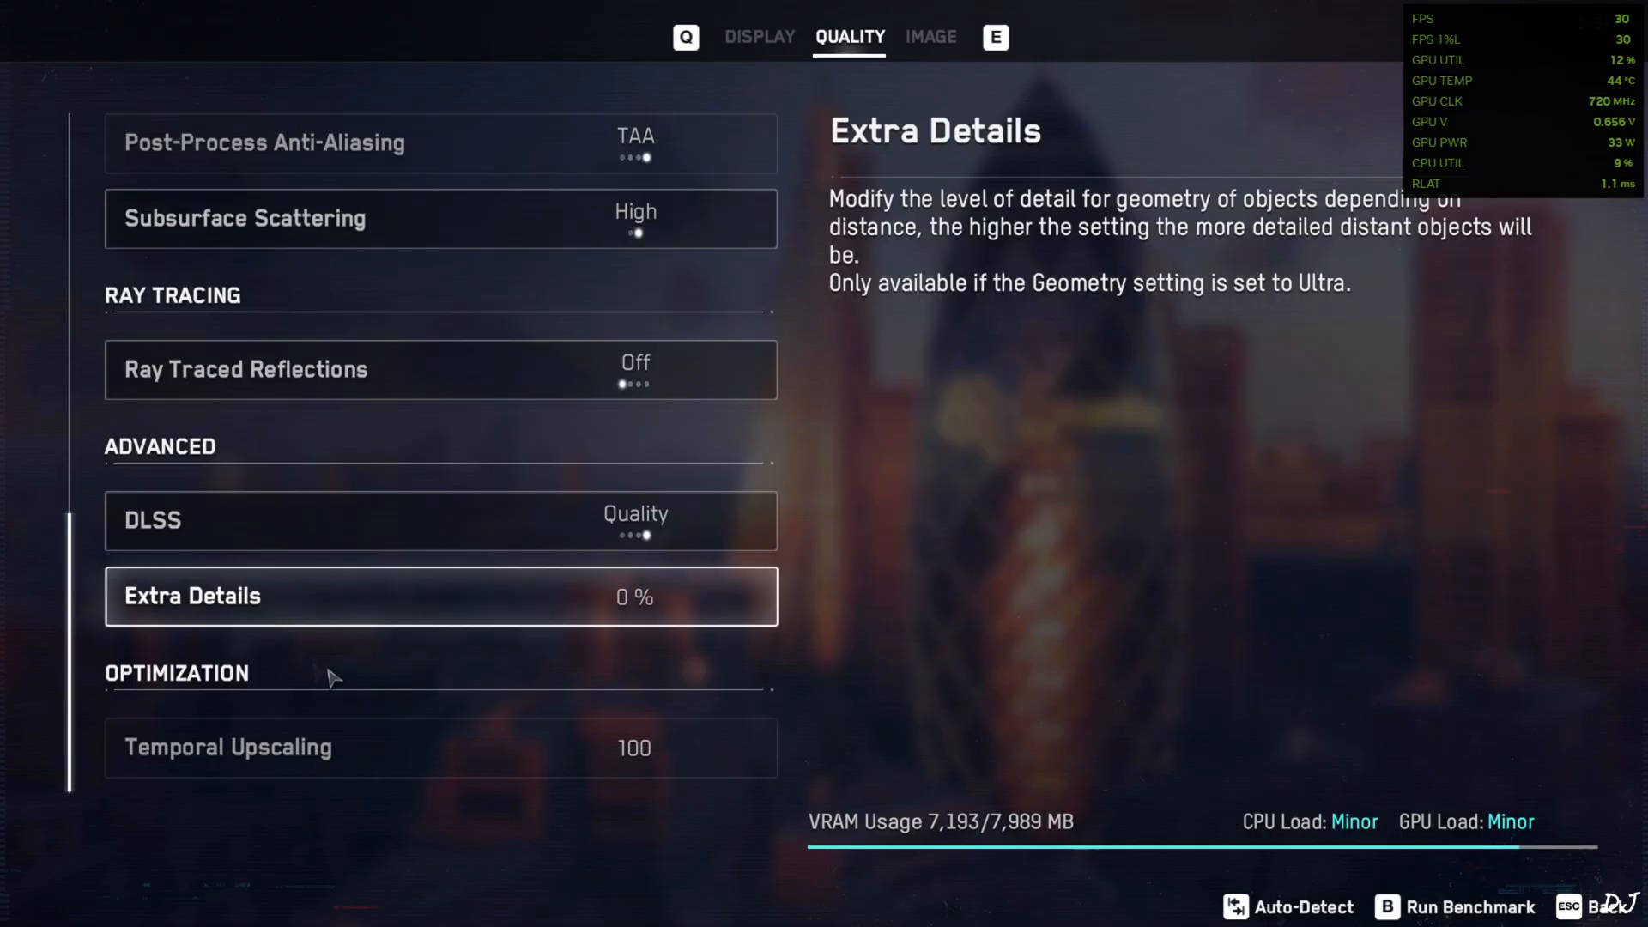
click(441, 519)
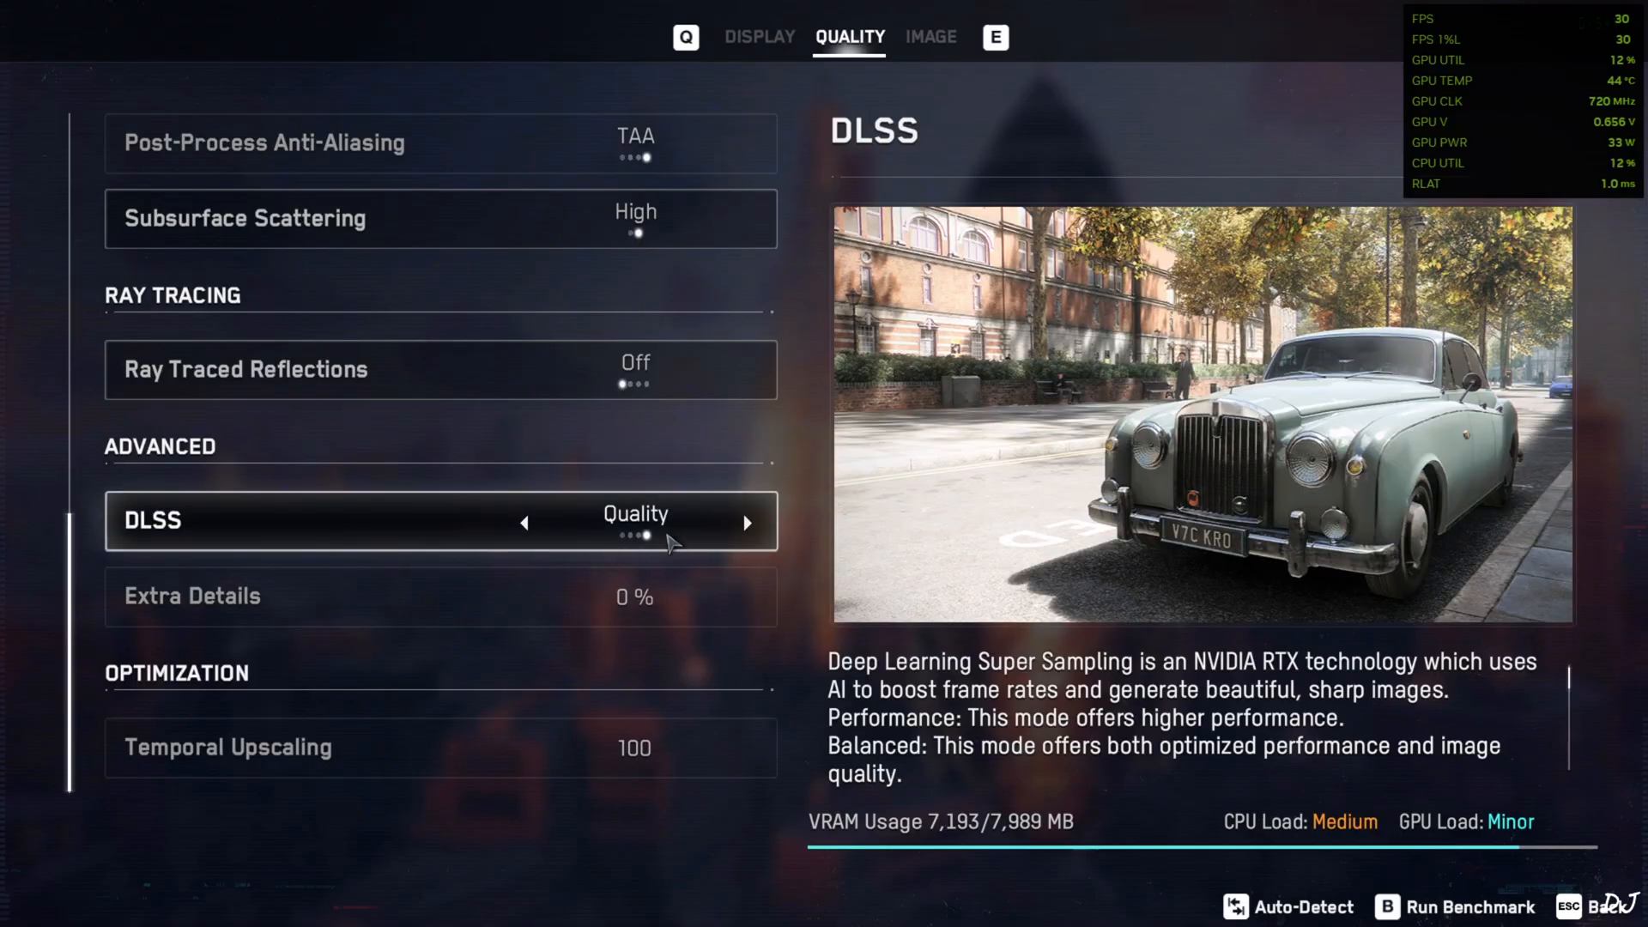
key(Escape)
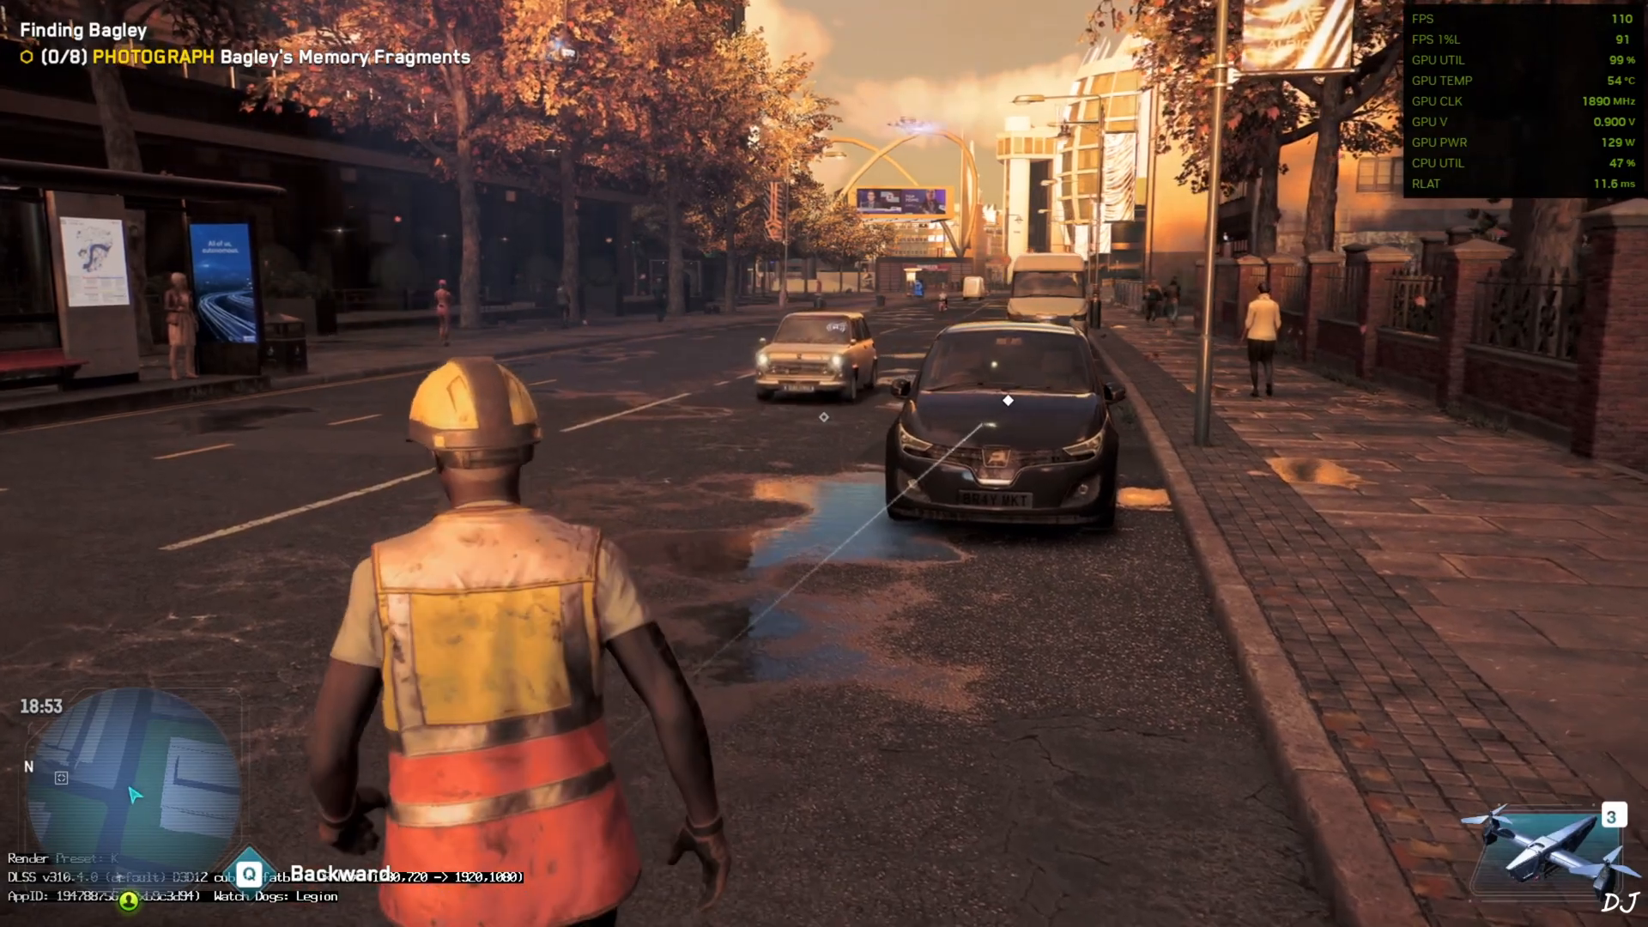
Enable Auto Exposure and turn on the FPS overlay in the OptiScaler menu (Insert hotkey).
key(insert)
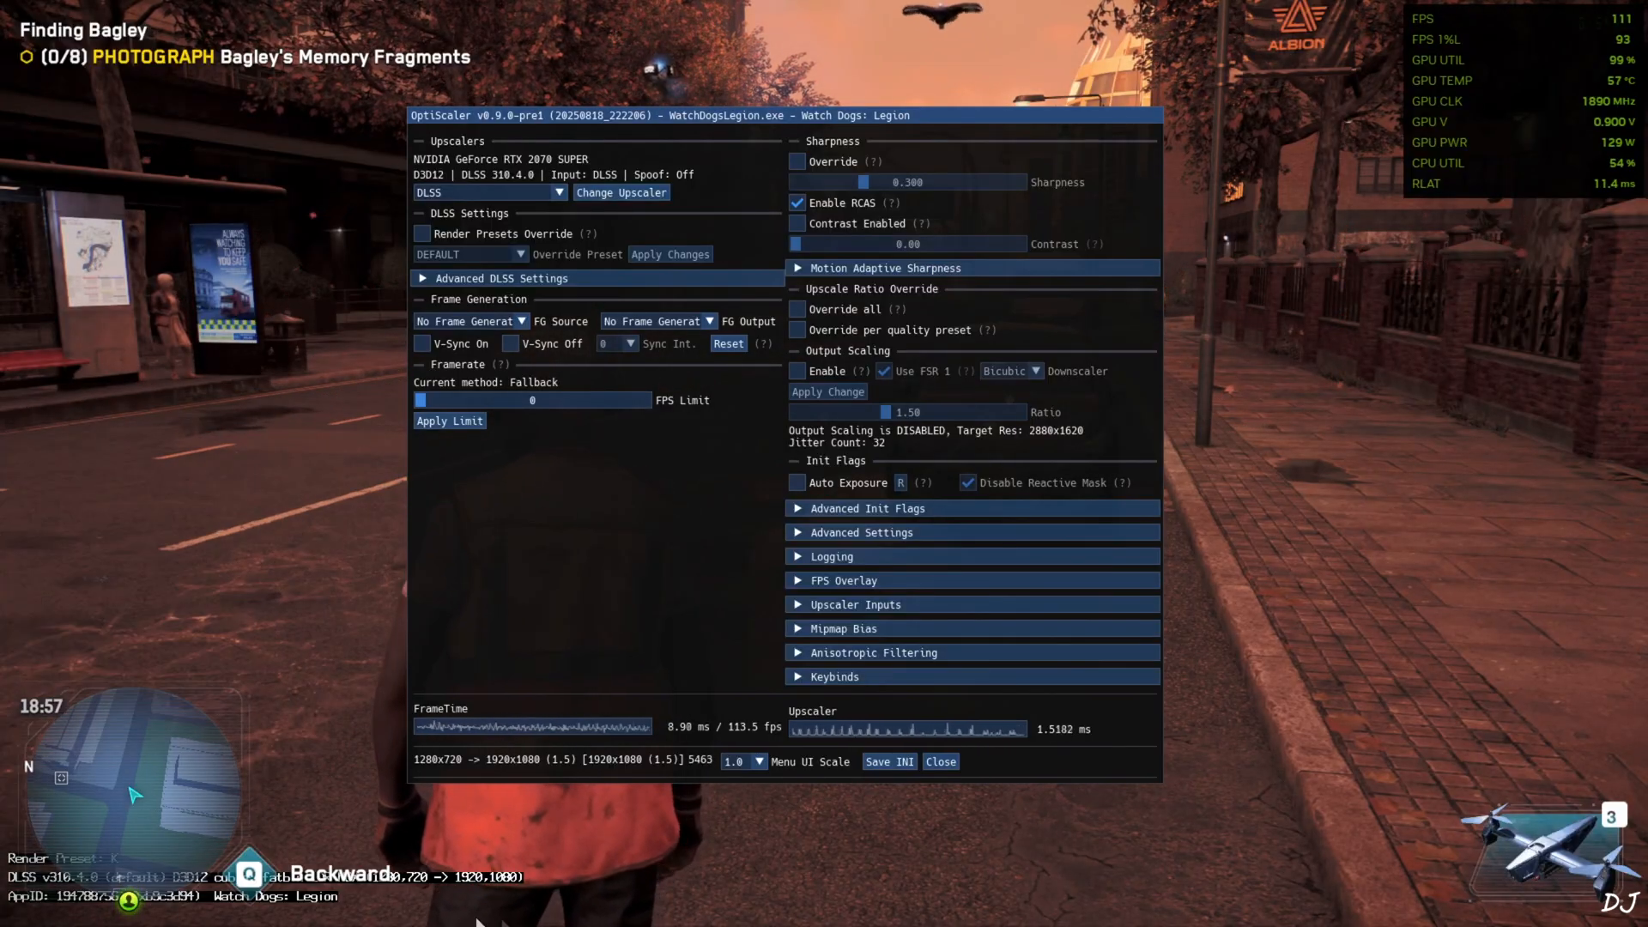
click(796, 483)
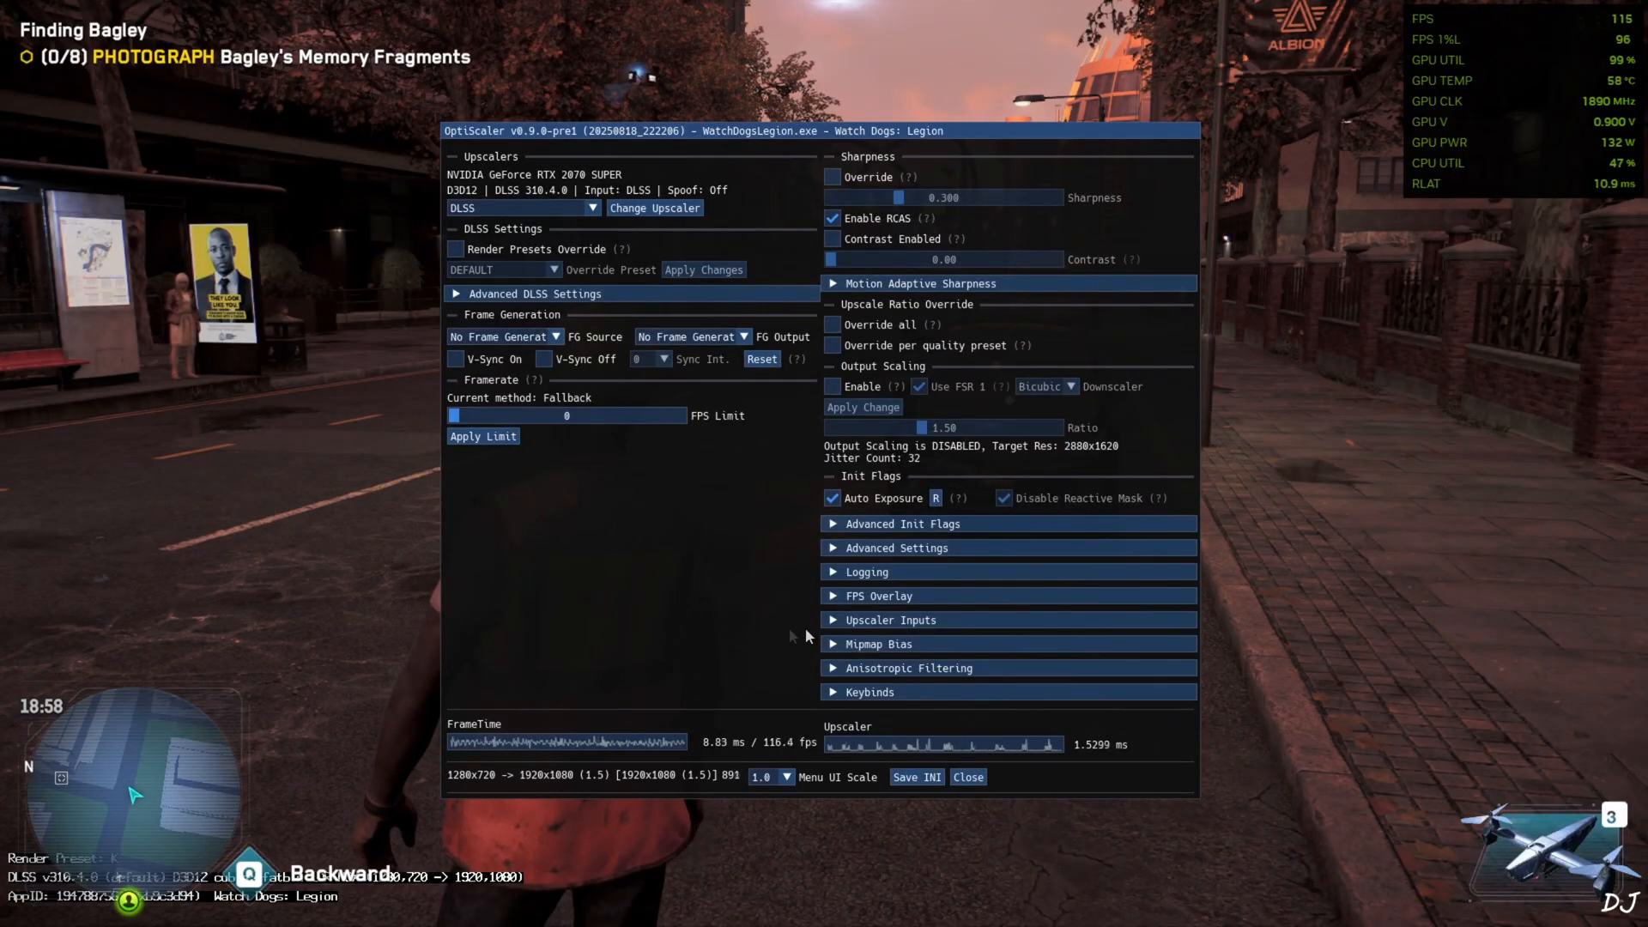
click(881, 596)
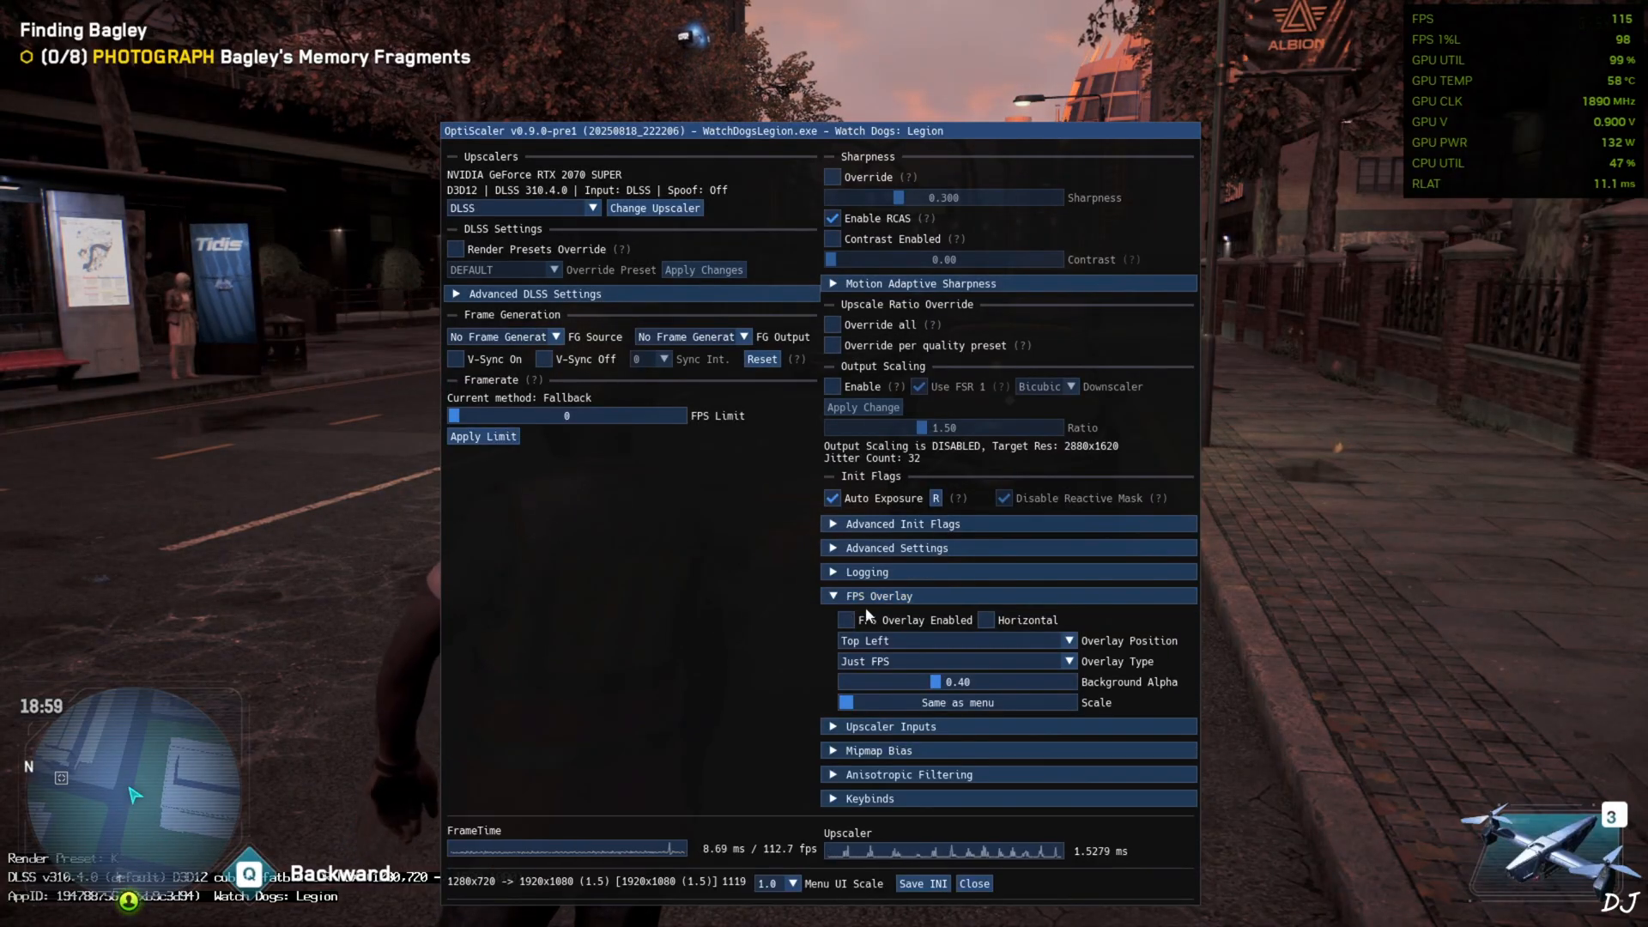
click(844, 620)
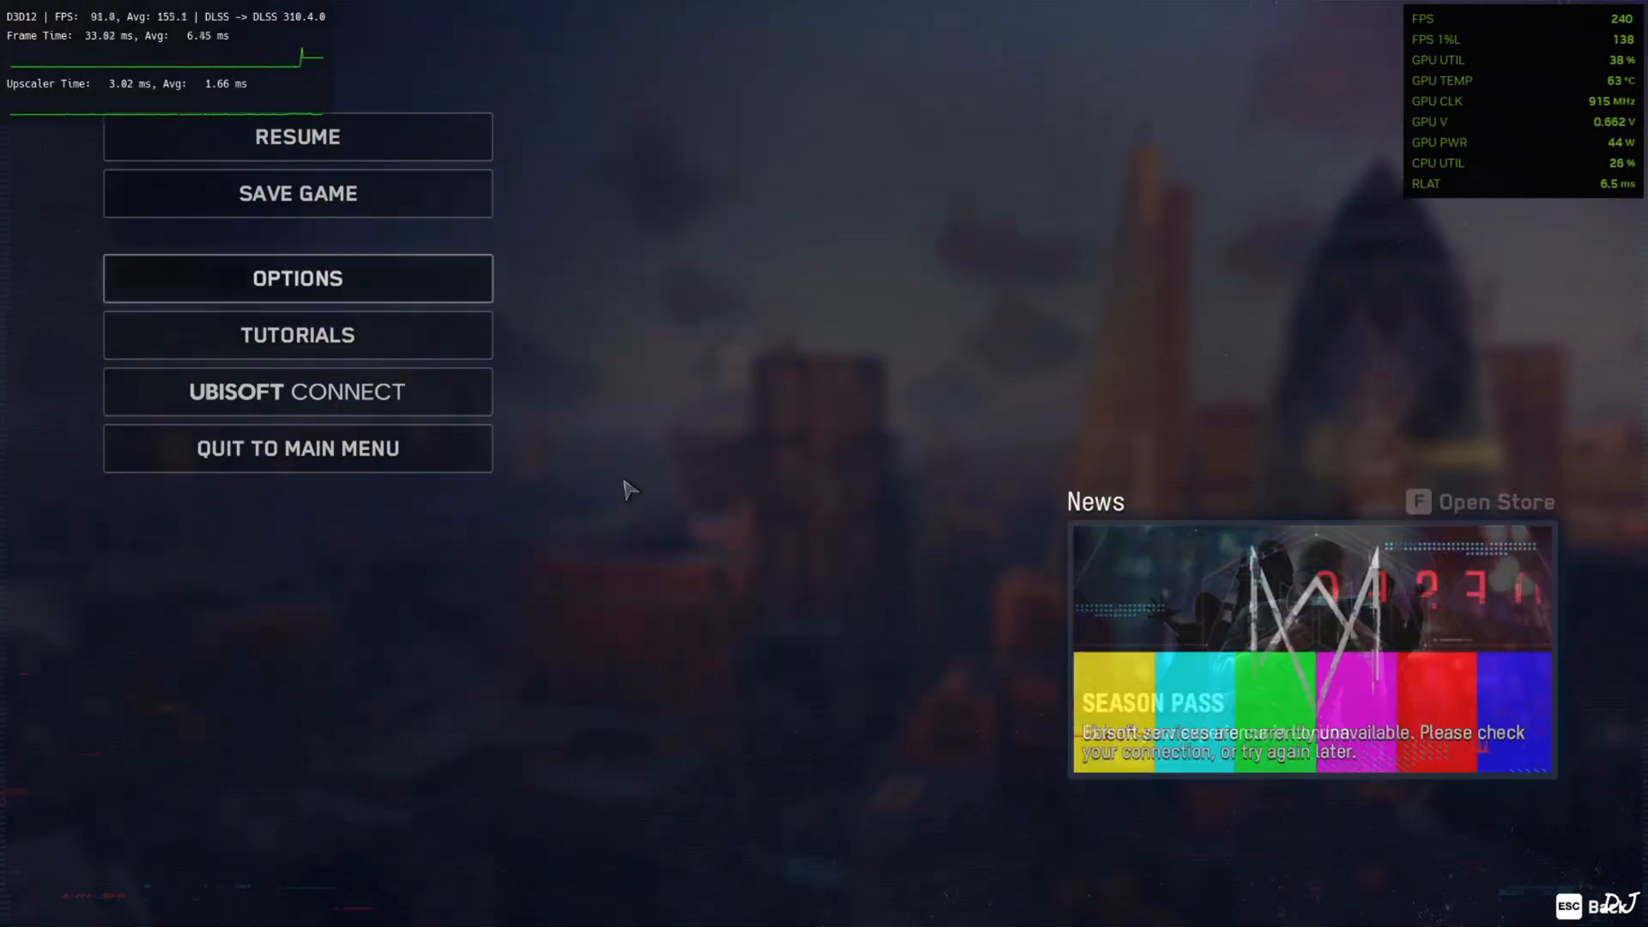
Resume gameplay from the pause menu.
click(297, 136)
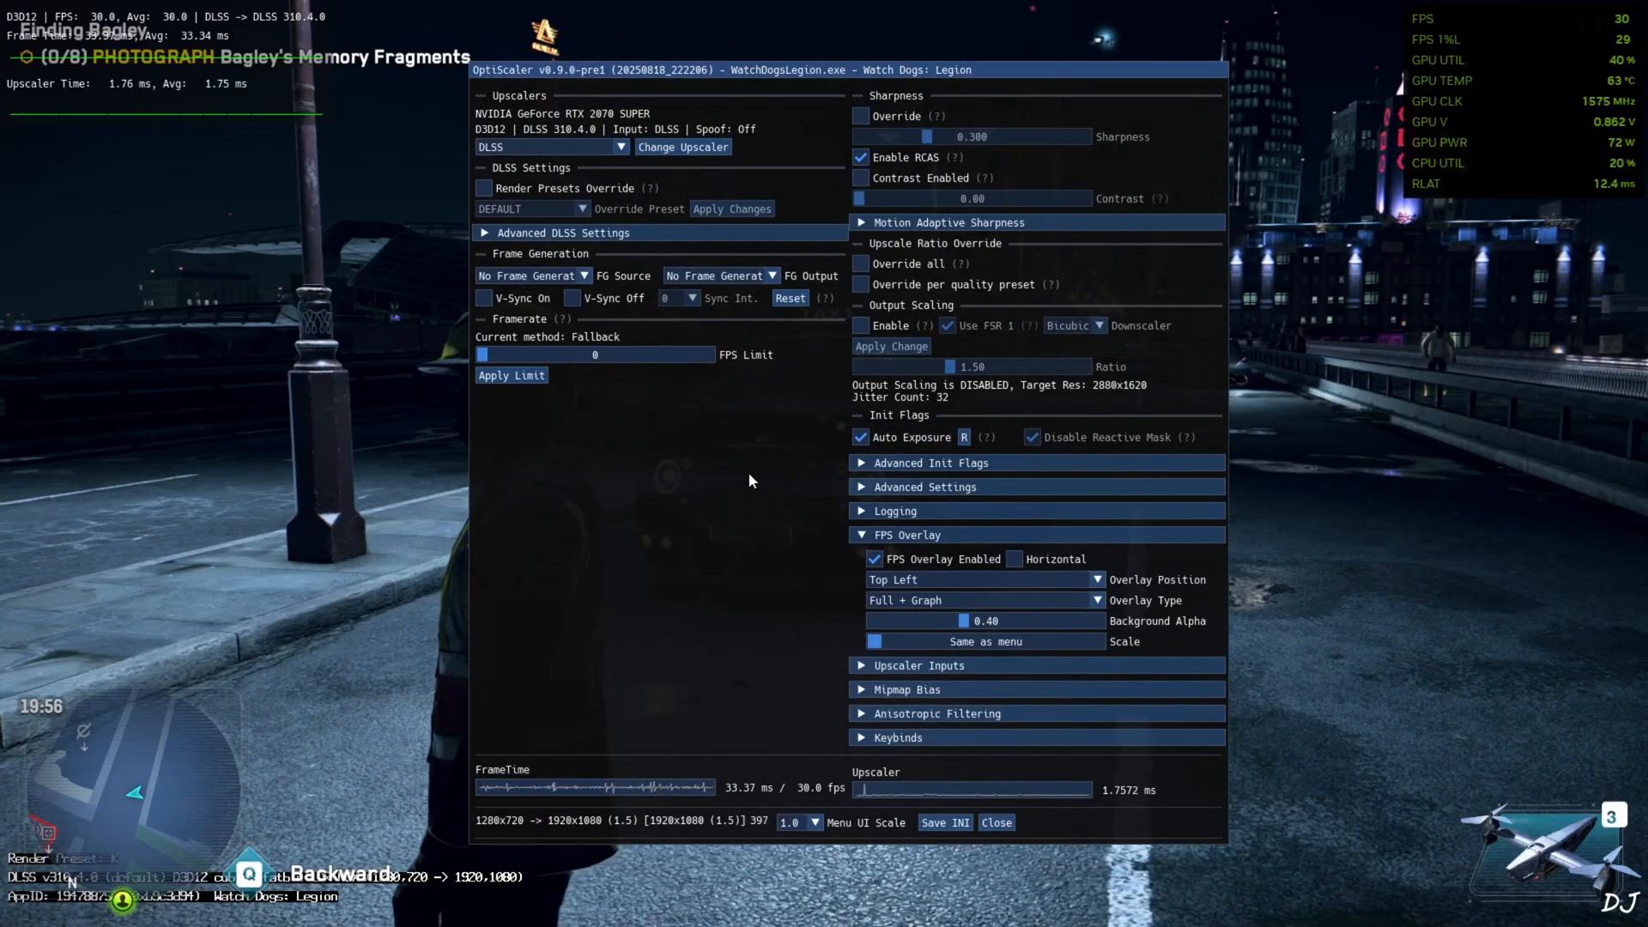
mouse_move(563, 287)
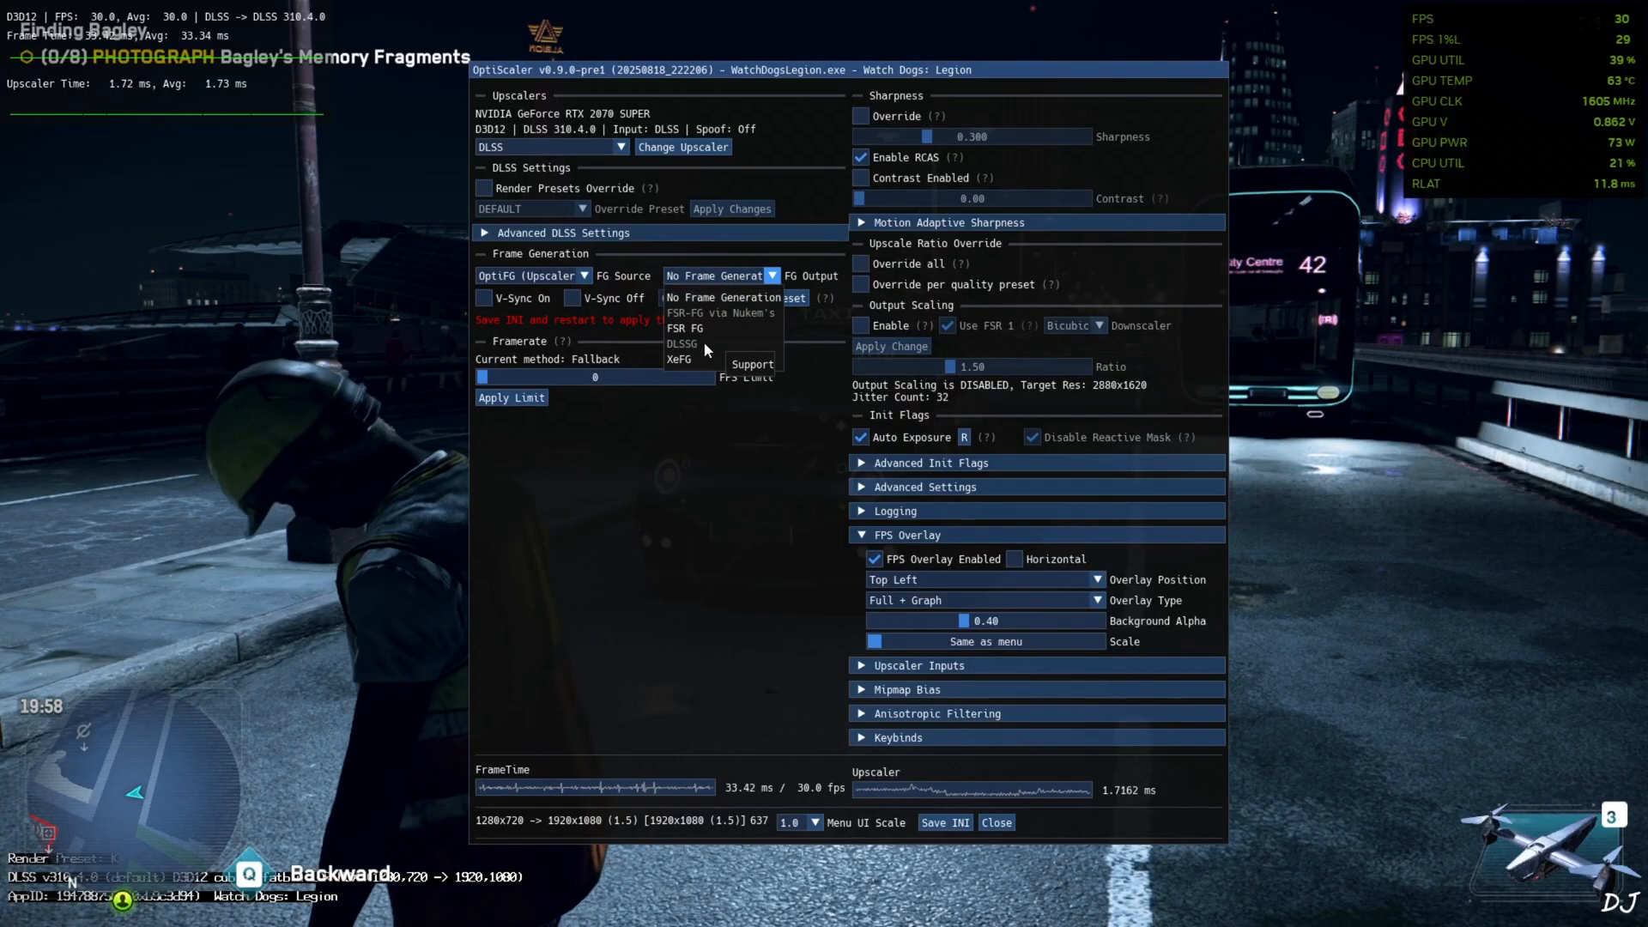
Set FG Source to OptiFG (Upscaler) with FSR FG output and save the INI.
click(684, 327)
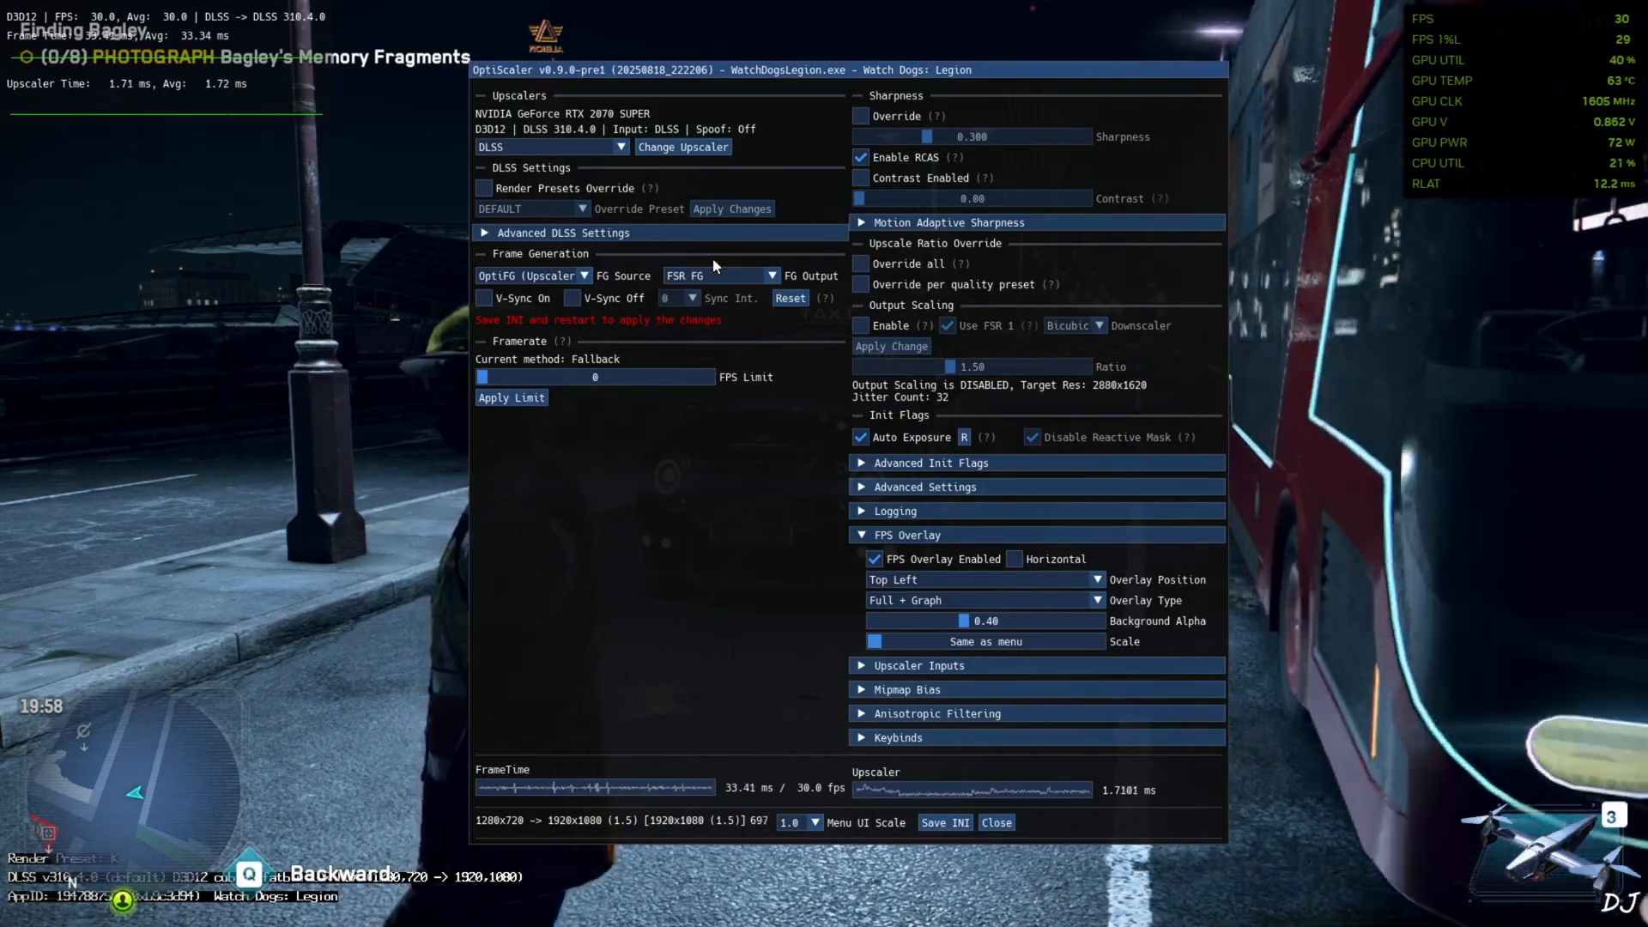
click(942, 822)
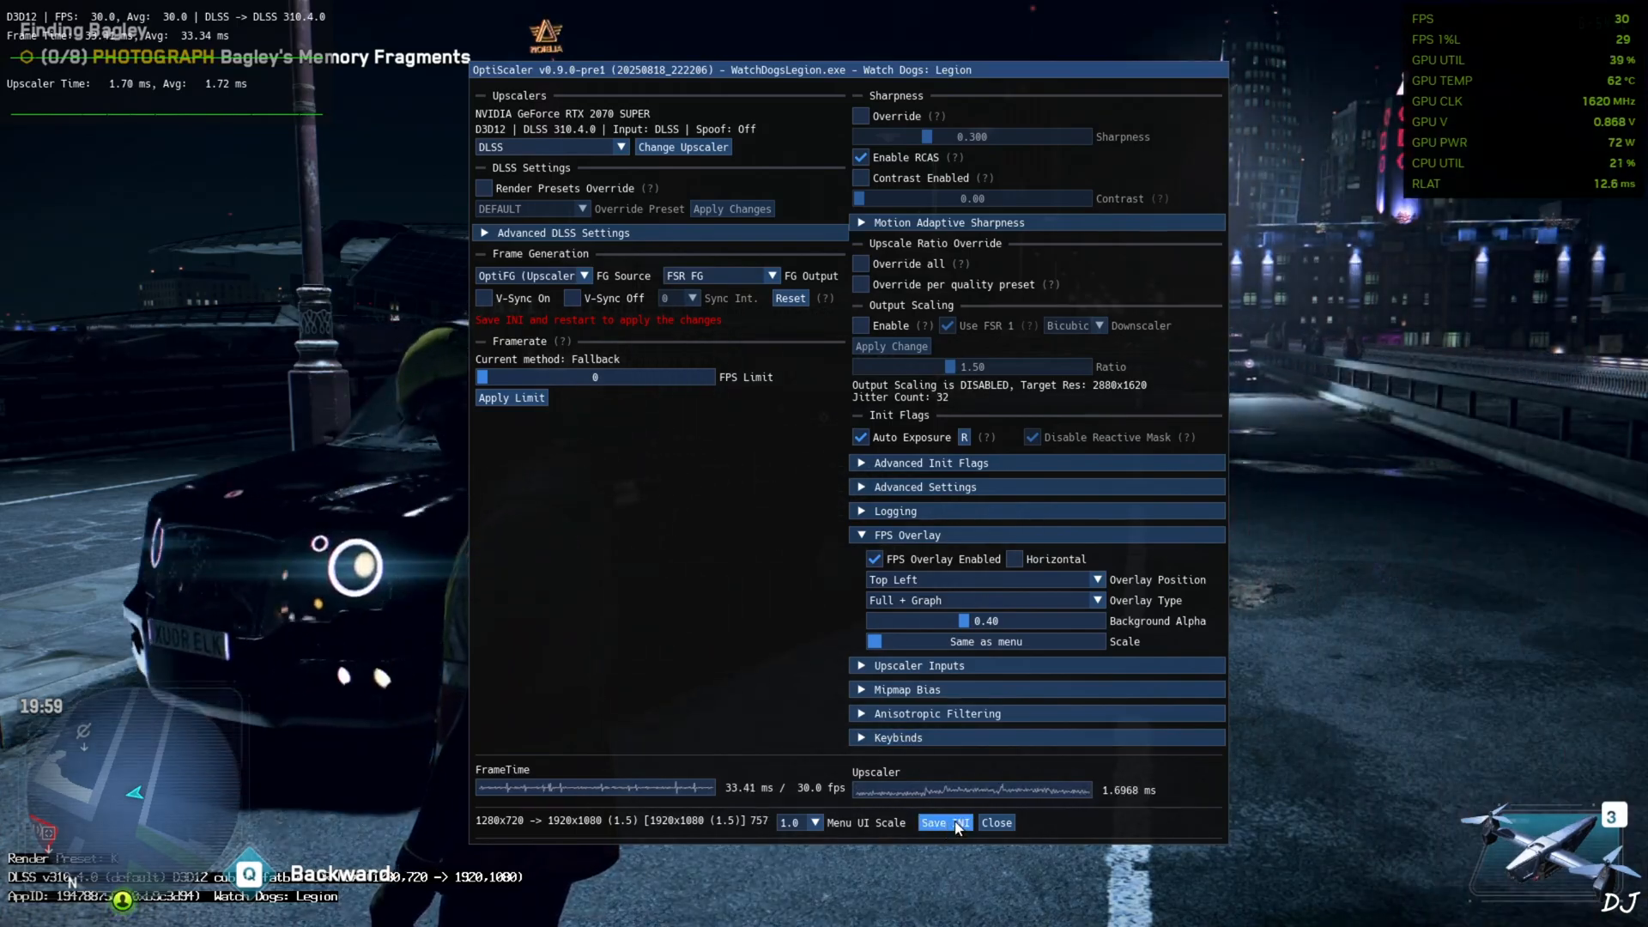
click(993, 823)
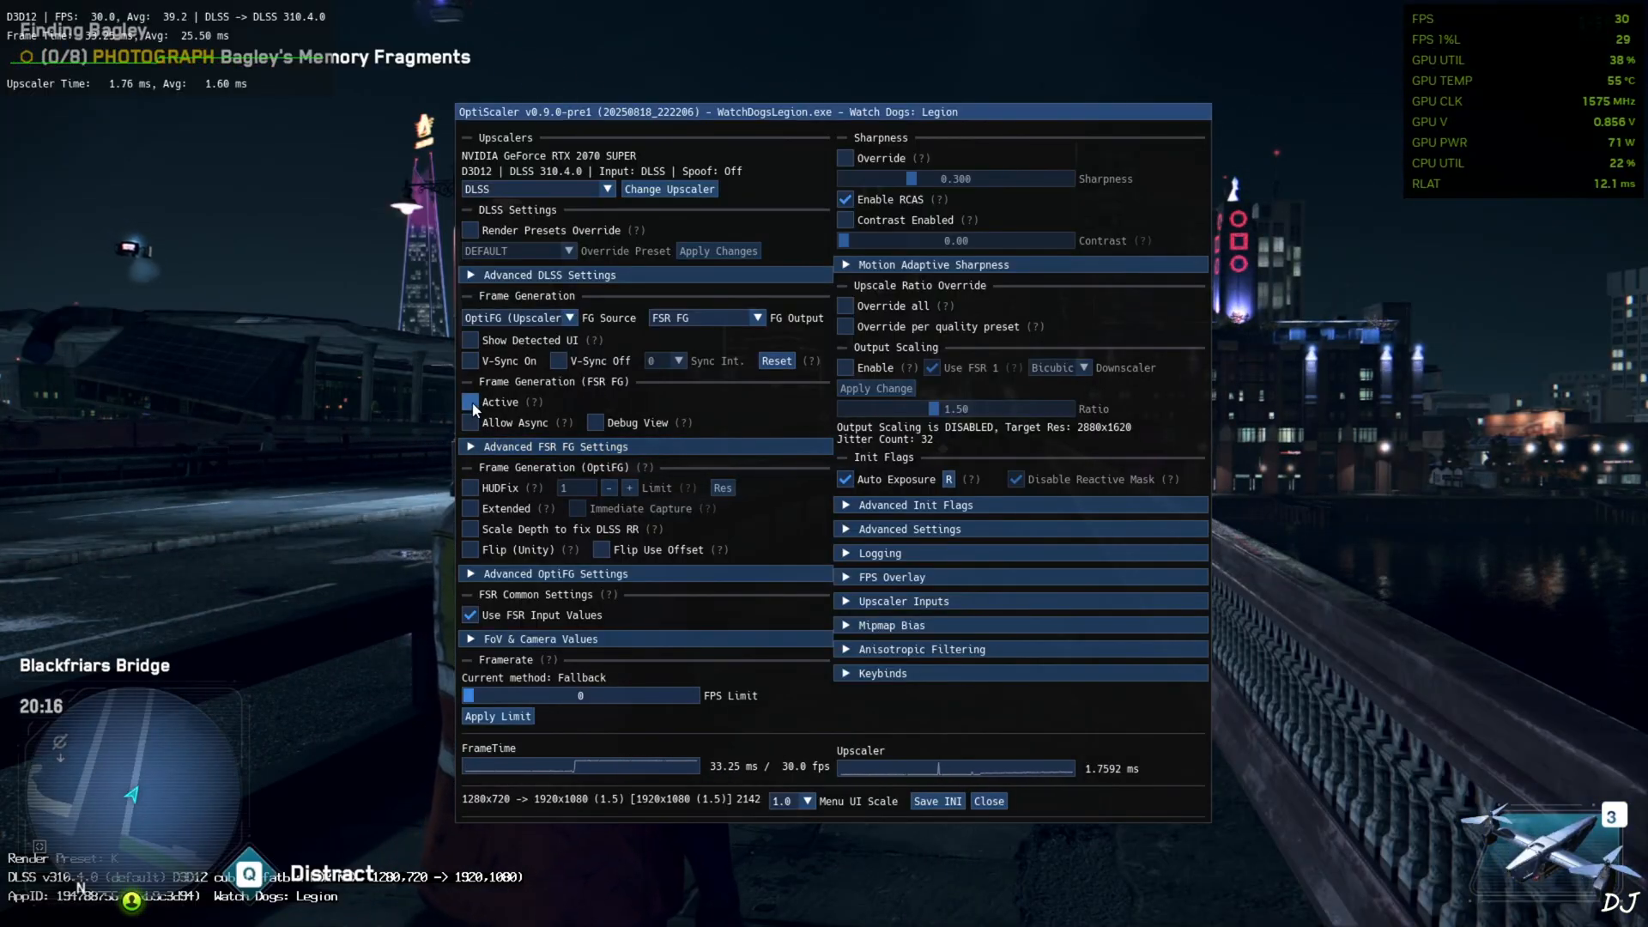
Turn on FSR FG Active, Allow Async, HUDFix and Extended, reaching 60 FPS.
click(470, 402)
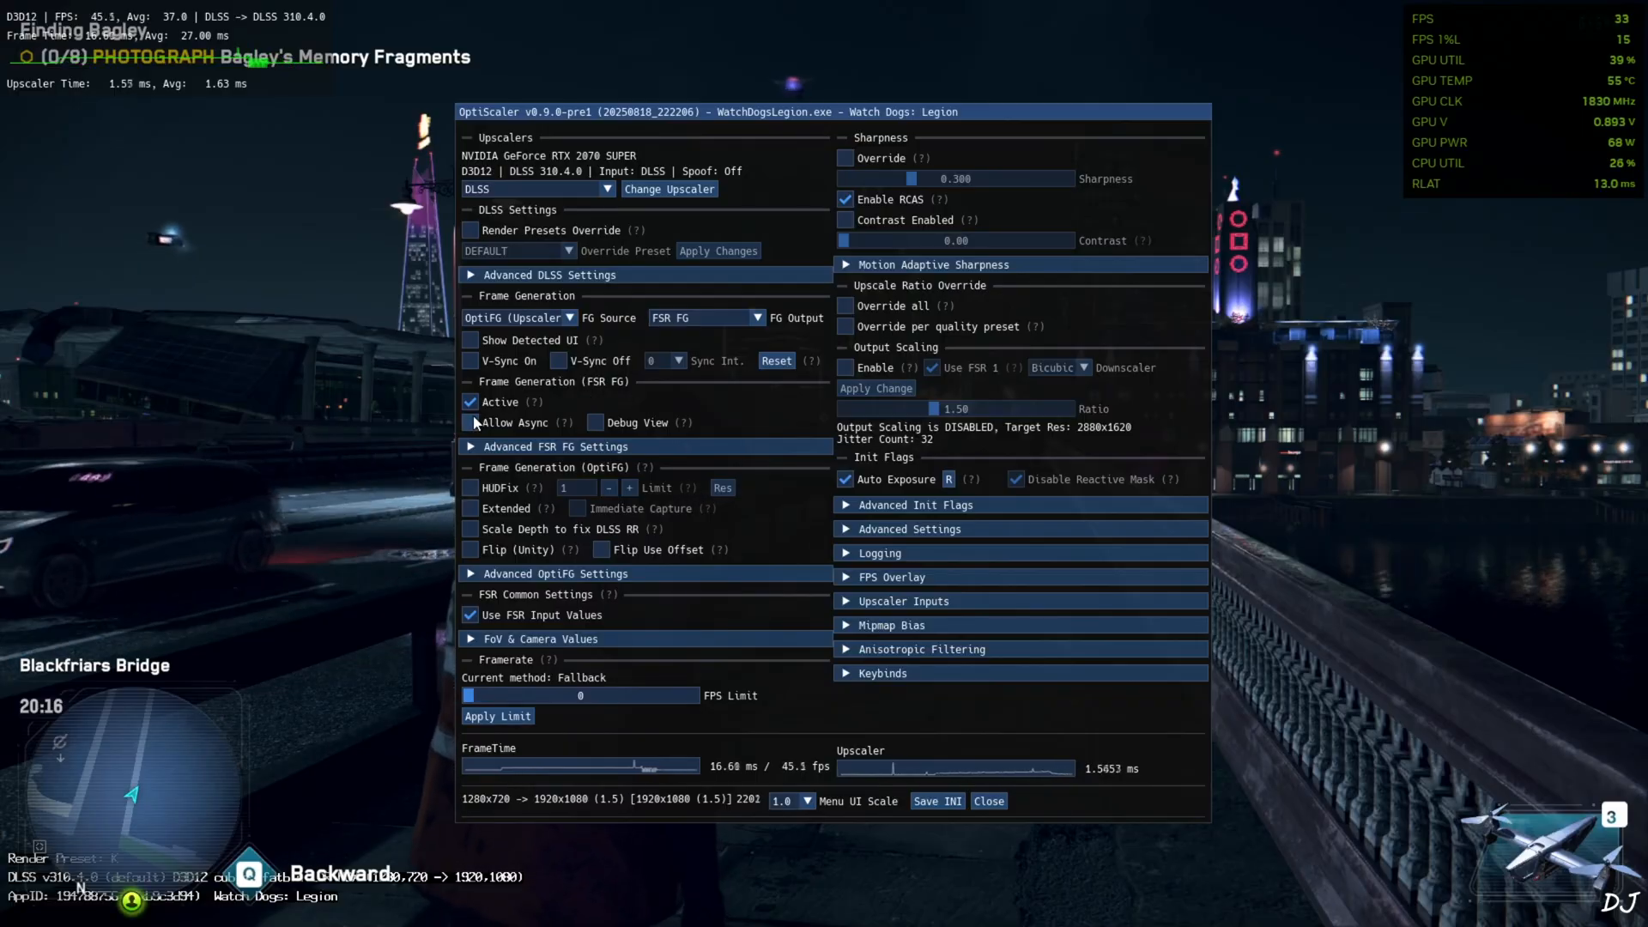
click(469, 422)
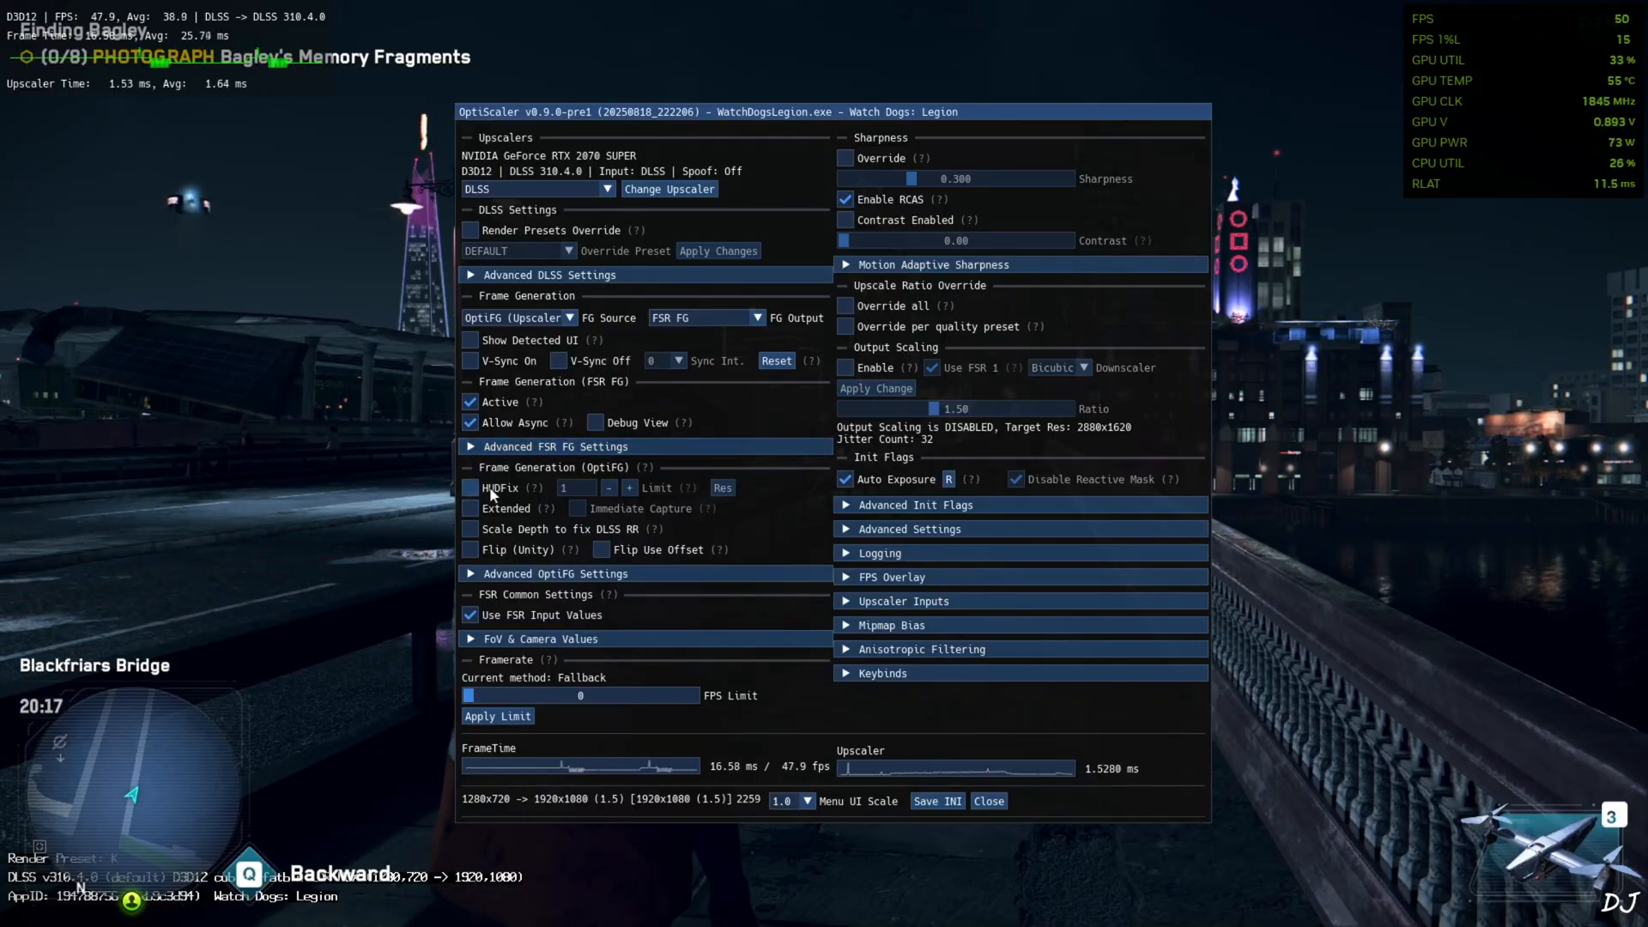
click(469, 485)
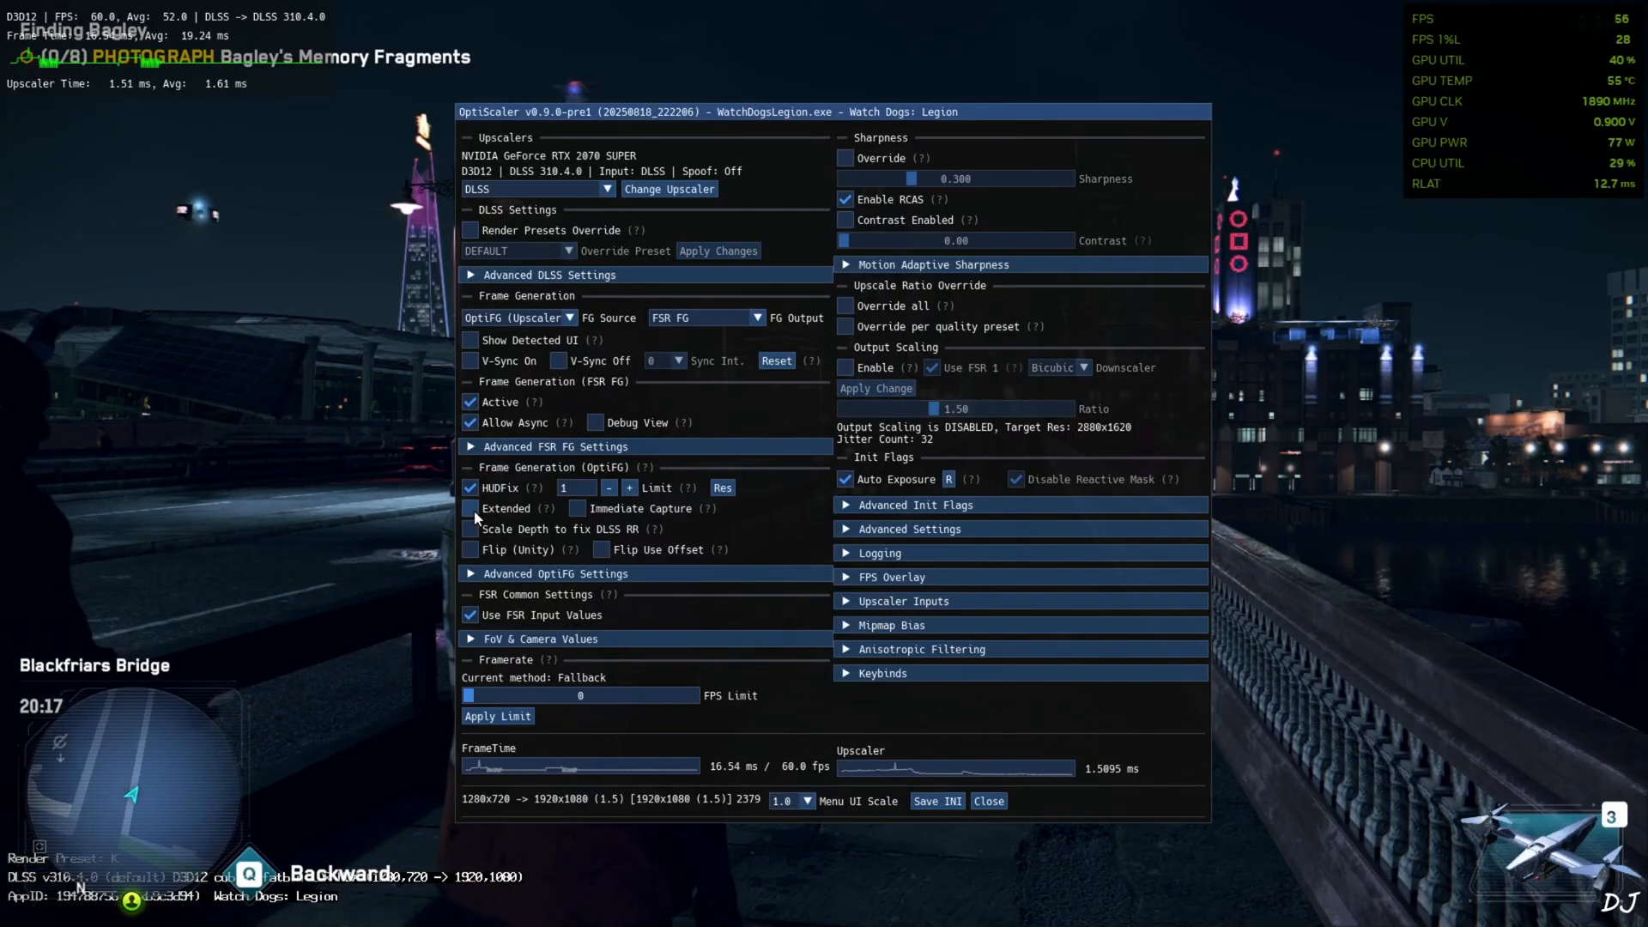
click(472, 509)
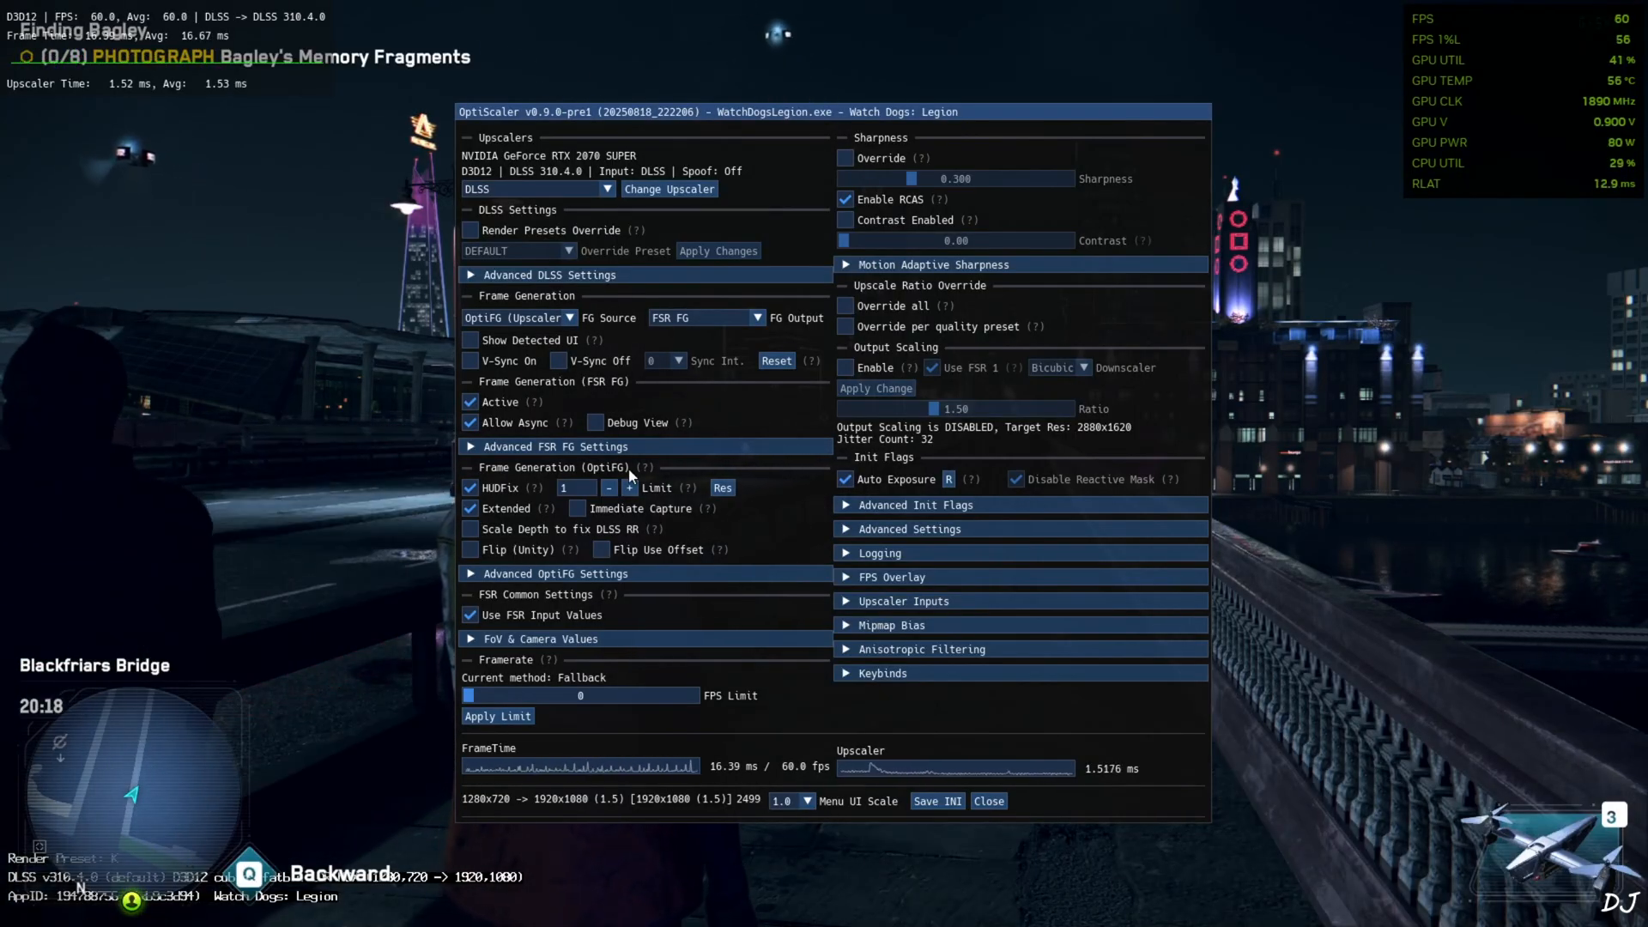
Toggle the FSR FG Debug View and return to gameplay with frame generation running.
click(596, 422)
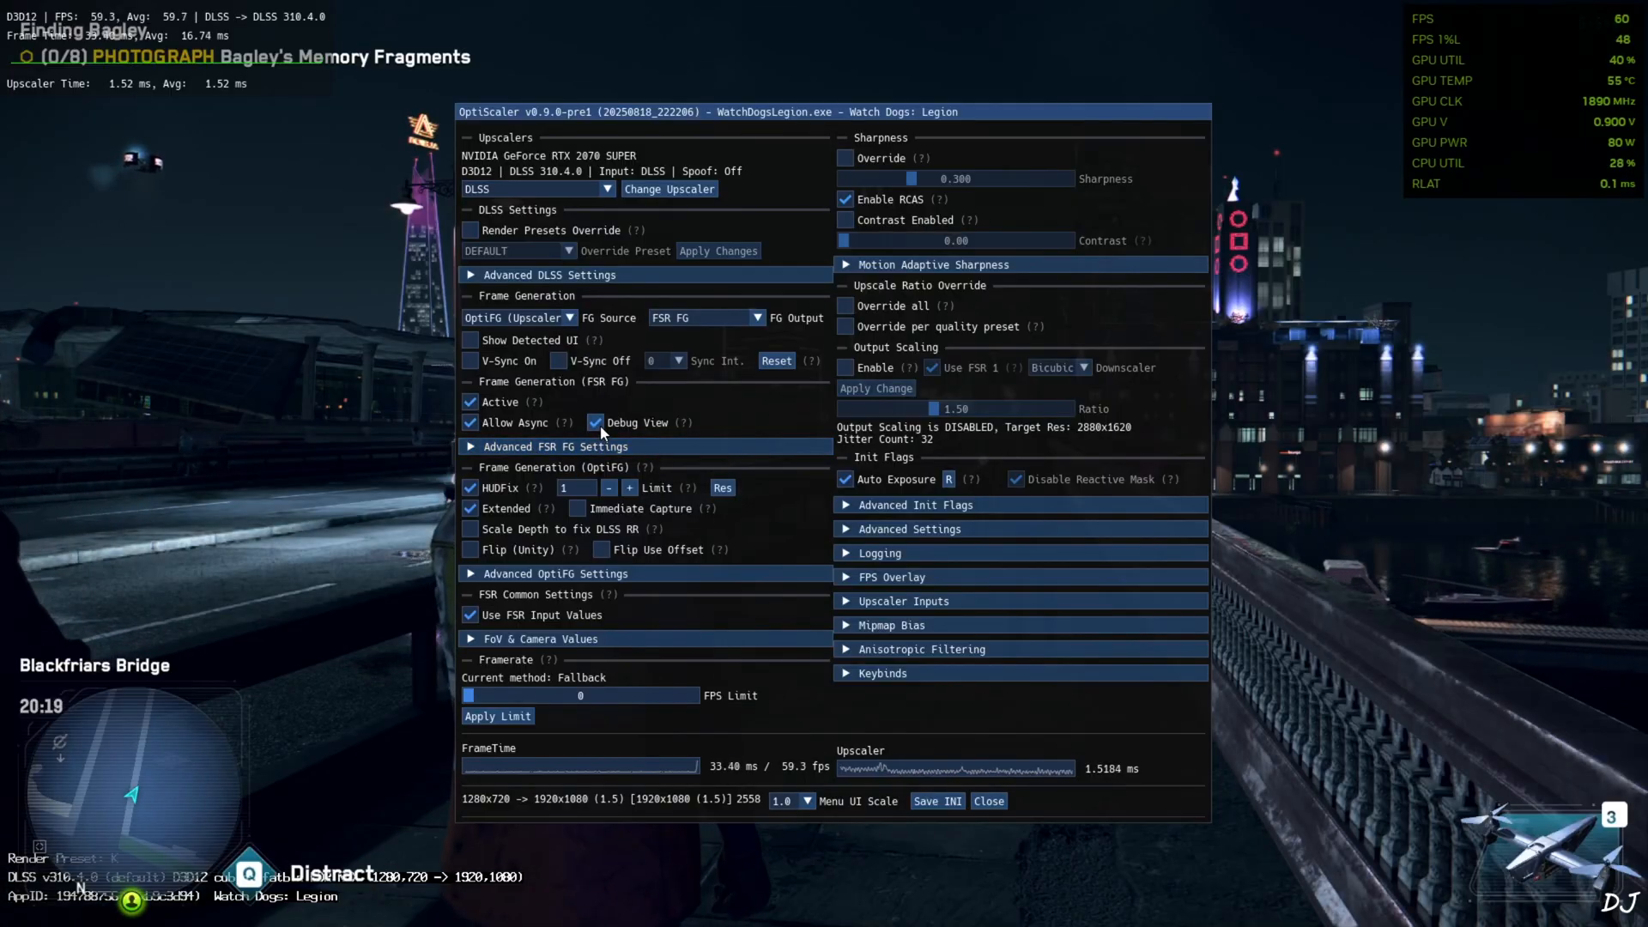
click(595, 423)
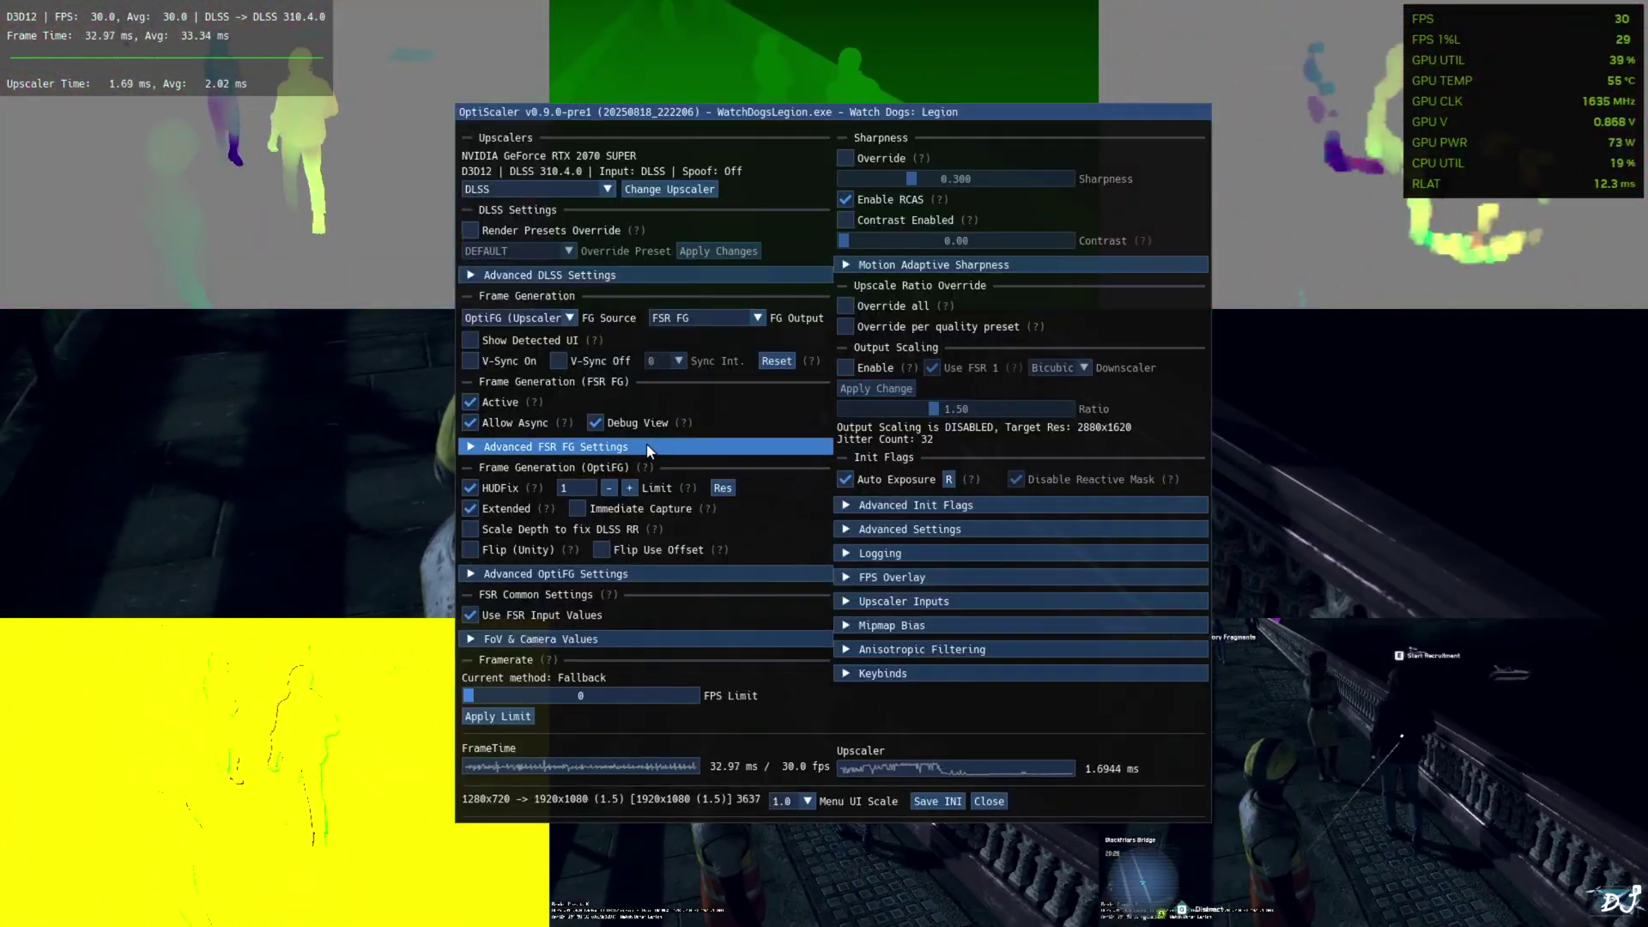
click(985, 802)
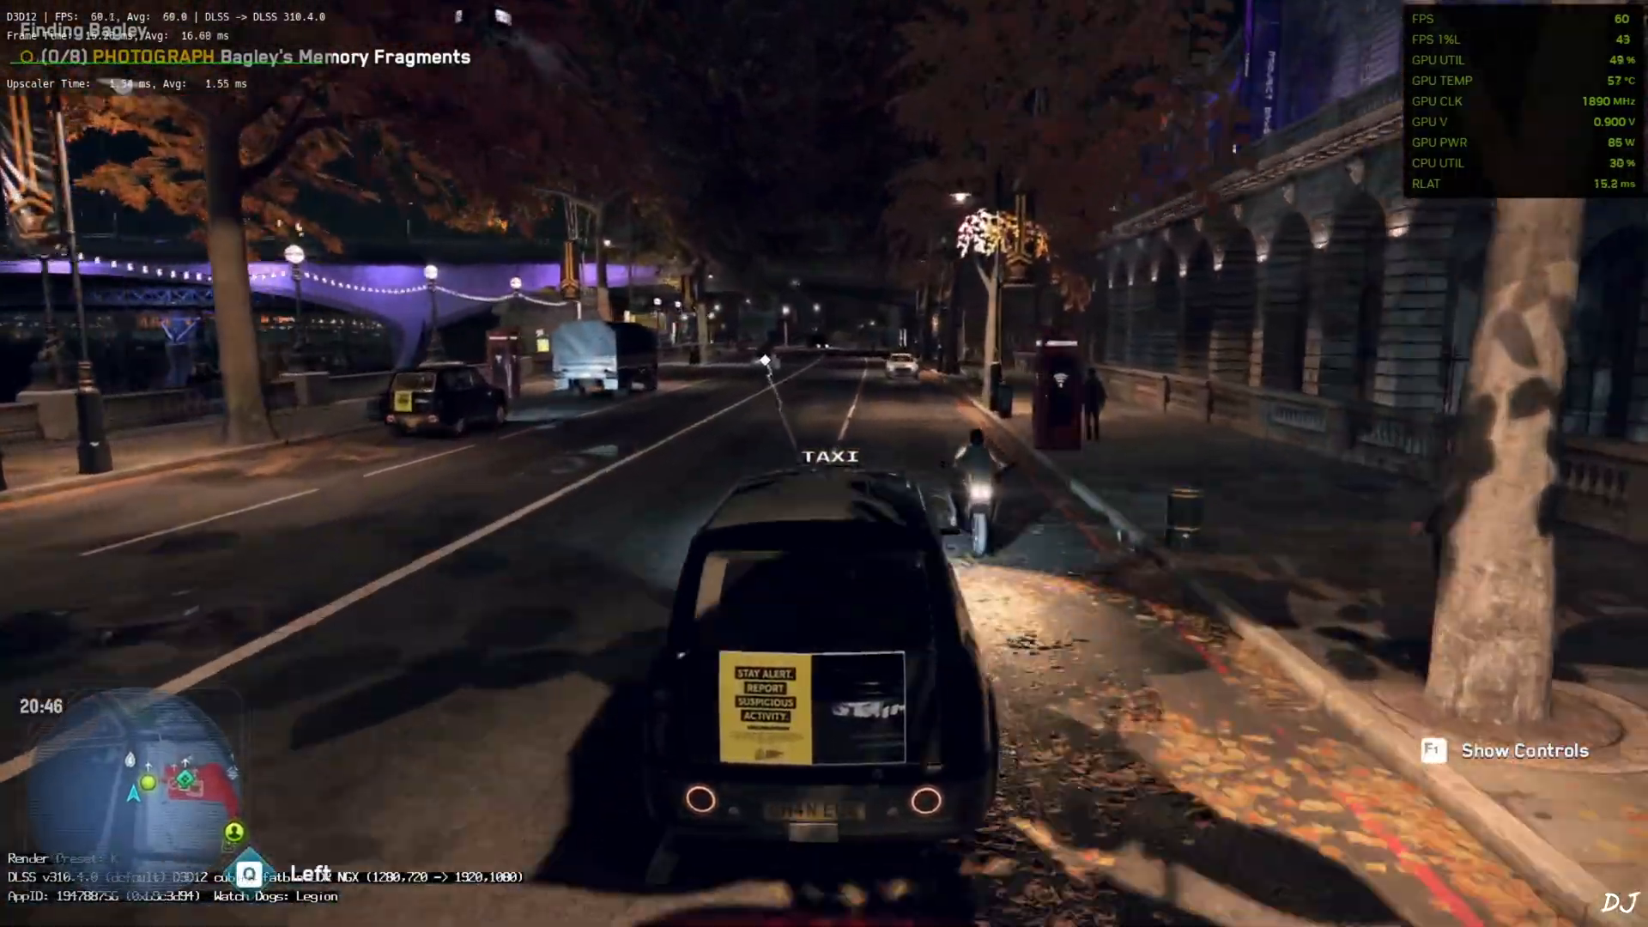
Drive for a while, then bring the OptiScaler overlay back up.
key(w)
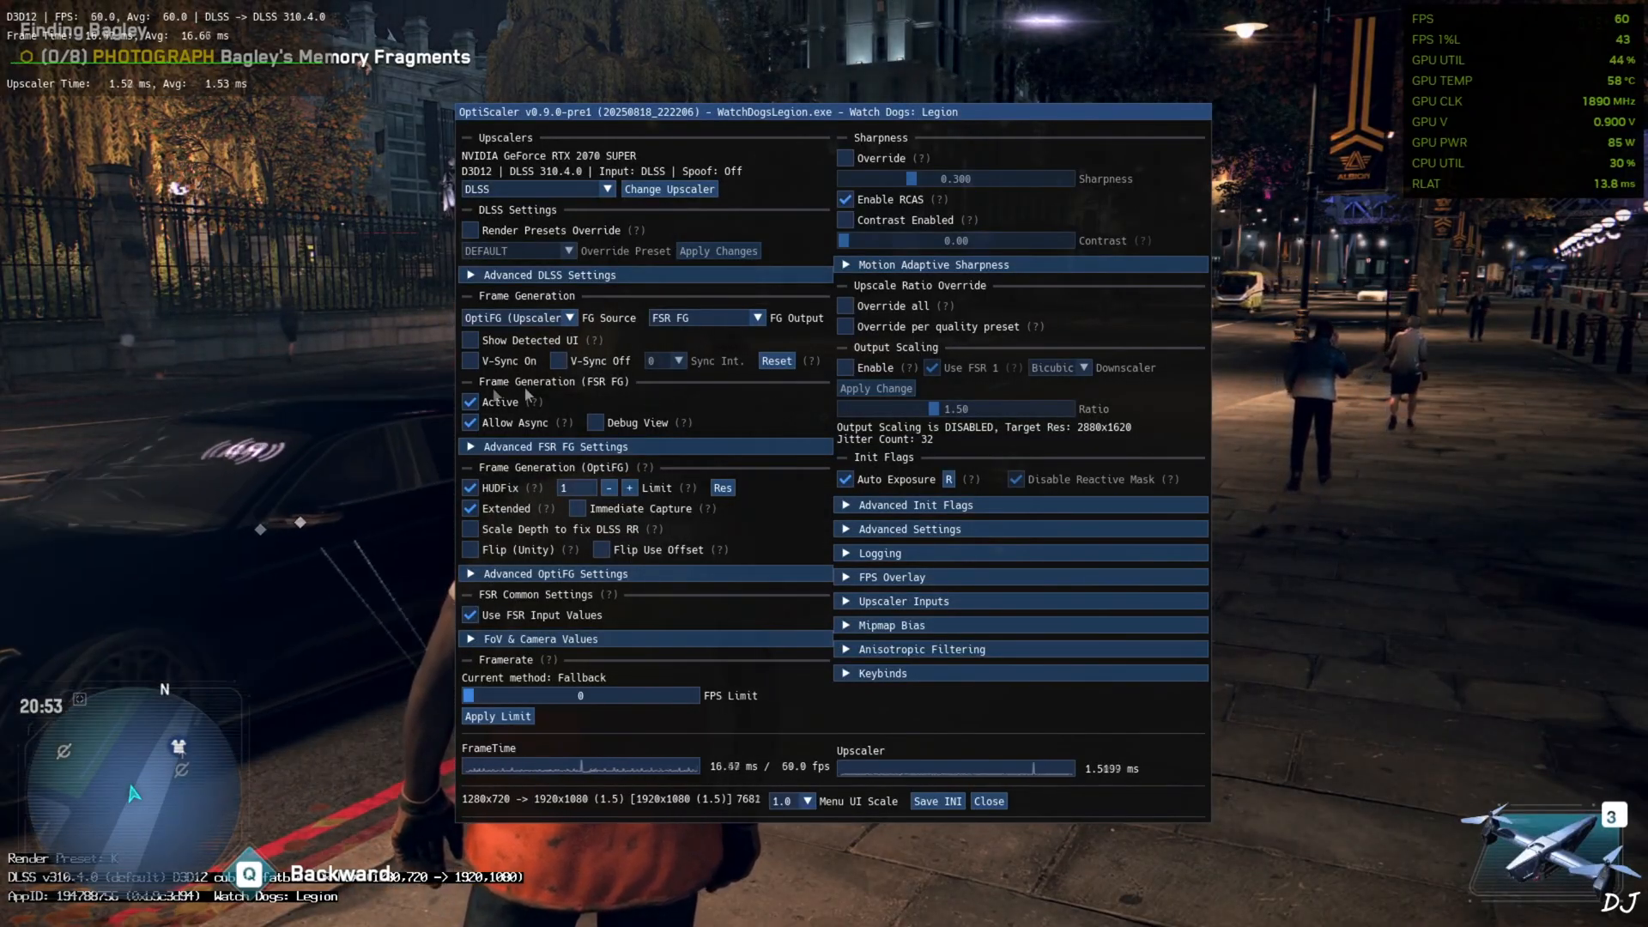
Disable FSR FG Active, Allow Async and HUDFix, switch FG Source to XeFG and save the INI.
click(470, 402)
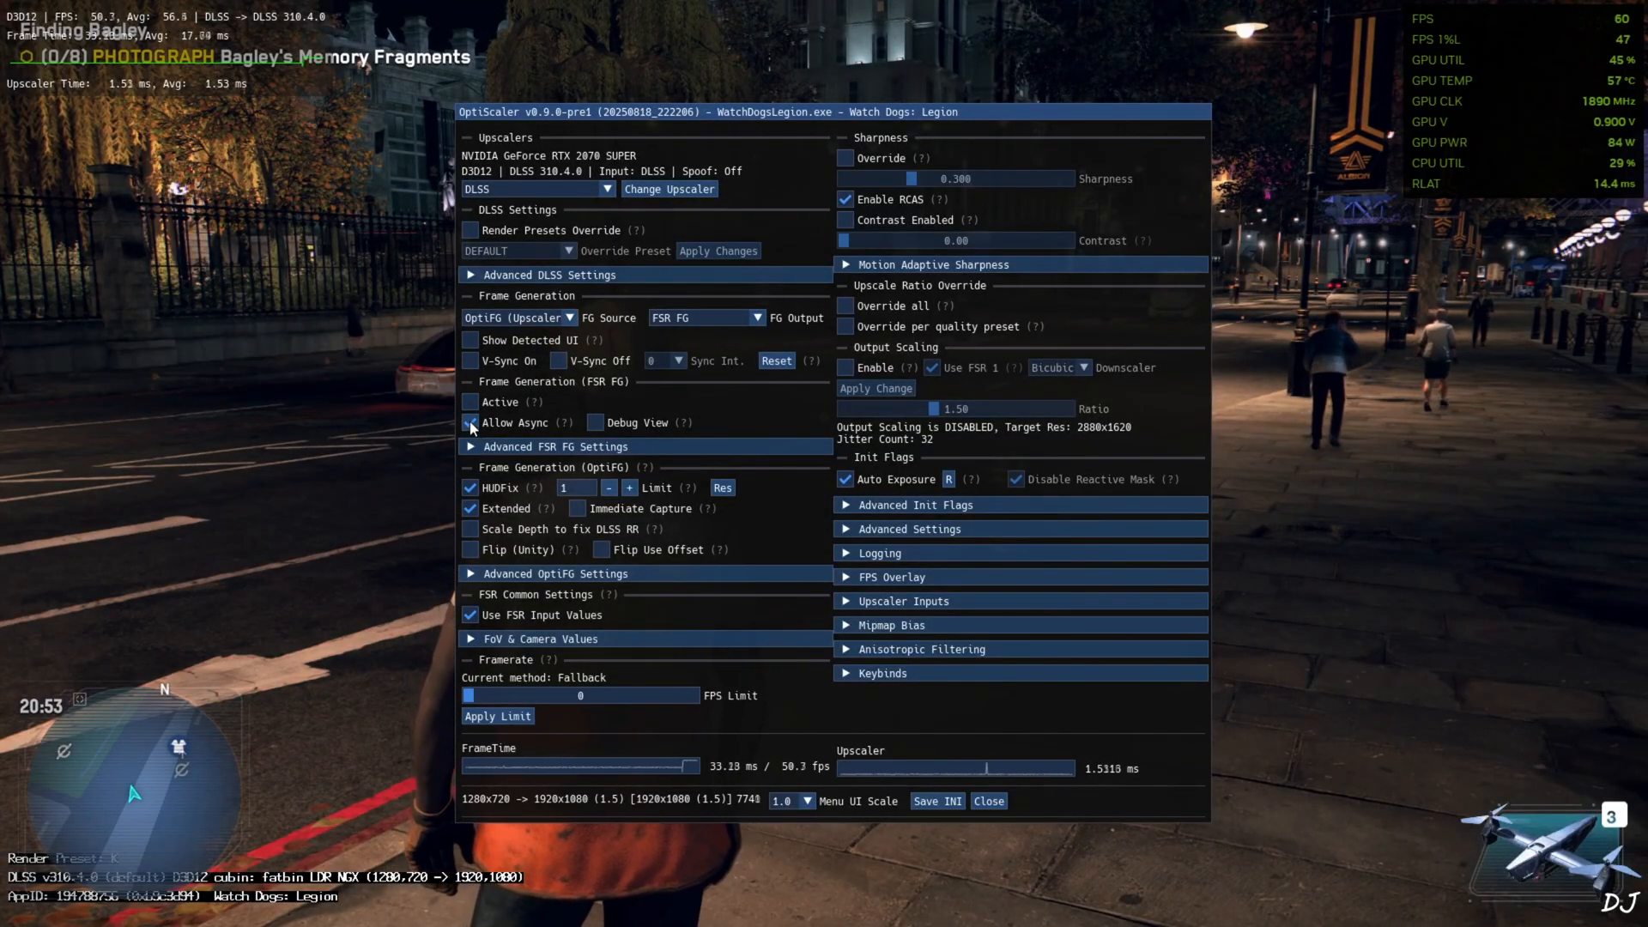
click(470, 422)
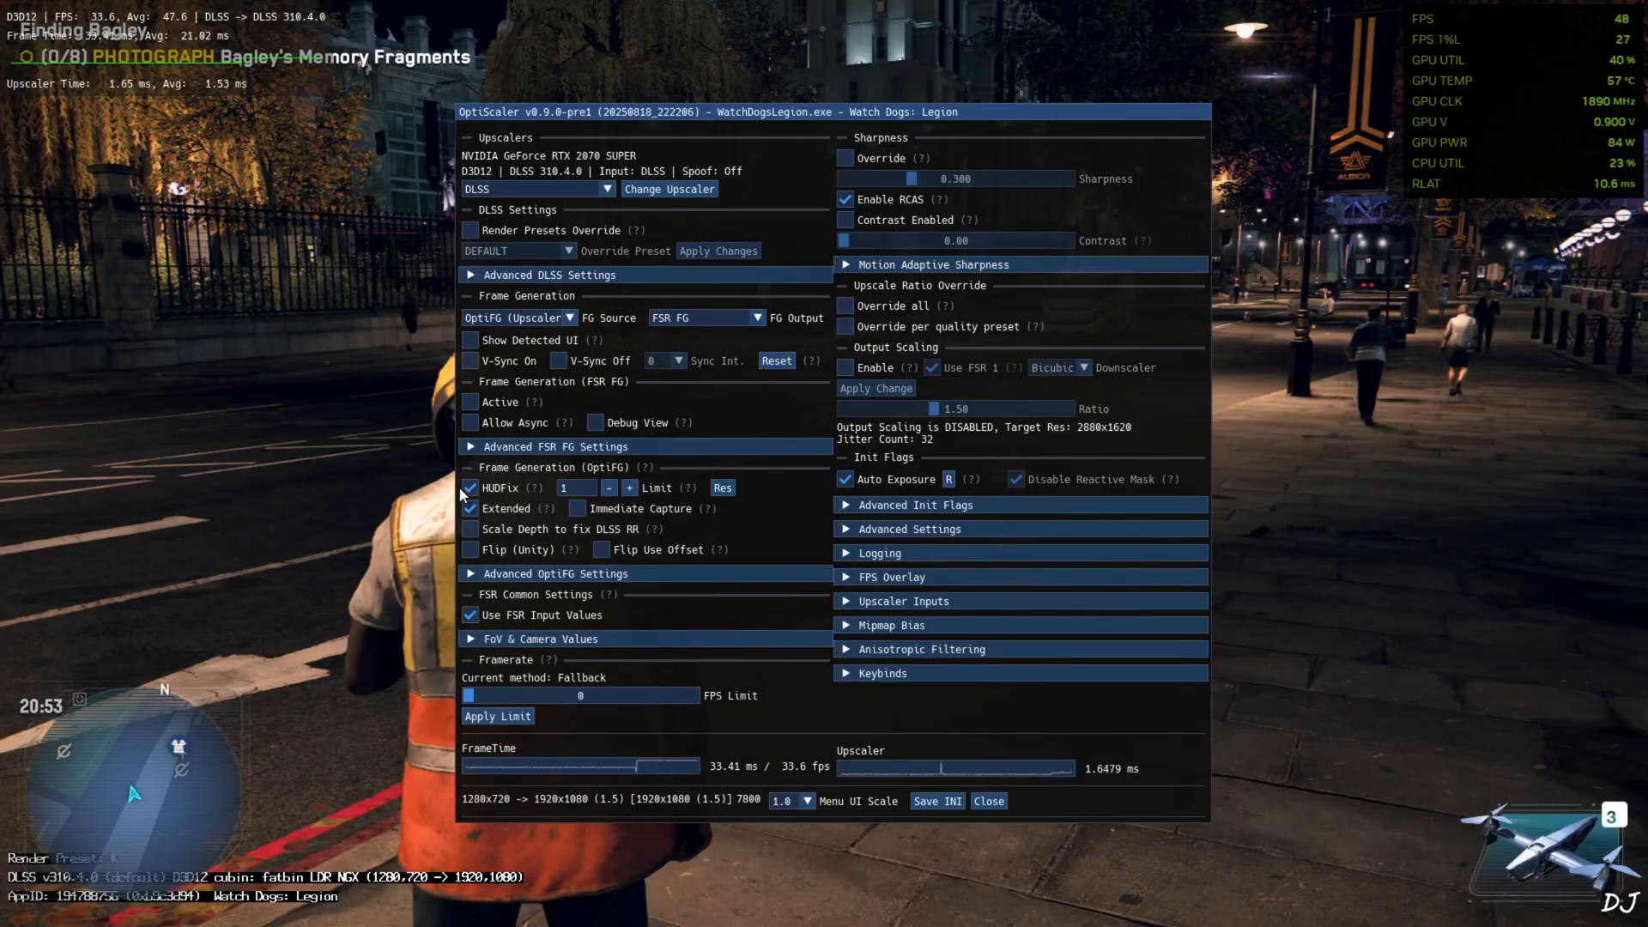
click(470, 486)
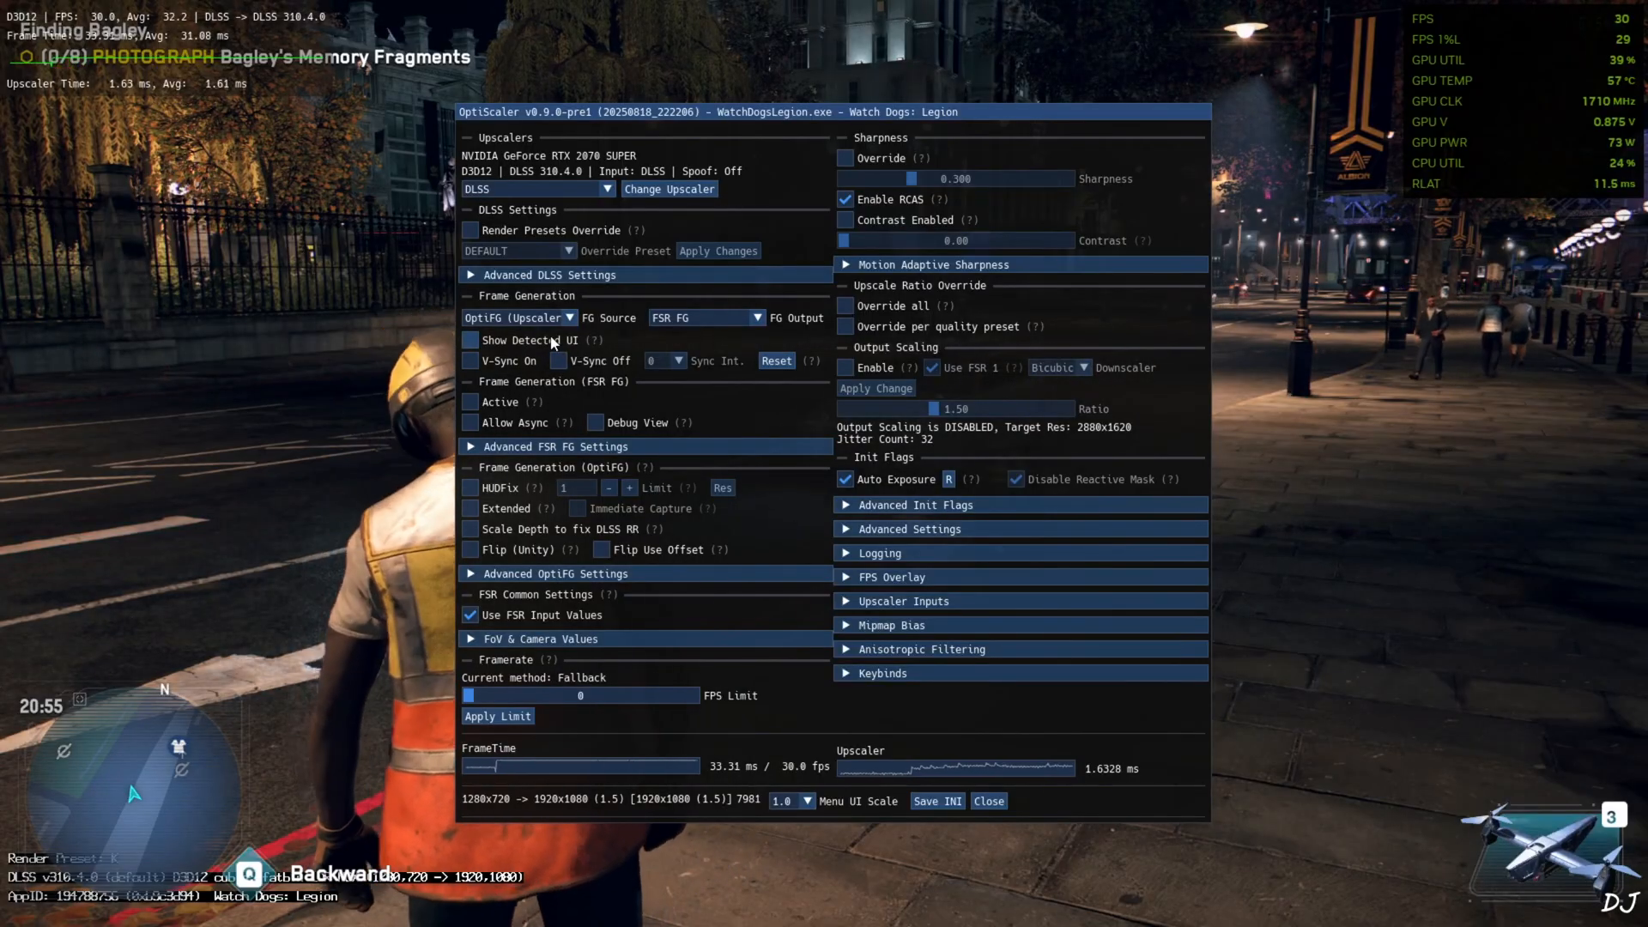
mouse_move(747, 338)
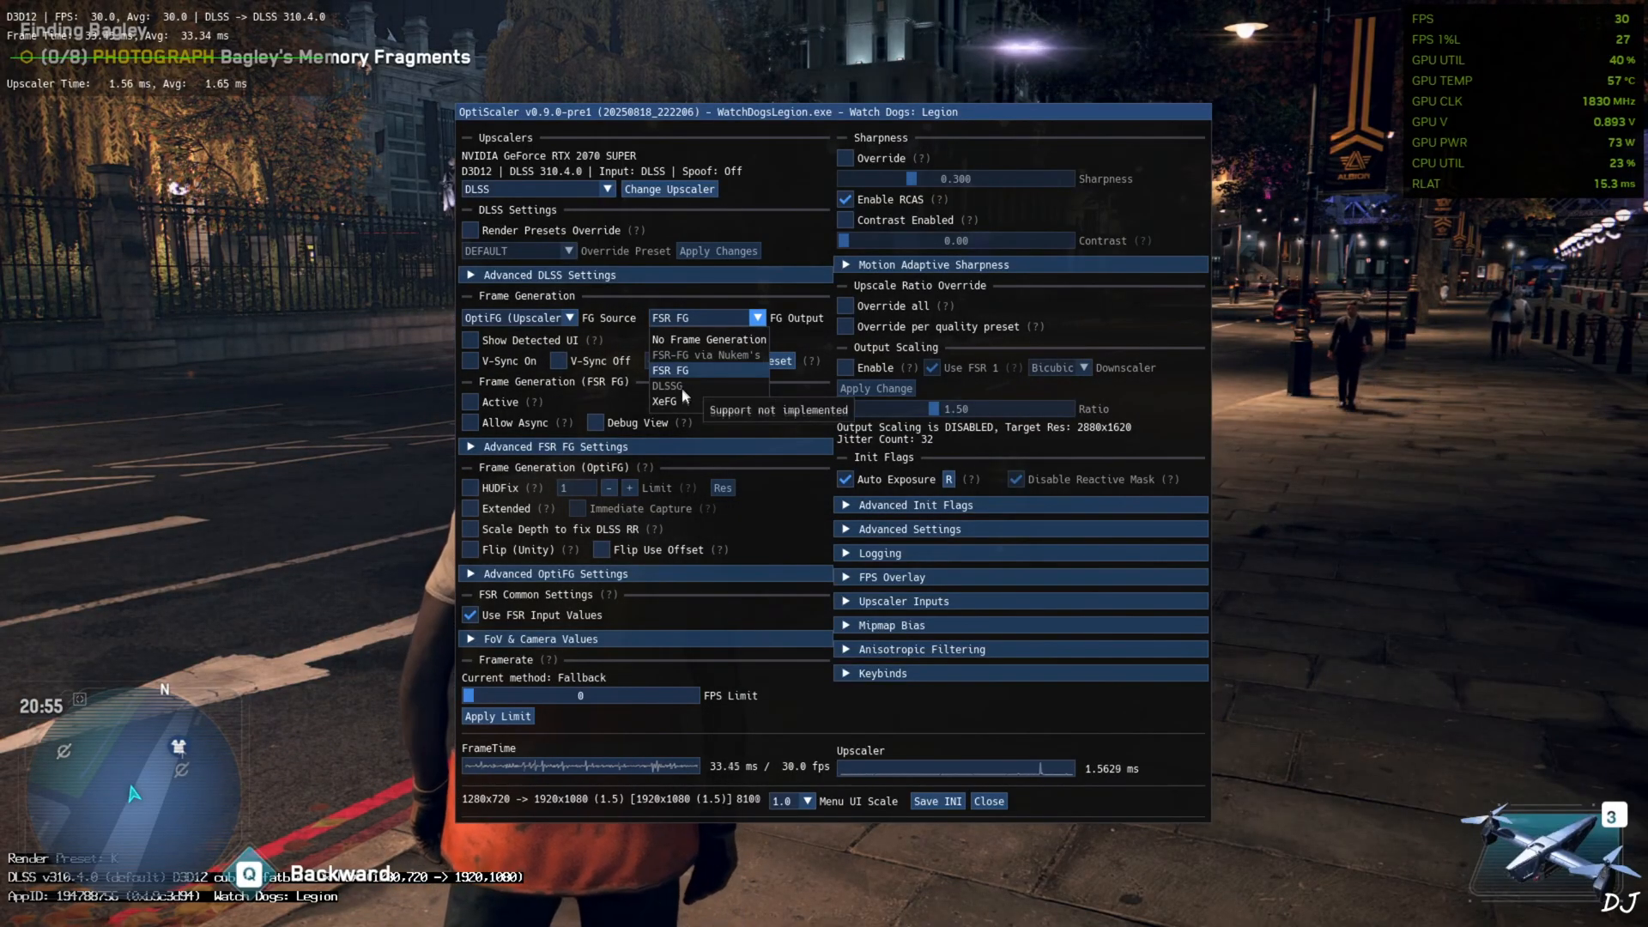
click(662, 402)
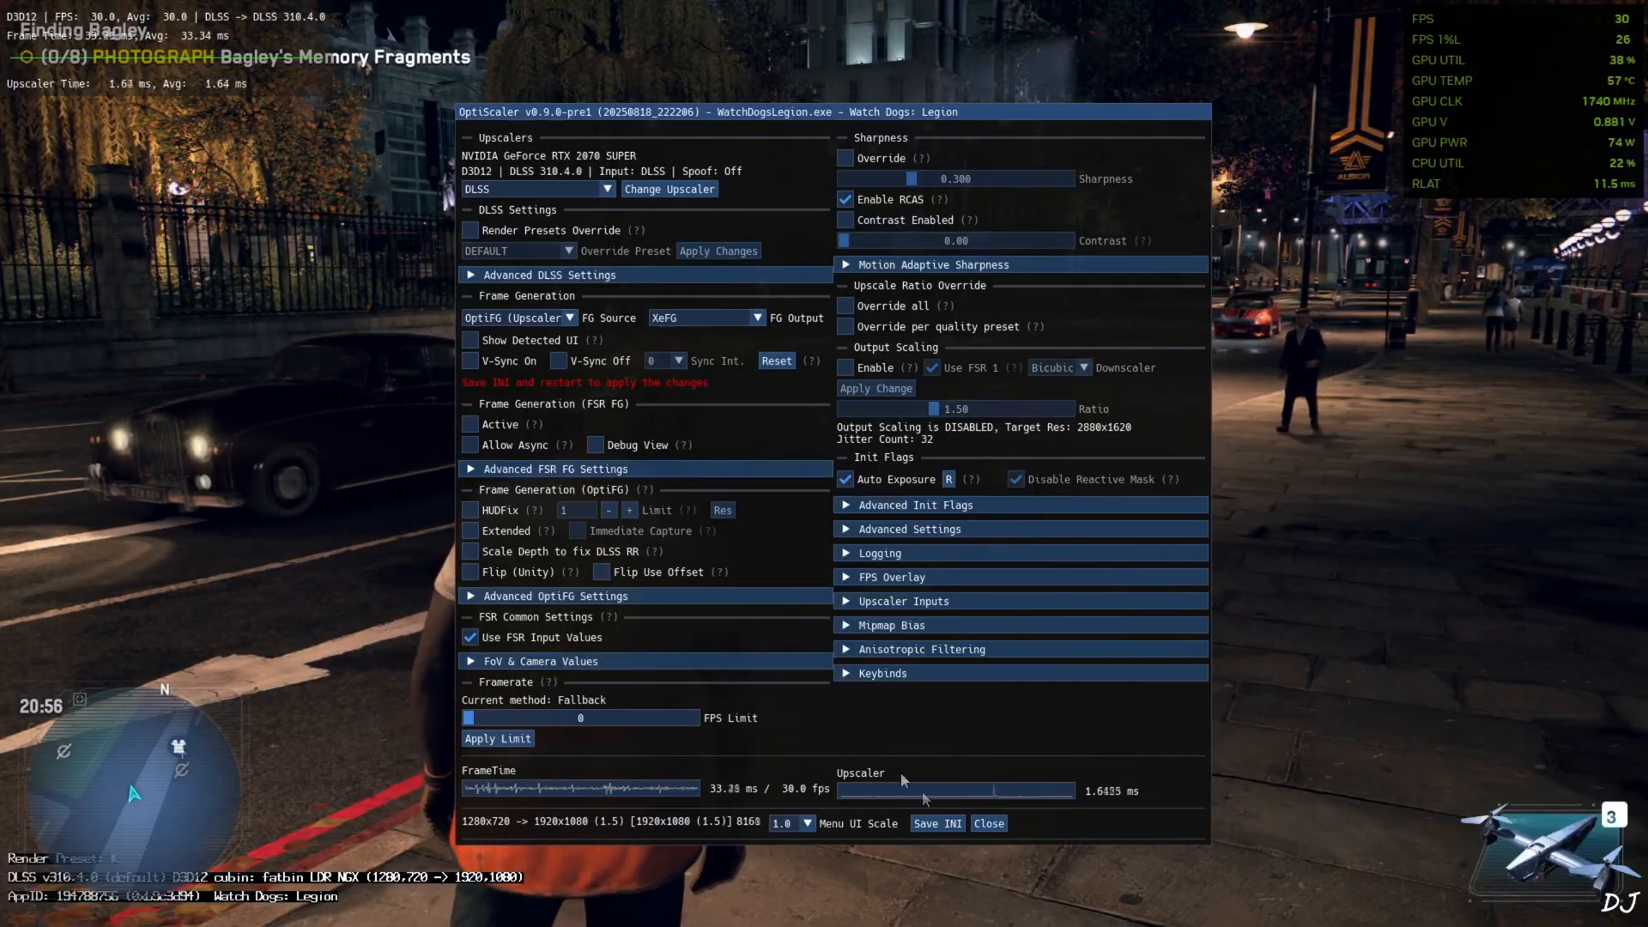
click(986, 822)
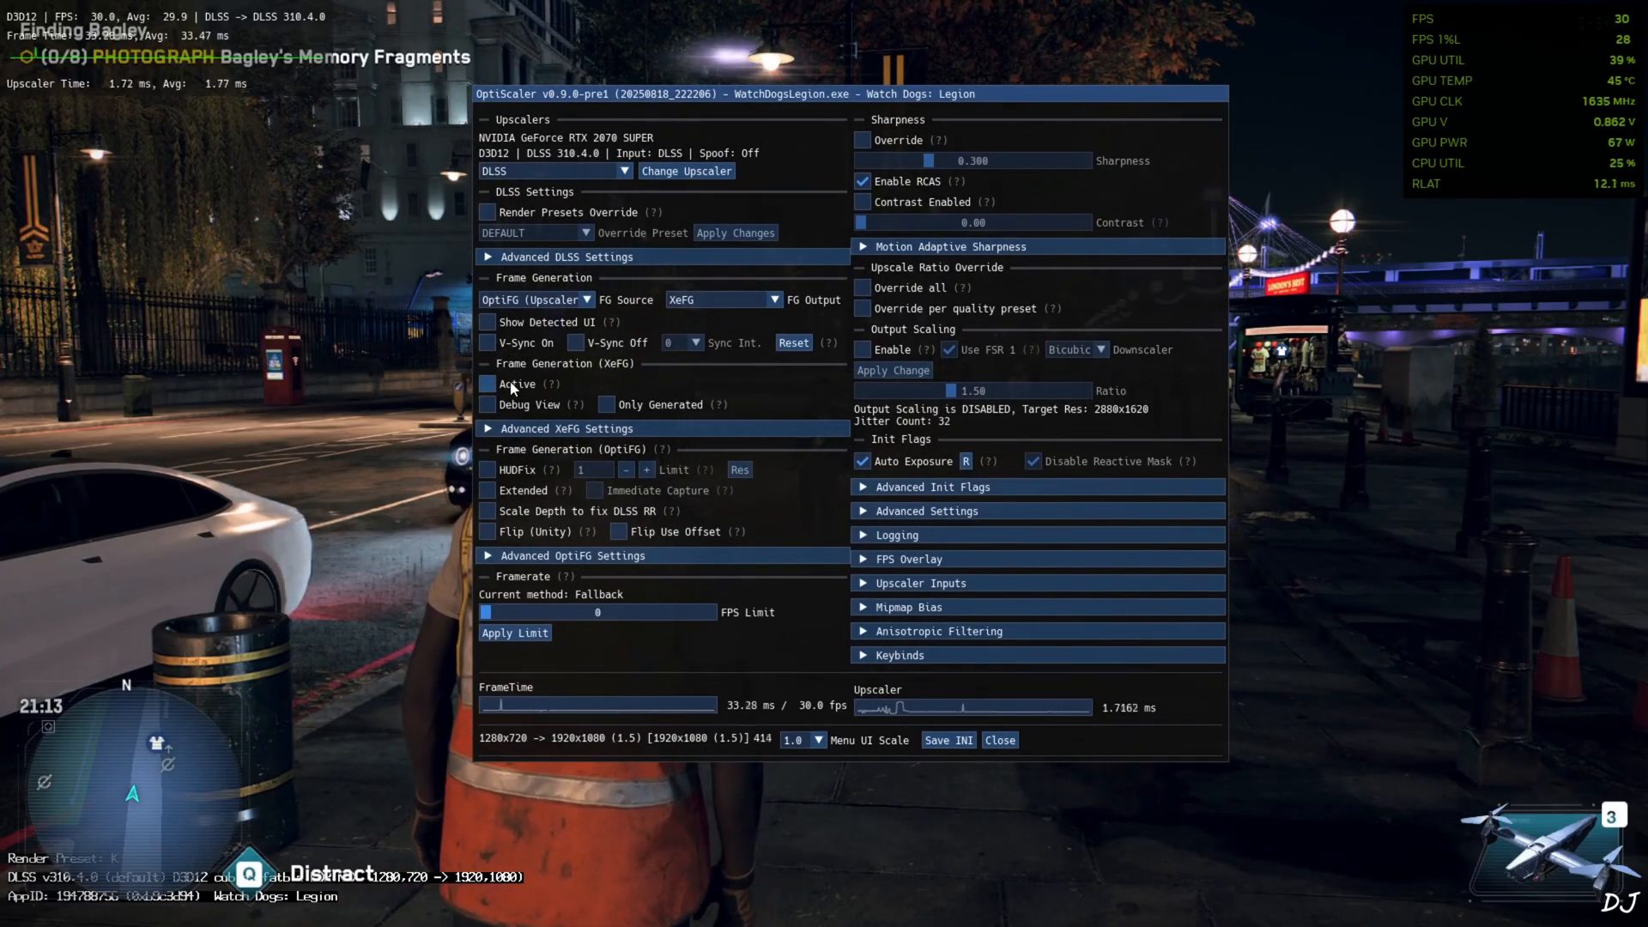
Activate XeFG with HUDFix, toggle its Debug View on and off, and close the overlay.
click(487, 383)
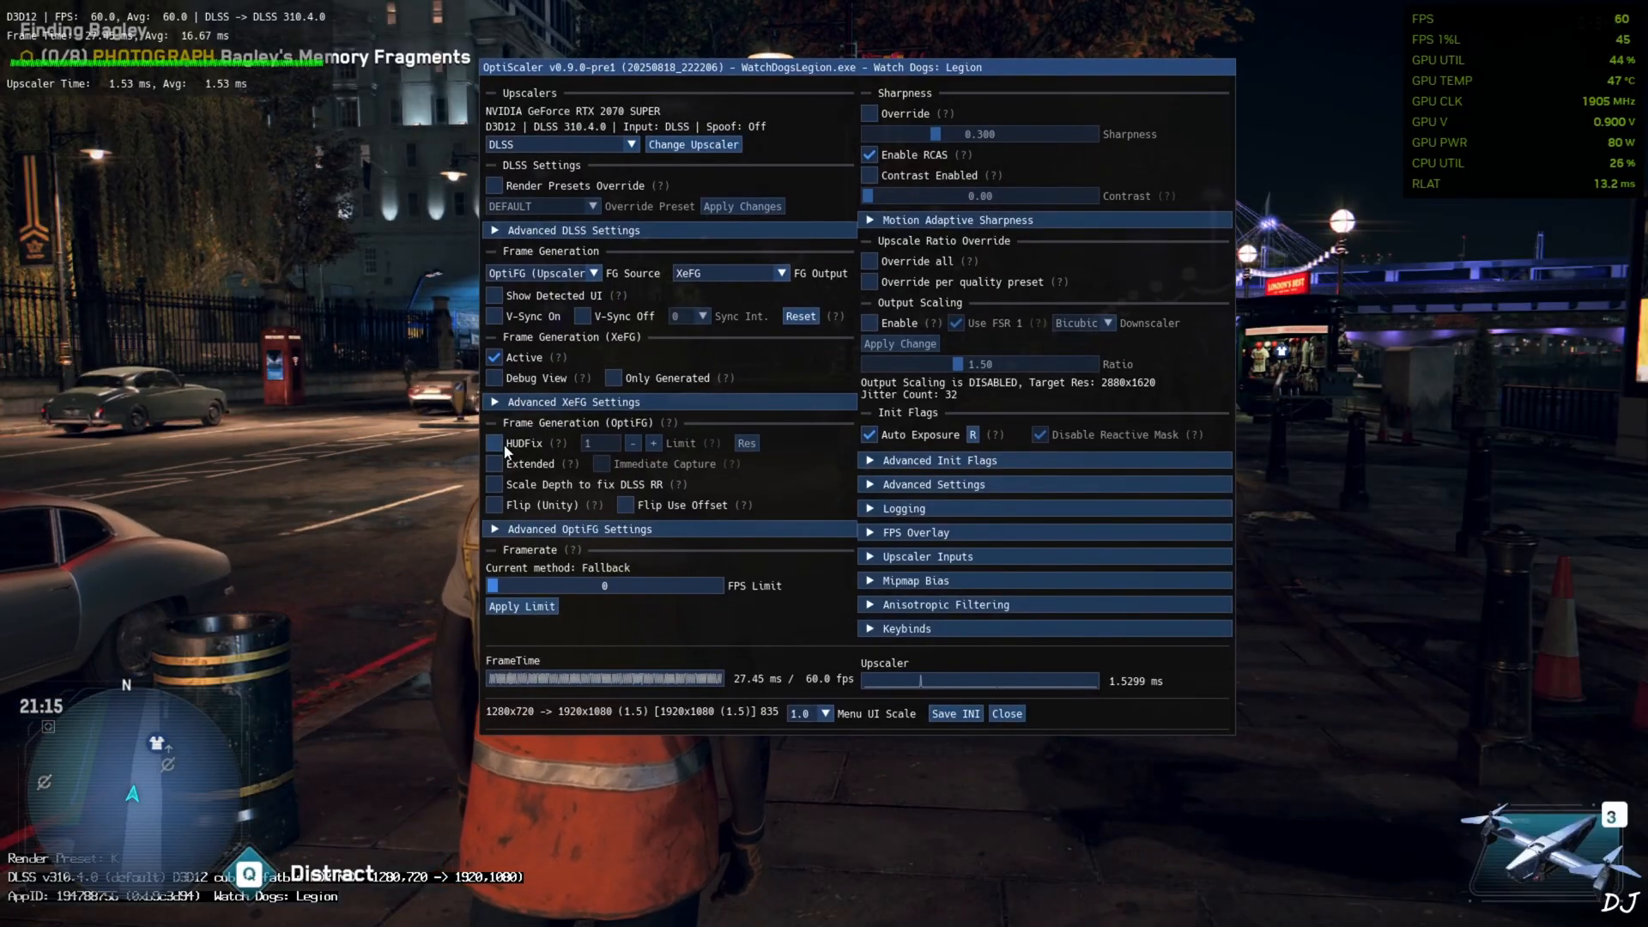
click(492, 443)
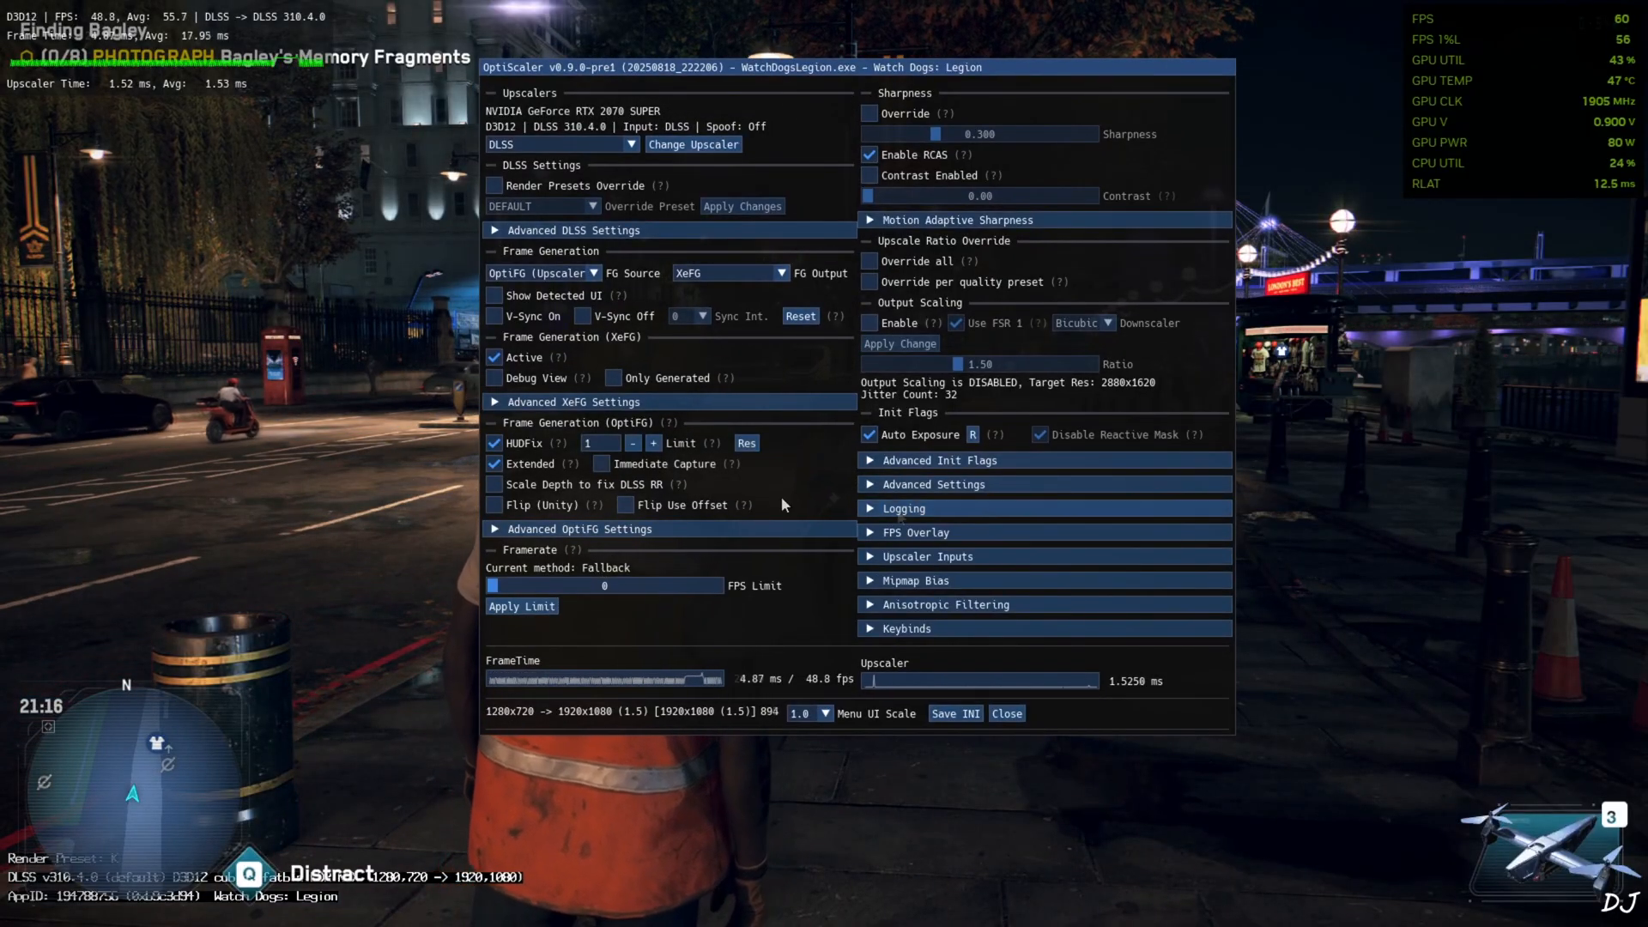
mouse_move(747, 505)
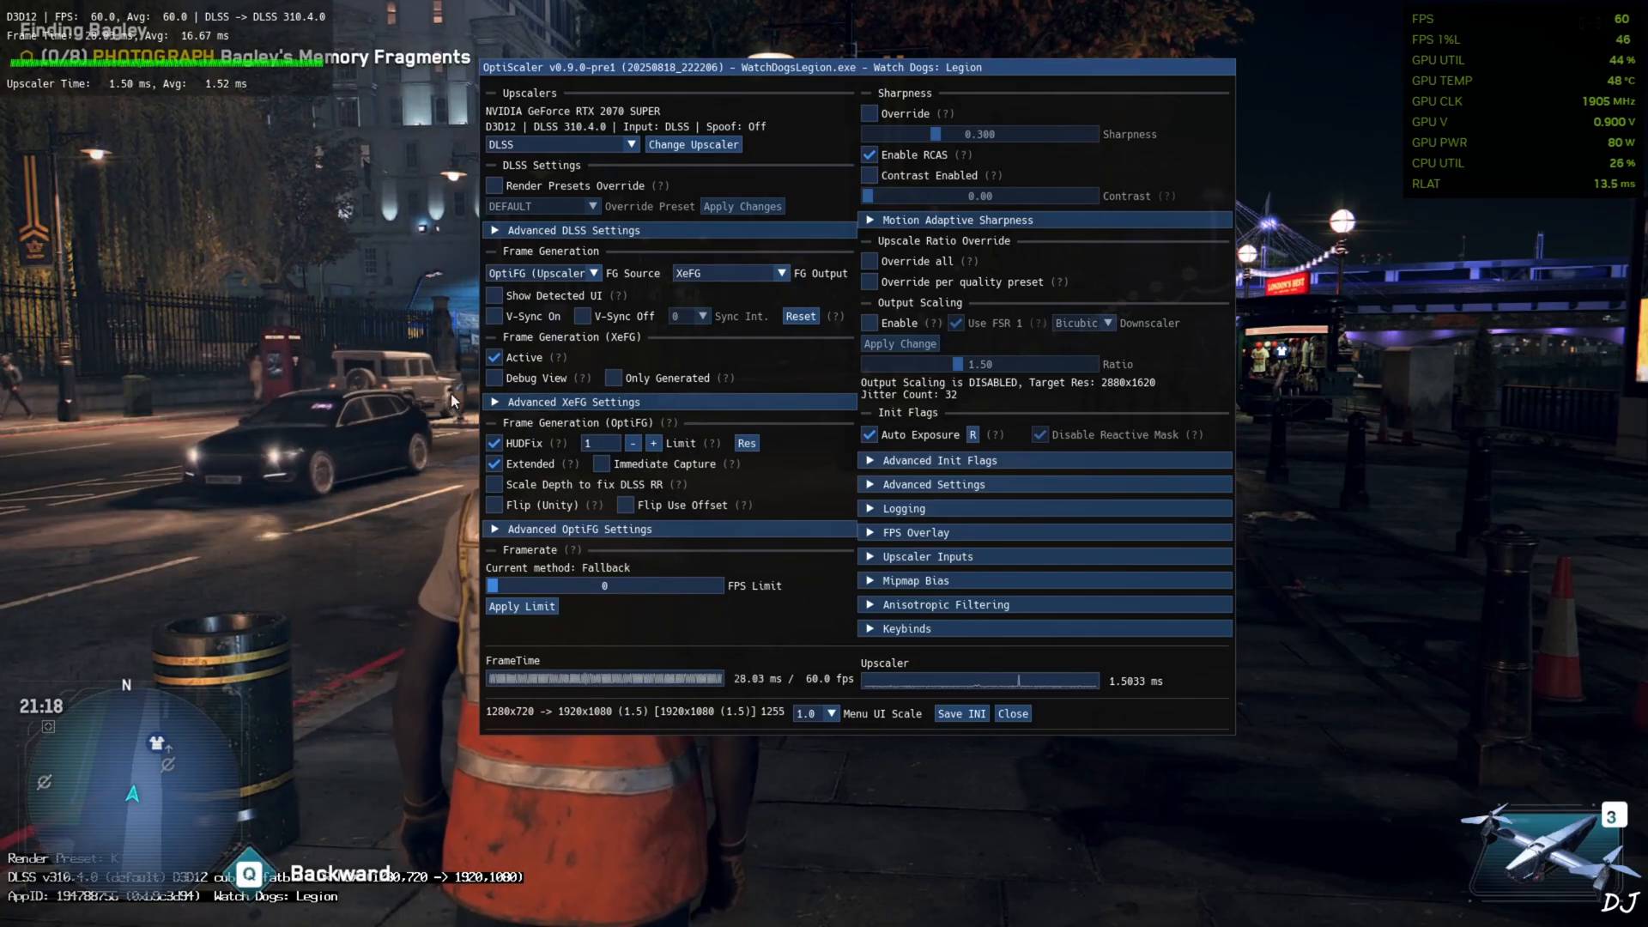
click(494, 378)
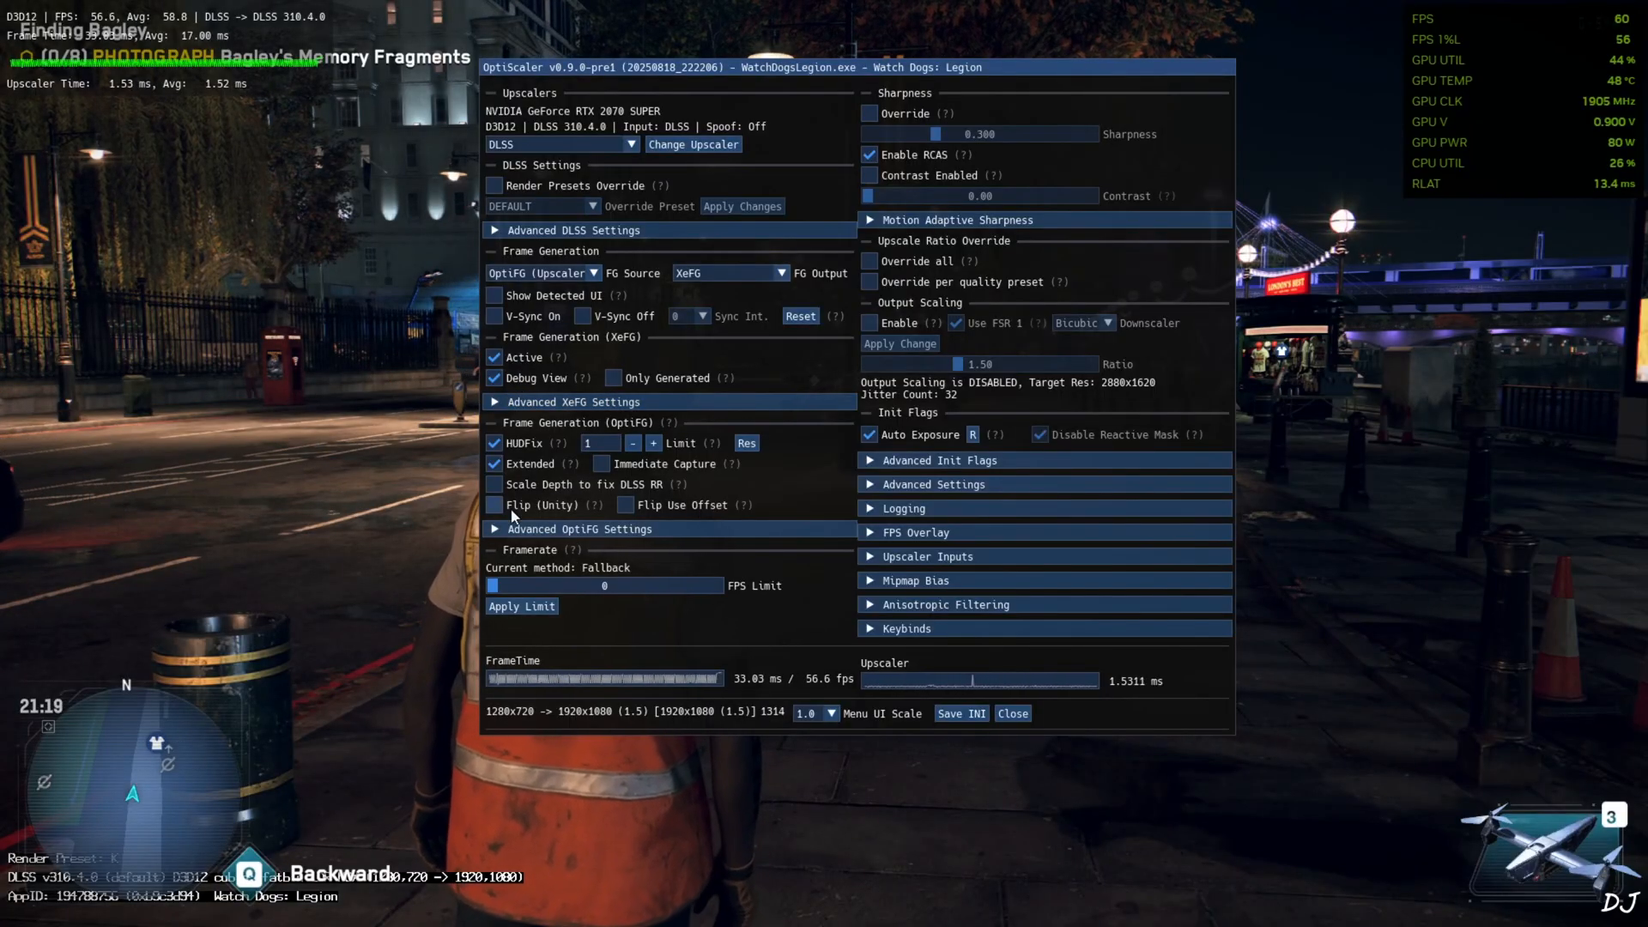
click(1011, 712)
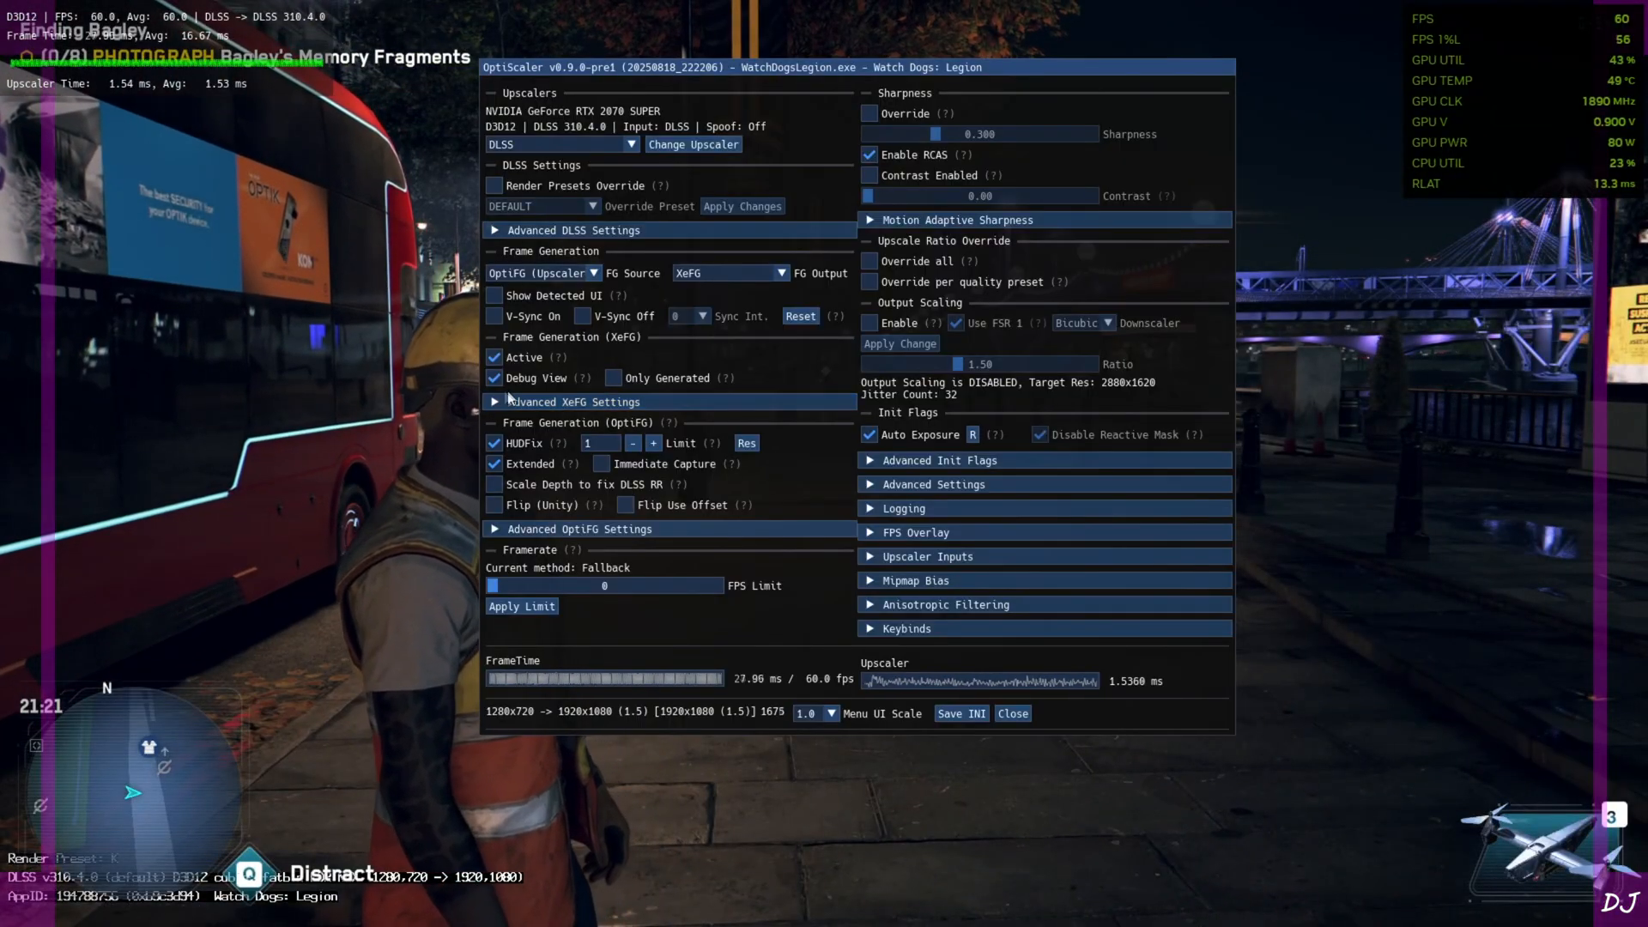
click(495, 378)
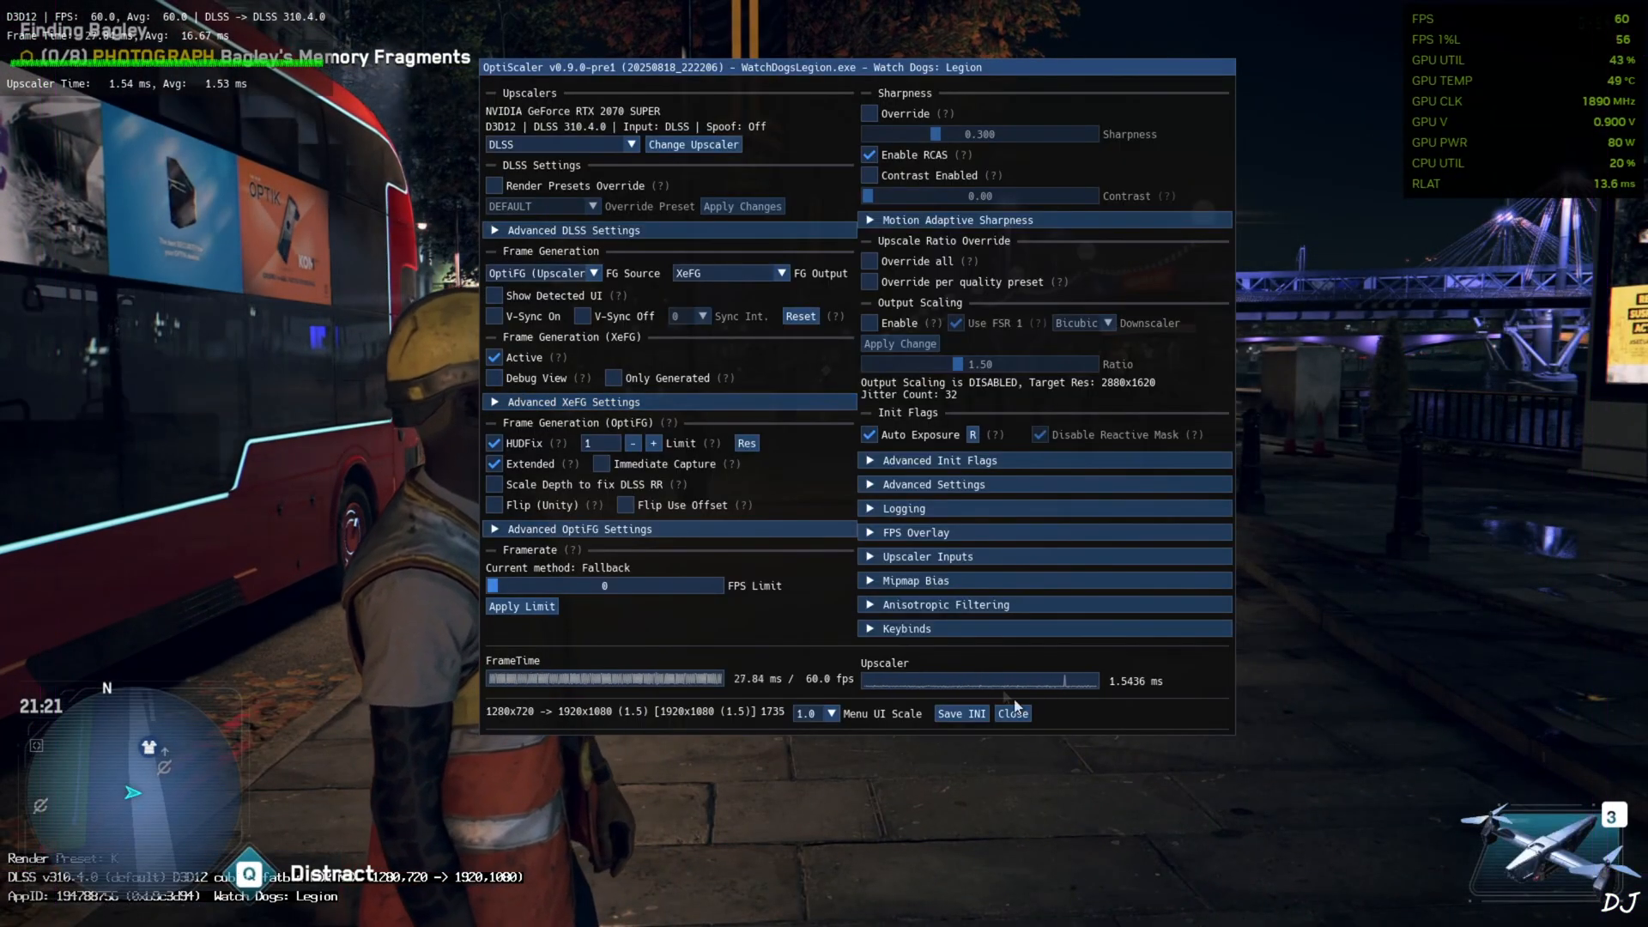
click(1013, 712)
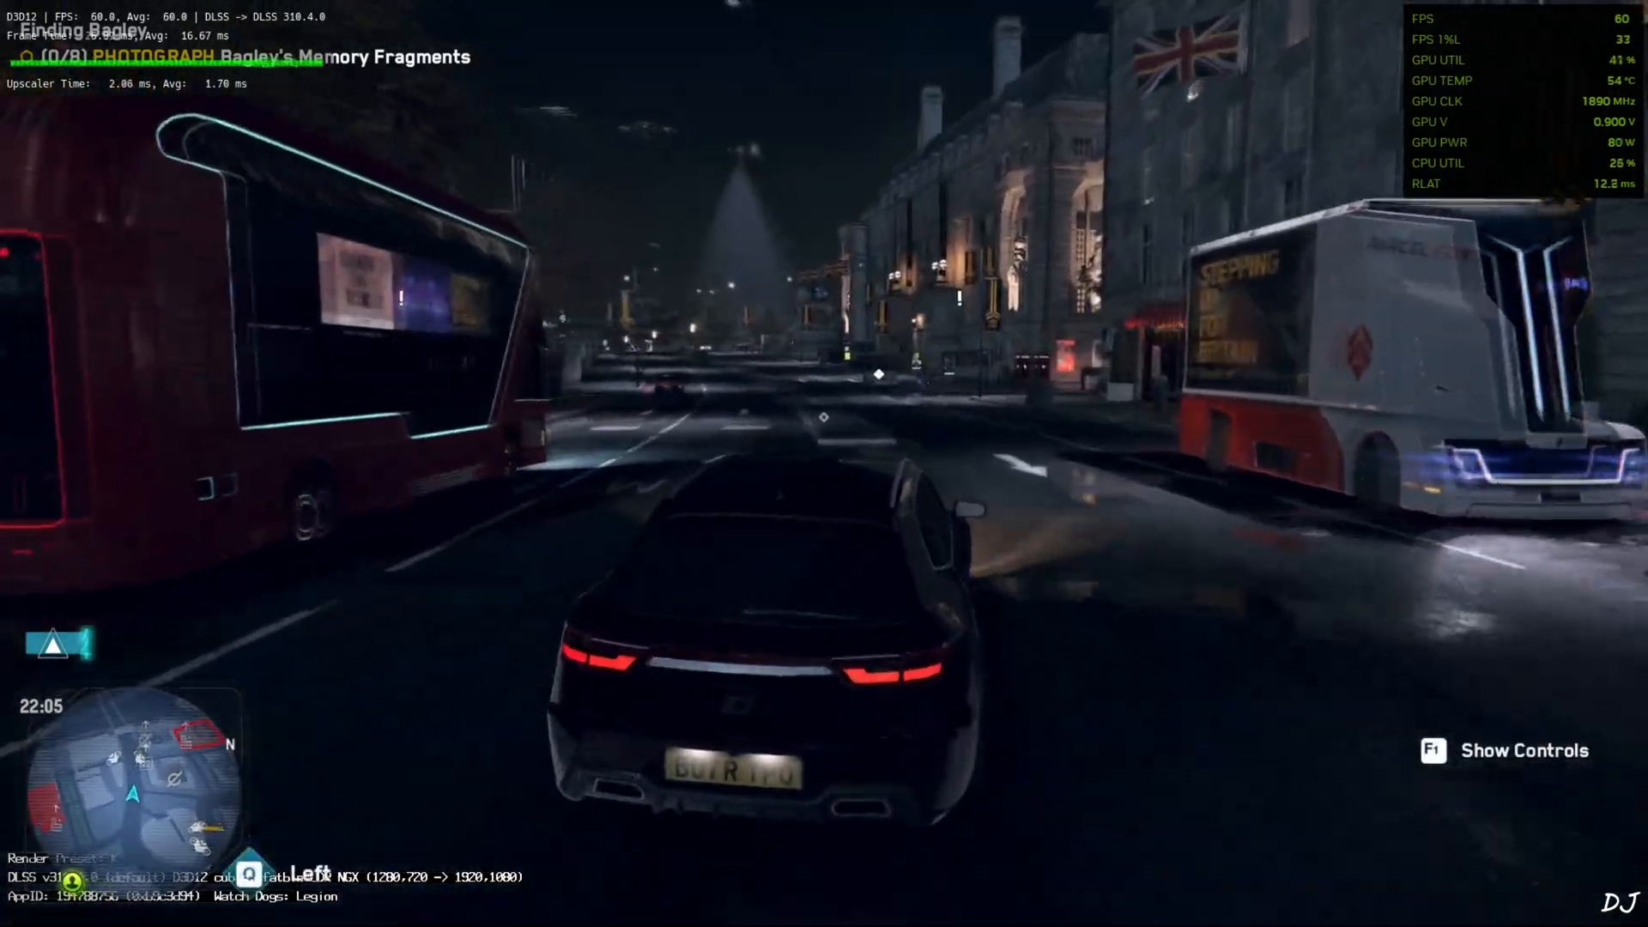
Drive with XeFG at about 120 FPS, then reopen the OptiScaler overlay.
key(w)
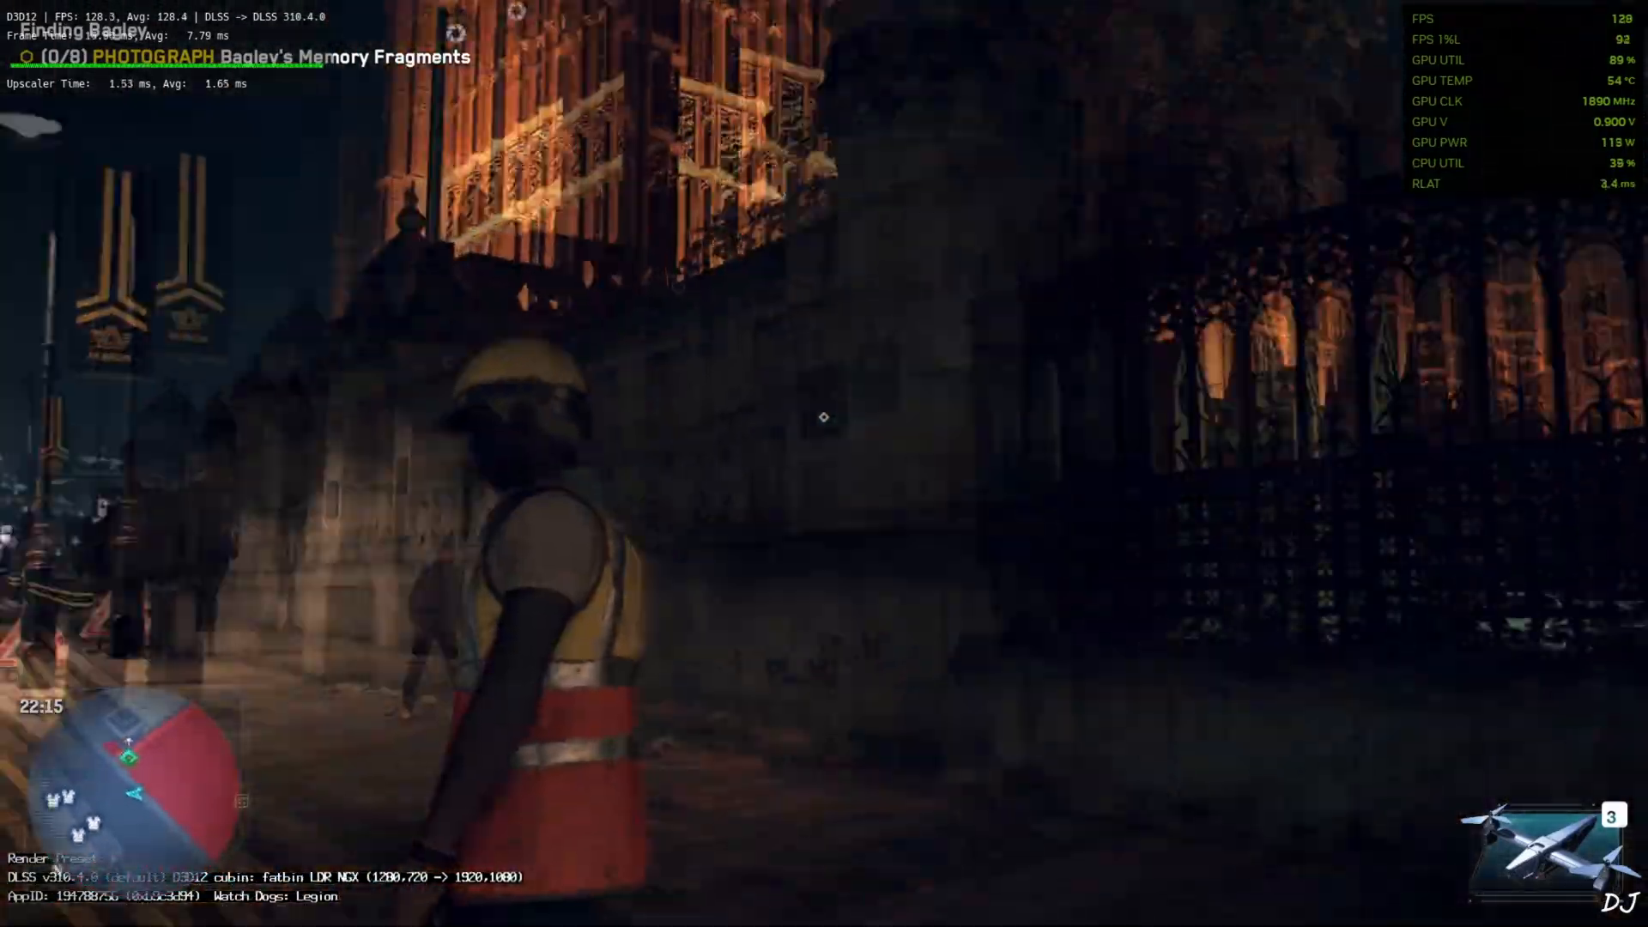
key(Insert)
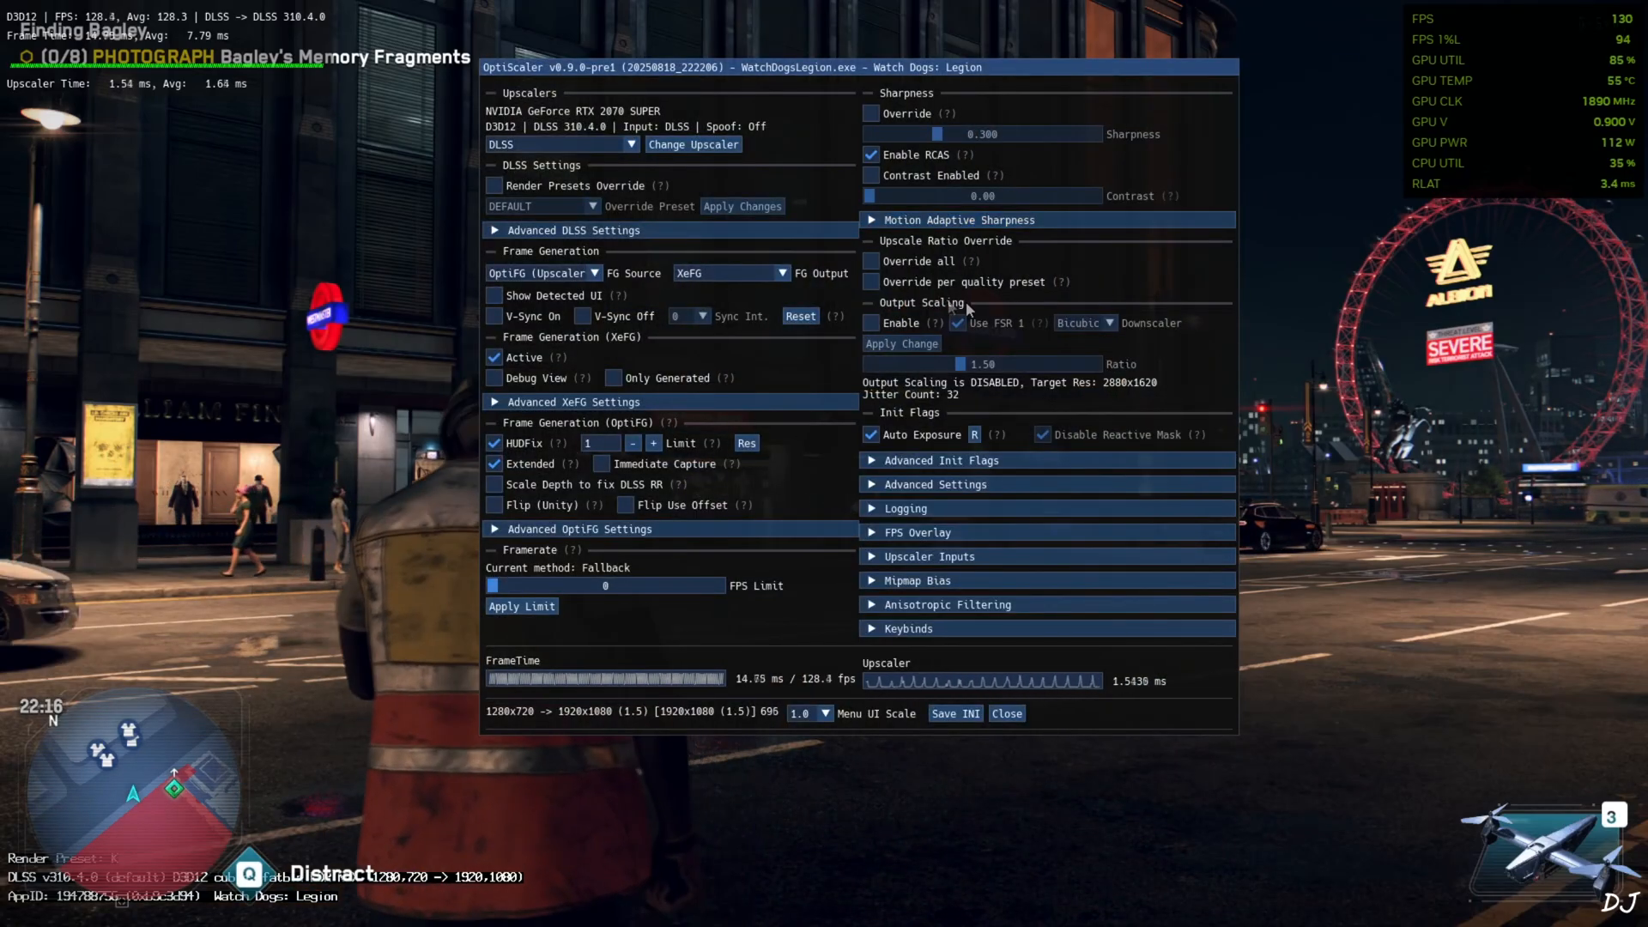
Enable Override all for the 1.000 upscale ratio and close the overlay.
click(872, 261)
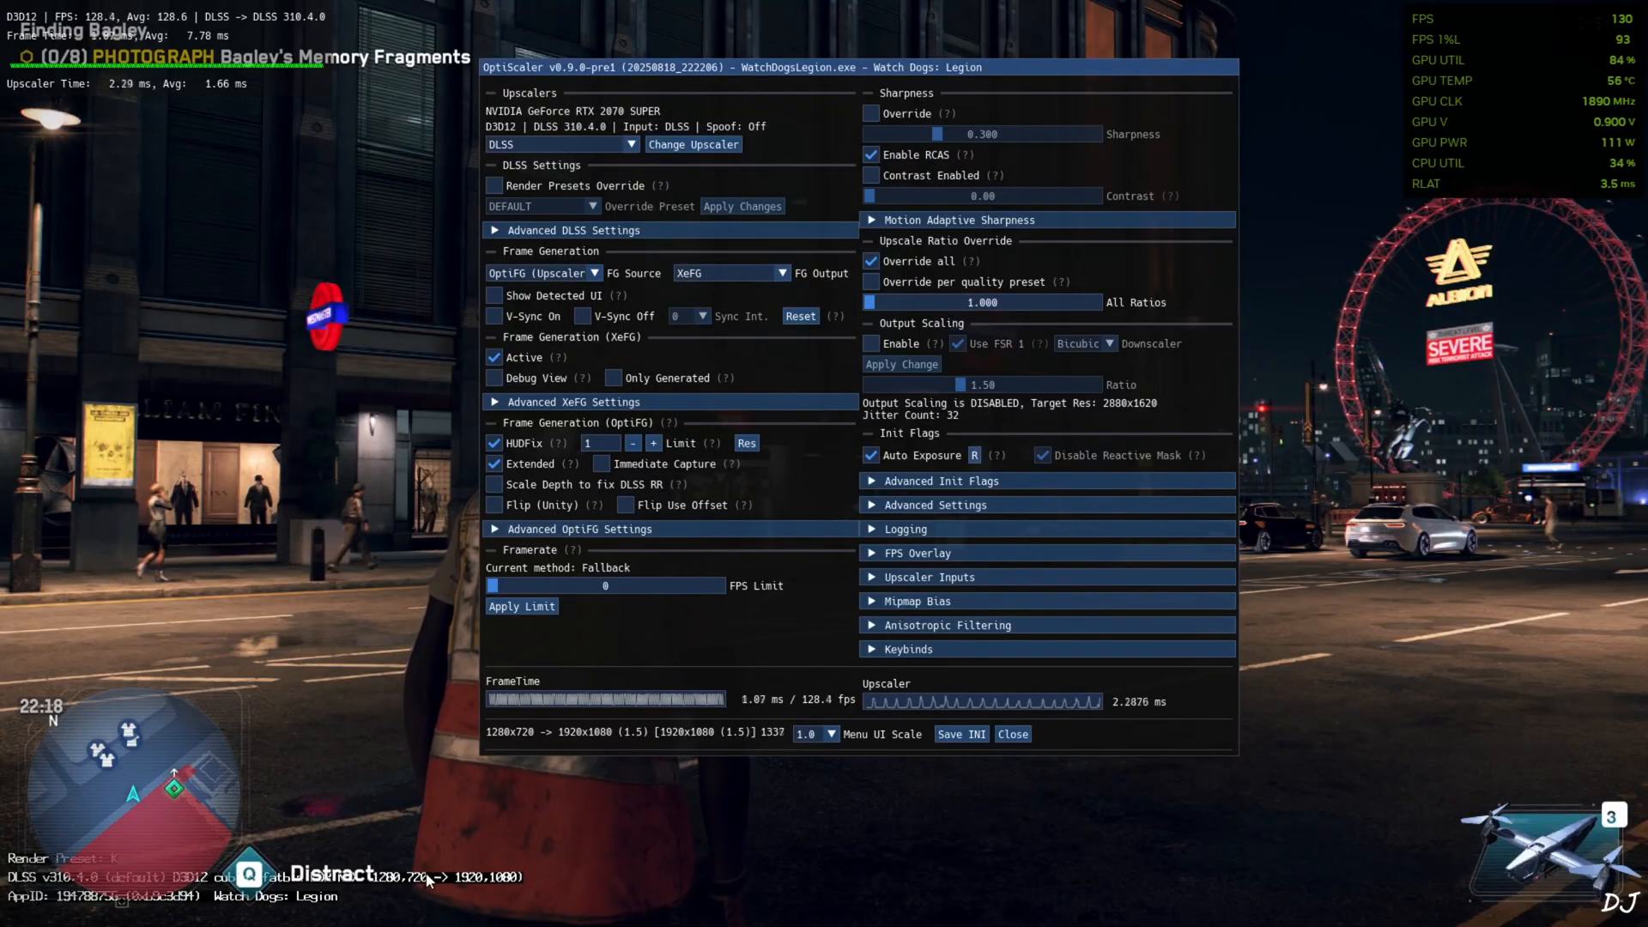
click(1009, 733)
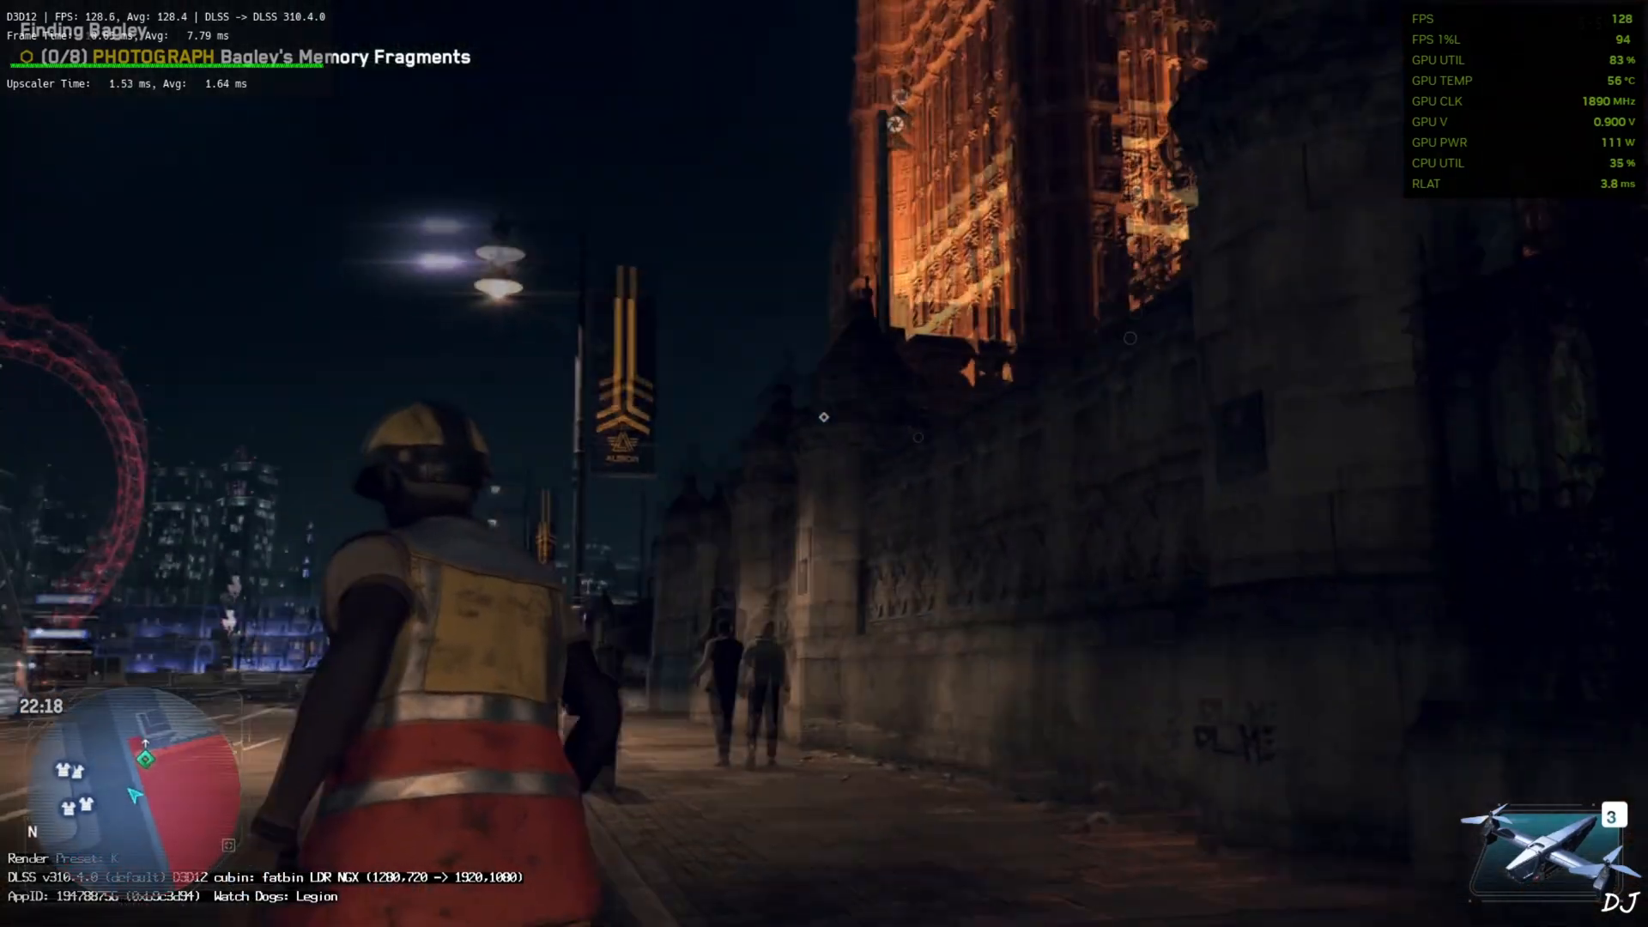
mouse_move(824, 463)
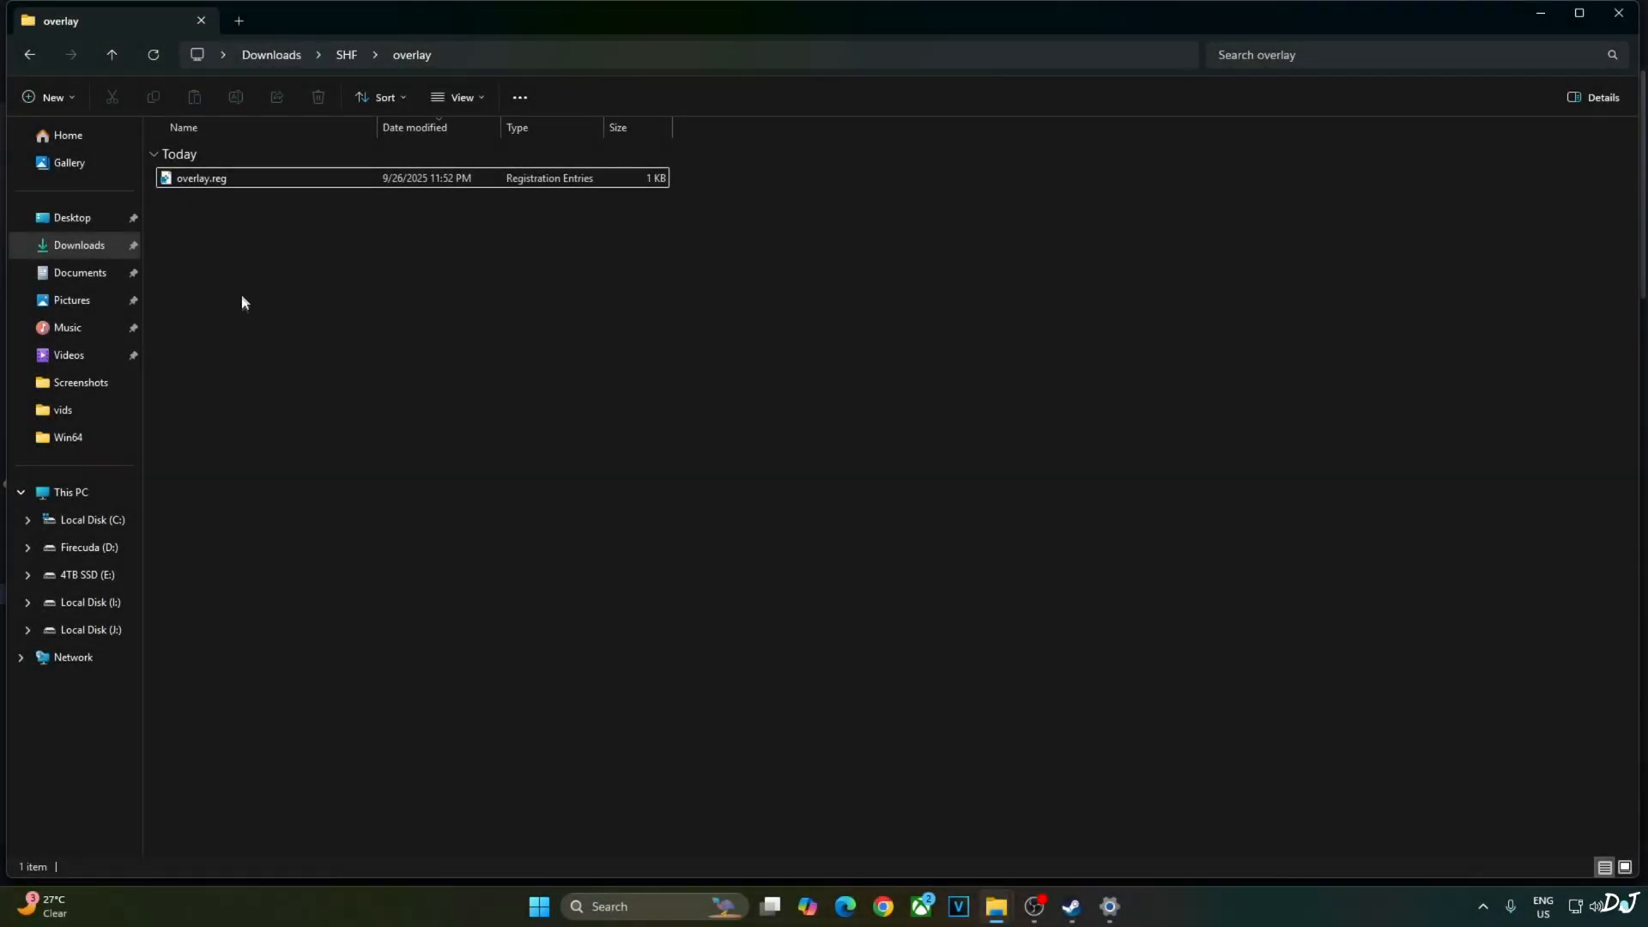
Review overlay.reg in Notepad, confirming ShowDlssIndicator is dword 00000000, then return to its file actions.
right_click(200, 177)
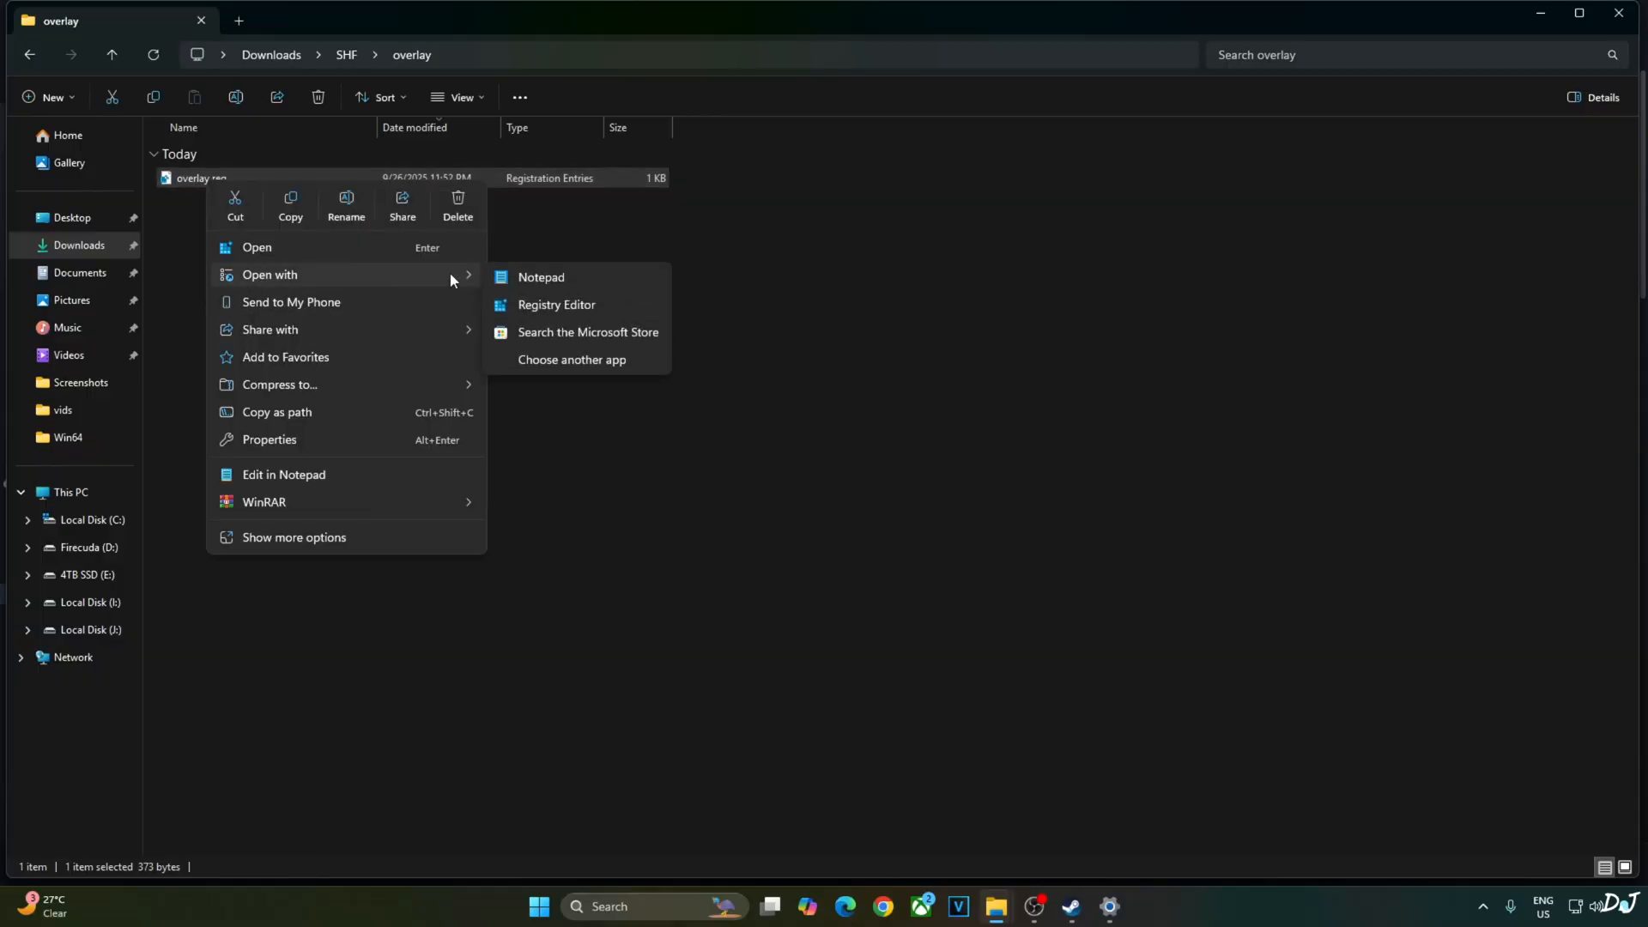
click(541, 278)
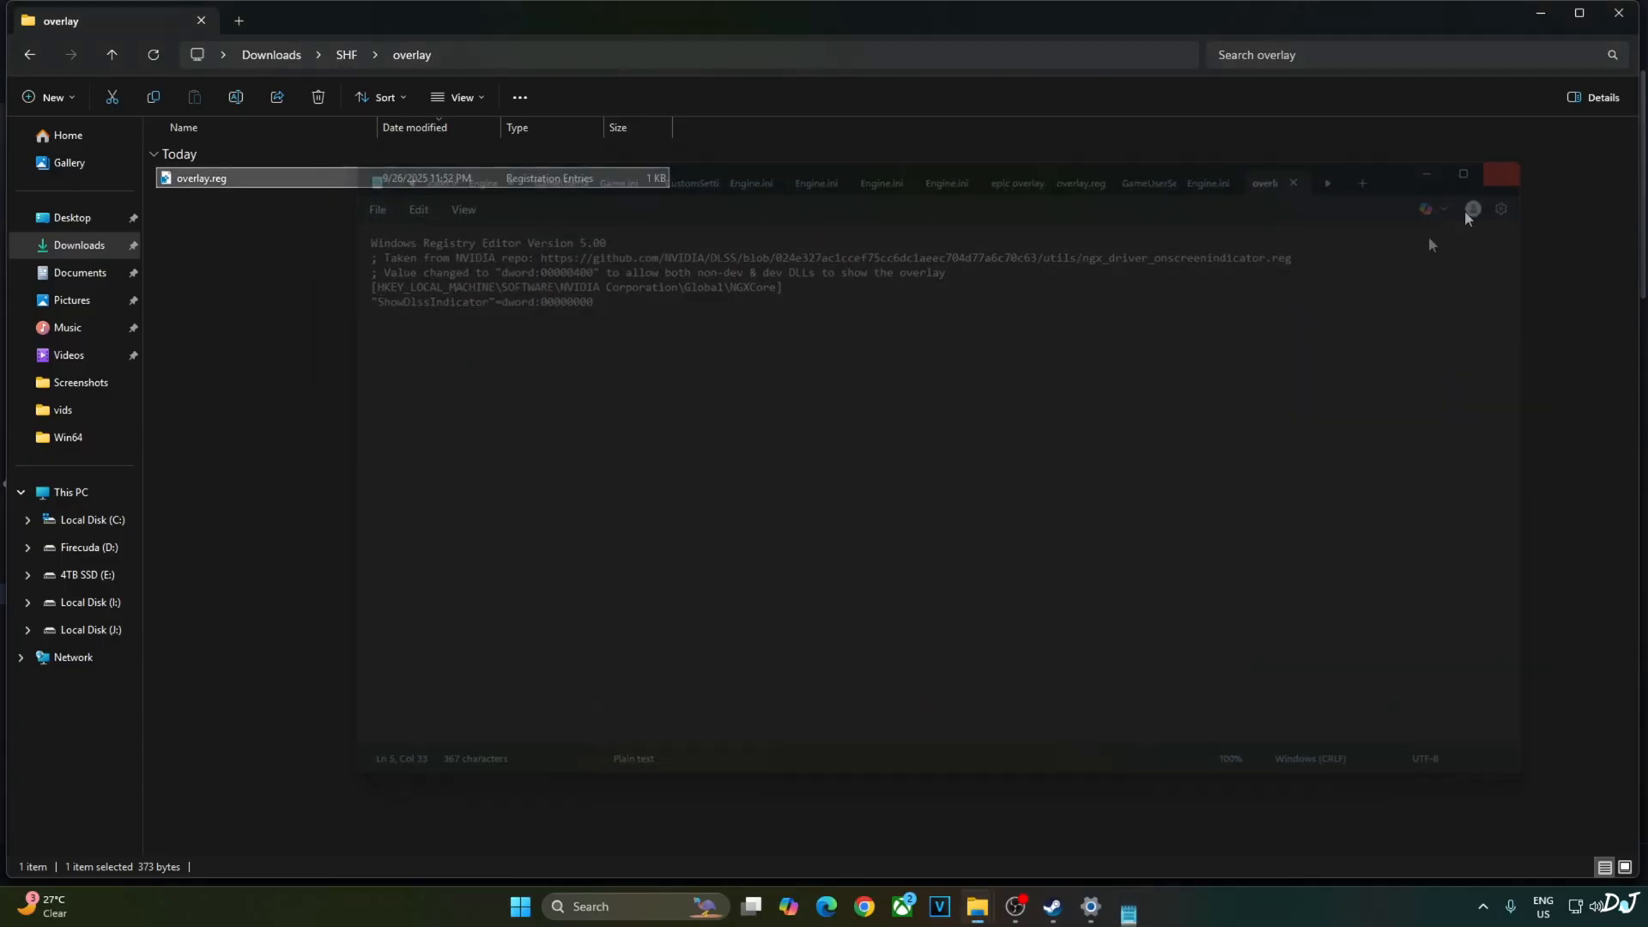
right_click(199, 176)
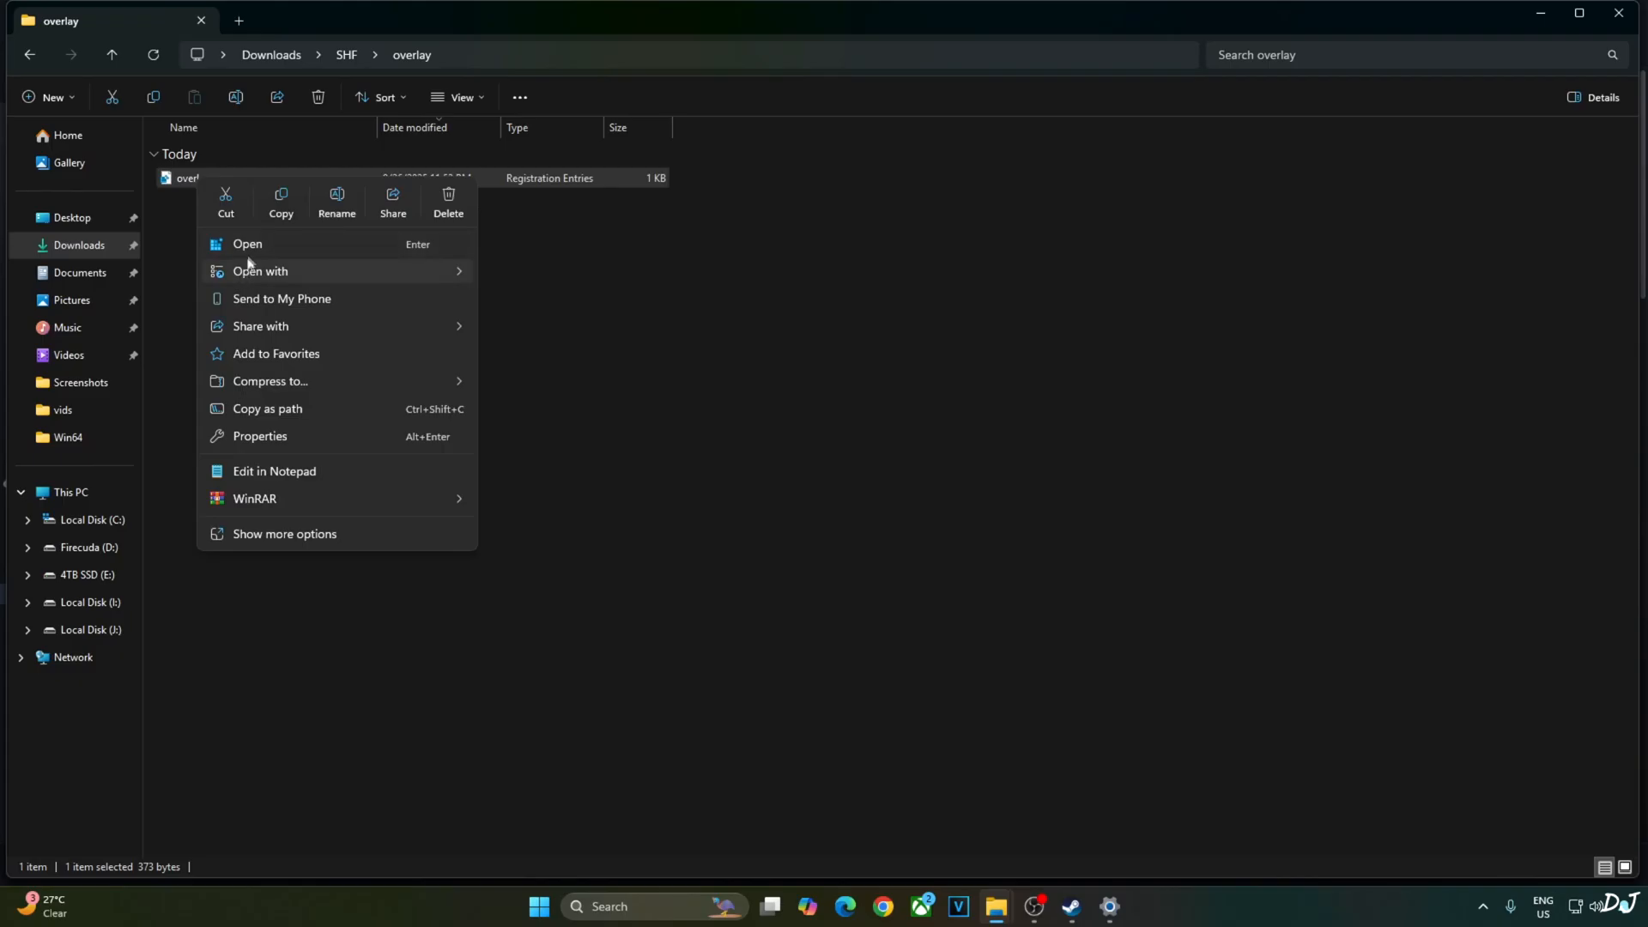
Merge overlay.reg into the registry and confirm the Registry Editor warning with Yes.
click(247, 242)
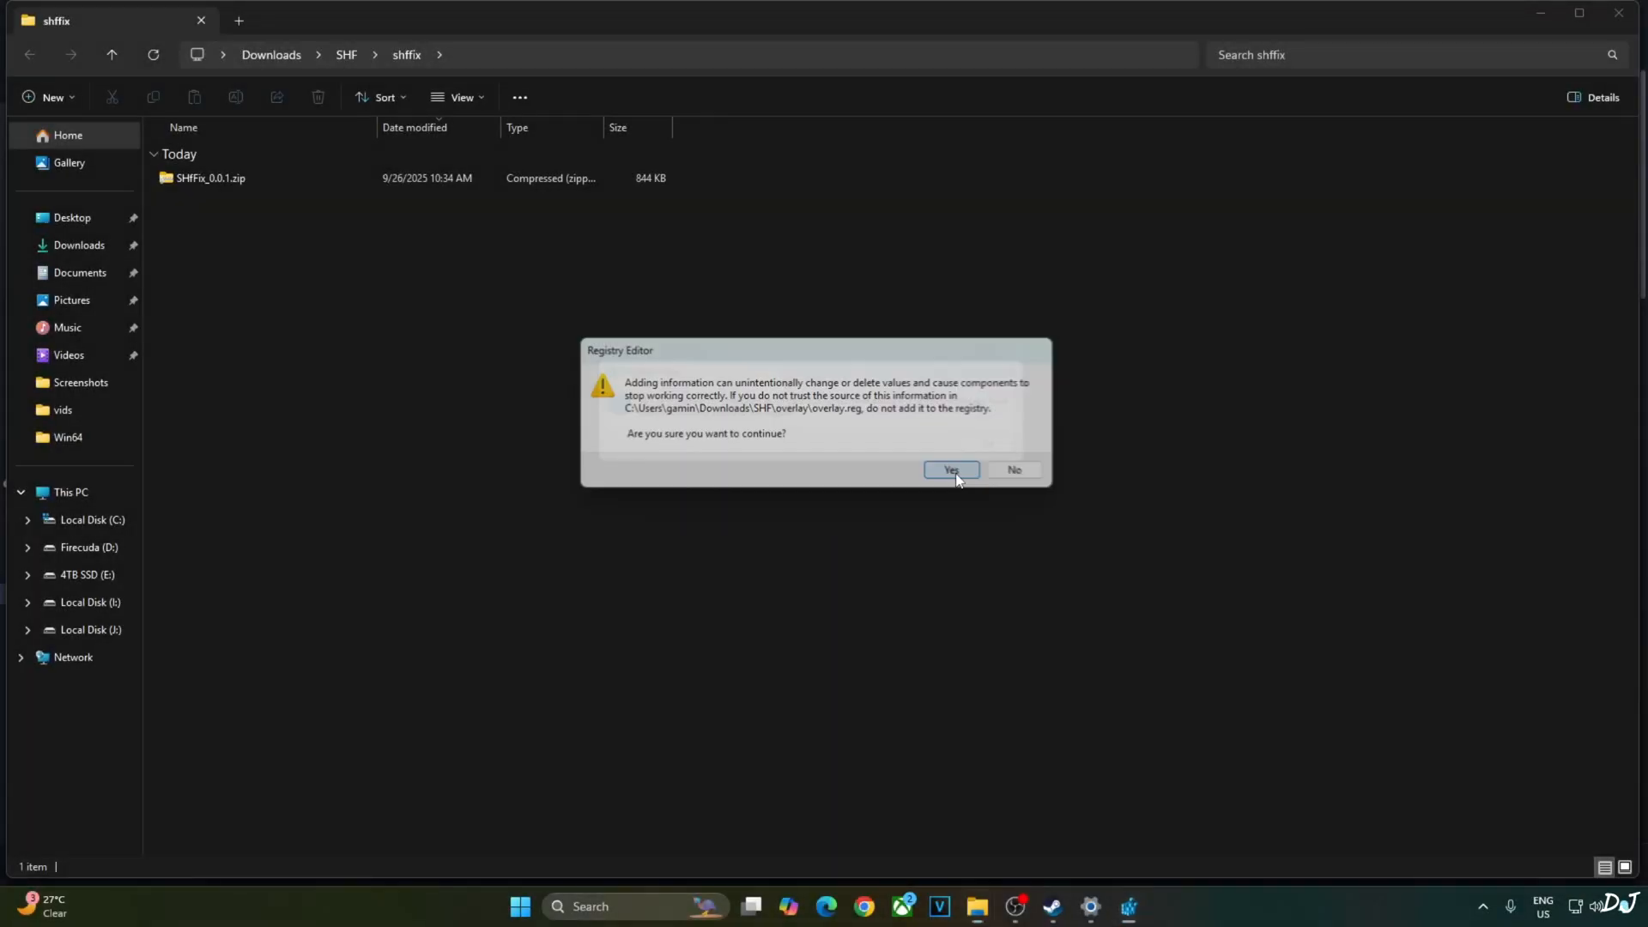
click(948, 470)
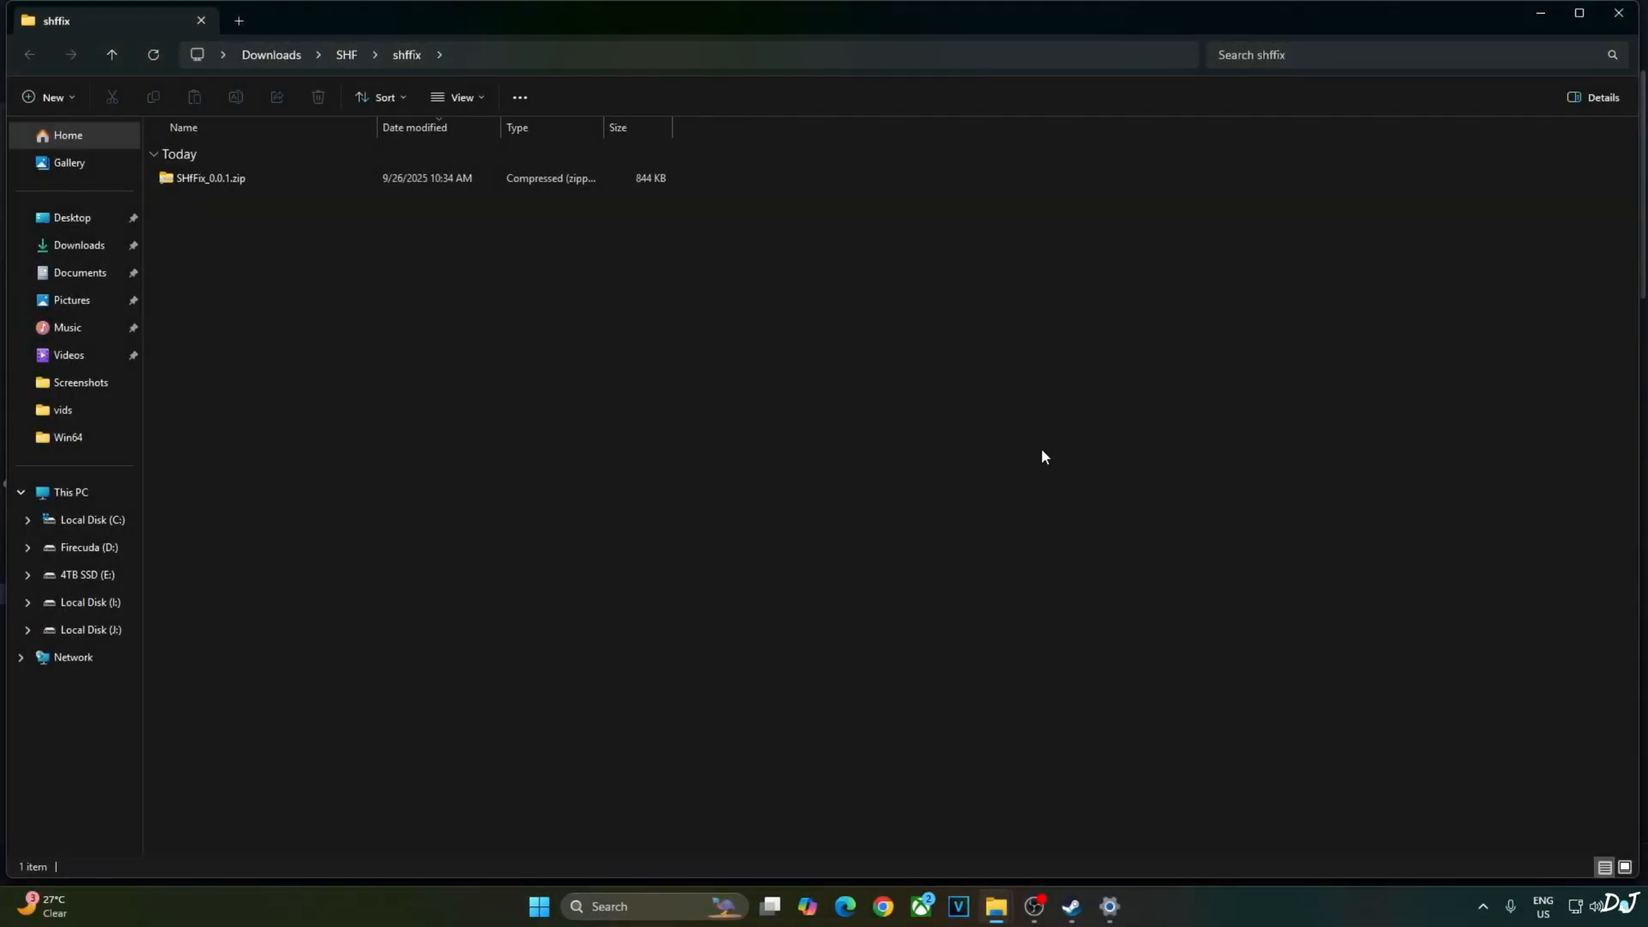